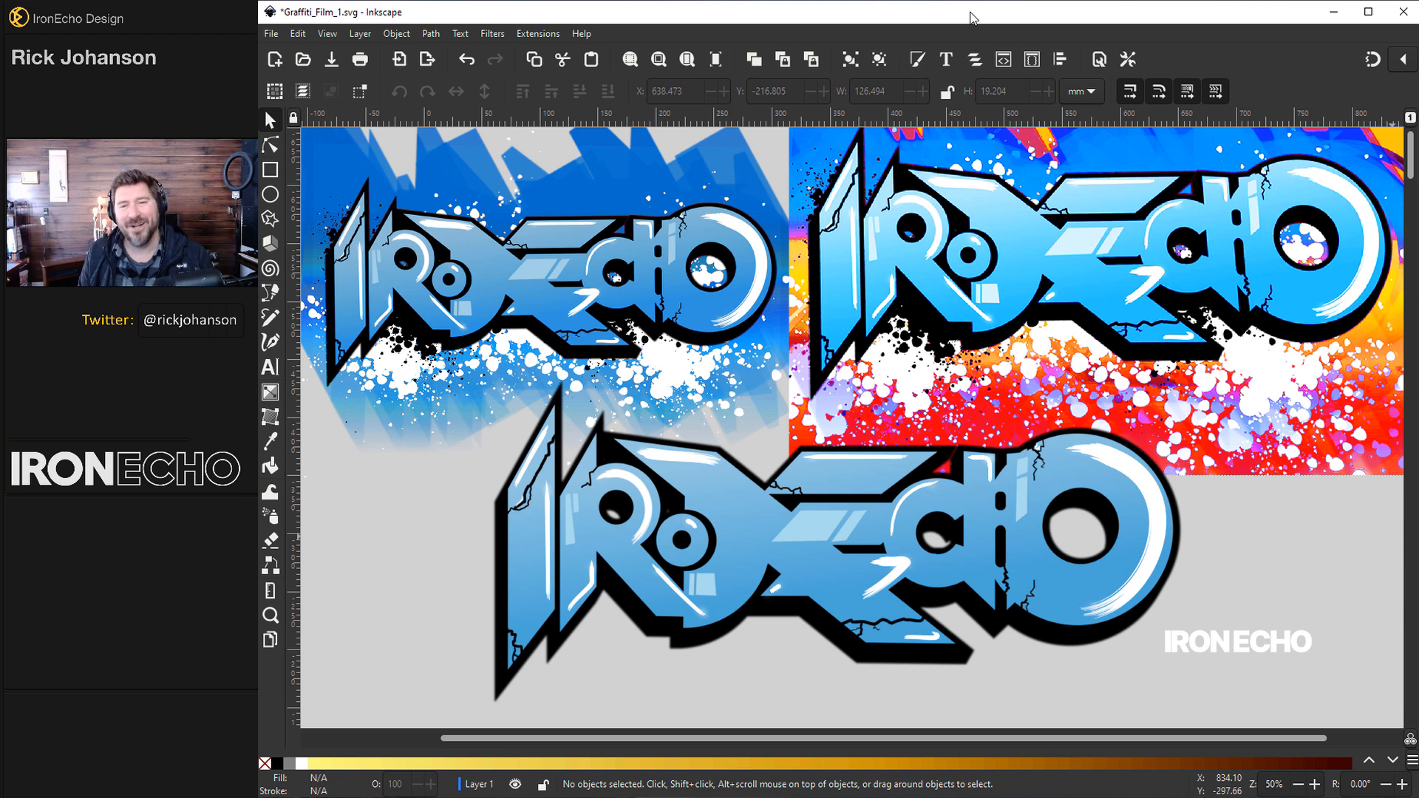
pyautogui.moveTo(861, 485)
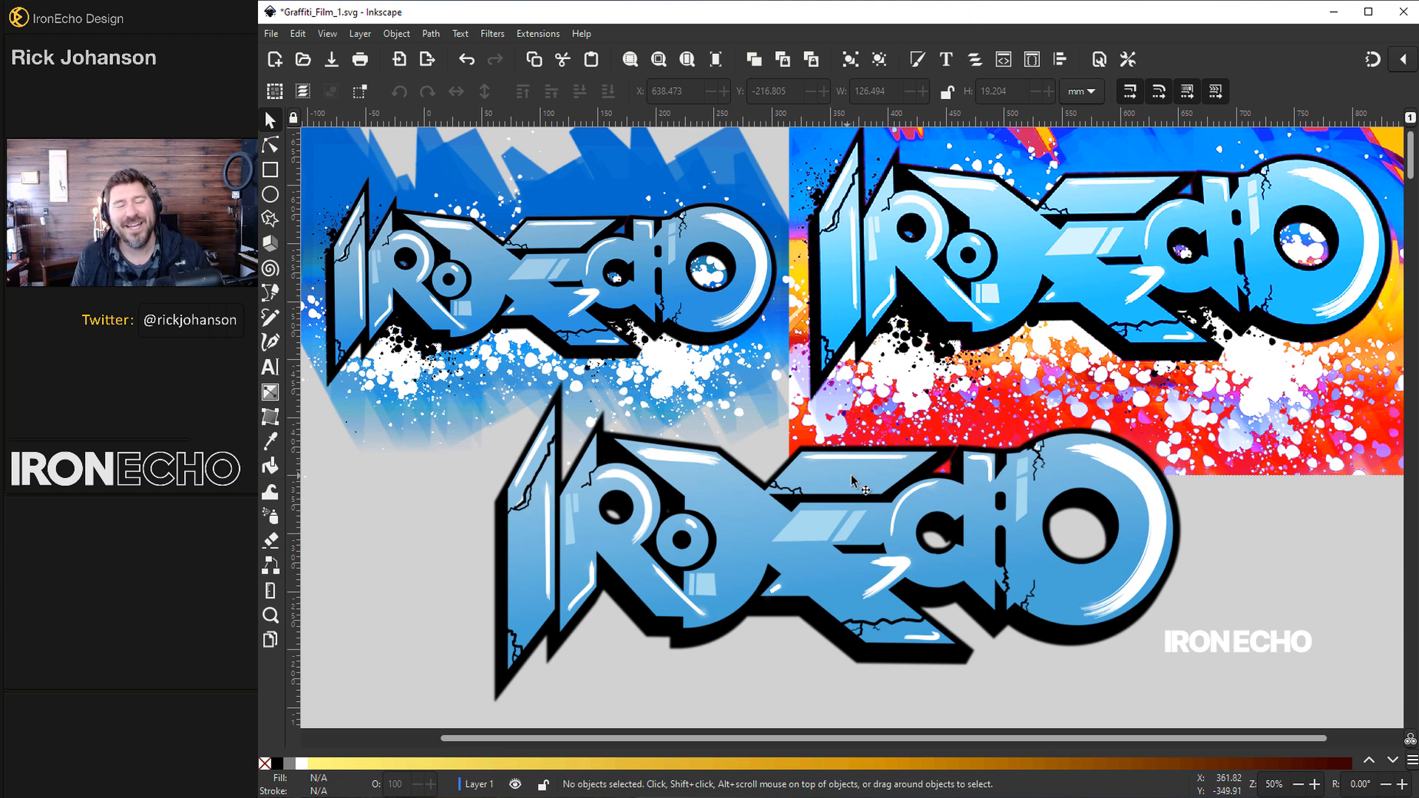
pyautogui.moveTo(892, 491)
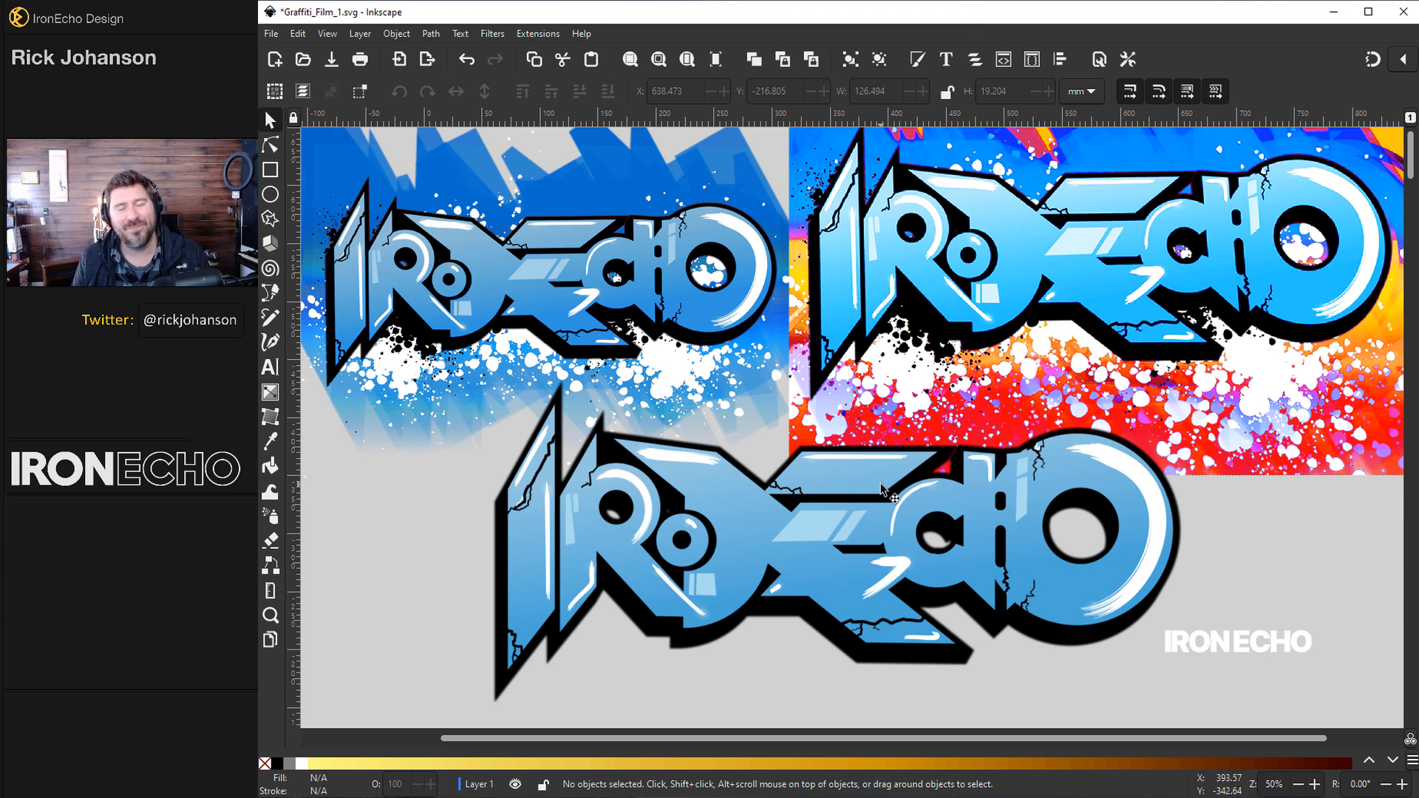
pyautogui.moveTo(724, 503)
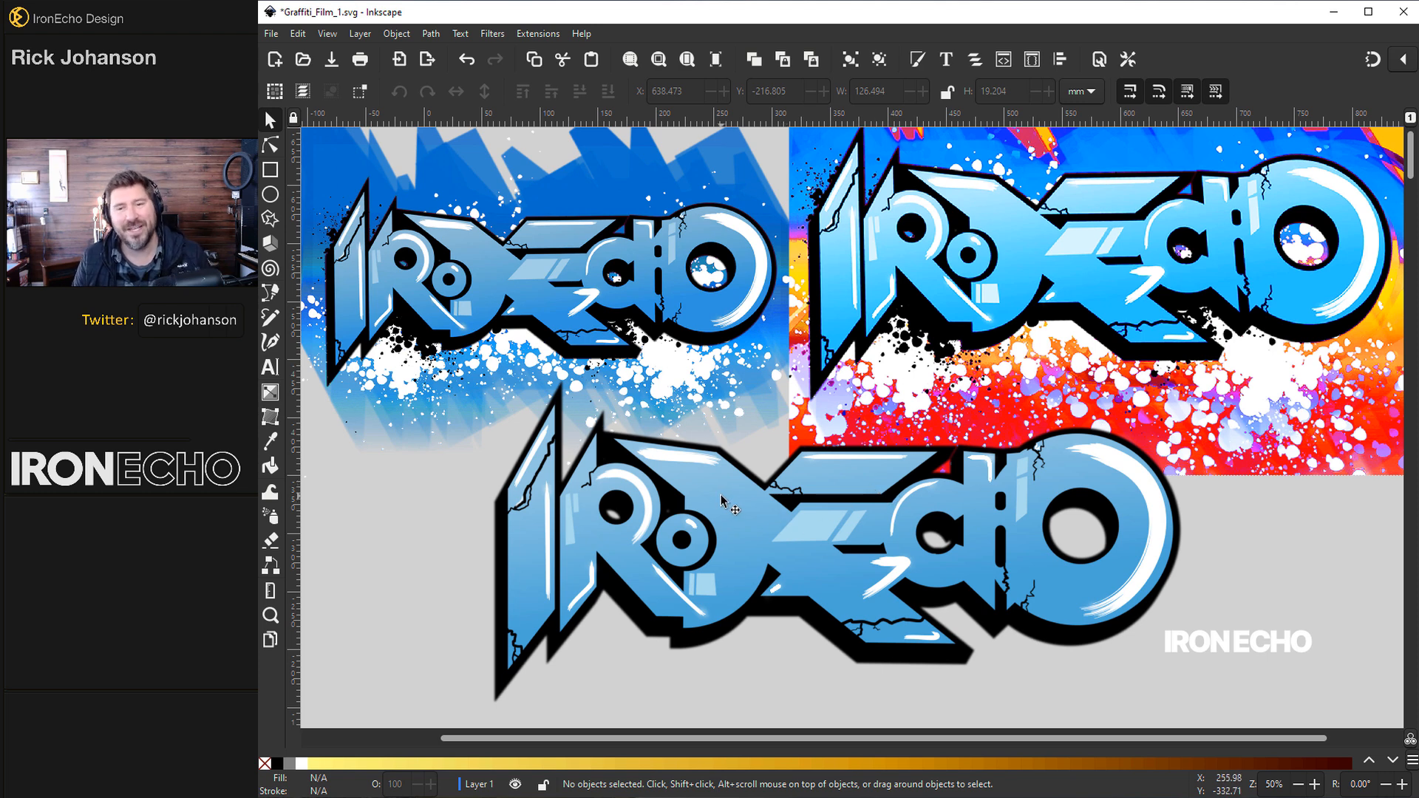
pyautogui.moveTo(529, 538)
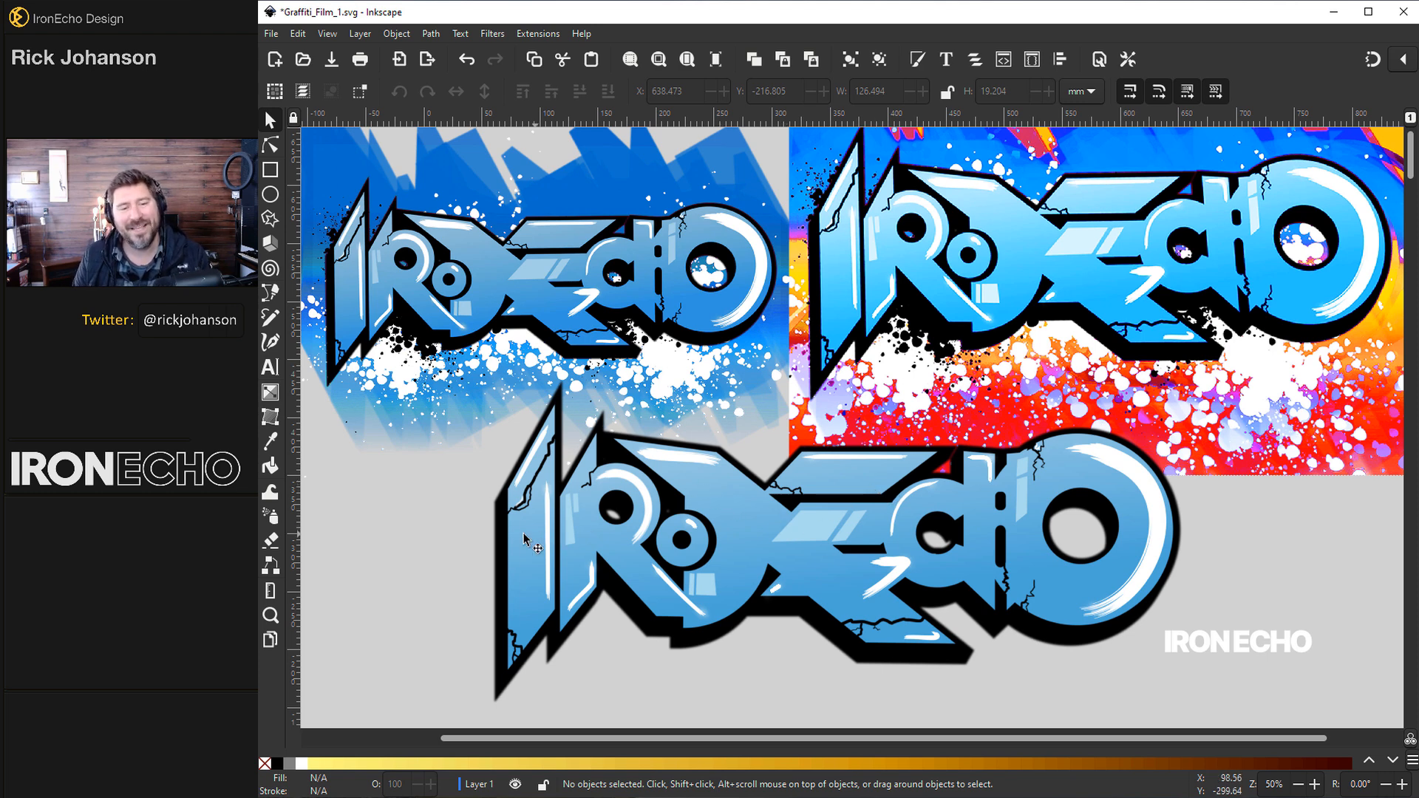
pyautogui.moveTo(634, 550)
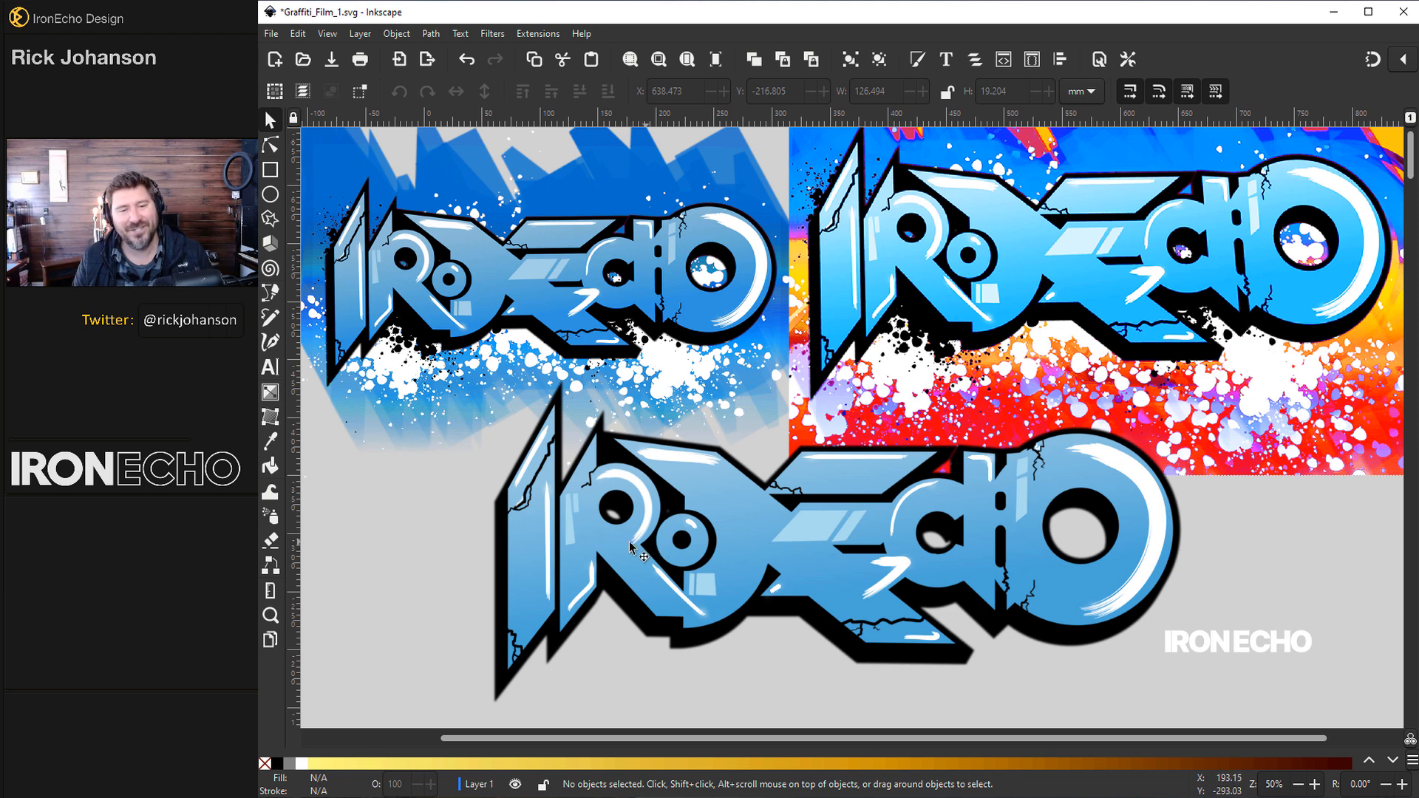
pyautogui.moveTo(1199, 536)
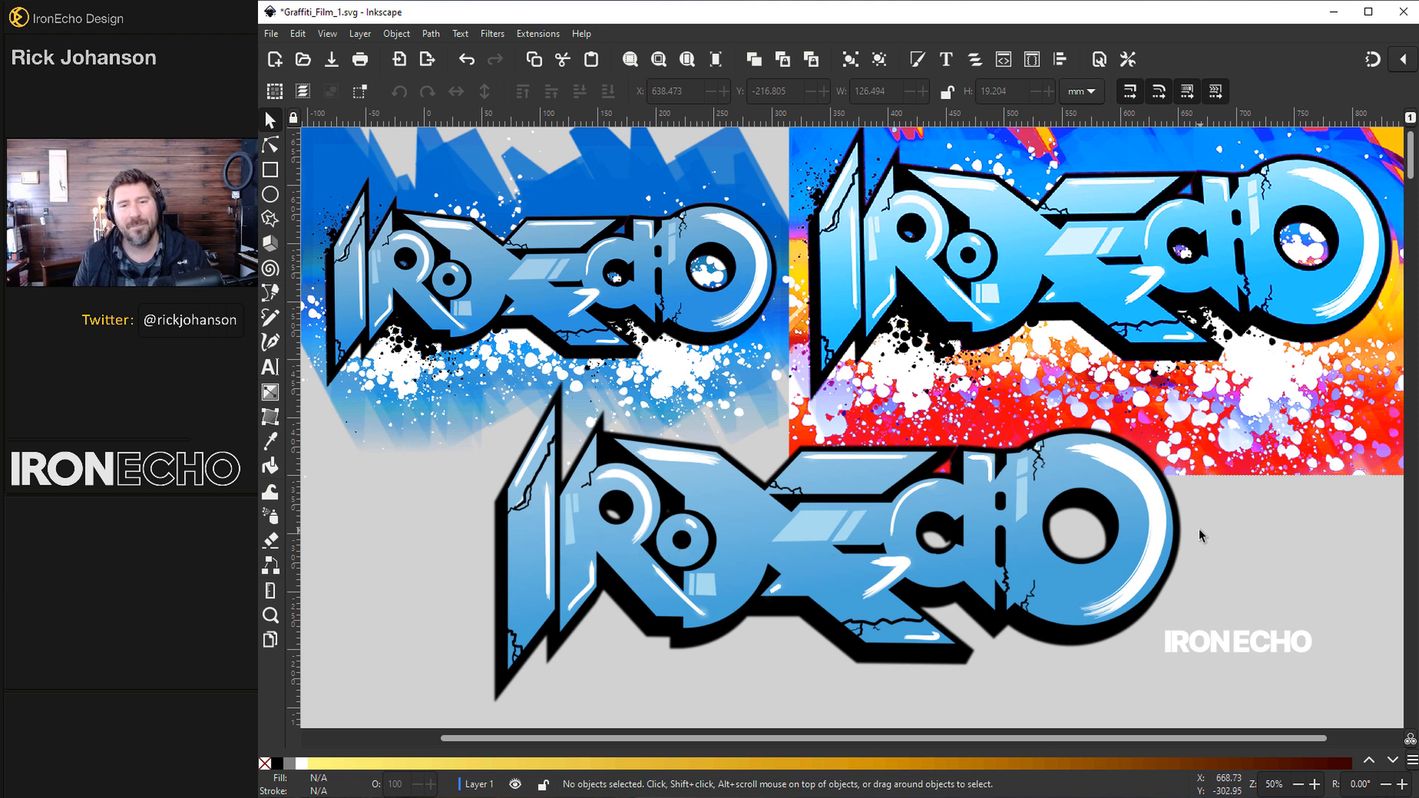
pyautogui.moveTo(540, 439)
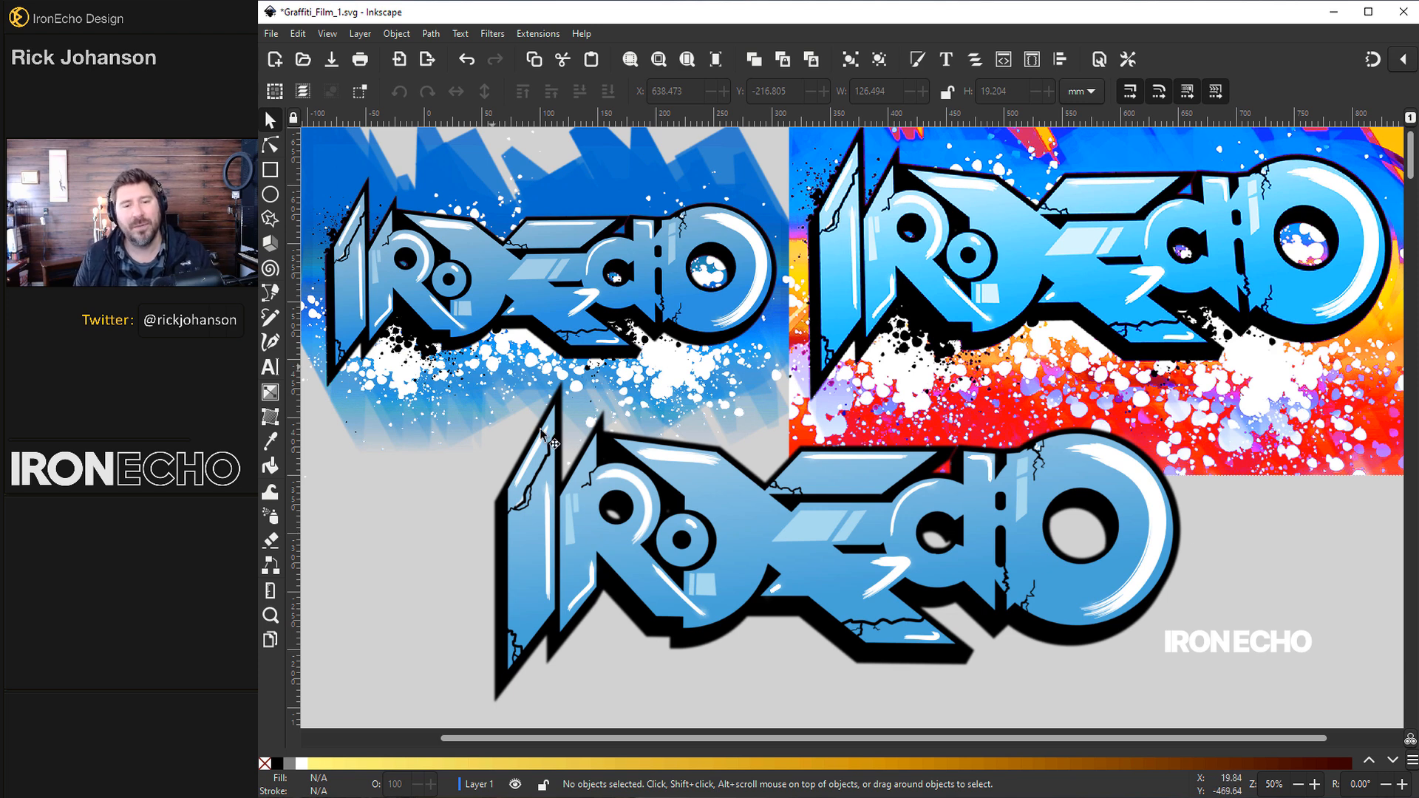
pyautogui.moveTo(557, 384)
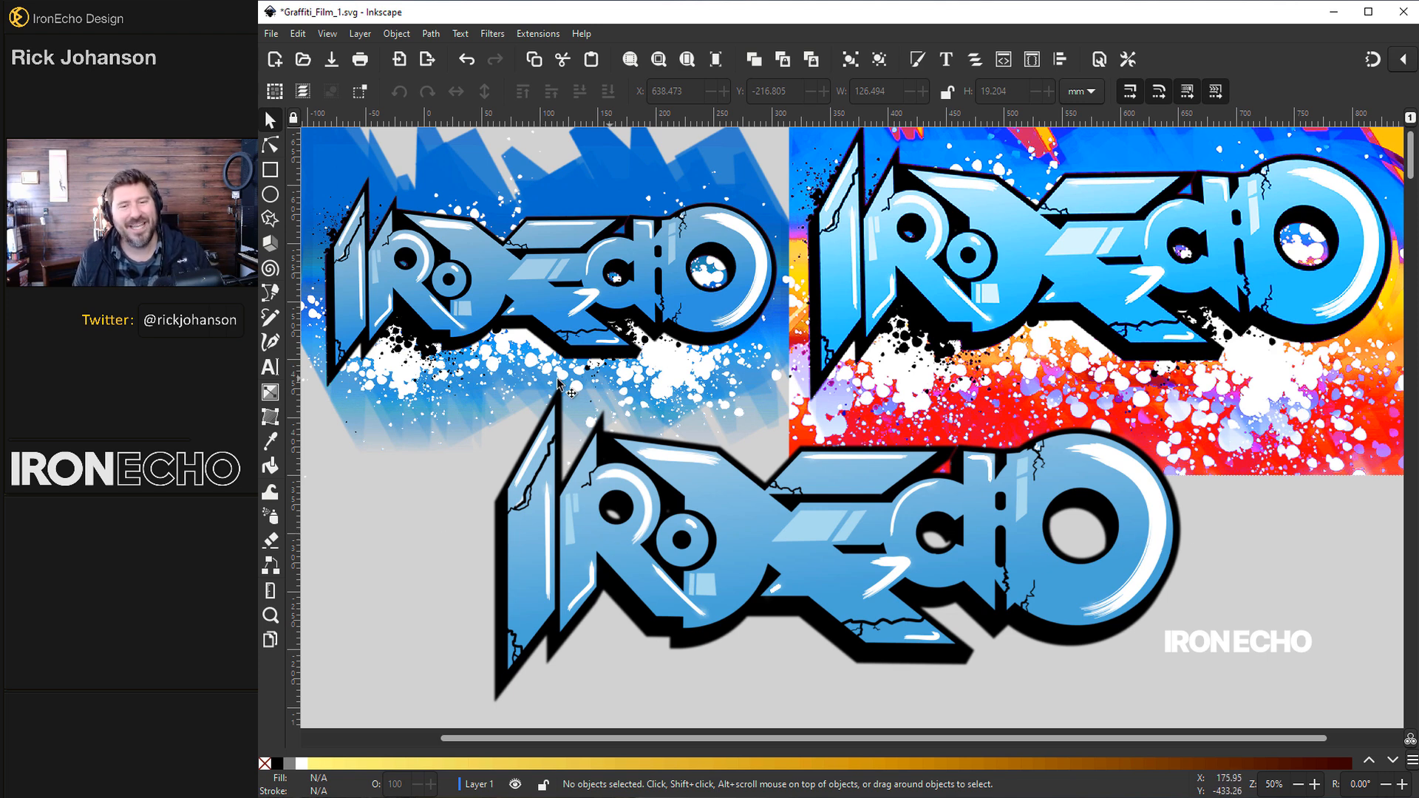
pyautogui.moveTo(1222, 401)
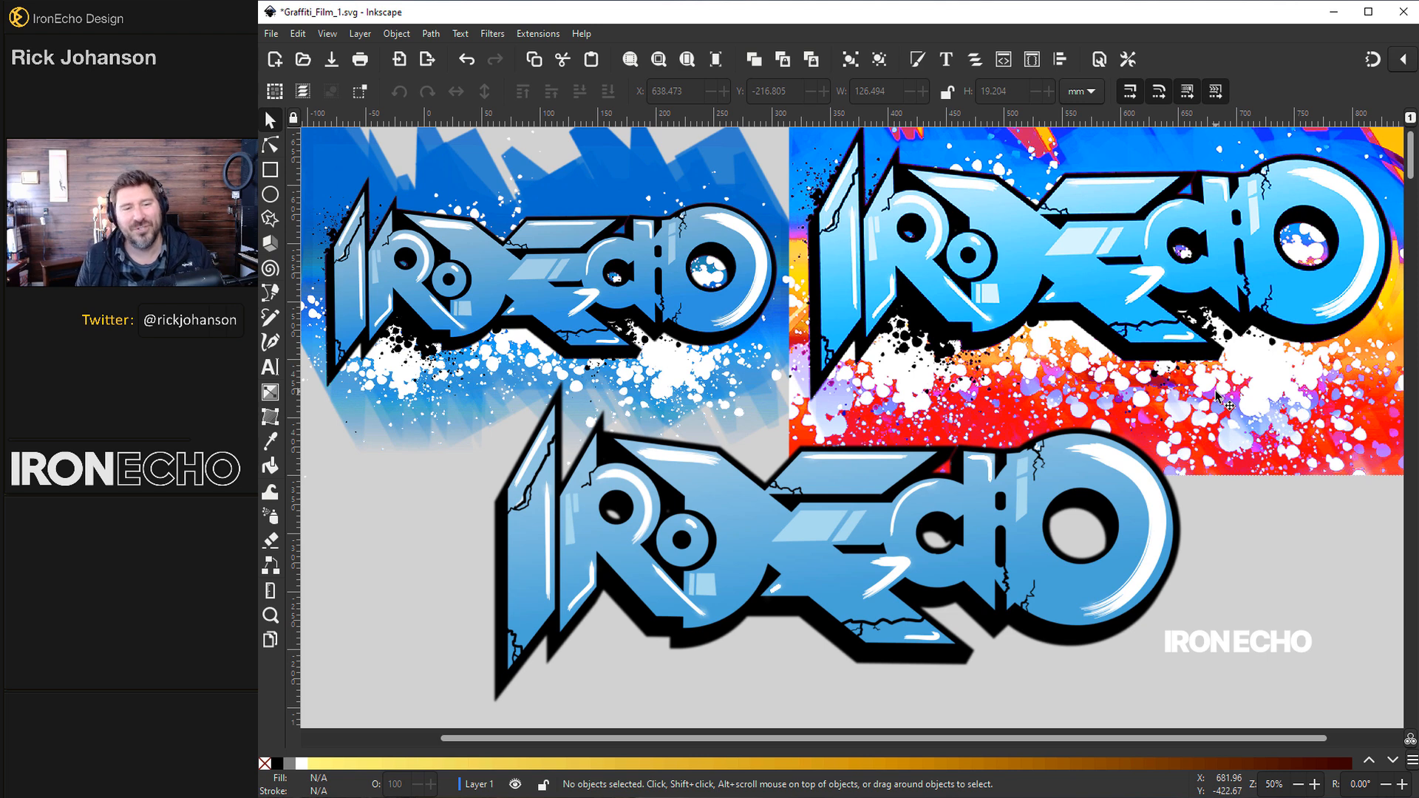
pyautogui.moveTo(403, 353)
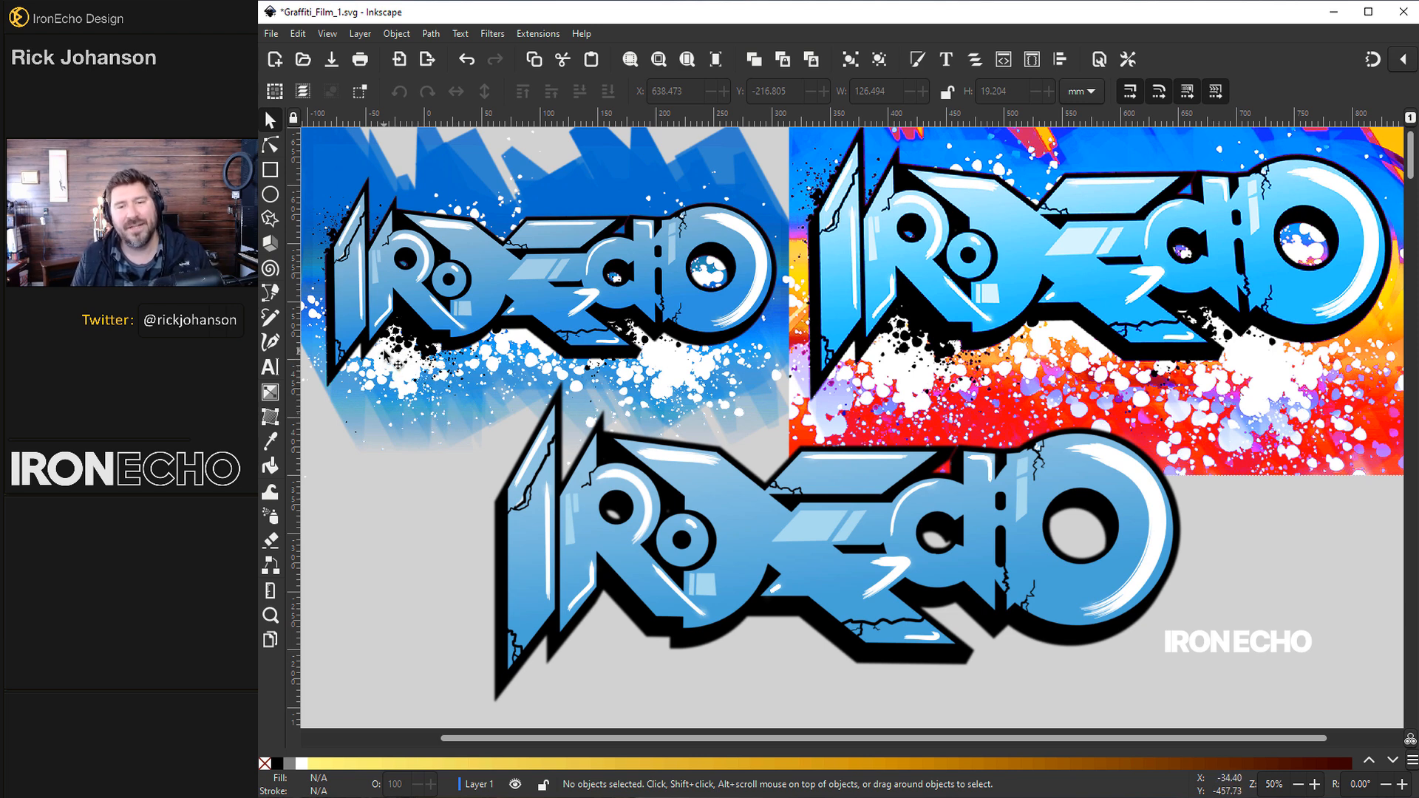
pyautogui.moveTo(584, 496)
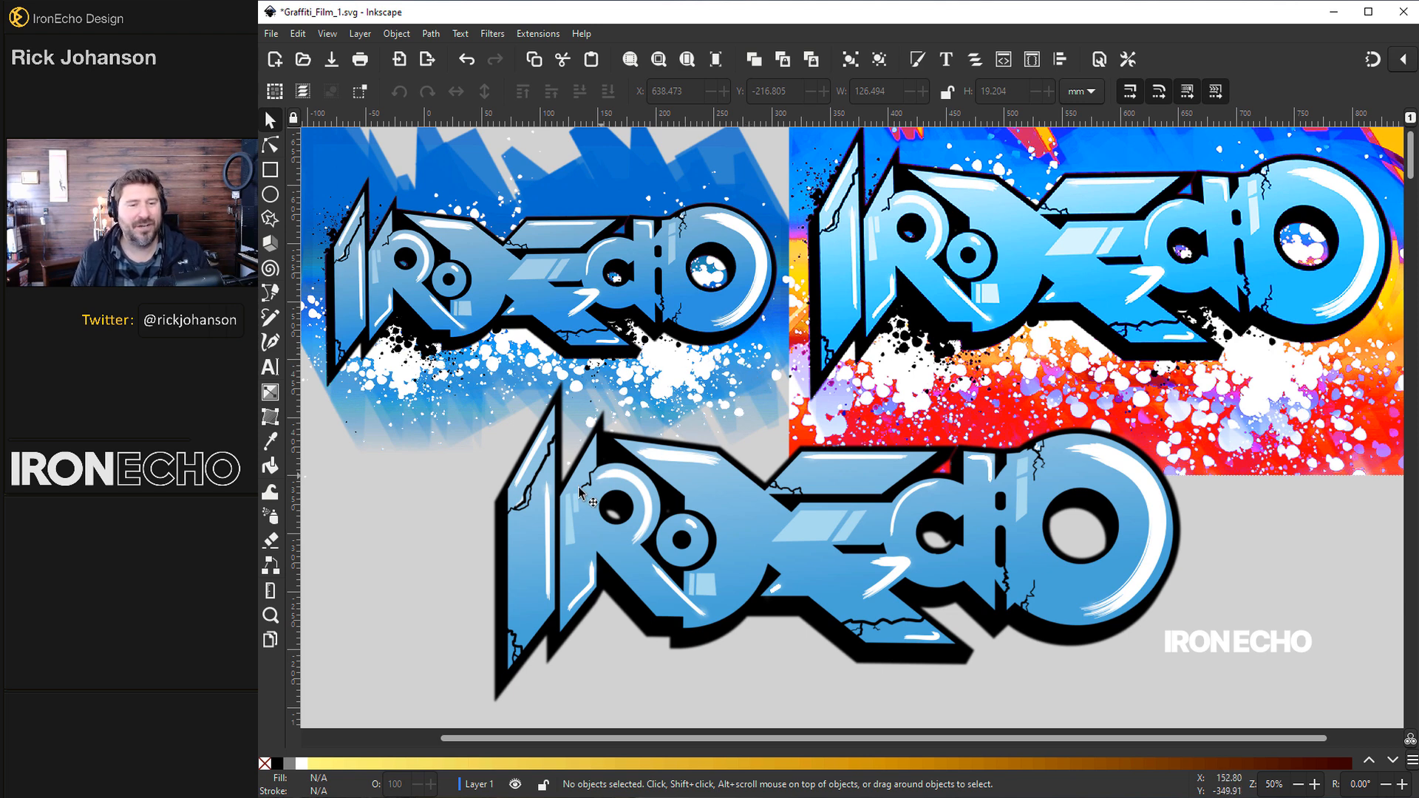
pyautogui.moveTo(751, 534)
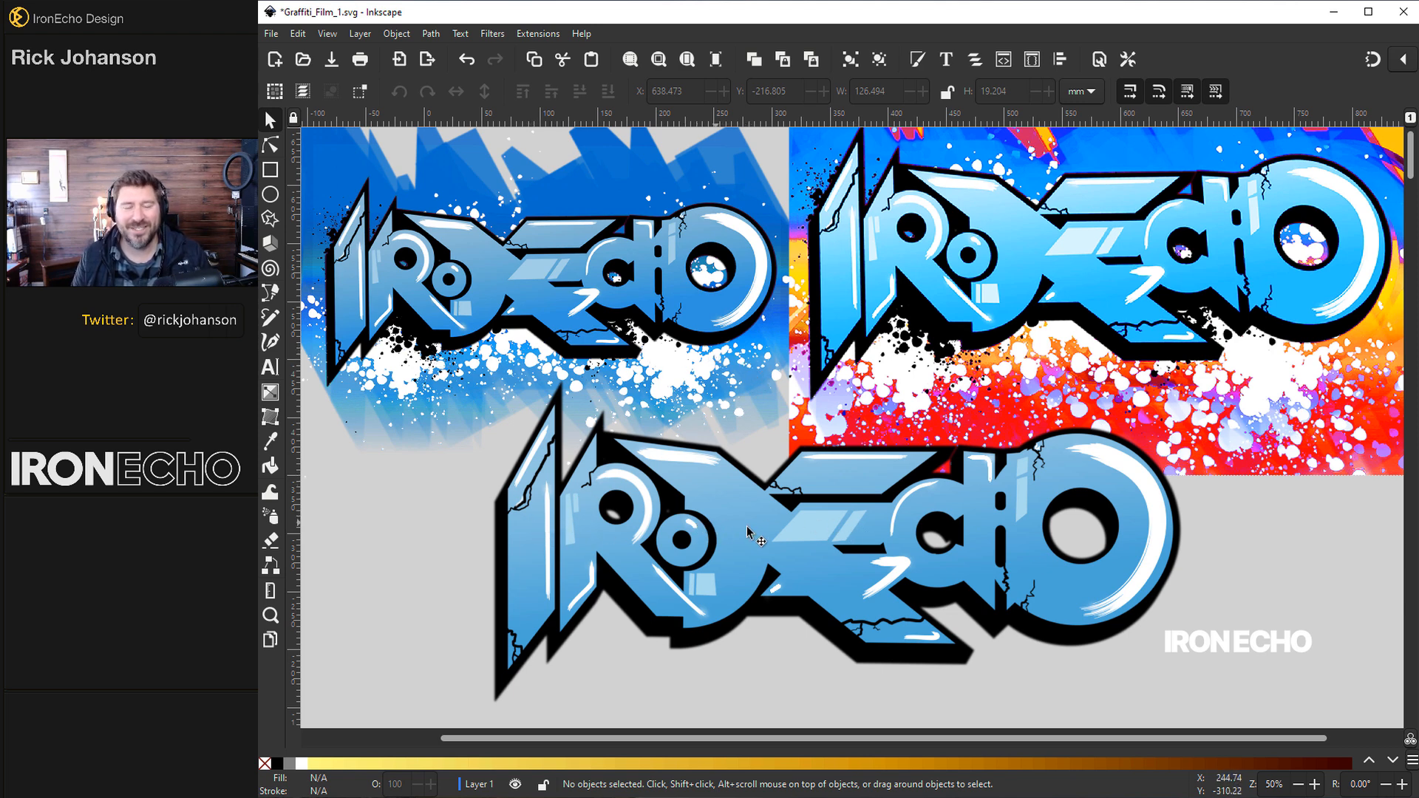
pyautogui.moveTo(842, 421)
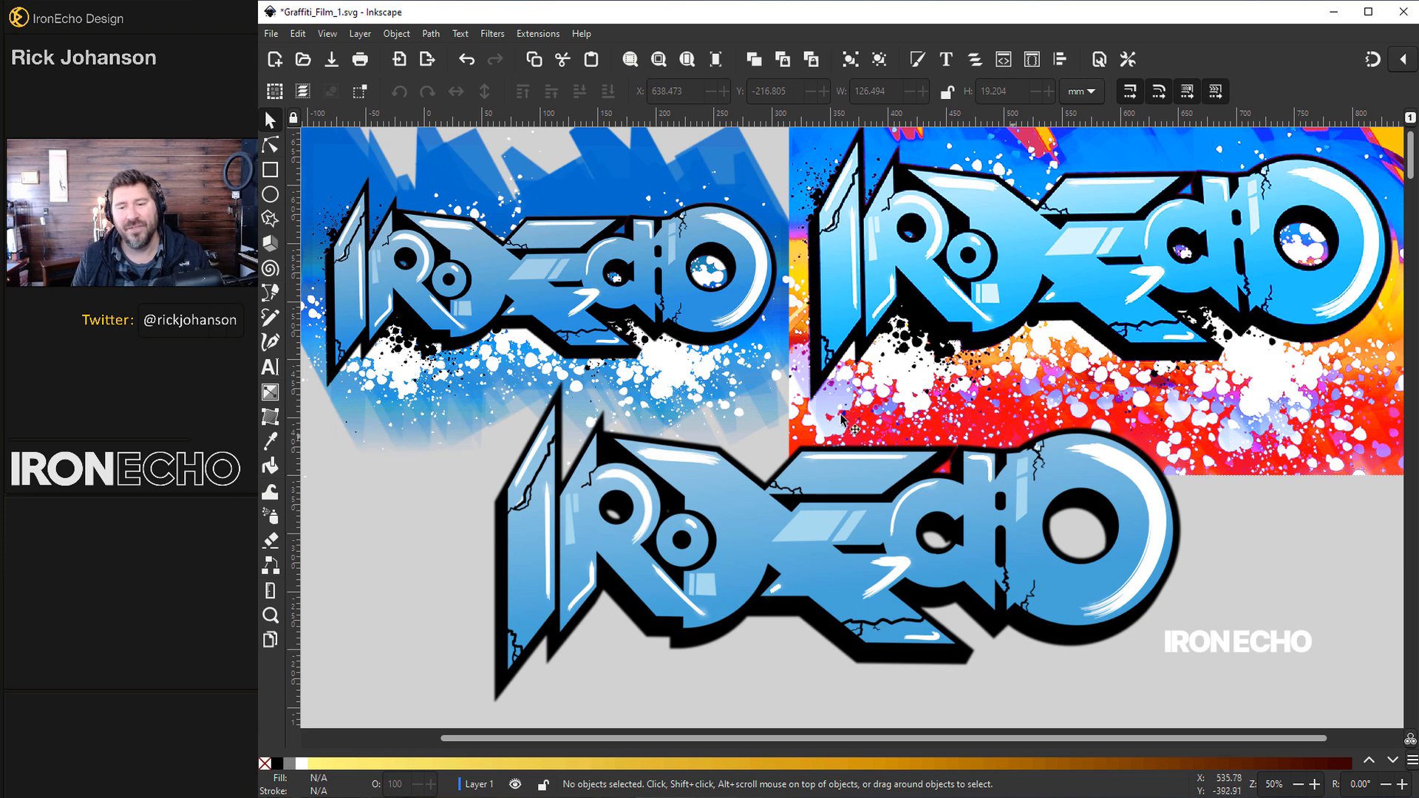
# Check Document Properties, then scroll down to the TYPOGRAPHY heading and IRONECHO reference logos.
pyautogui.scroll(-3)
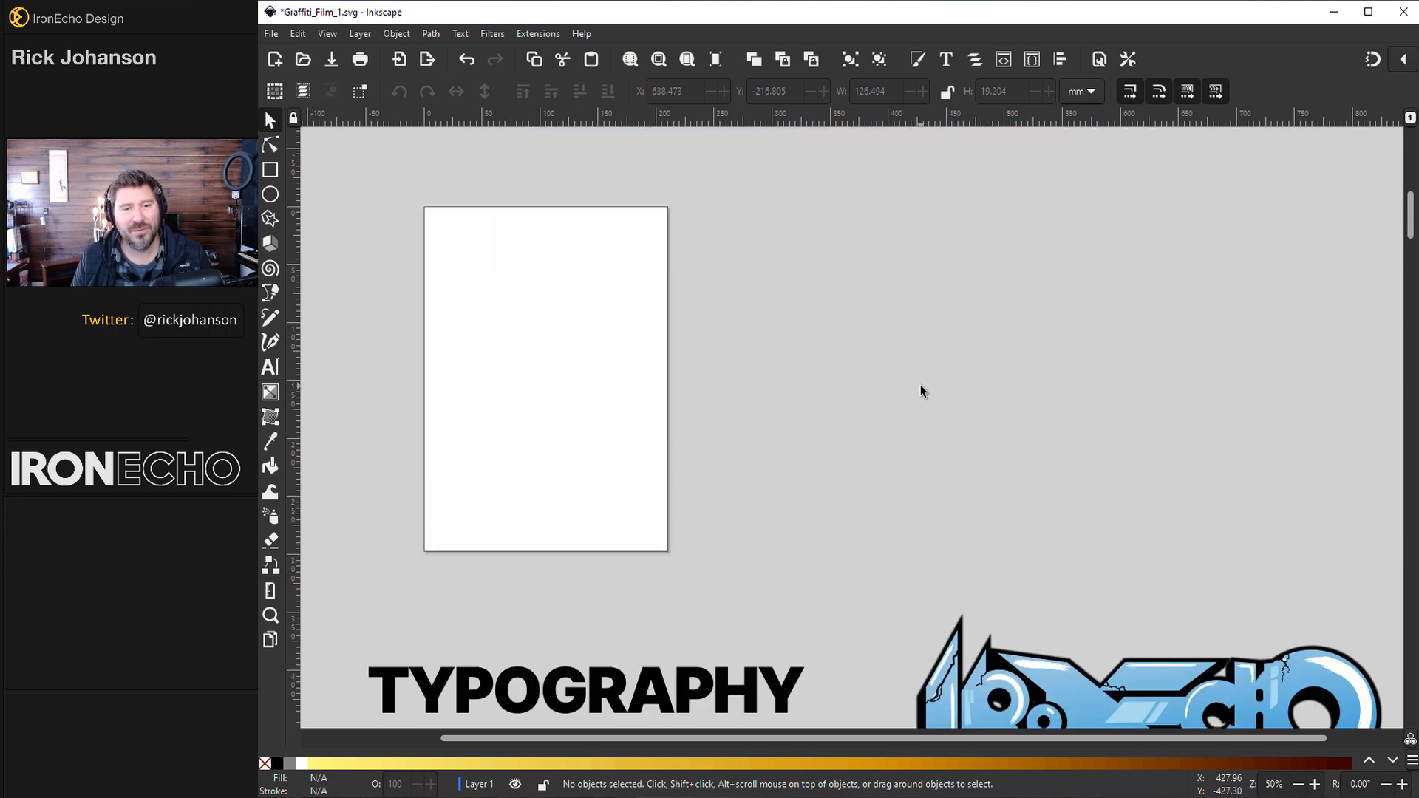
pyautogui.moveTo(605, 279)
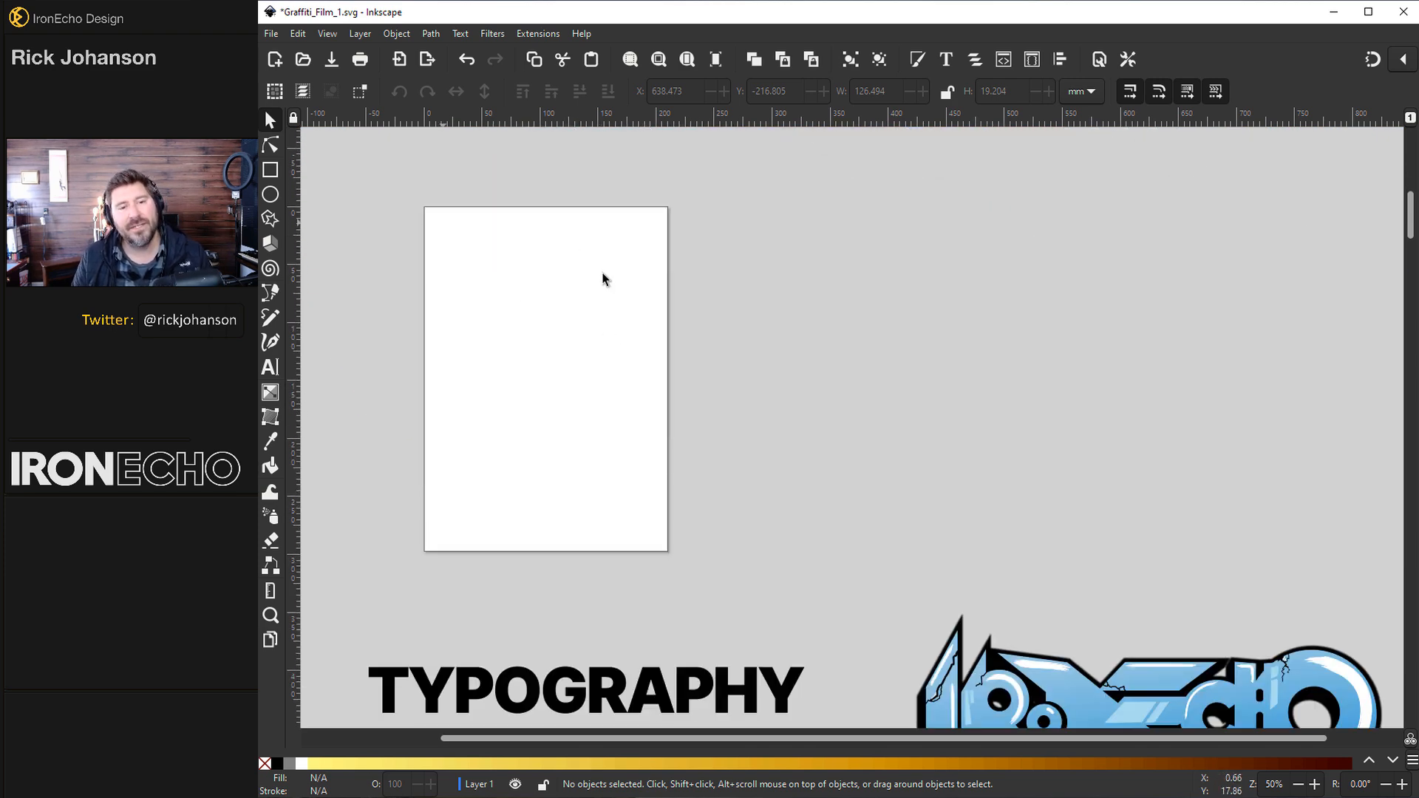
pyautogui.click(270, 33)
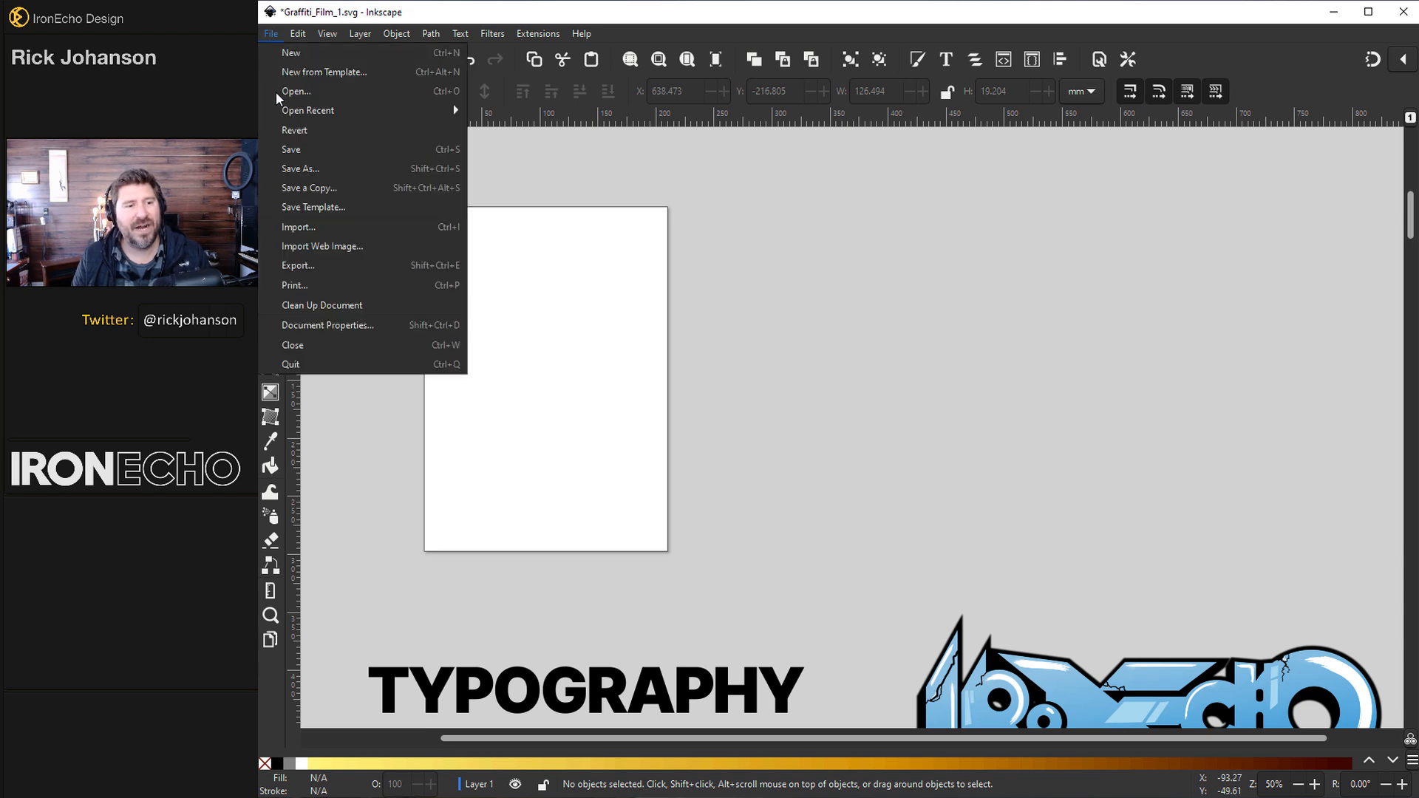
pyautogui.click(327, 325)
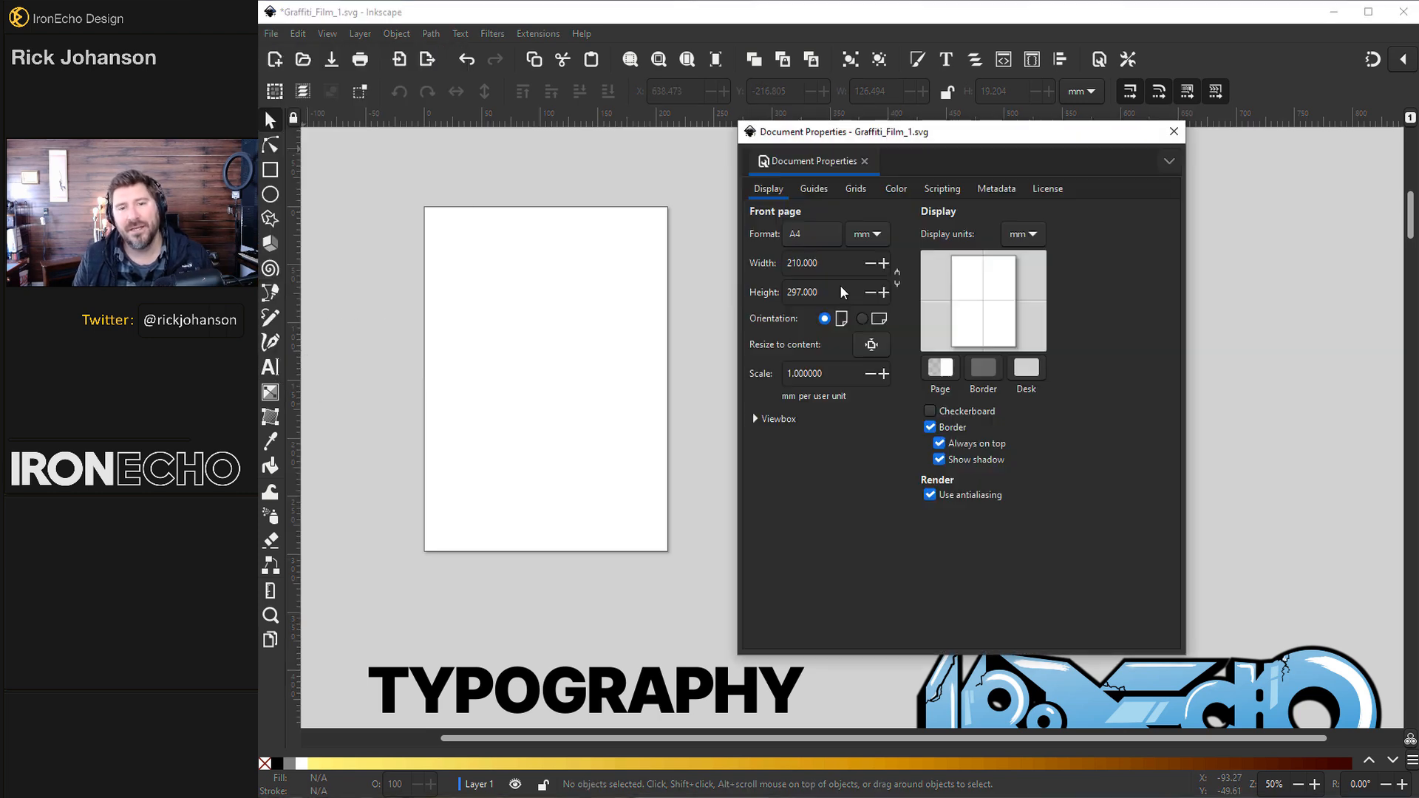
pyautogui.click(1174, 131)
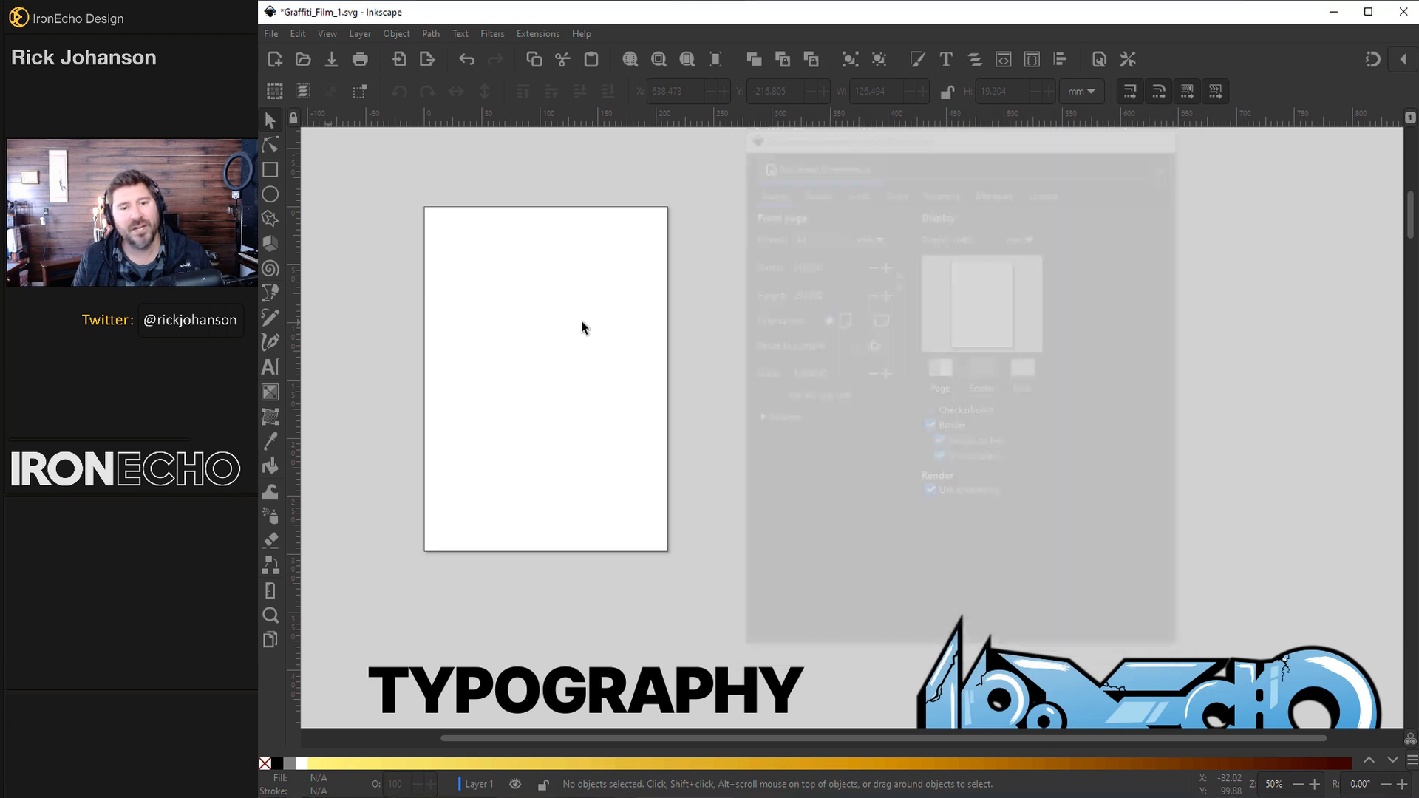
pyautogui.scroll(-3)
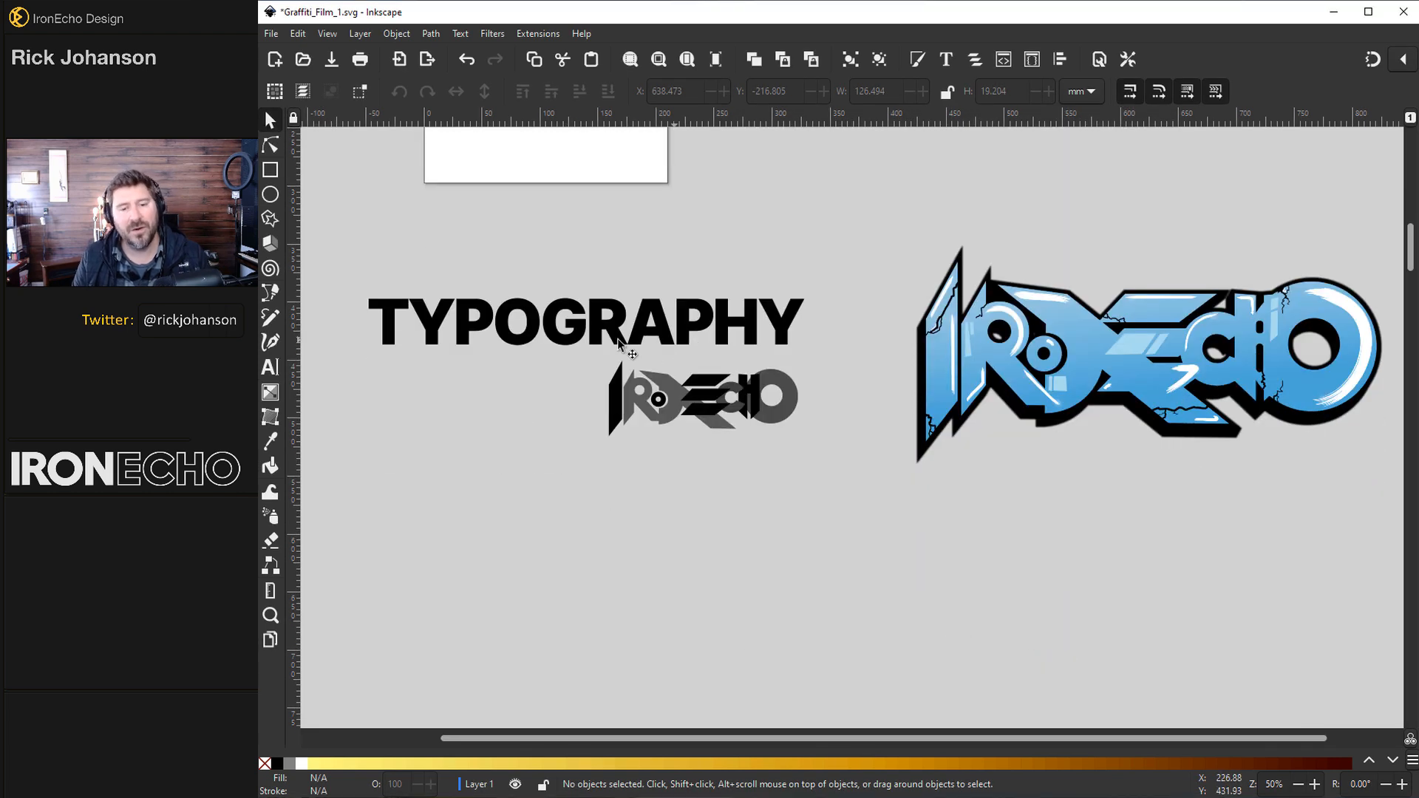
pyautogui.moveTo(768, 335)
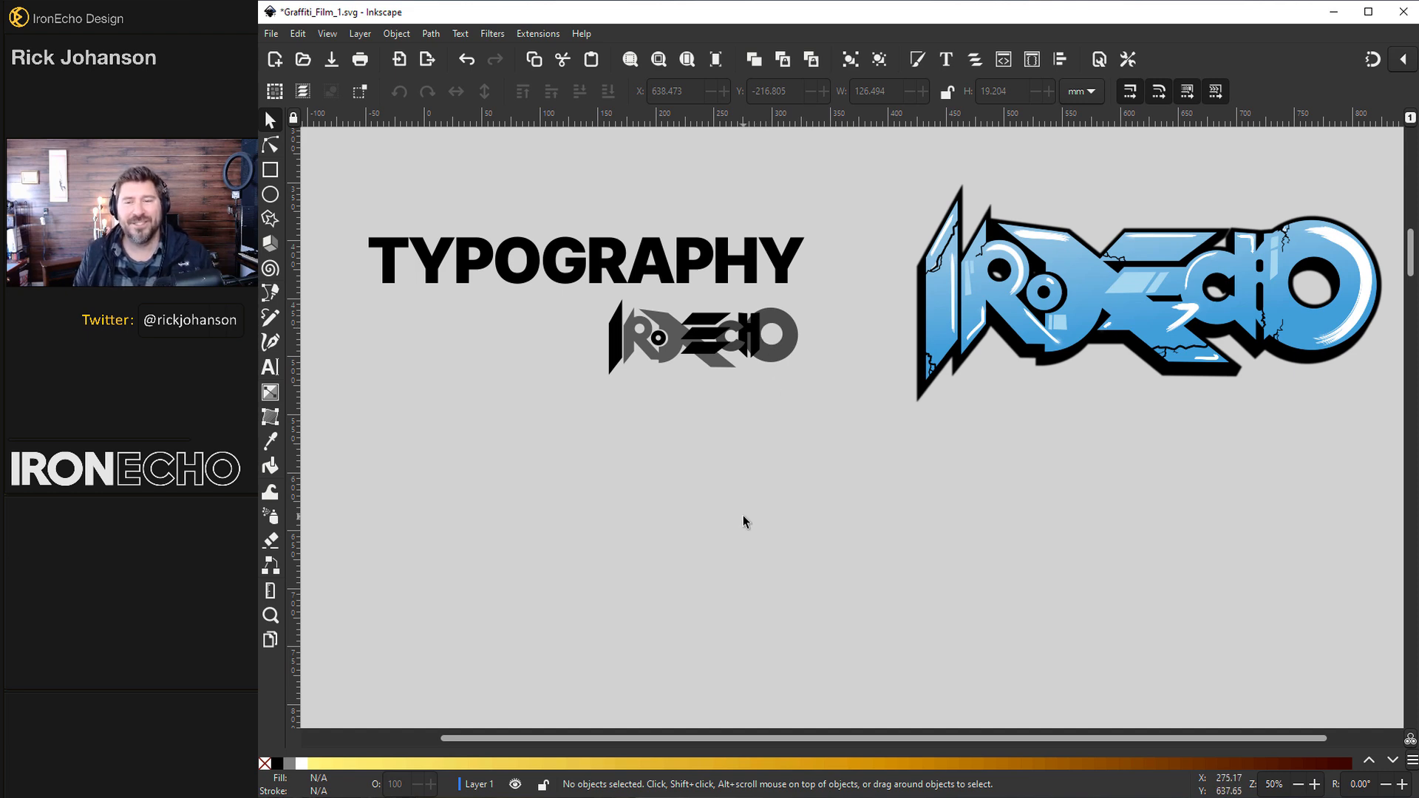
pyautogui.moveTo(478, 278)
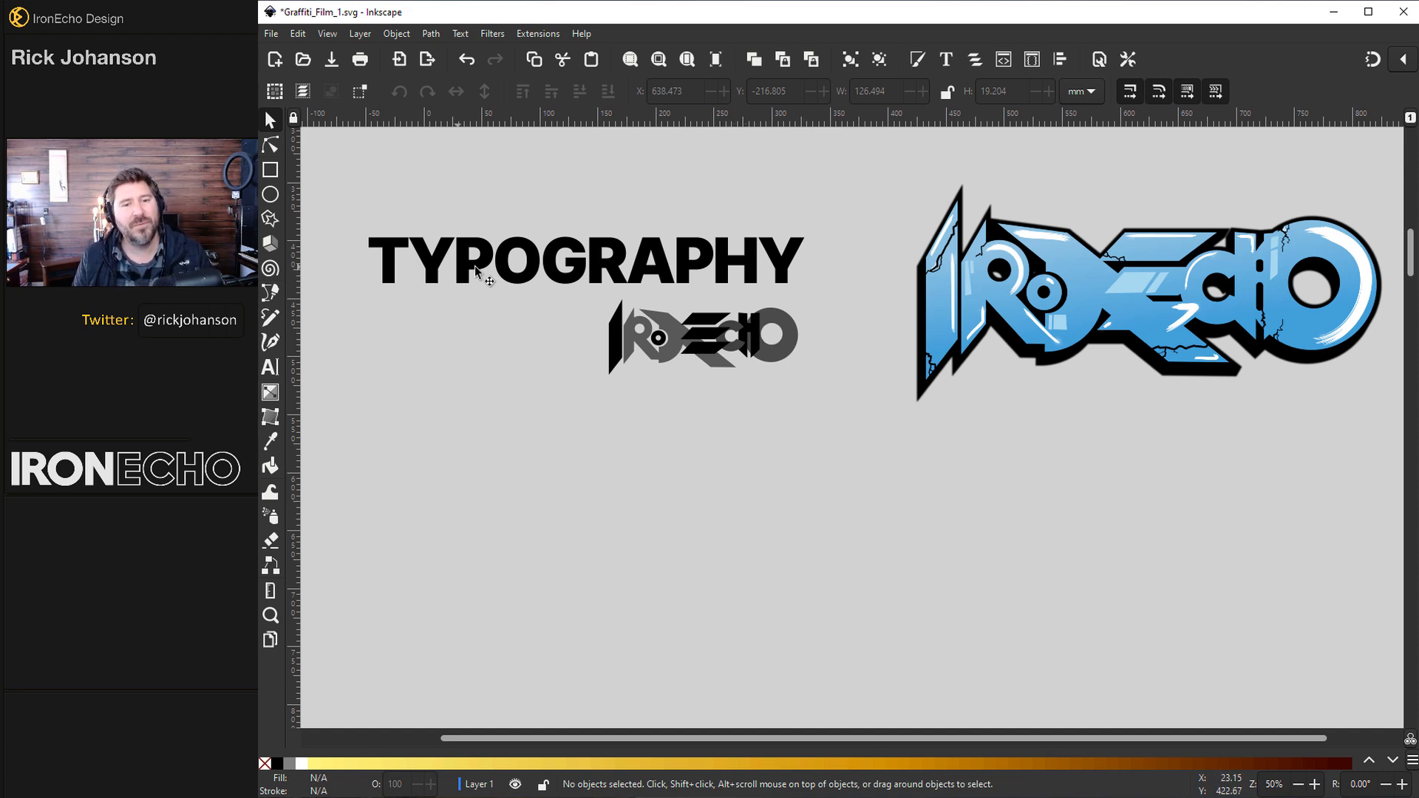
pyautogui.moveTo(568, 268)
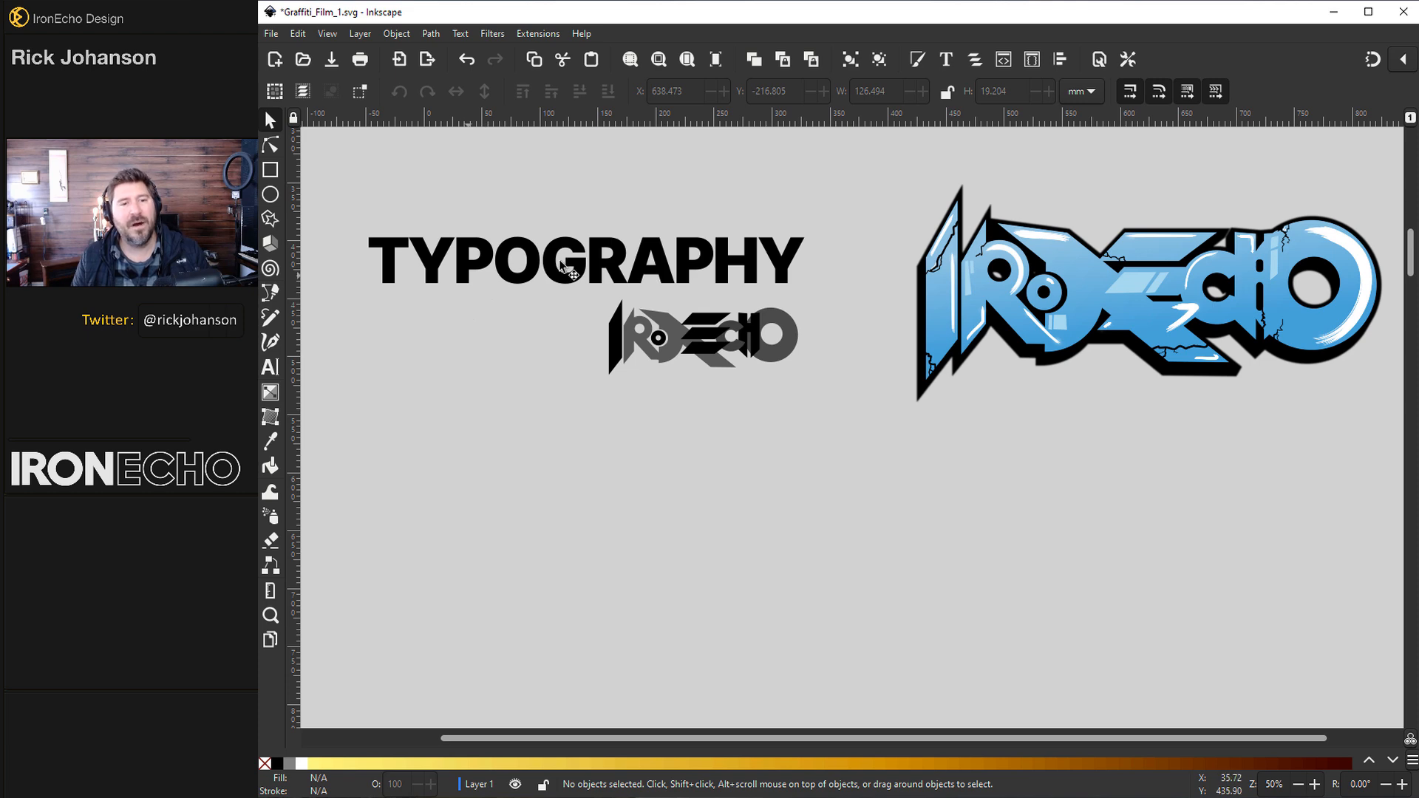
pyautogui.moveTo(496, 395)
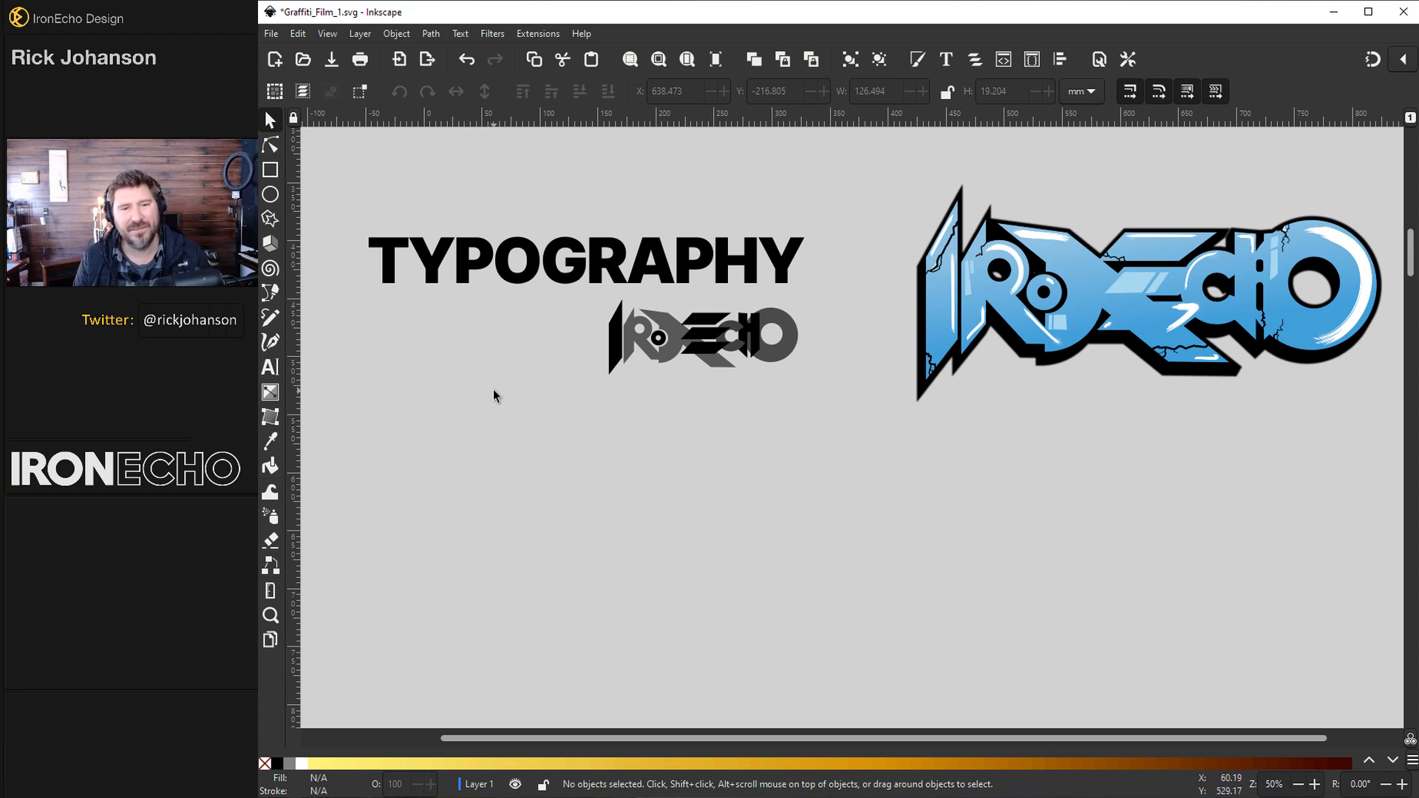
pyautogui.moveTo(503, 368)
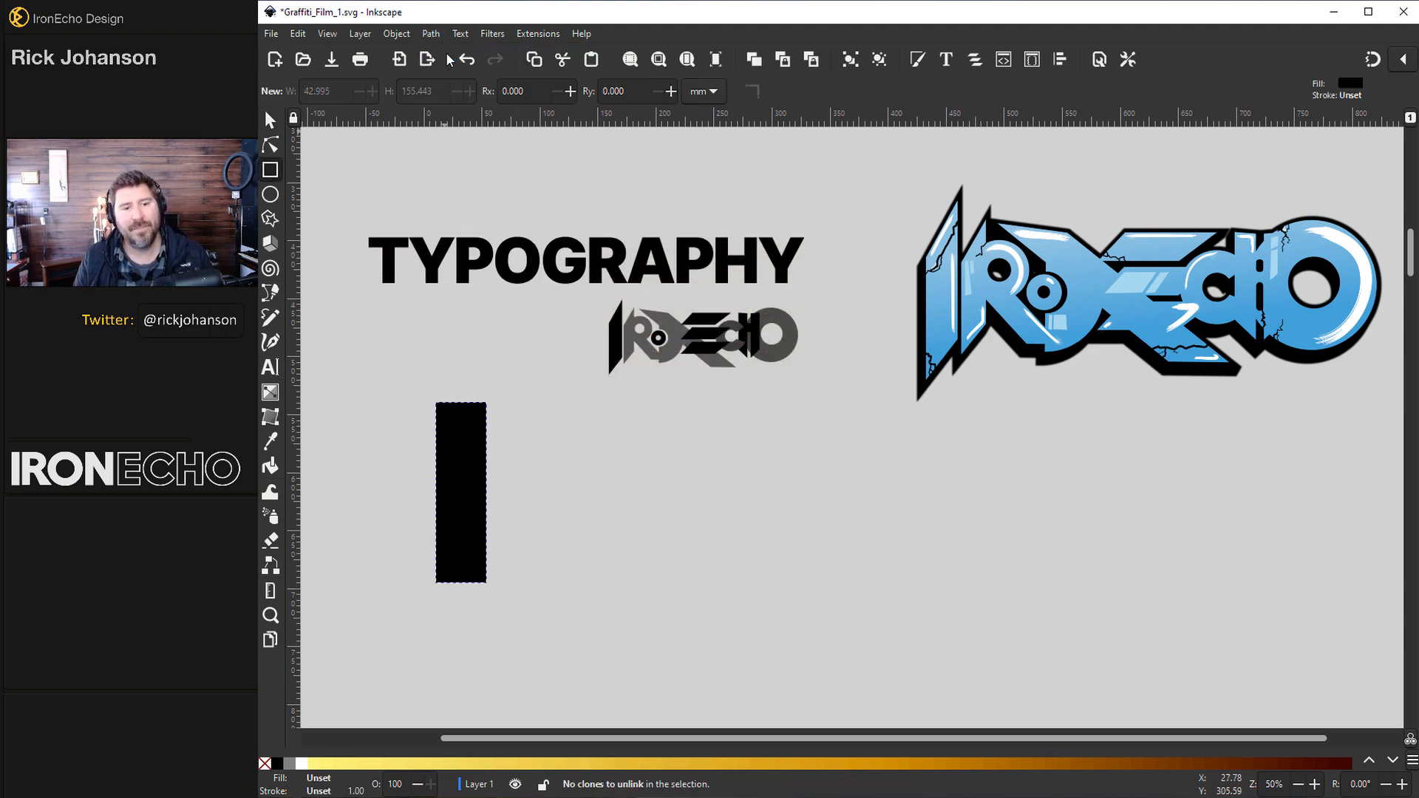
# Switch to the Ellipse tool to draw a black circle beside the slanted bar.
pyautogui.click(270, 144)
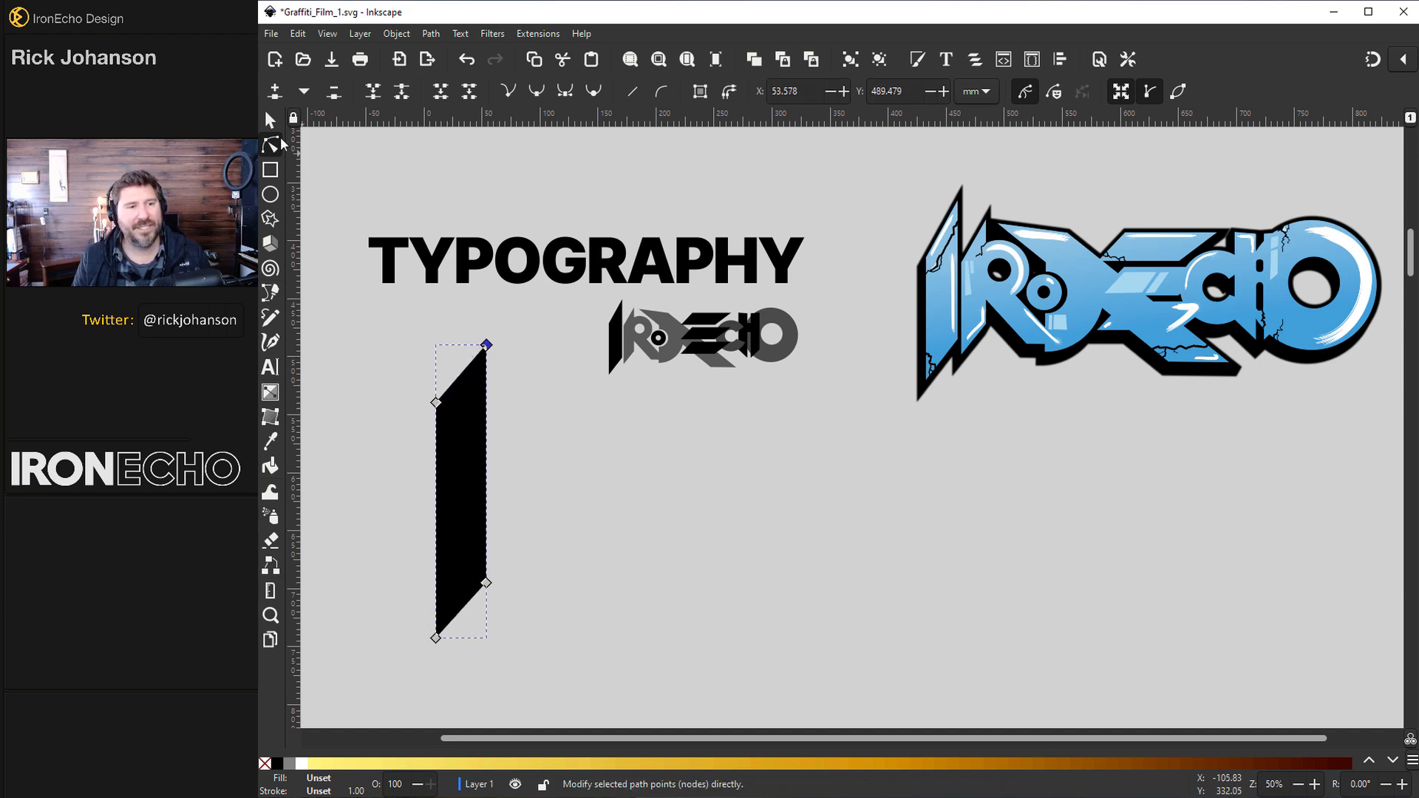
pyautogui.click(270, 121)
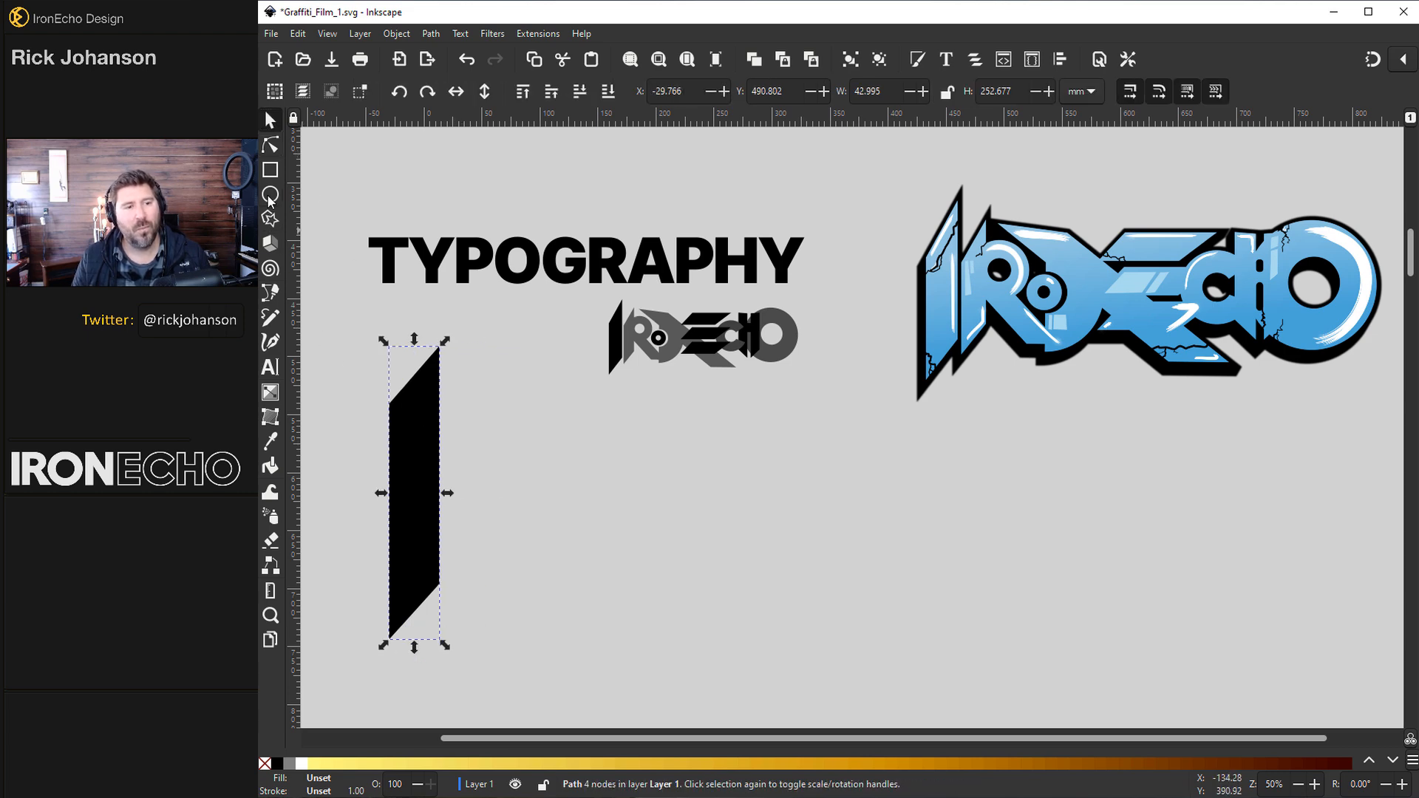
pyautogui.click(270, 193)
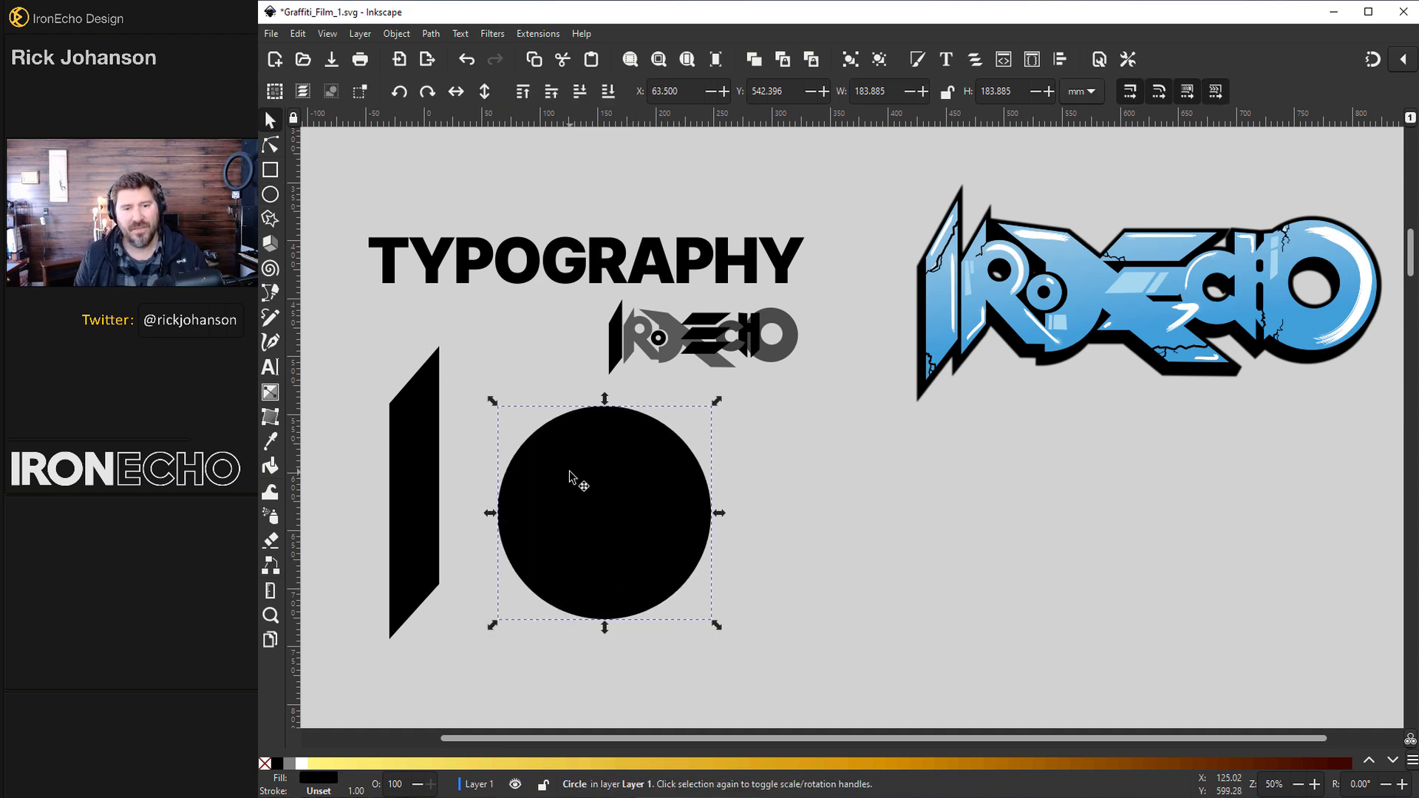
pyautogui.moveTo(417, 444)
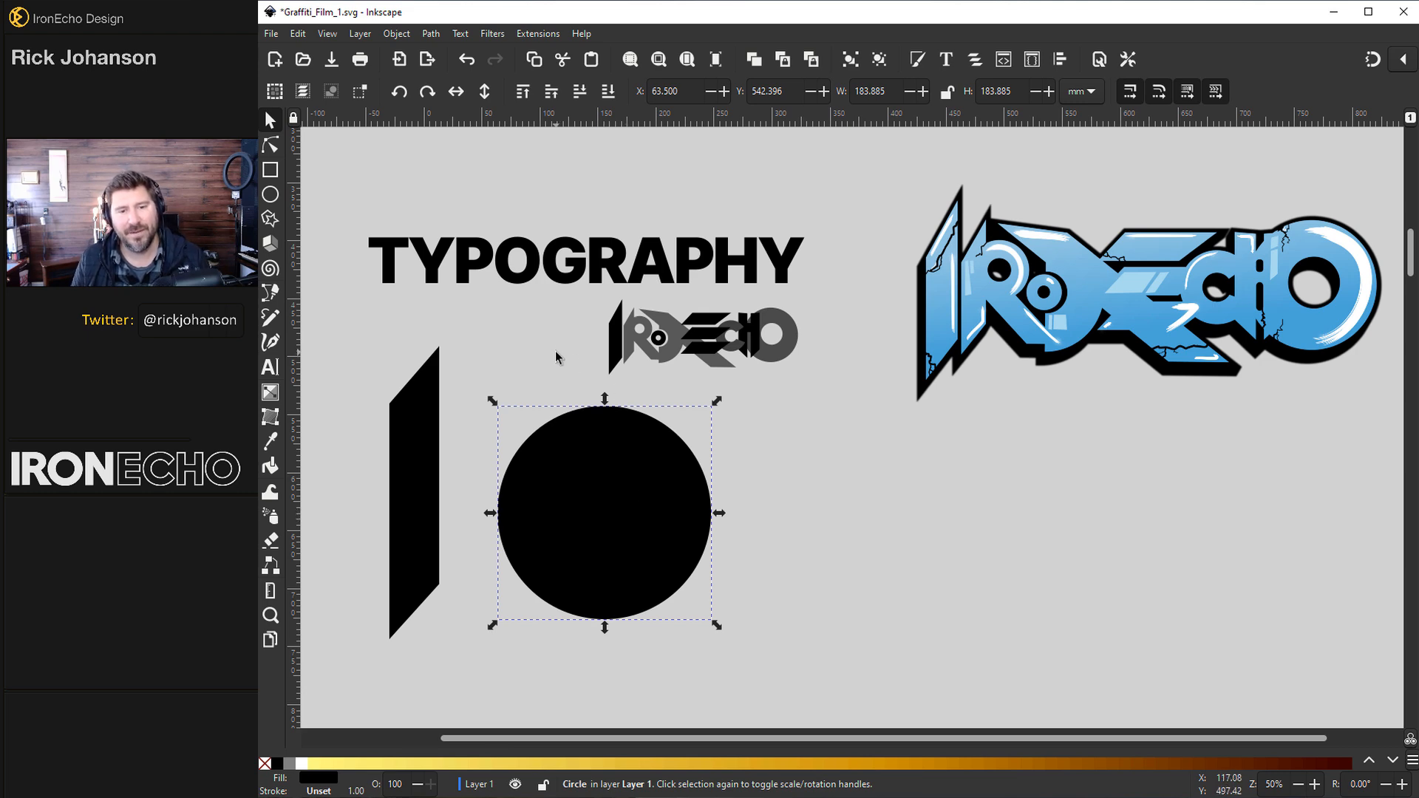
pyautogui.moveTo(671, 379)
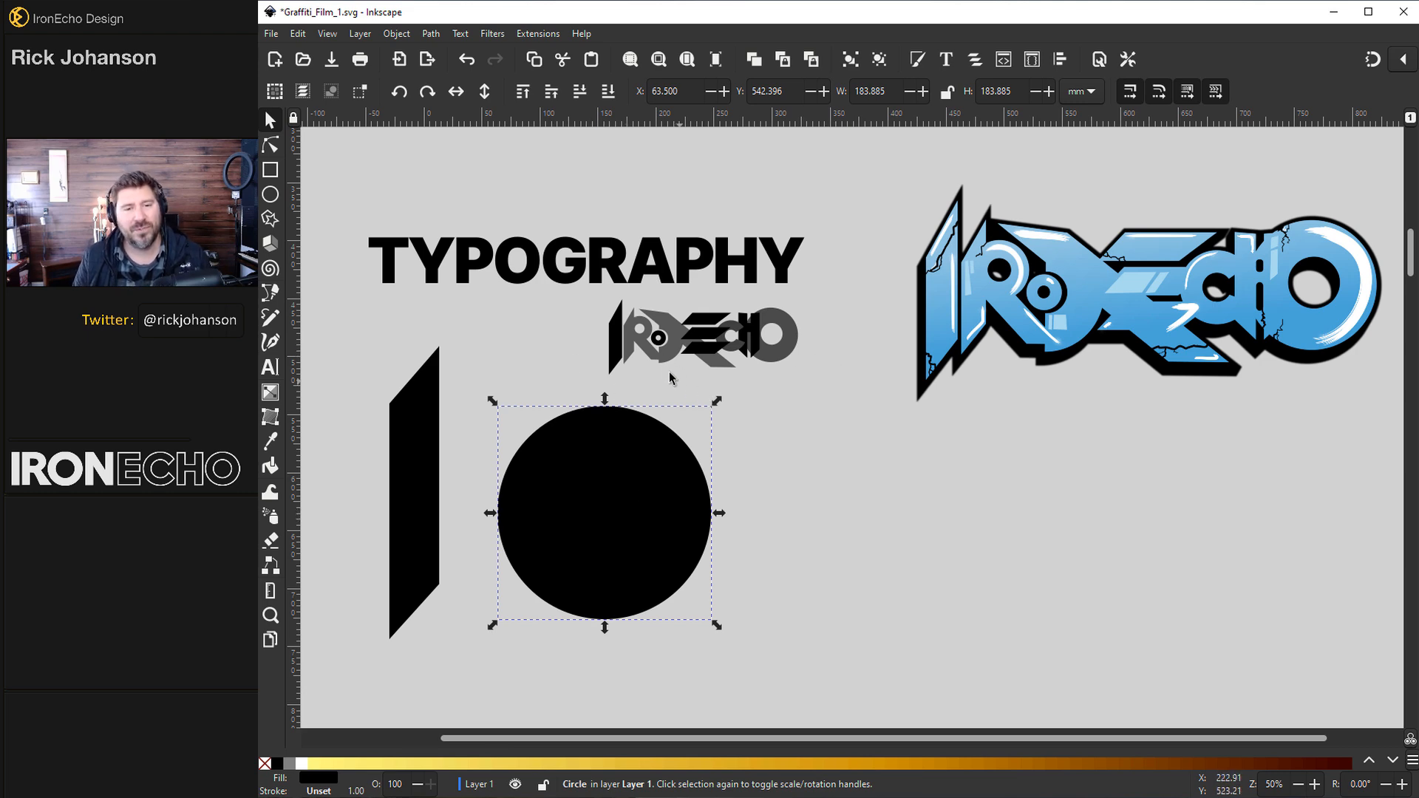
pyautogui.moveTo(1312, 439)
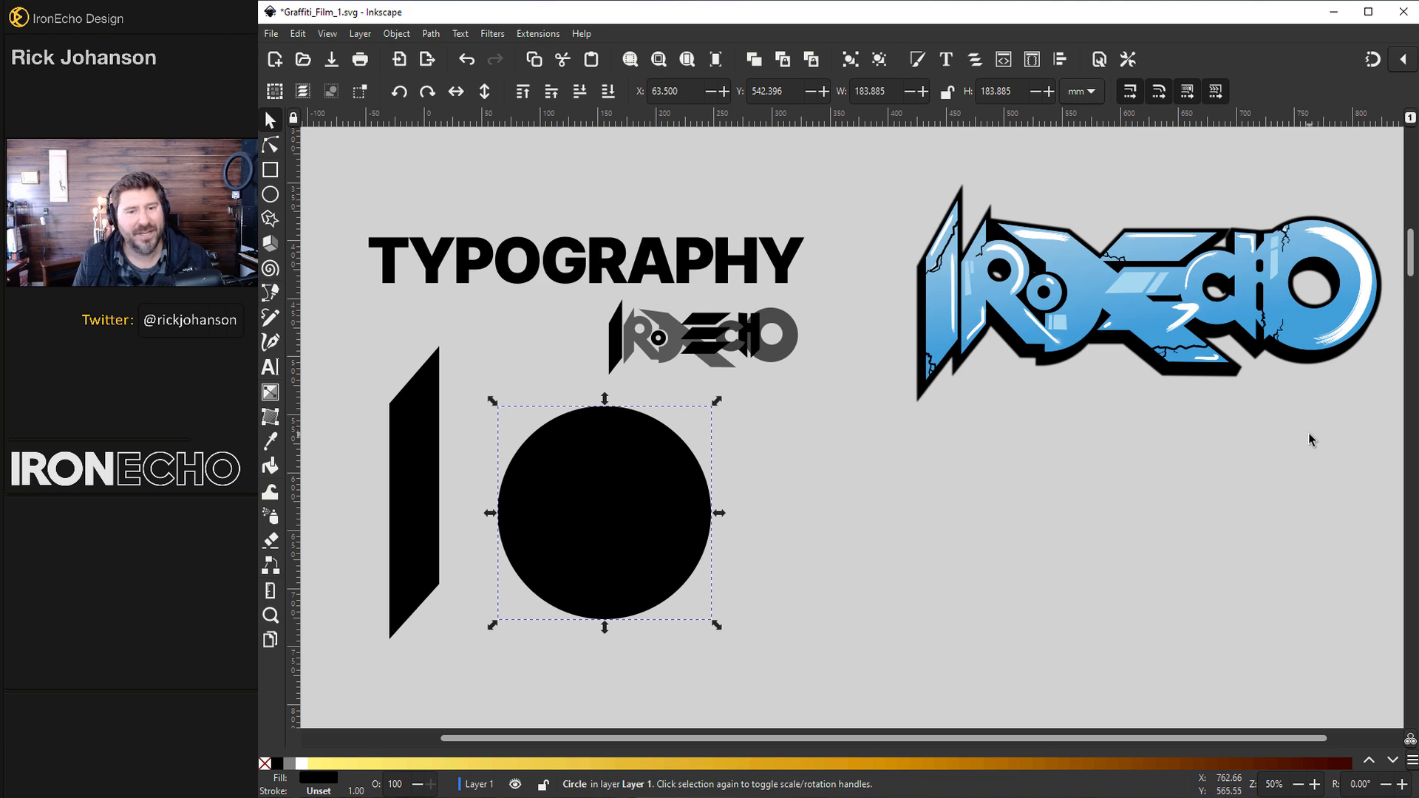
# Copy the slanted bar to its right and nest a smaller grey circle inside the black circle.
pyautogui.click(409, 493)
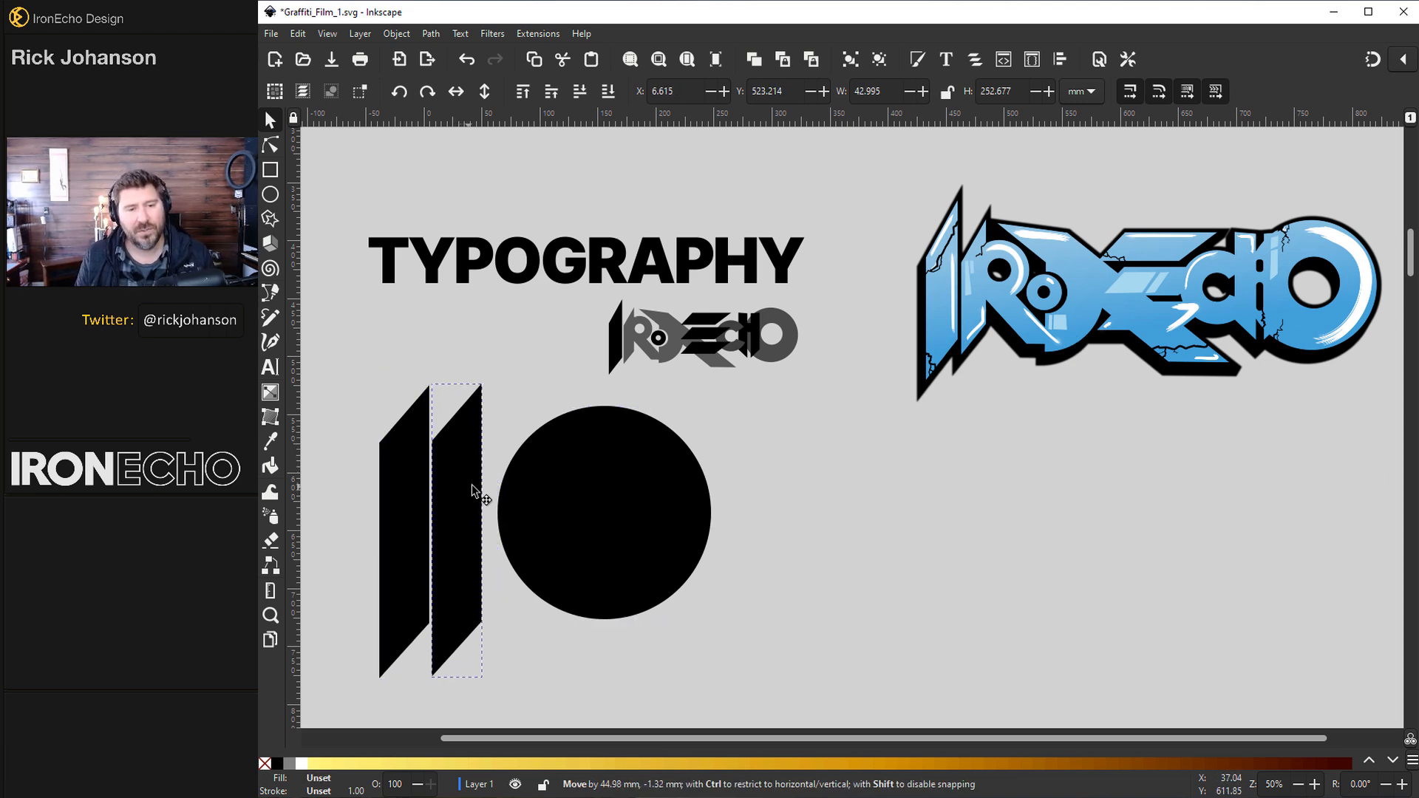
pyautogui.click(606, 525)
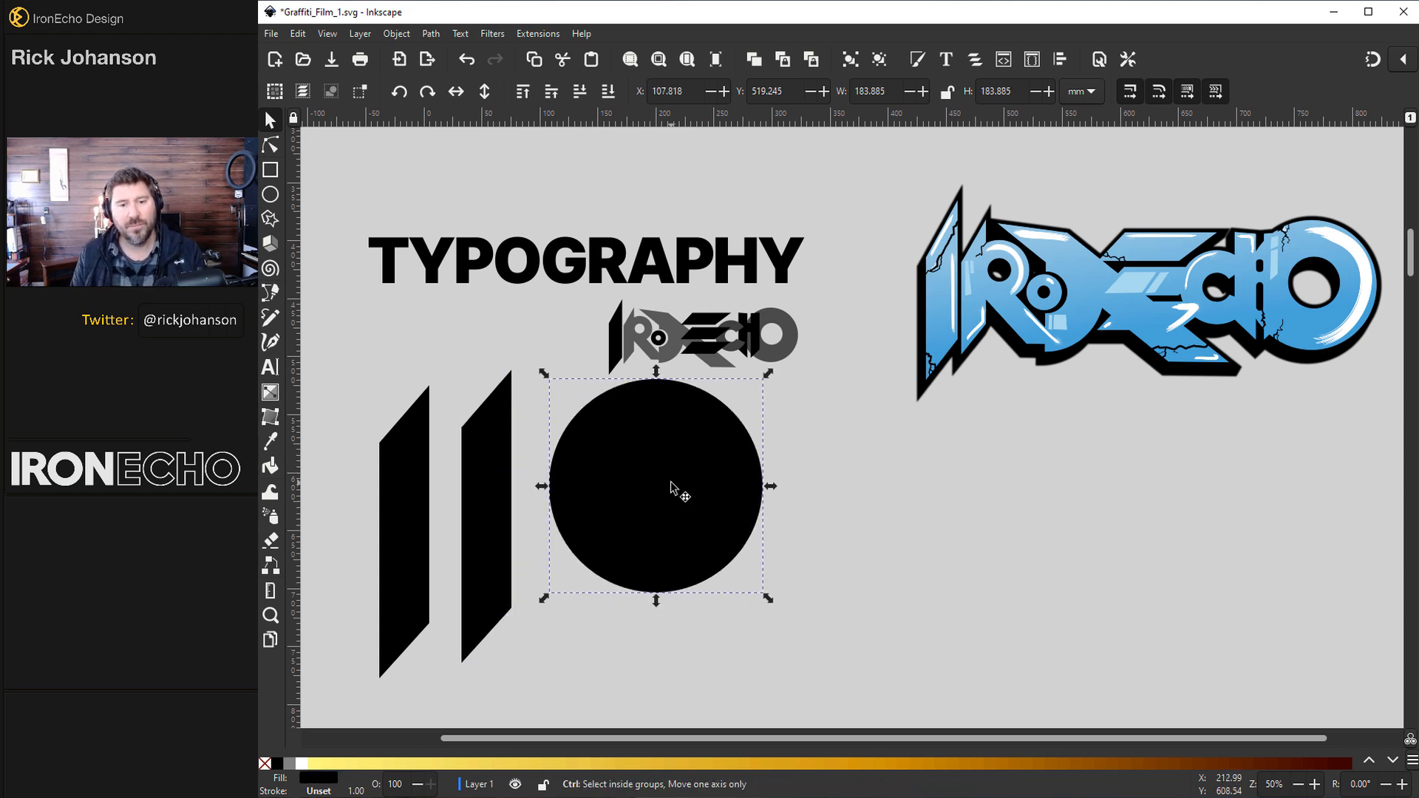
pyautogui.moveTo(983, 769)
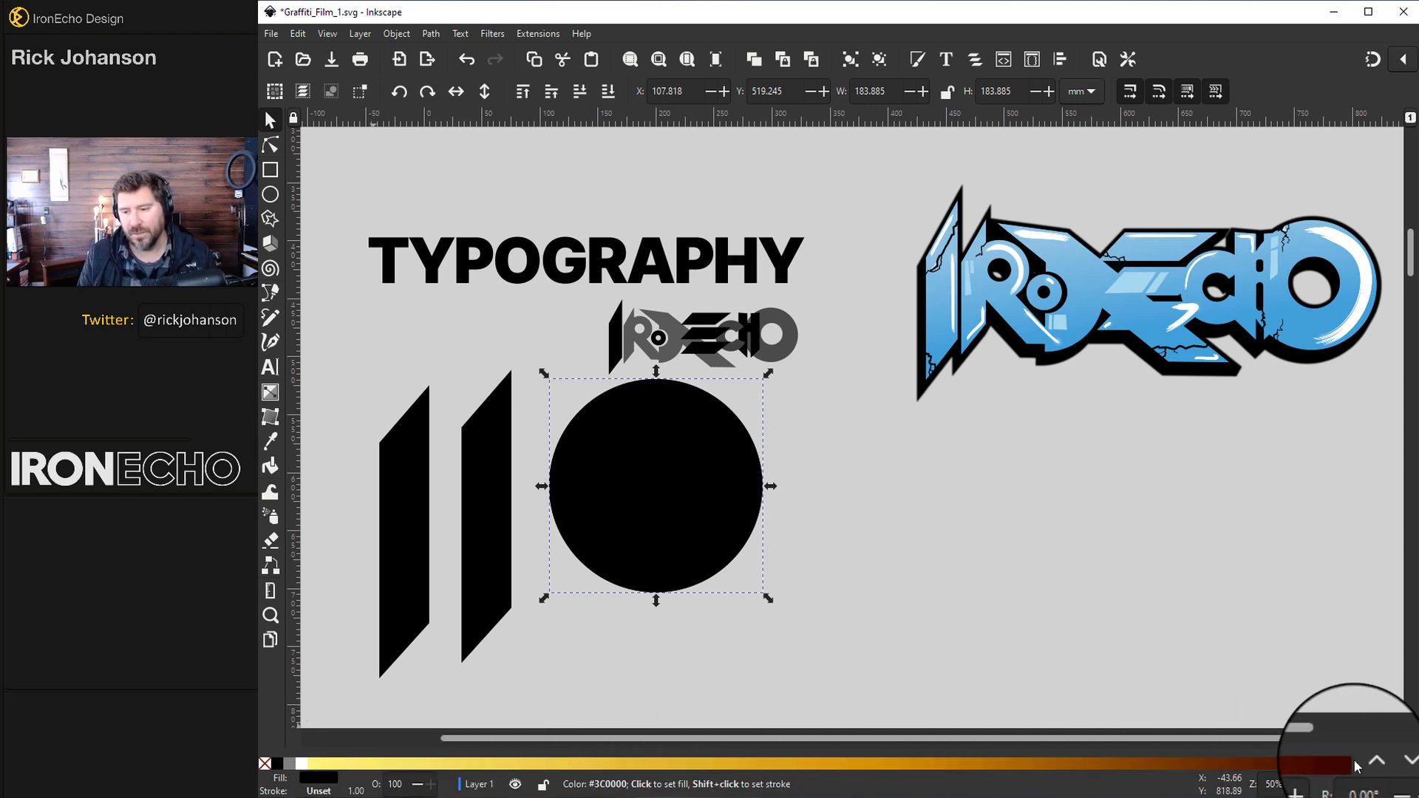
pyautogui.click(1407, 761)
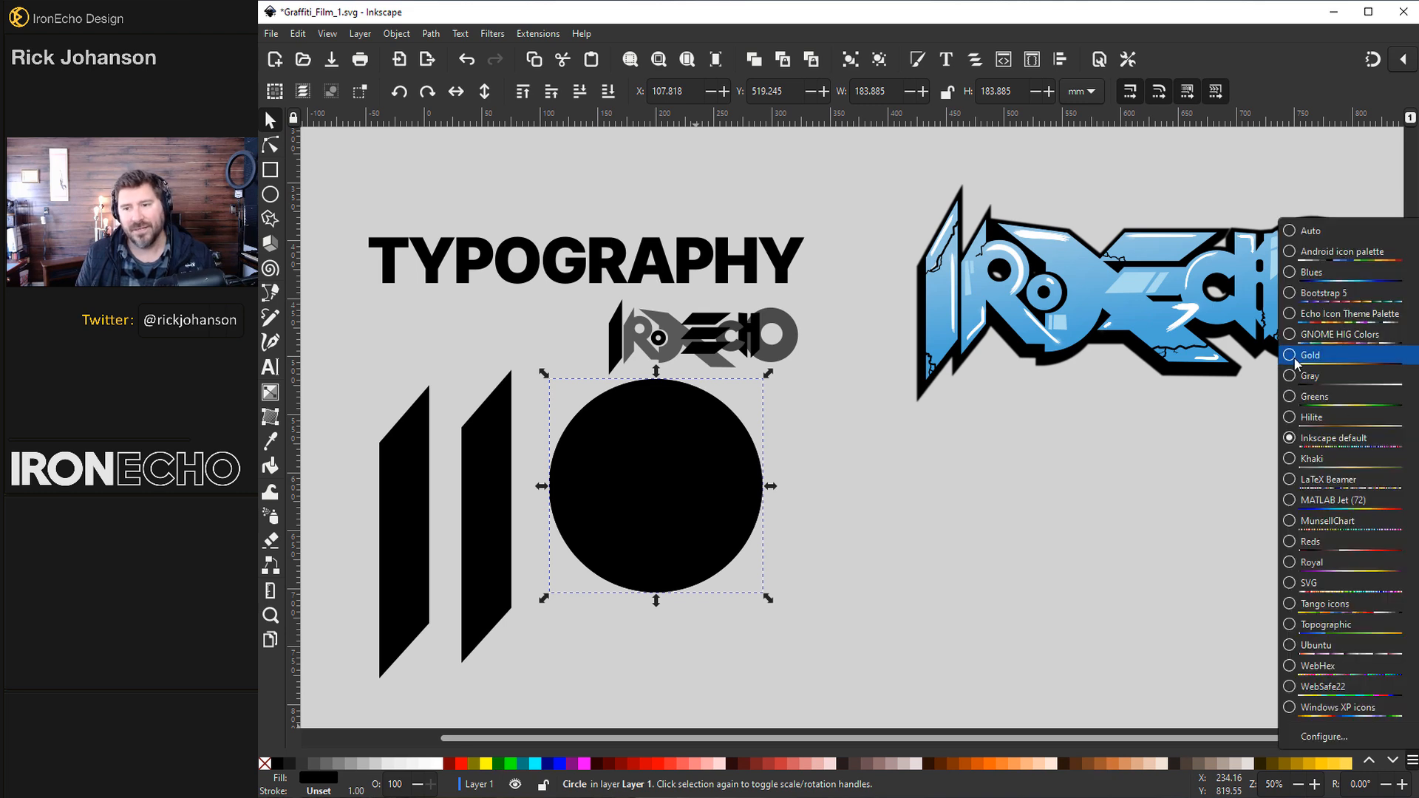
pyautogui.click(1309, 354)
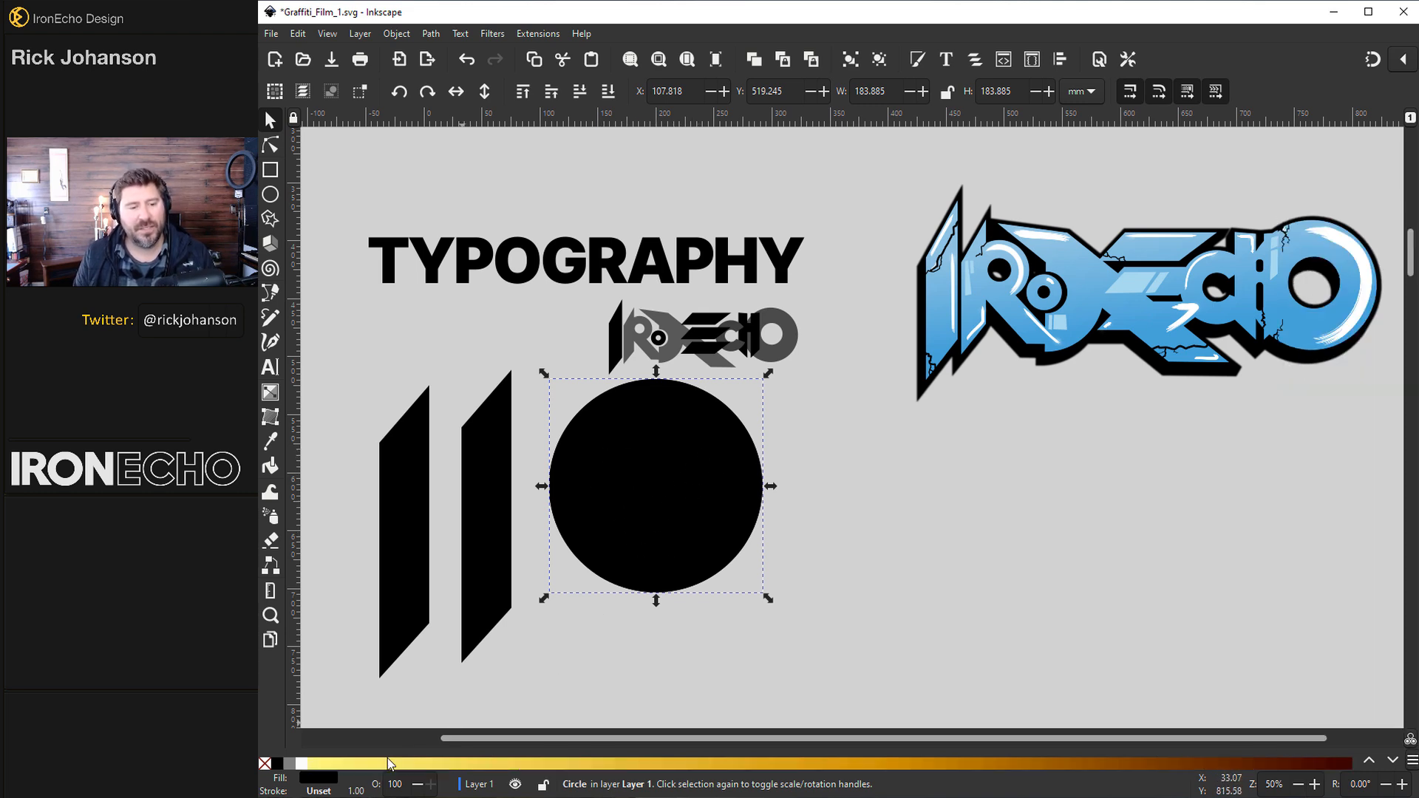
pyautogui.click(290, 777)
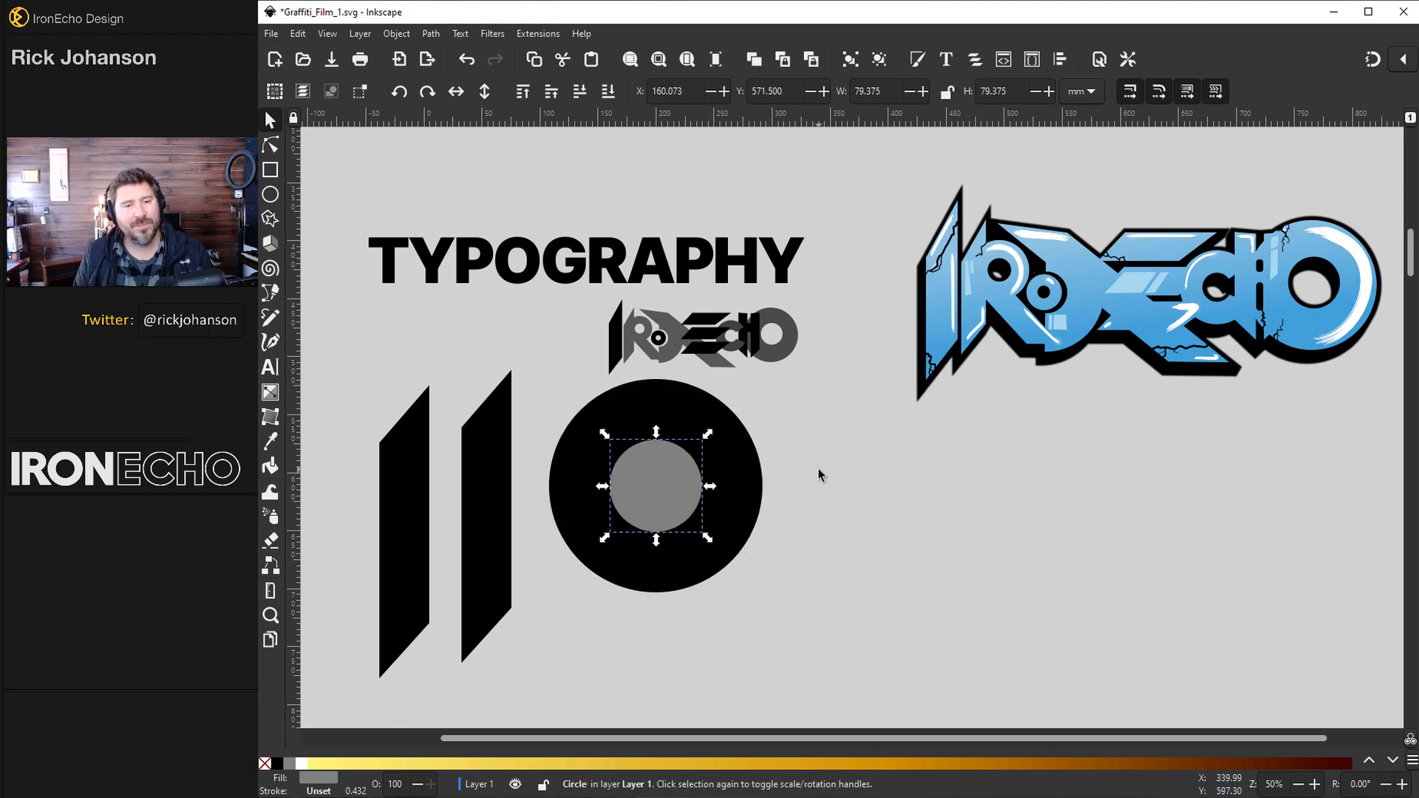
pyautogui.moveTo(715, 437)
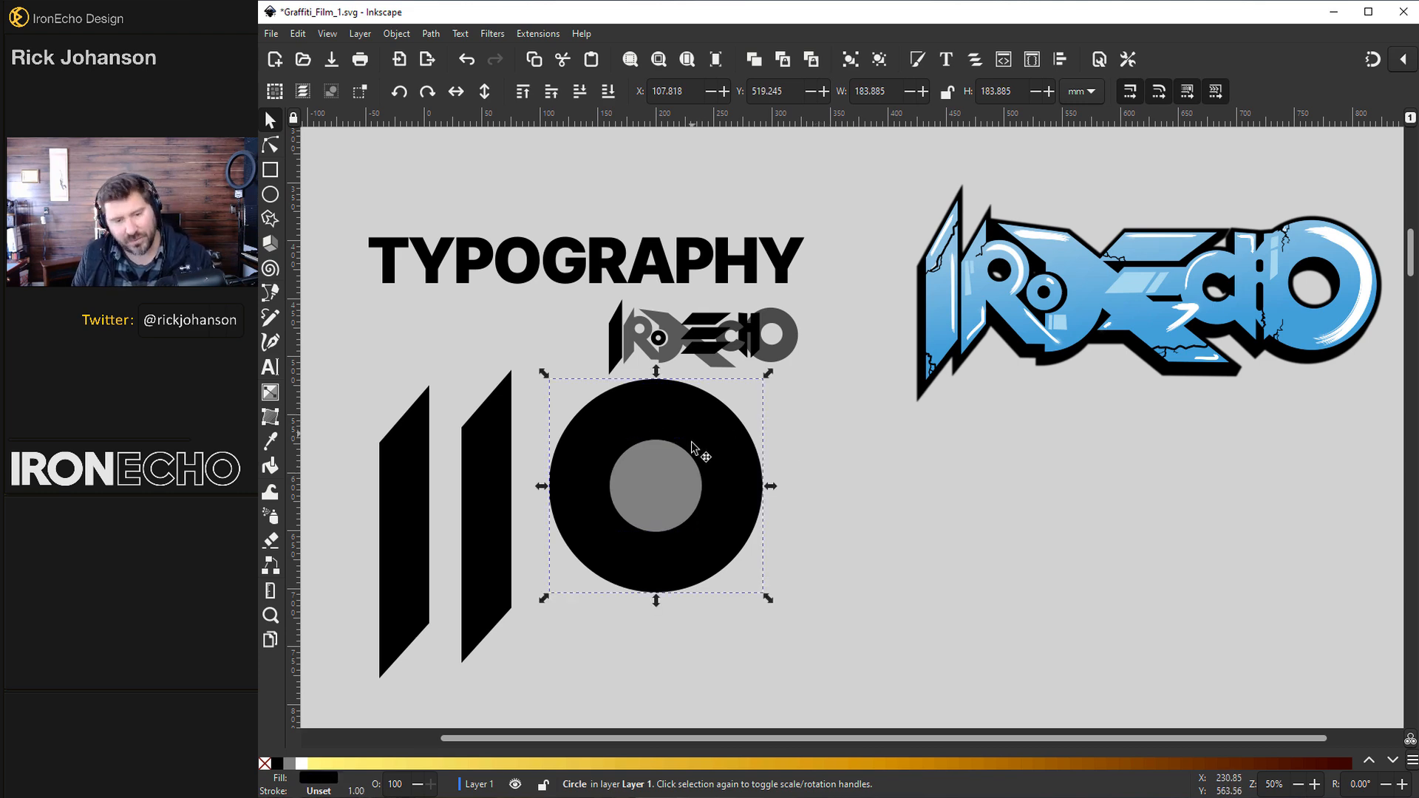
# Punch the grey circle out of the black one with Path > Difference and rotate the leg 90°.
pyautogui.click(431, 34)
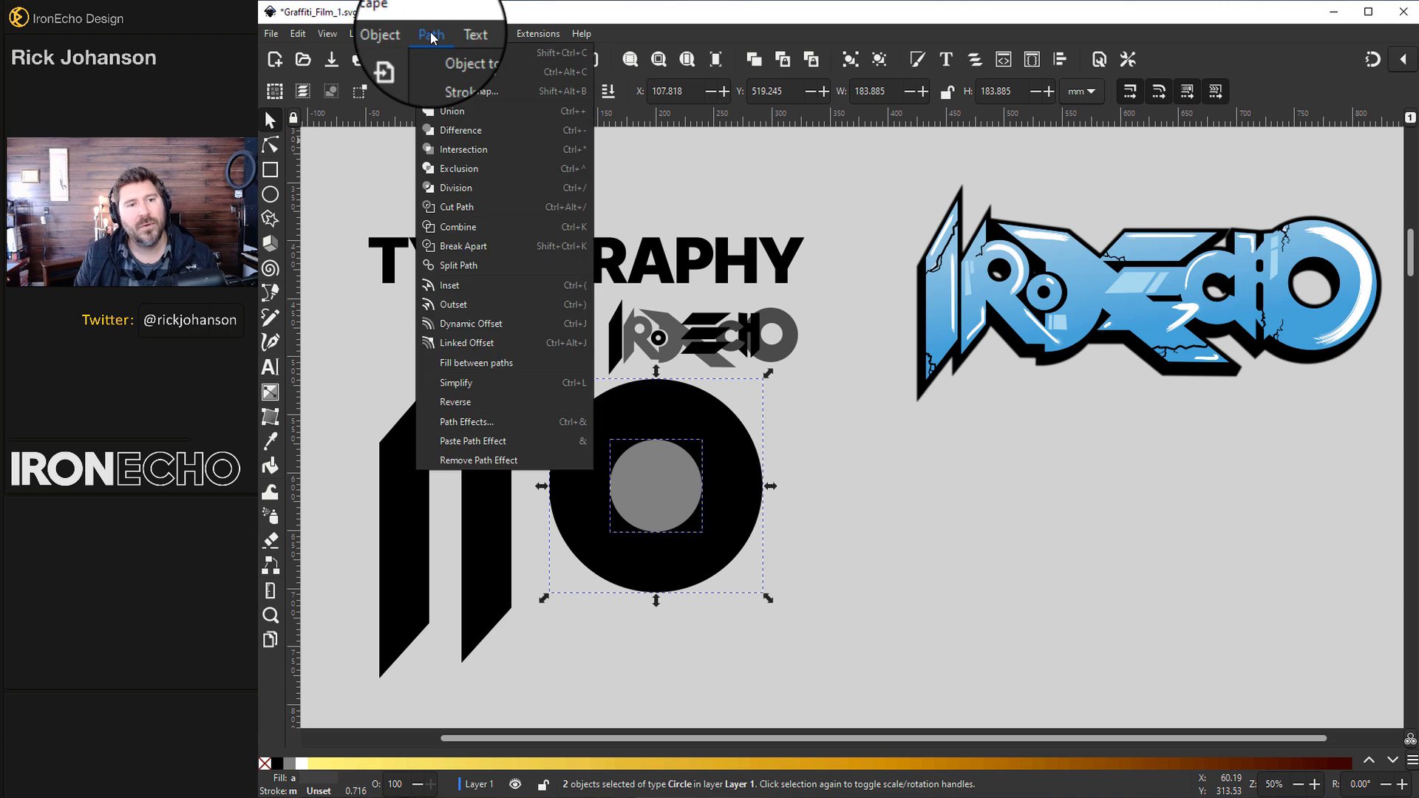
pyautogui.click(460, 130)
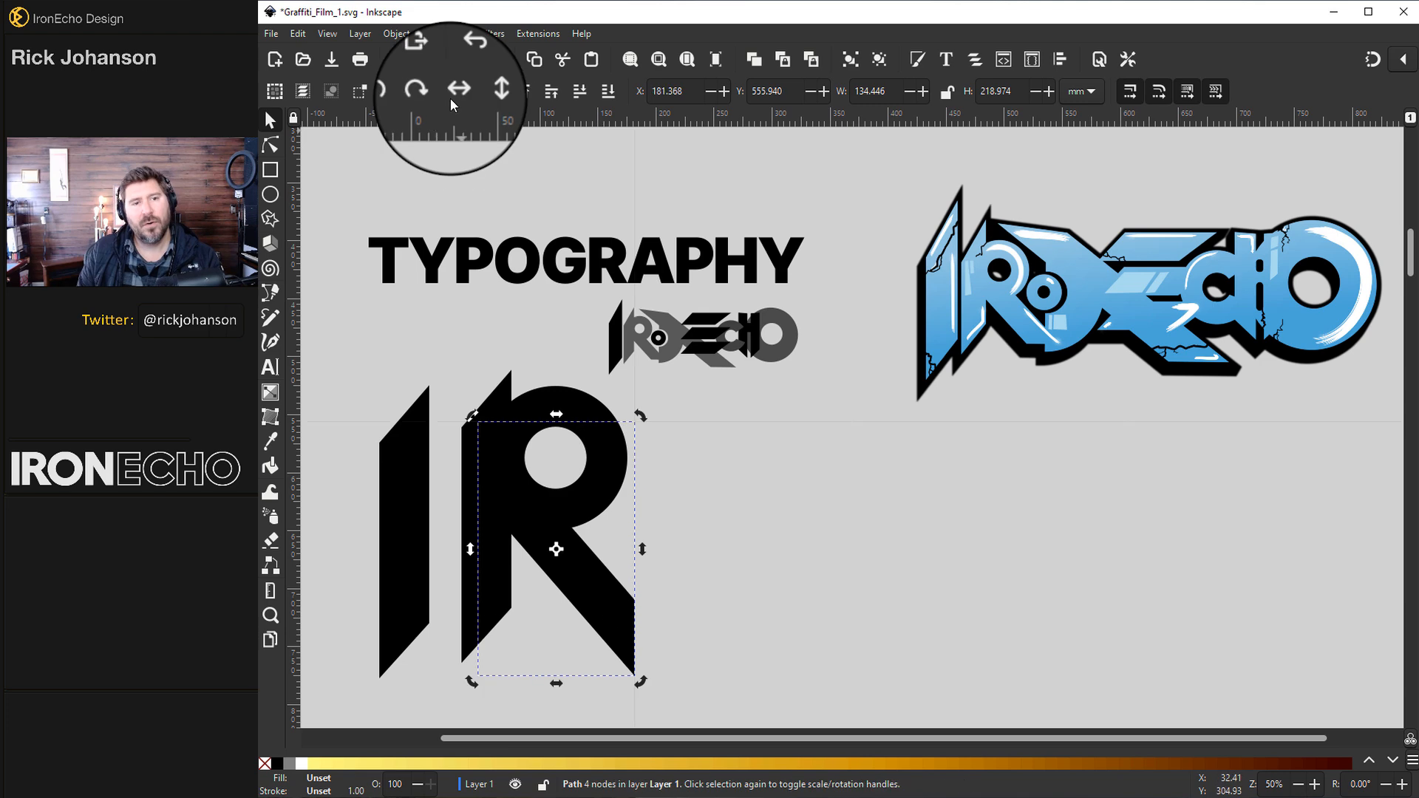
pyautogui.click(484, 91)
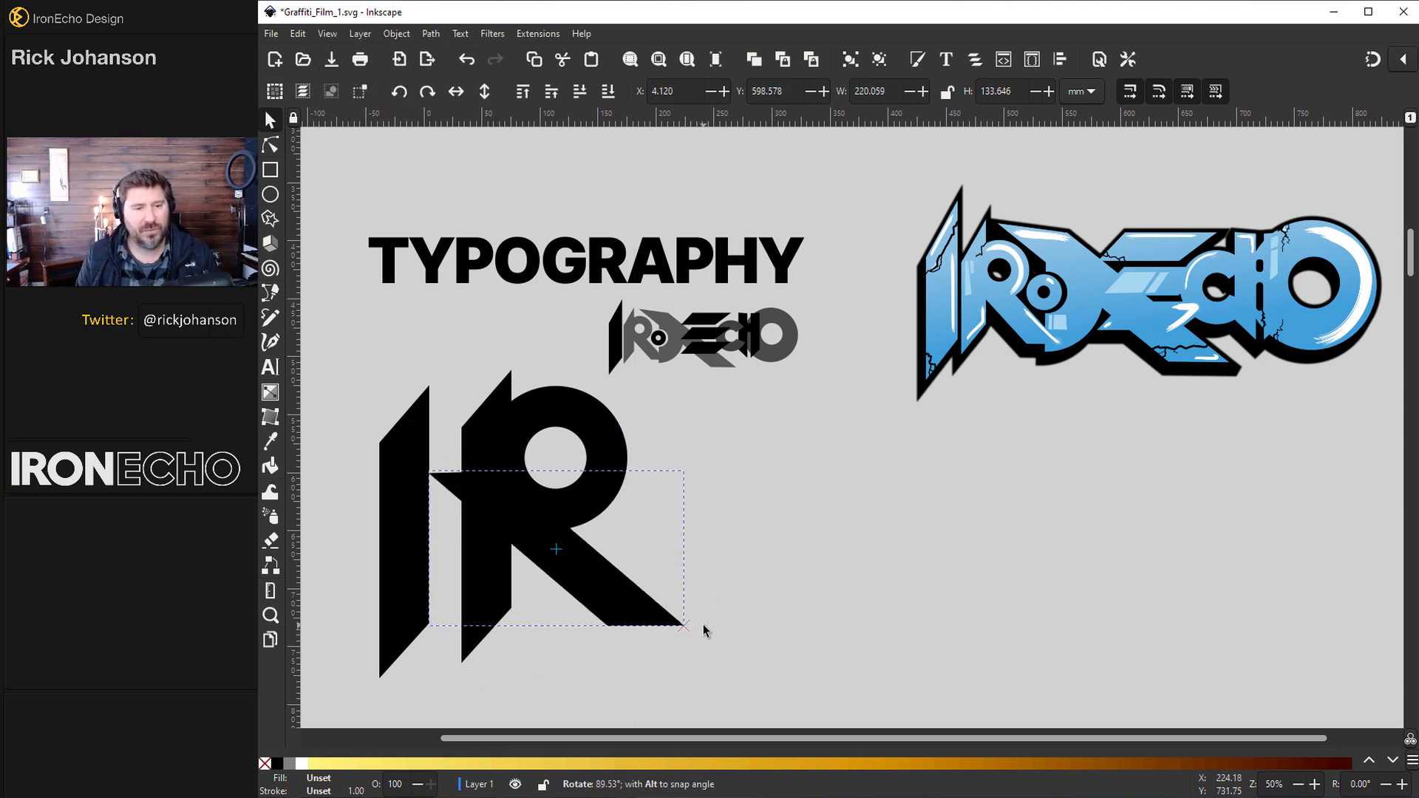
# Drag the stem's top nodes upward using node transform handles to lengthen the R's stem.
pyautogui.click(556, 549)
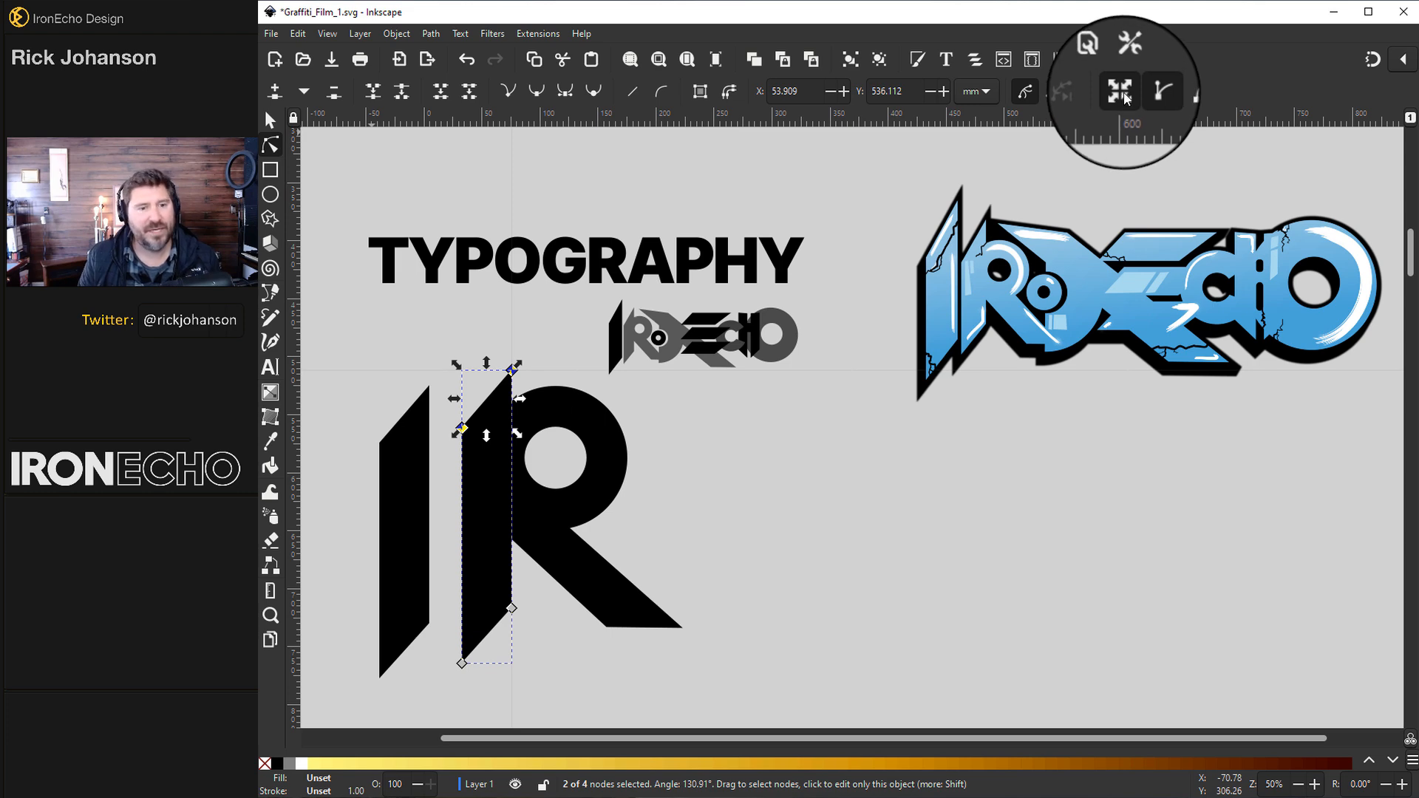
pyautogui.click(512, 372)
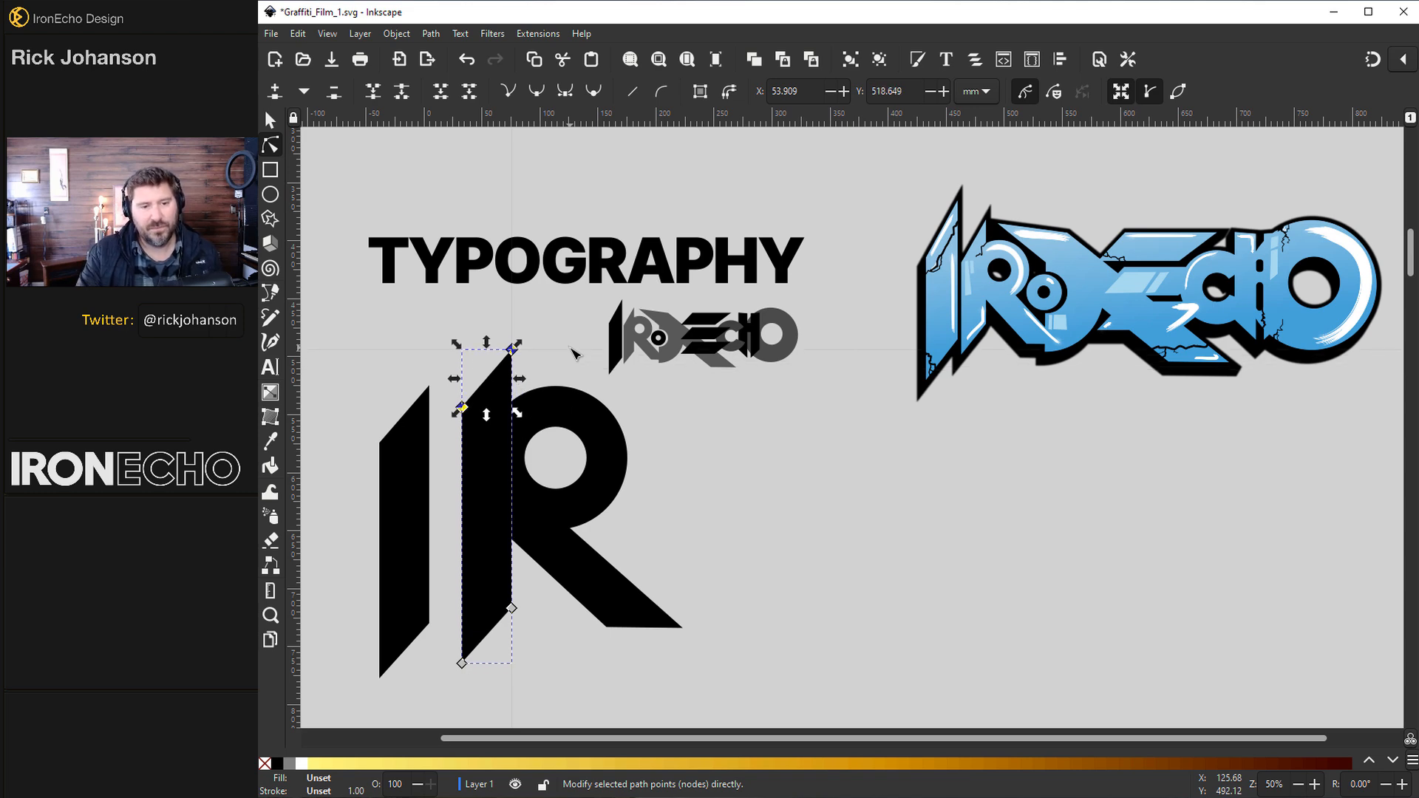
pyautogui.click(269, 120)
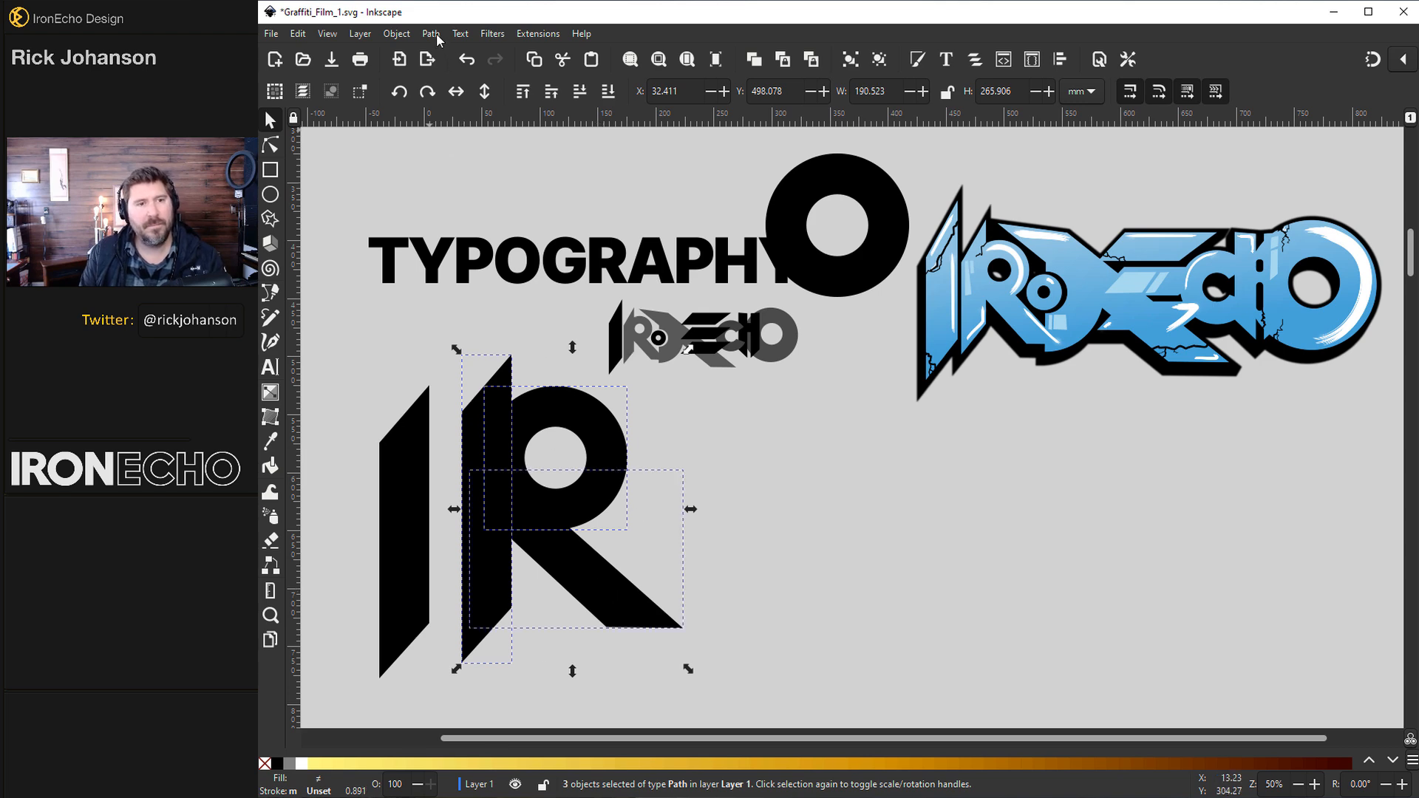
# Open the Path menu to combine the R's pieces.
pyautogui.click(485, 642)
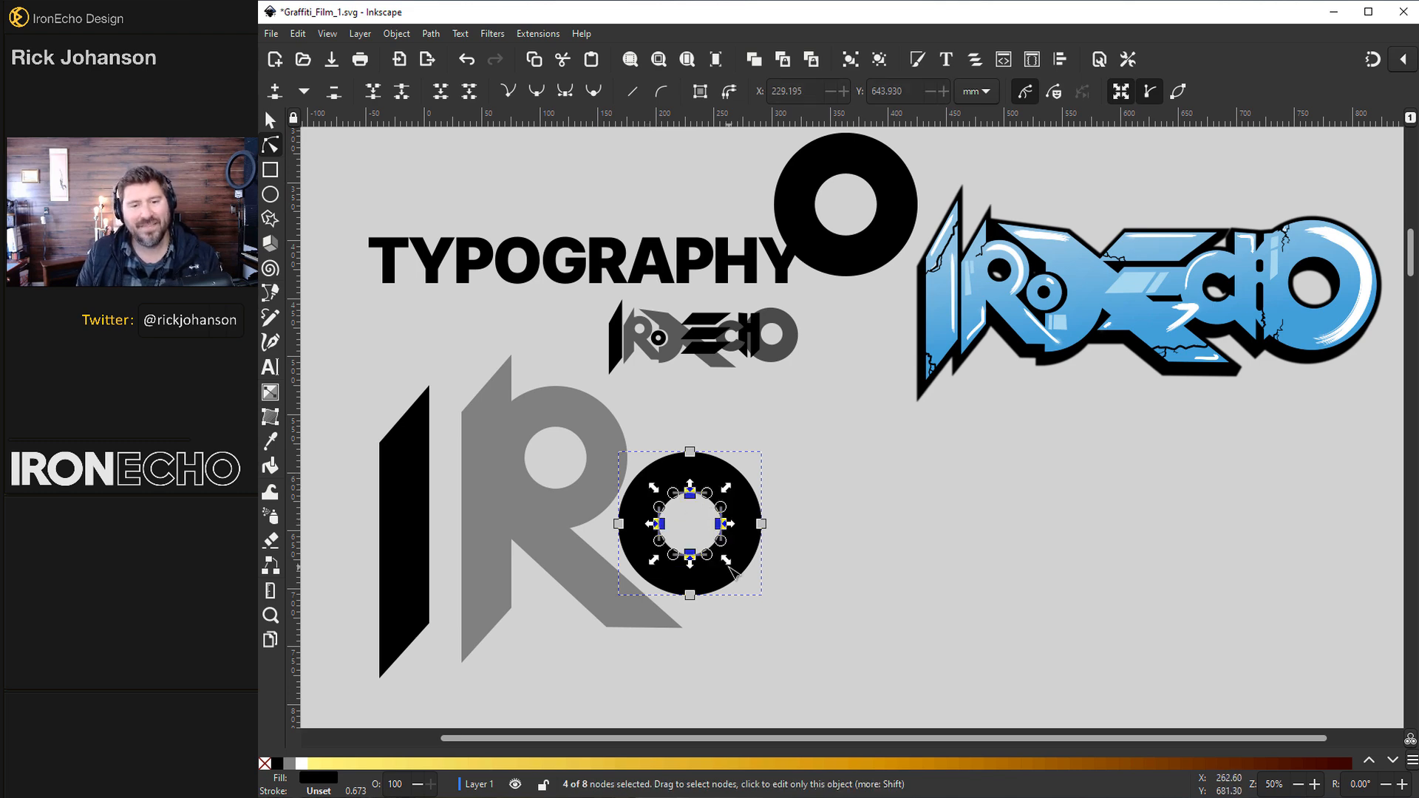
pyautogui.moveTo(1136, 100)
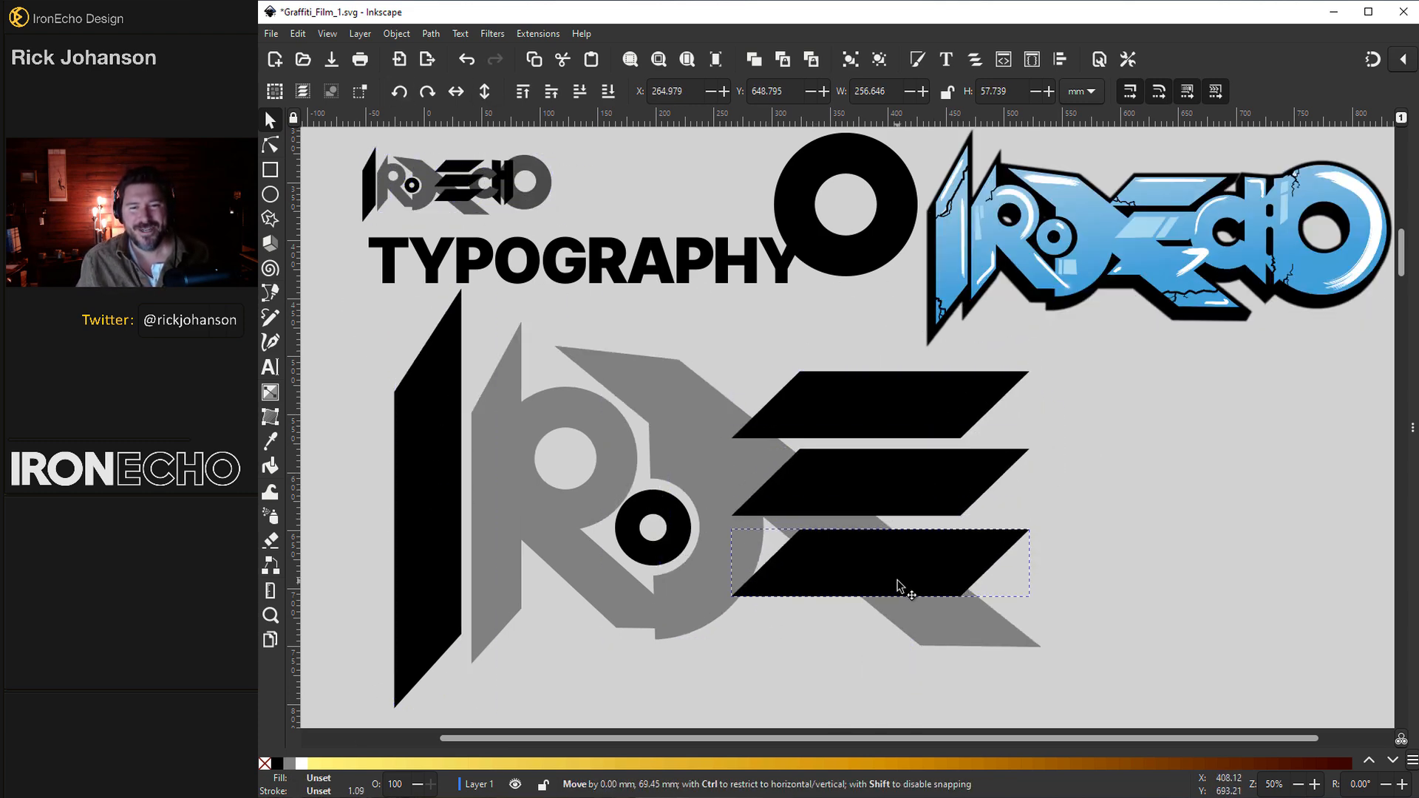
# Cut the wedge out of the grey ring with Path > Difference to form the C.
pyautogui.click(431, 34)
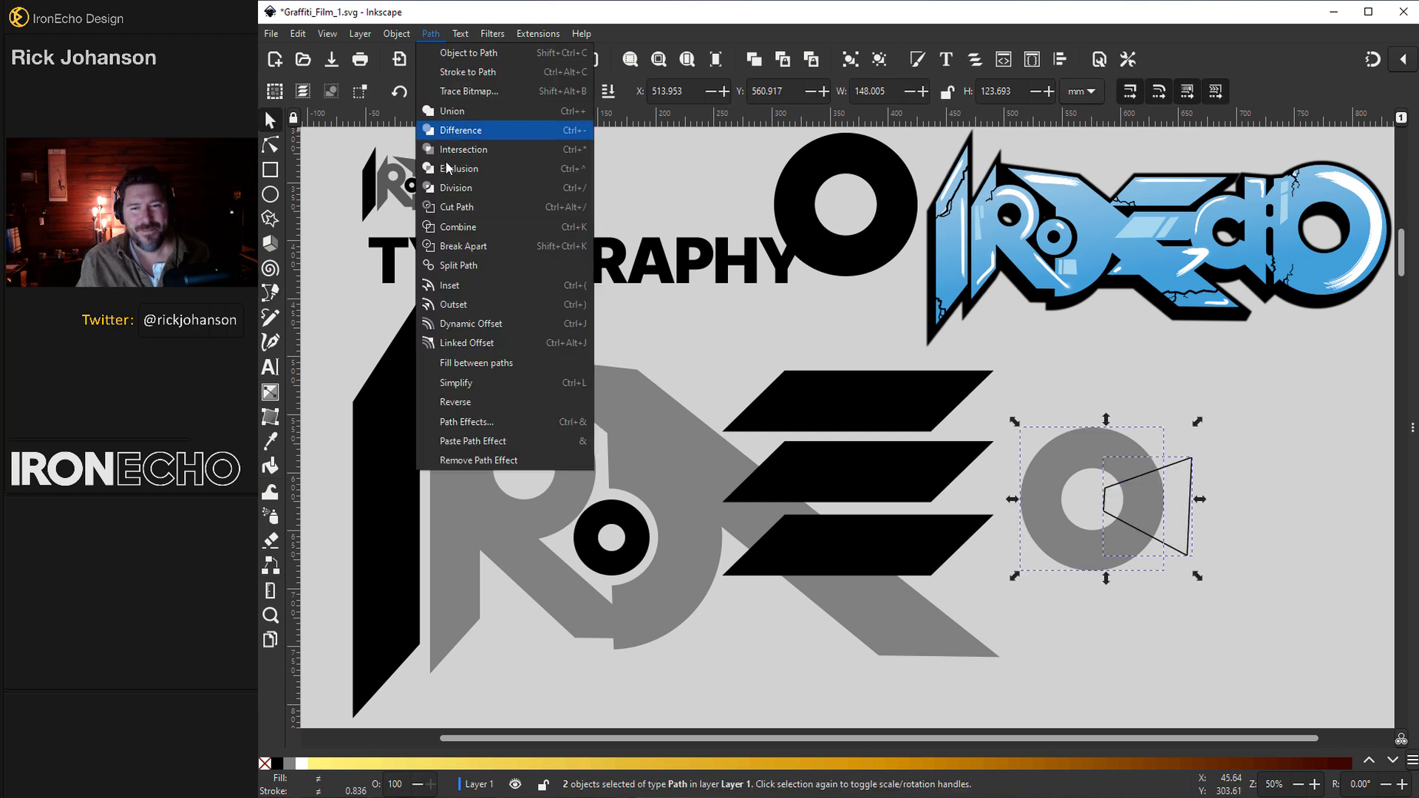
pyautogui.click(461, 130)
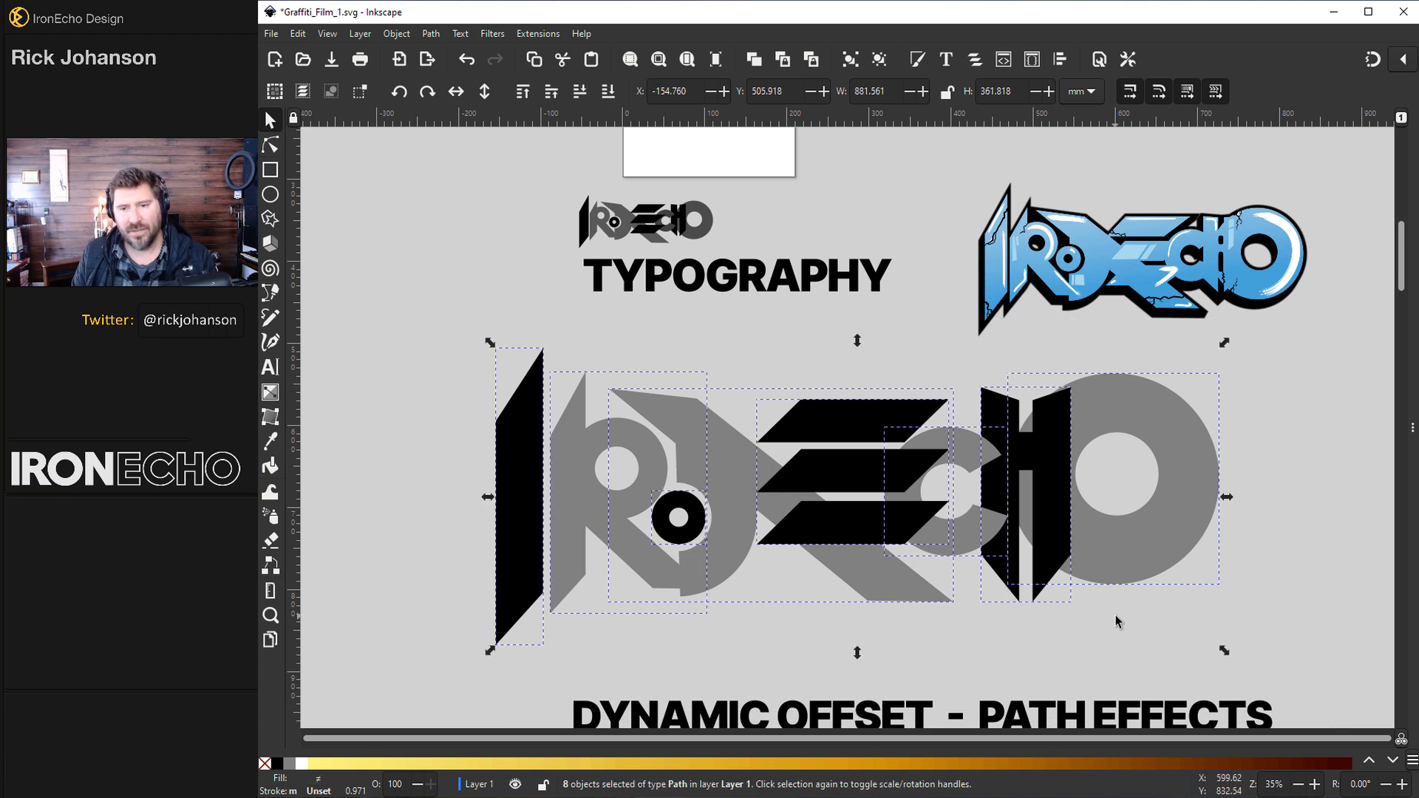
pyautogui.moveTo(749, 402)
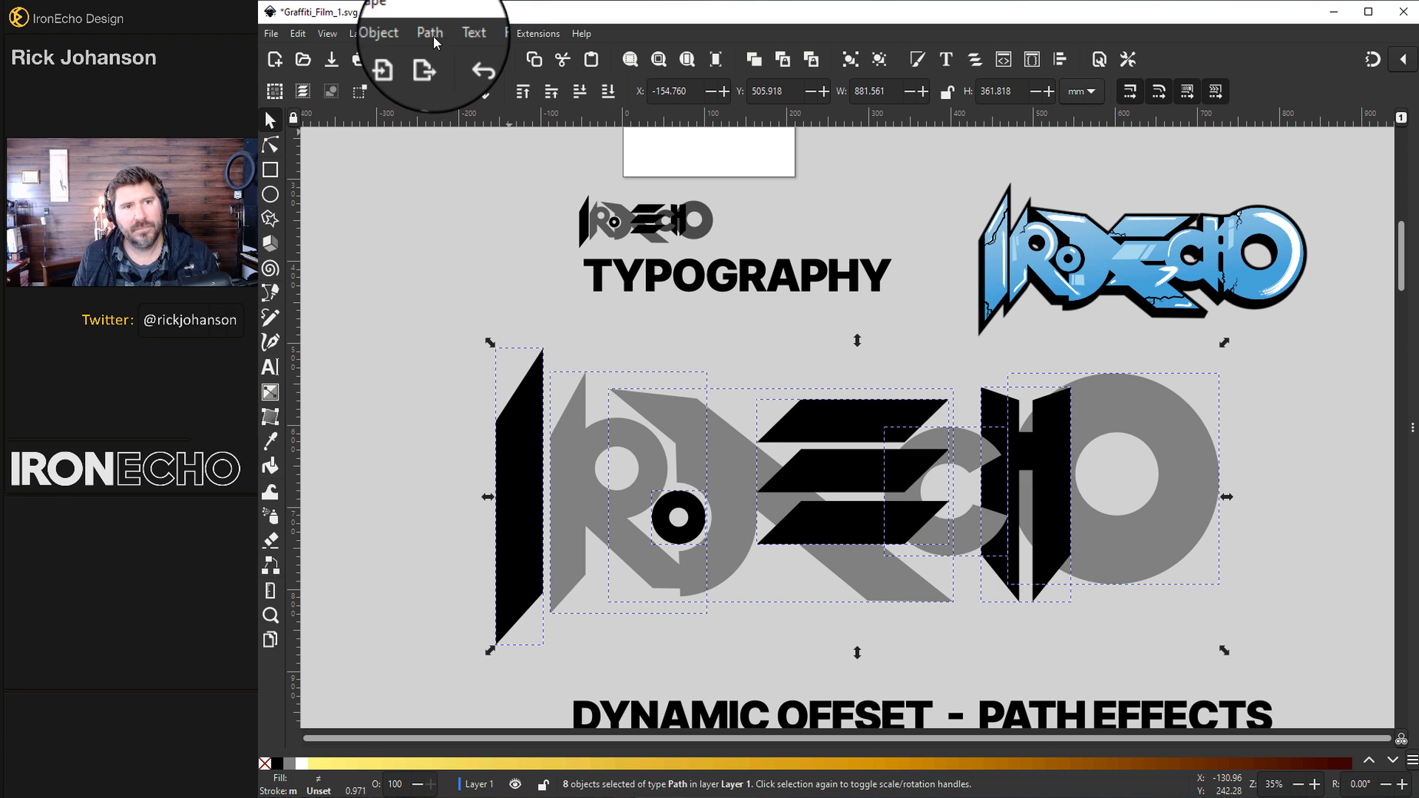
# Fuse all the IRONECHO letter pieces with Path > Union.
pyautogui.click(430, 33)
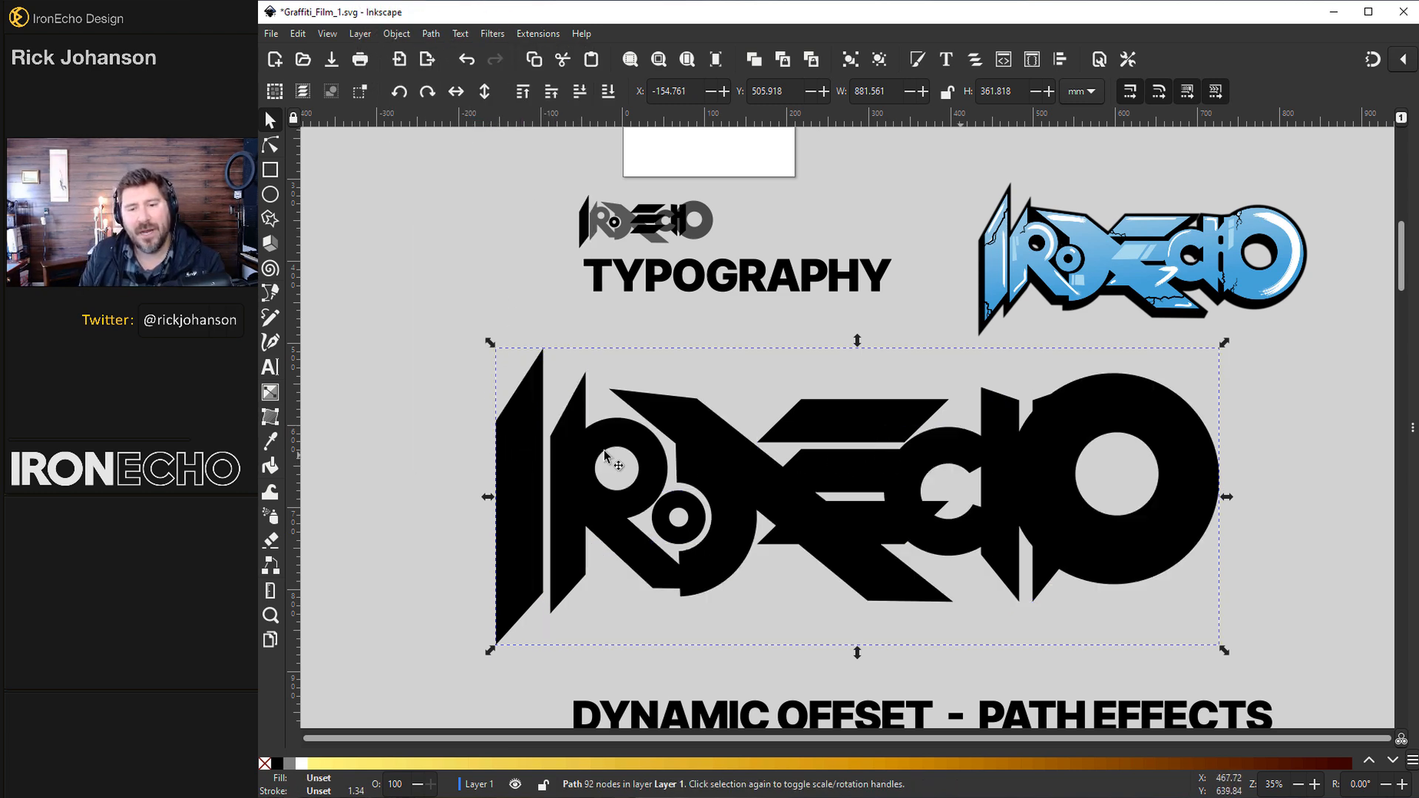
pyautogui.moveTo(675, 494)
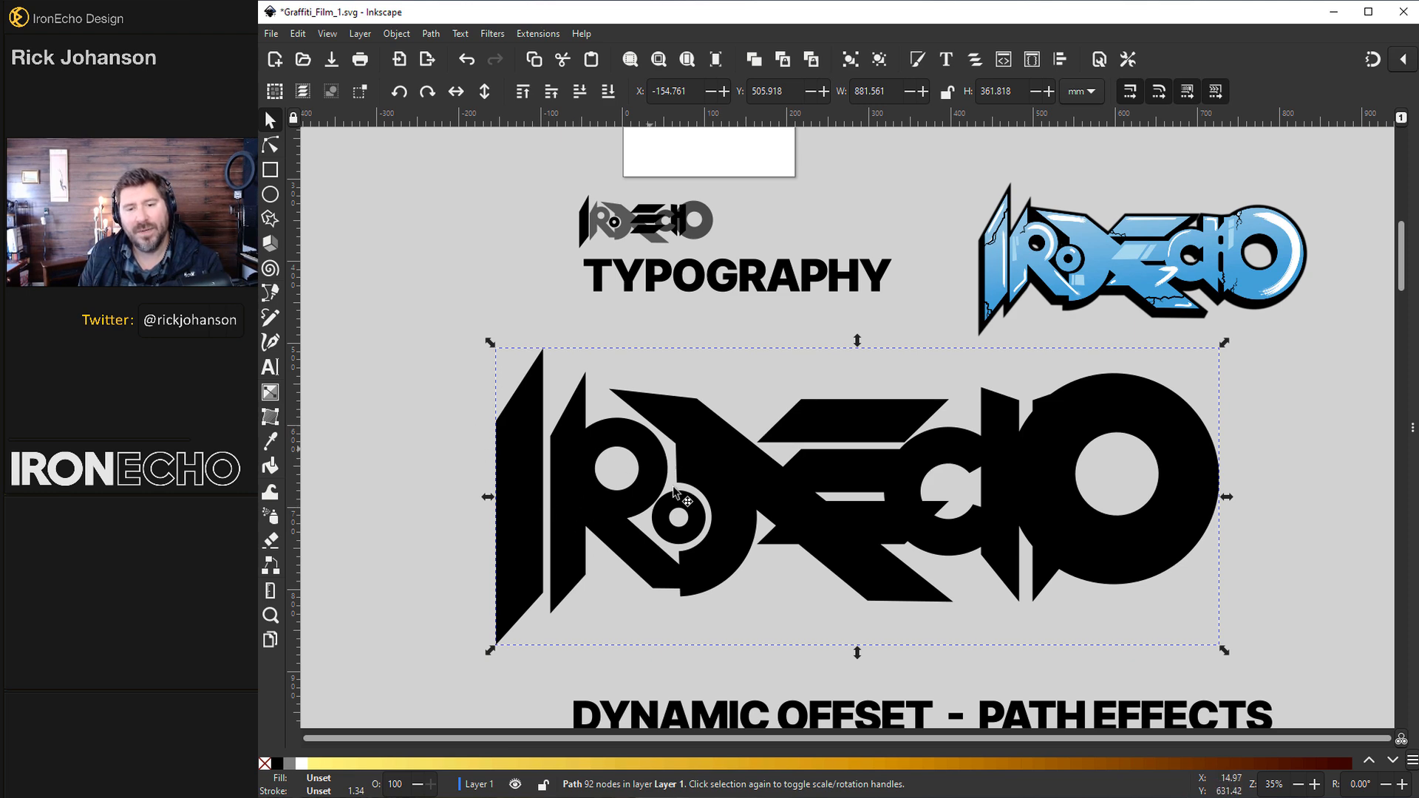
pyautogui.moveTo(271, 441)
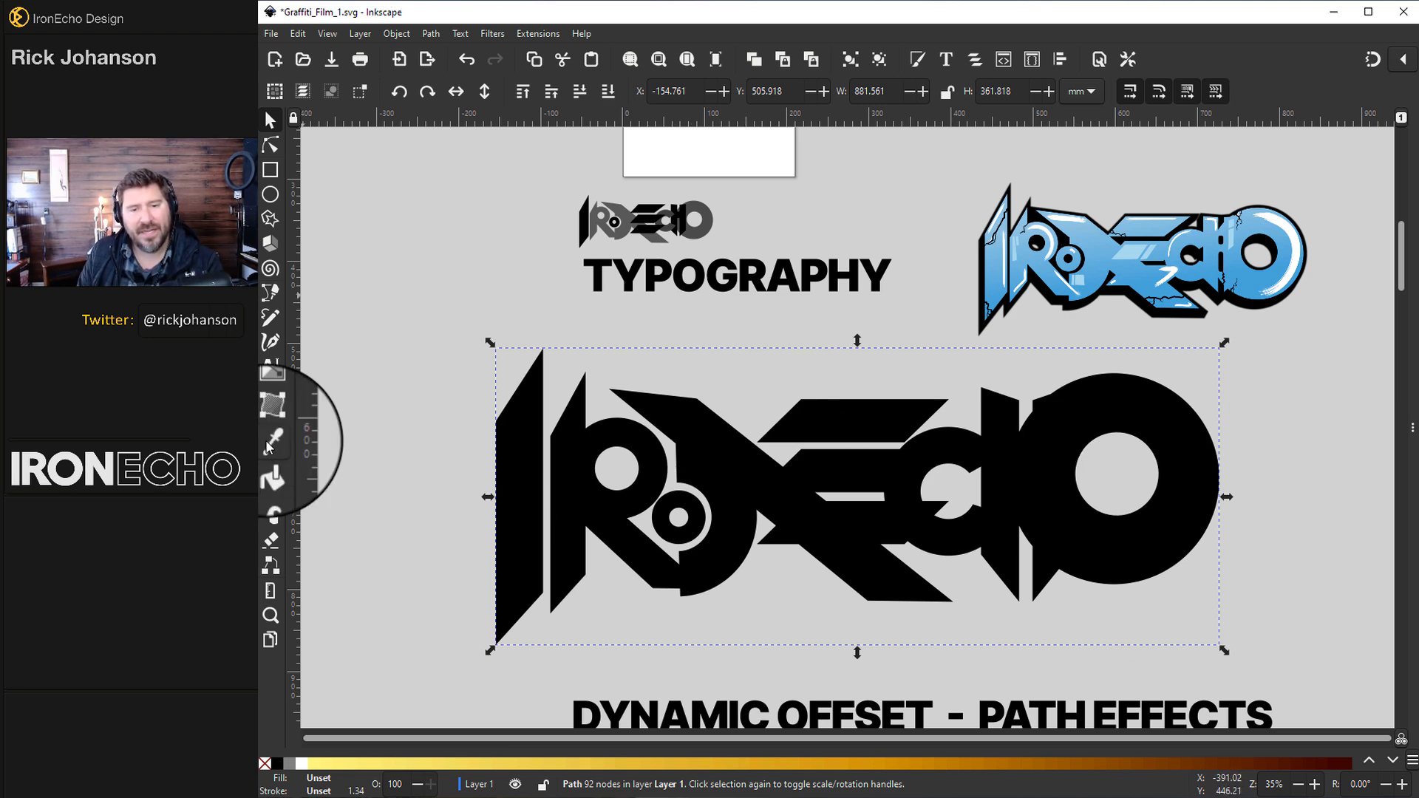
pyautogui.click(271, 441)
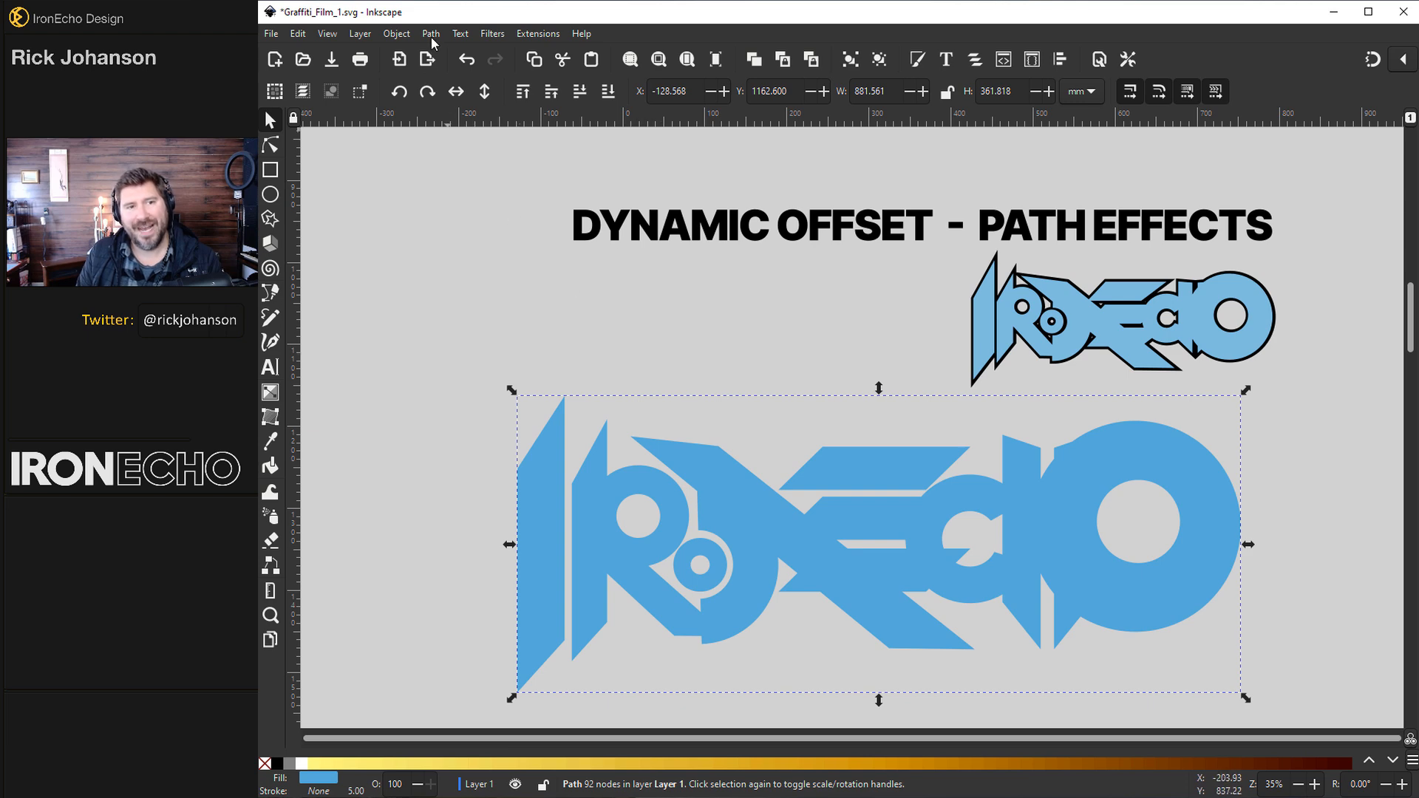
# Add the Offset effect from Path > Path Effects and set its Join to Miter.
pyautogui.click(431, 33)
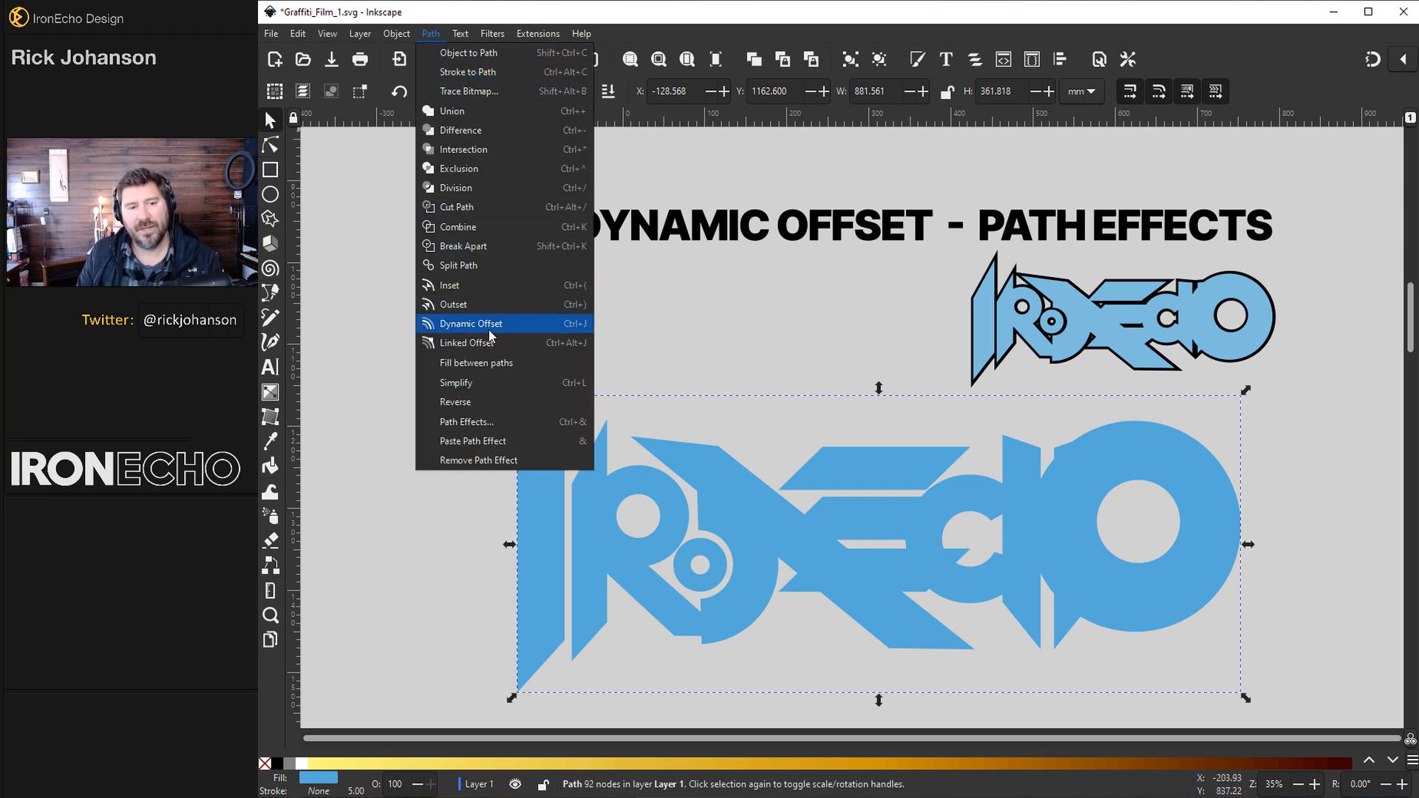
pyautogui.moveTo(469, 324)
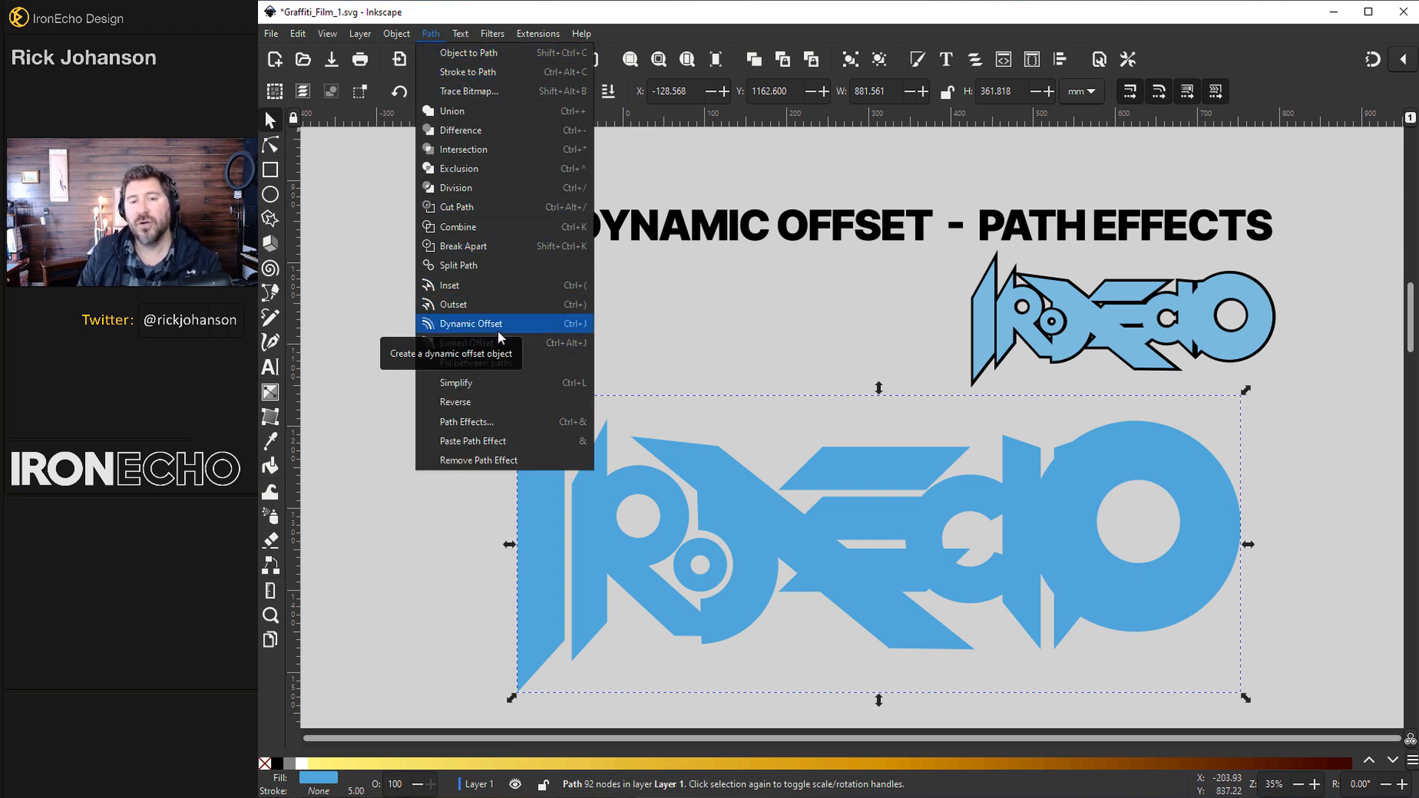
pyautogui.moveTo(493, 422)
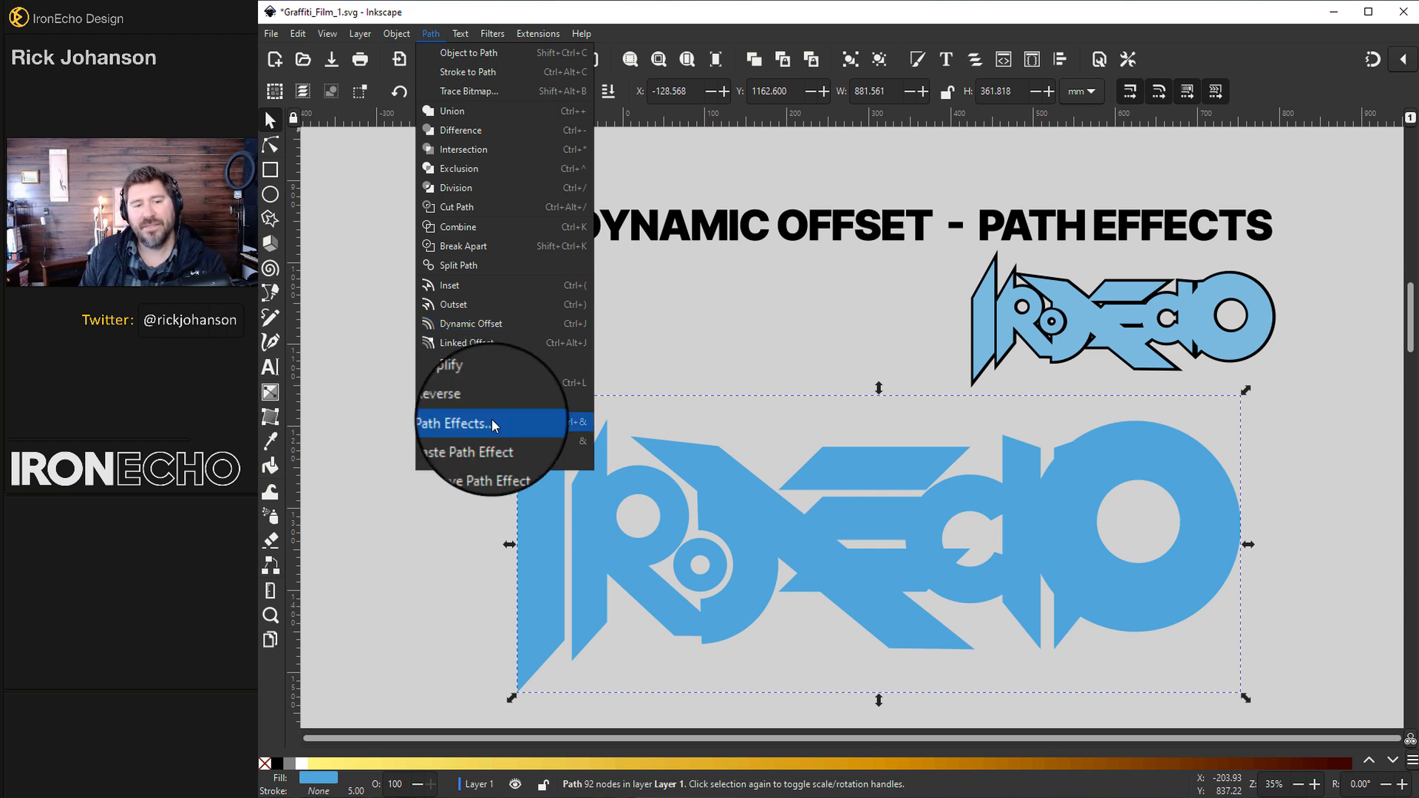
pyautogui.click(461, 424)
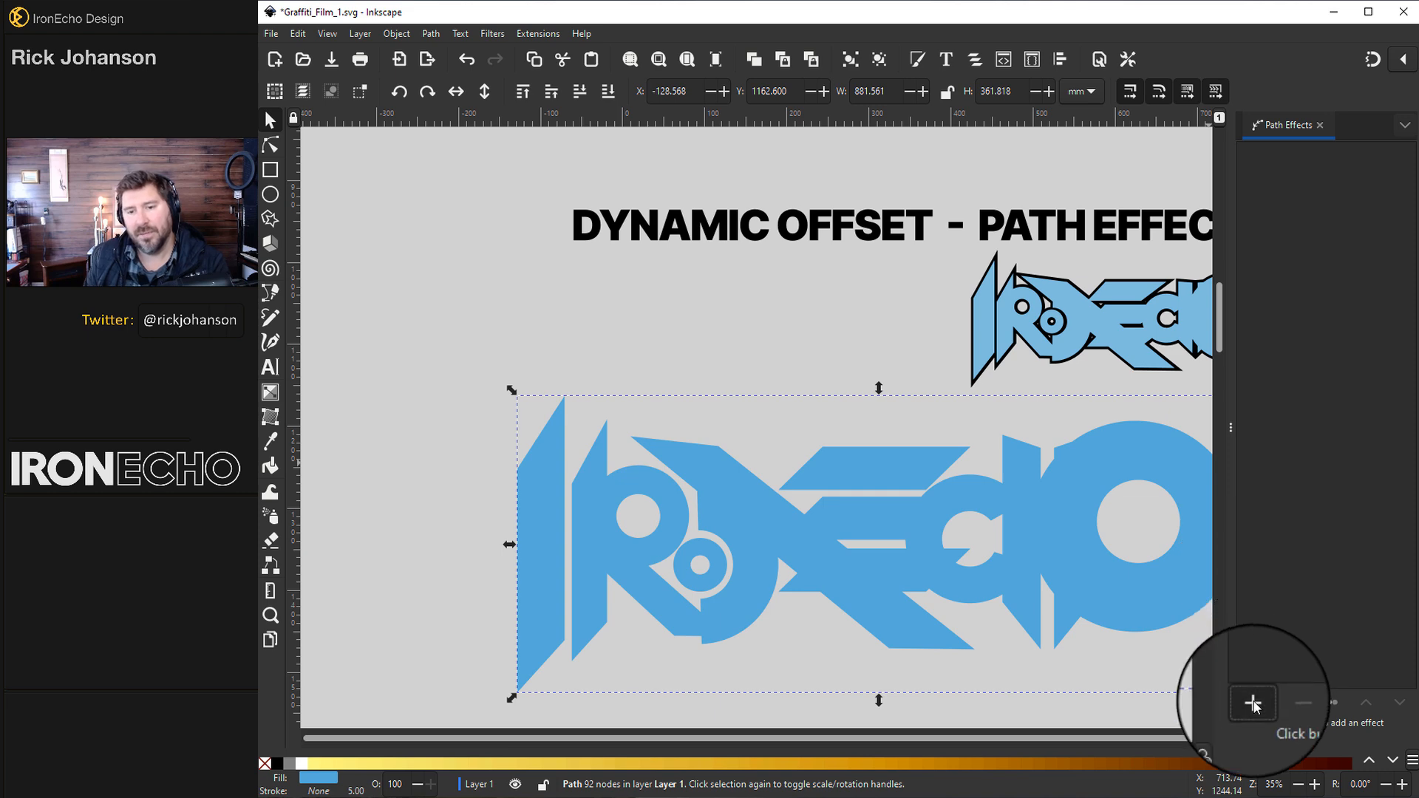
pyautogui.click(1253, 703)
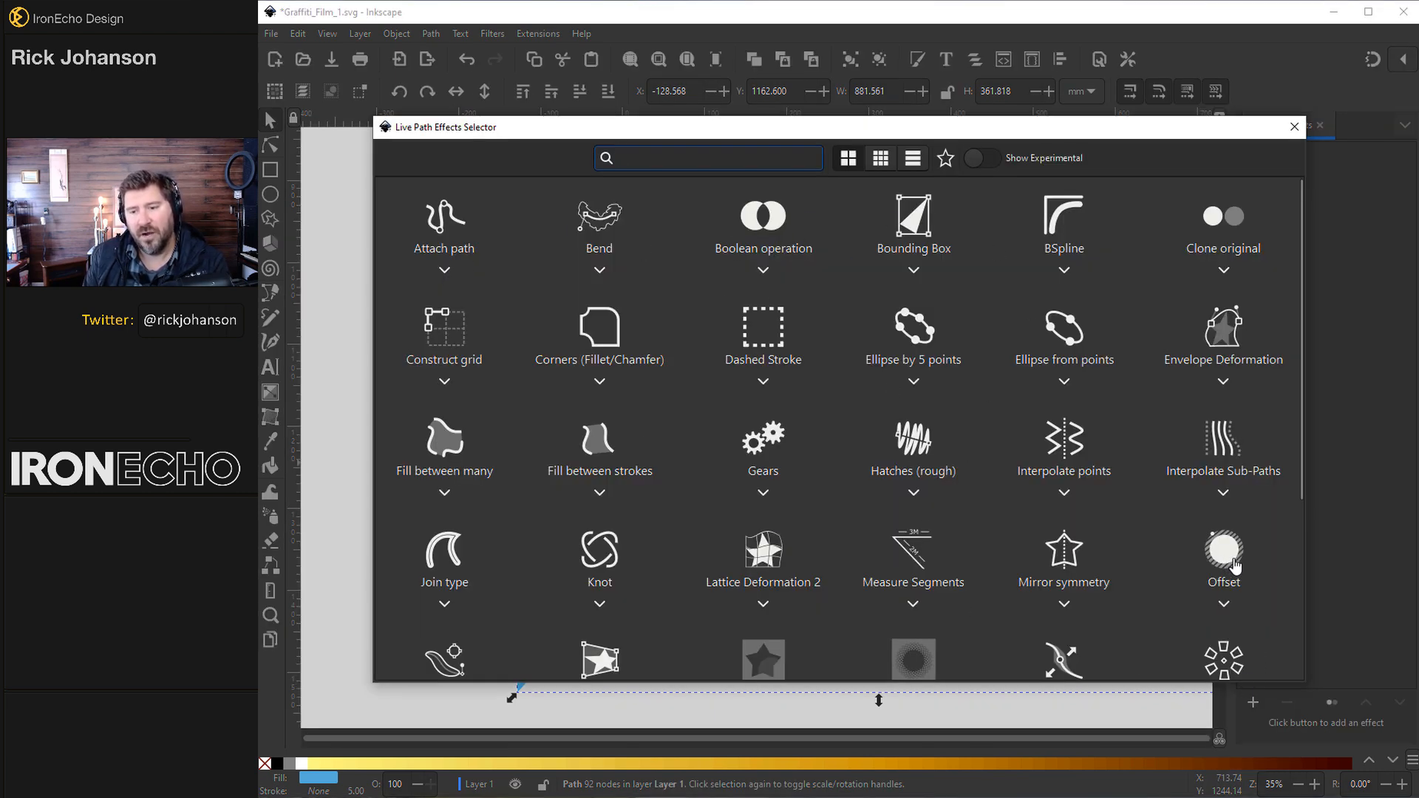
pyautogui.doubleClick(1223, 552)
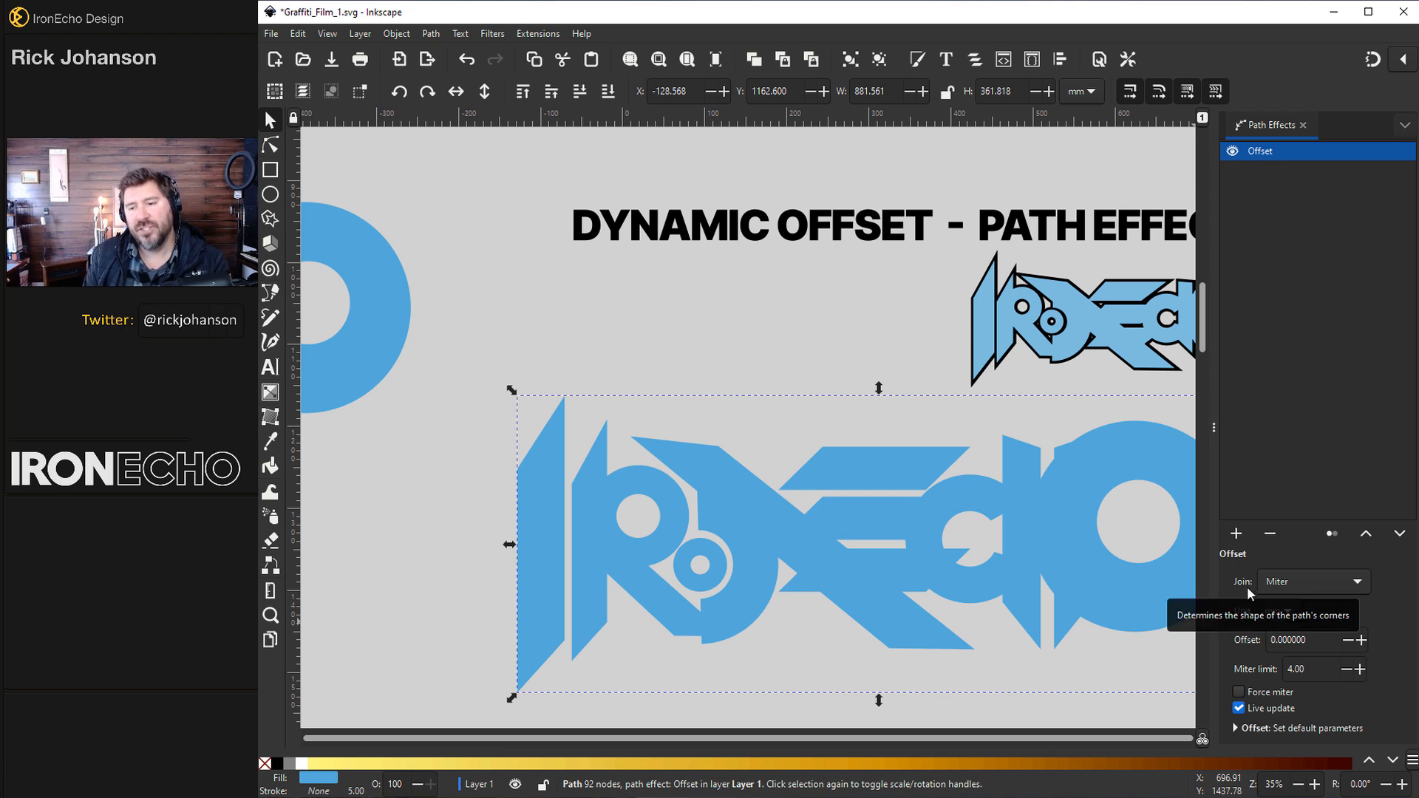
pyautogui.click(1310, 581)
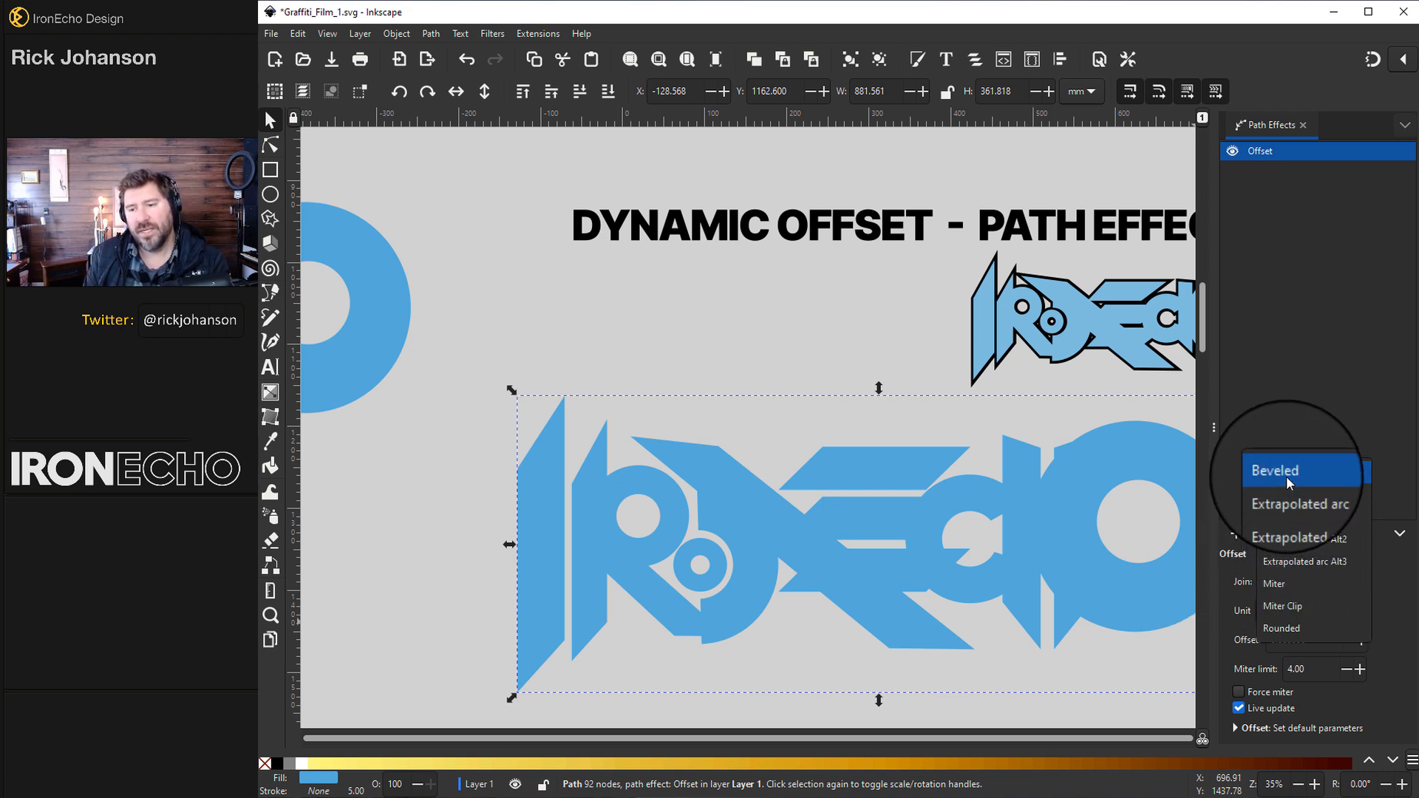
pyautogui.moveTo(1291, 537)
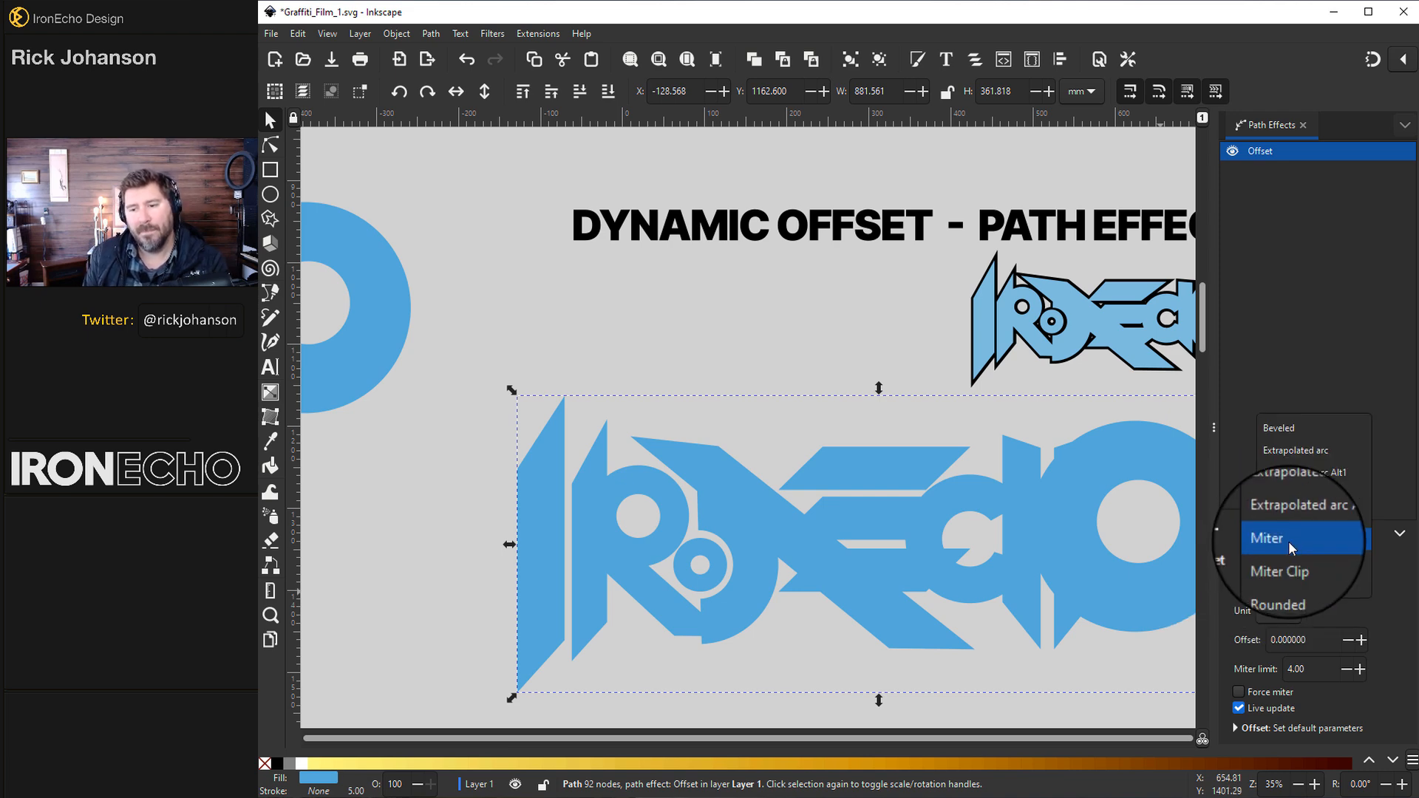
pyautogui.click(1266, 537)
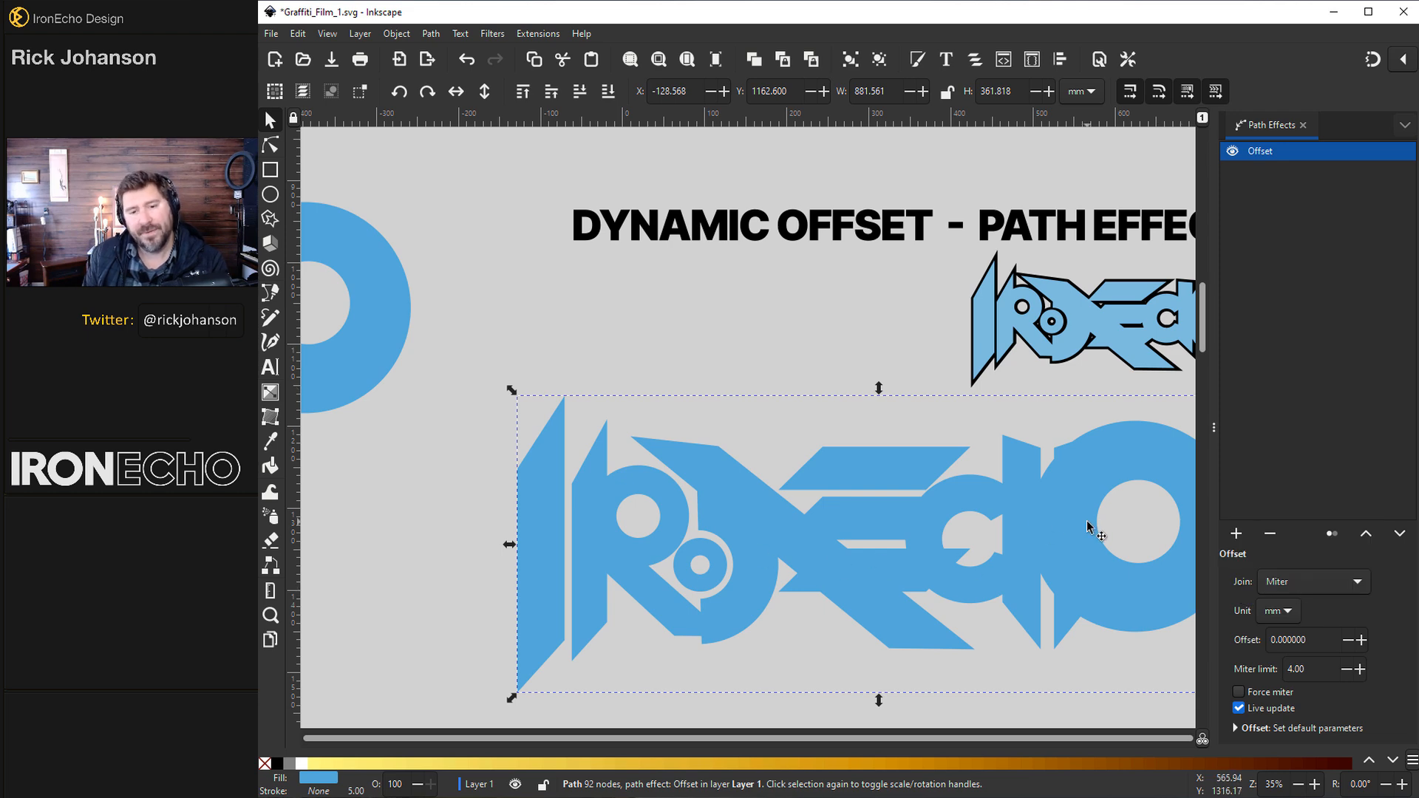
# Drag the Offset knot with the Node tool to about 8.42 mm.
pyautogui.click(270, 146)
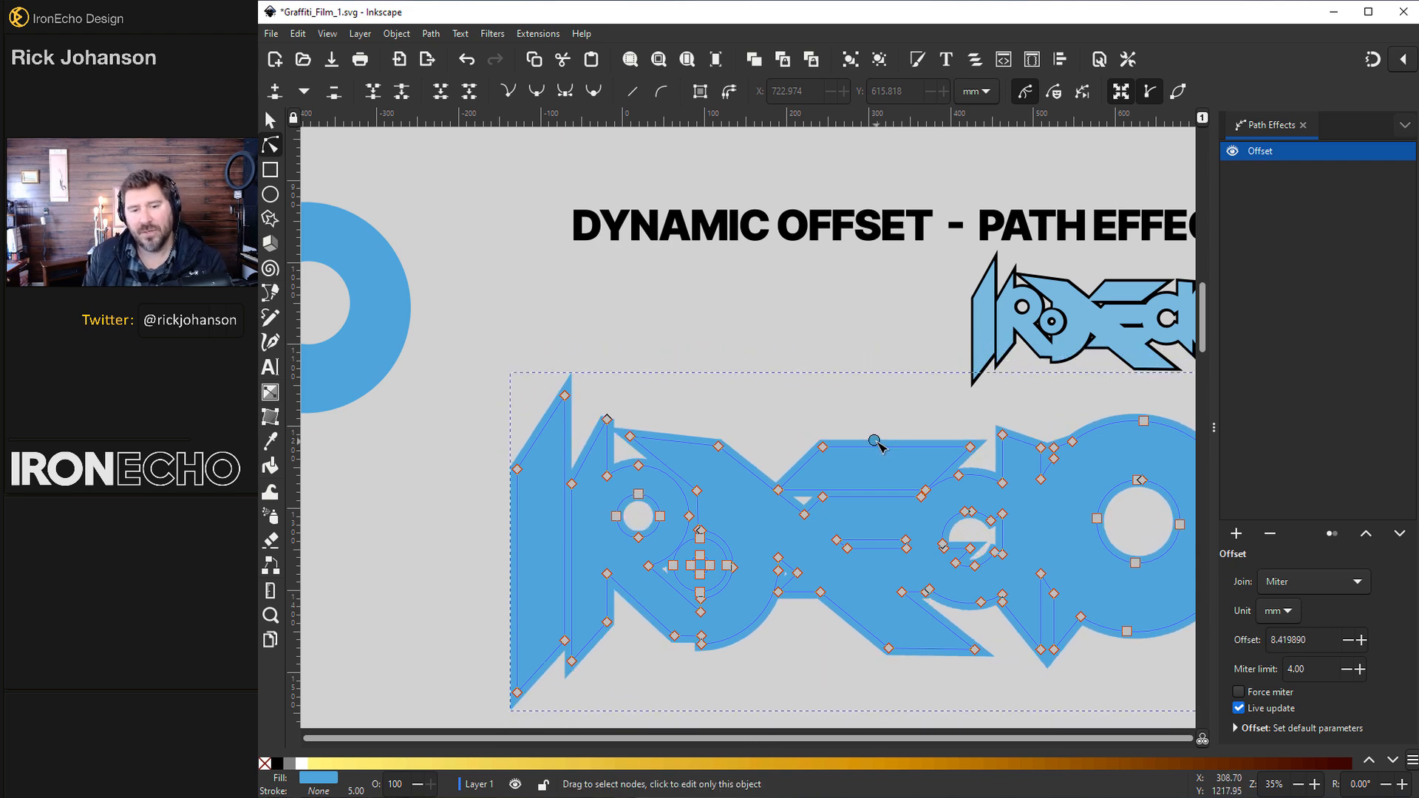
pyautogui.click(269, 120)
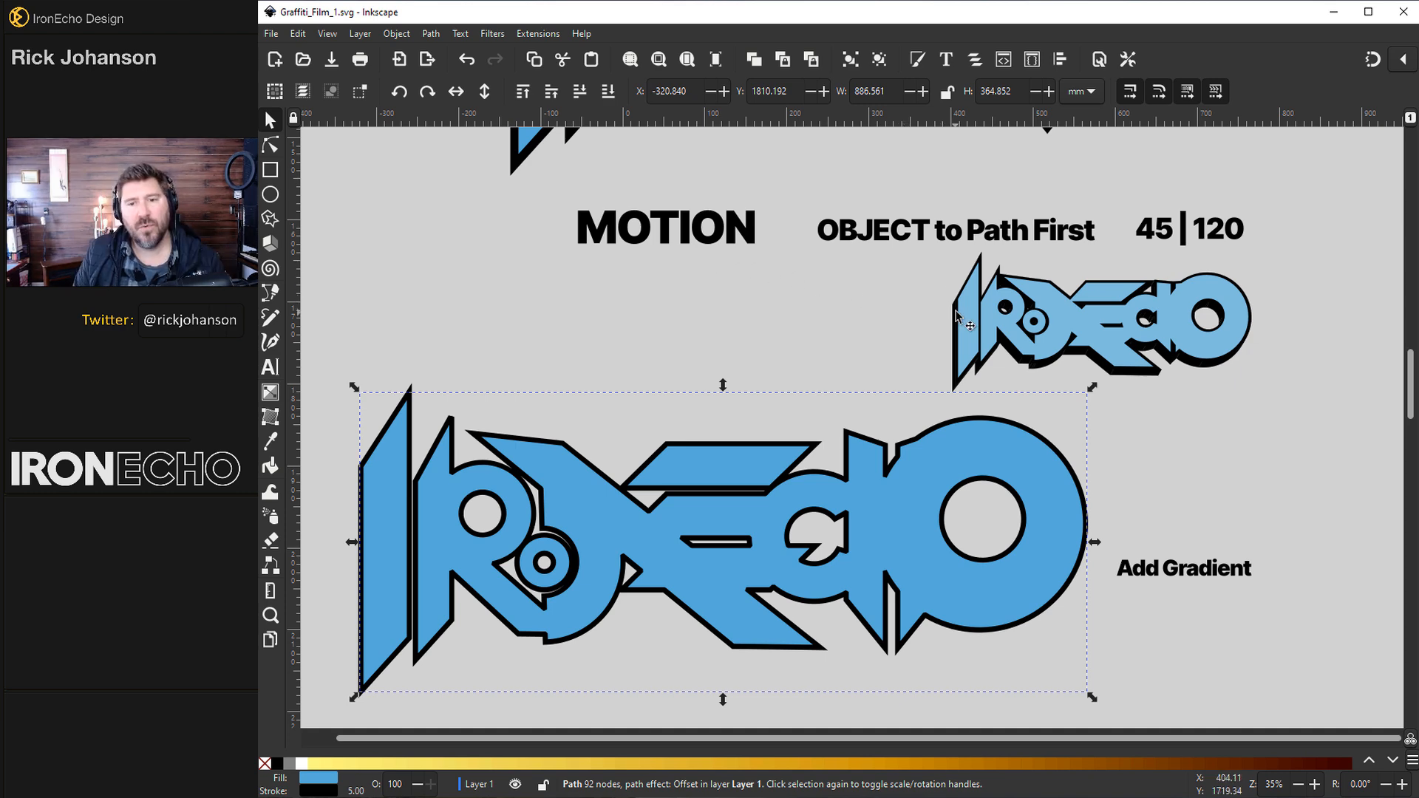
pyautogui.moveTo(923, 464)
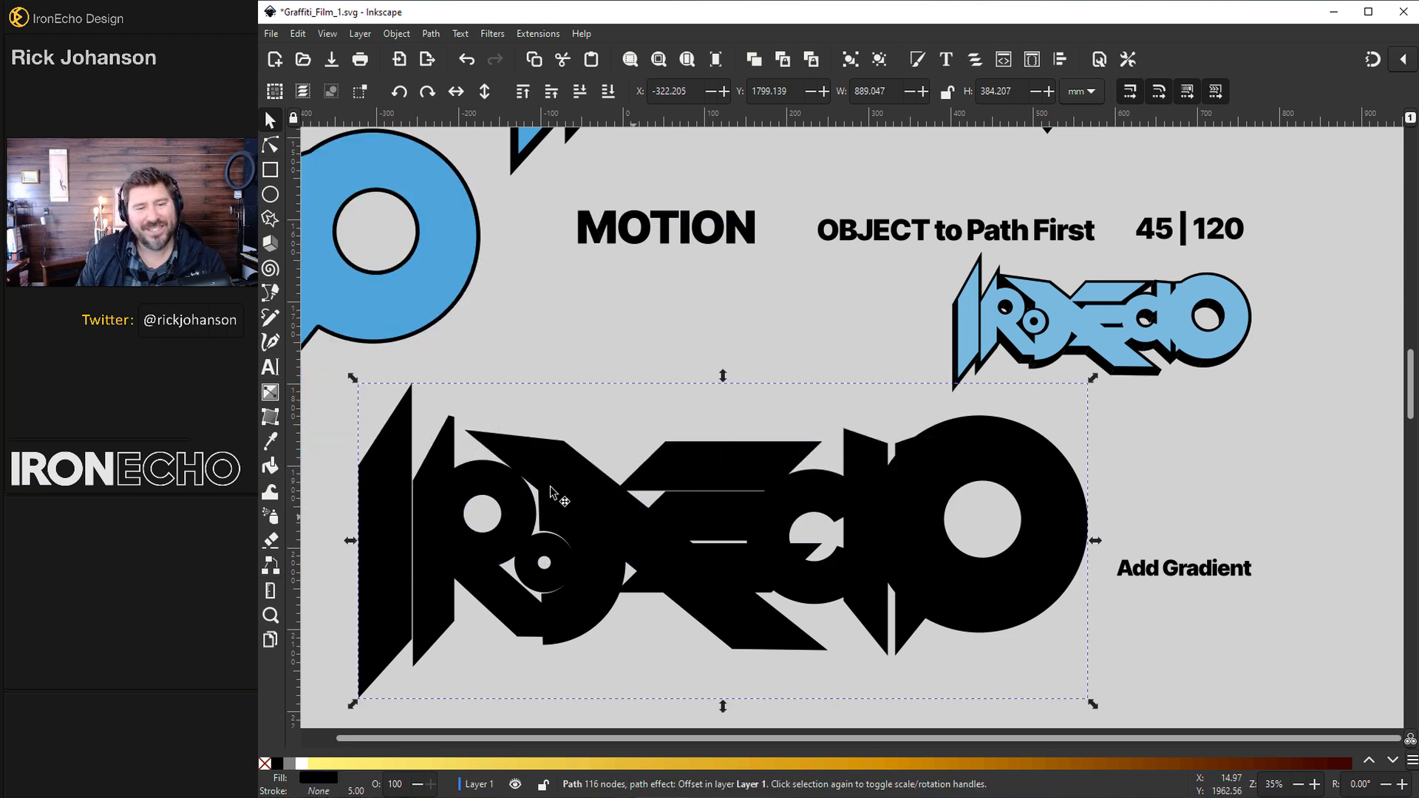
pyautogui.moveTo(771, 604)
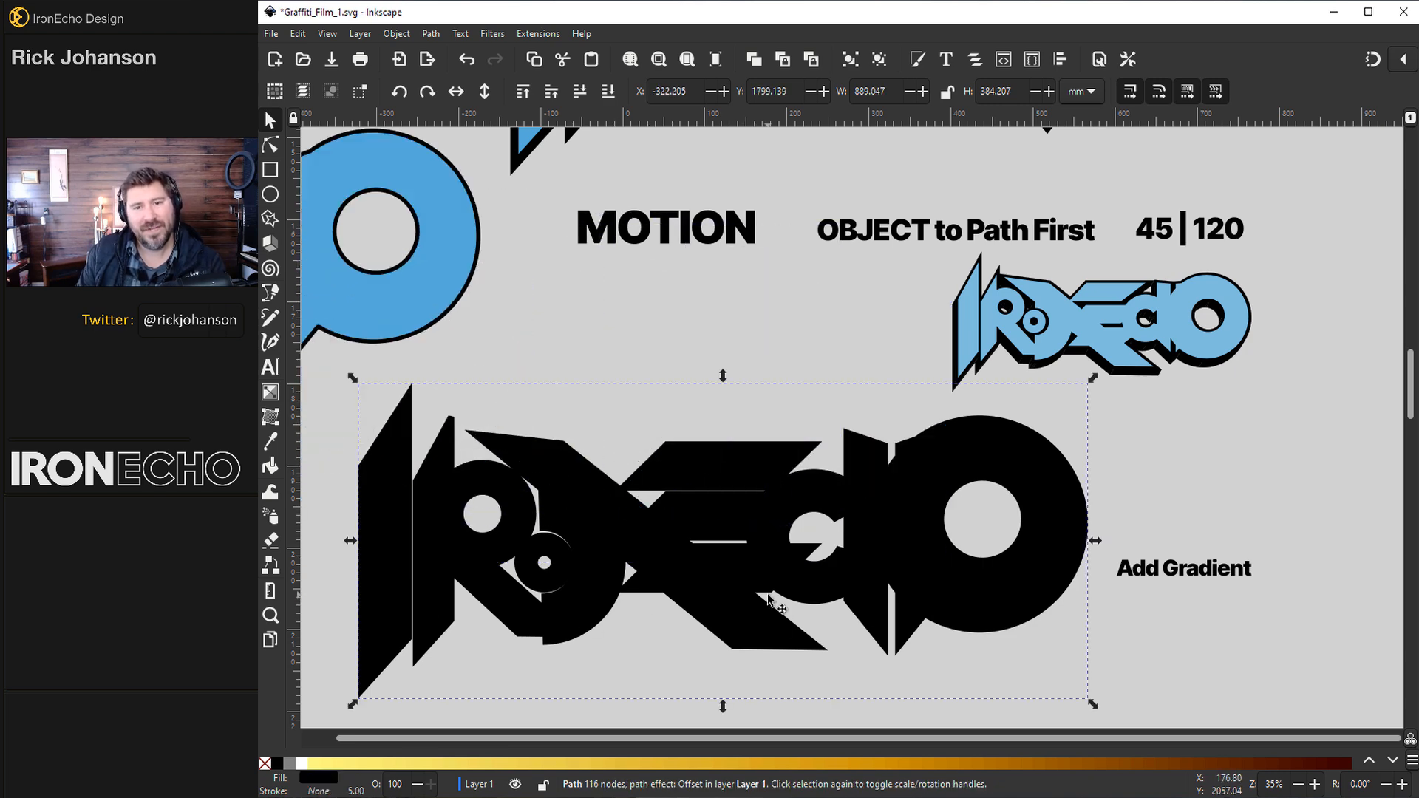
# Convert the black logo to a plain path and extrude it with Motion, length 35, angle 120°.
pyautogui.click(430, 33)
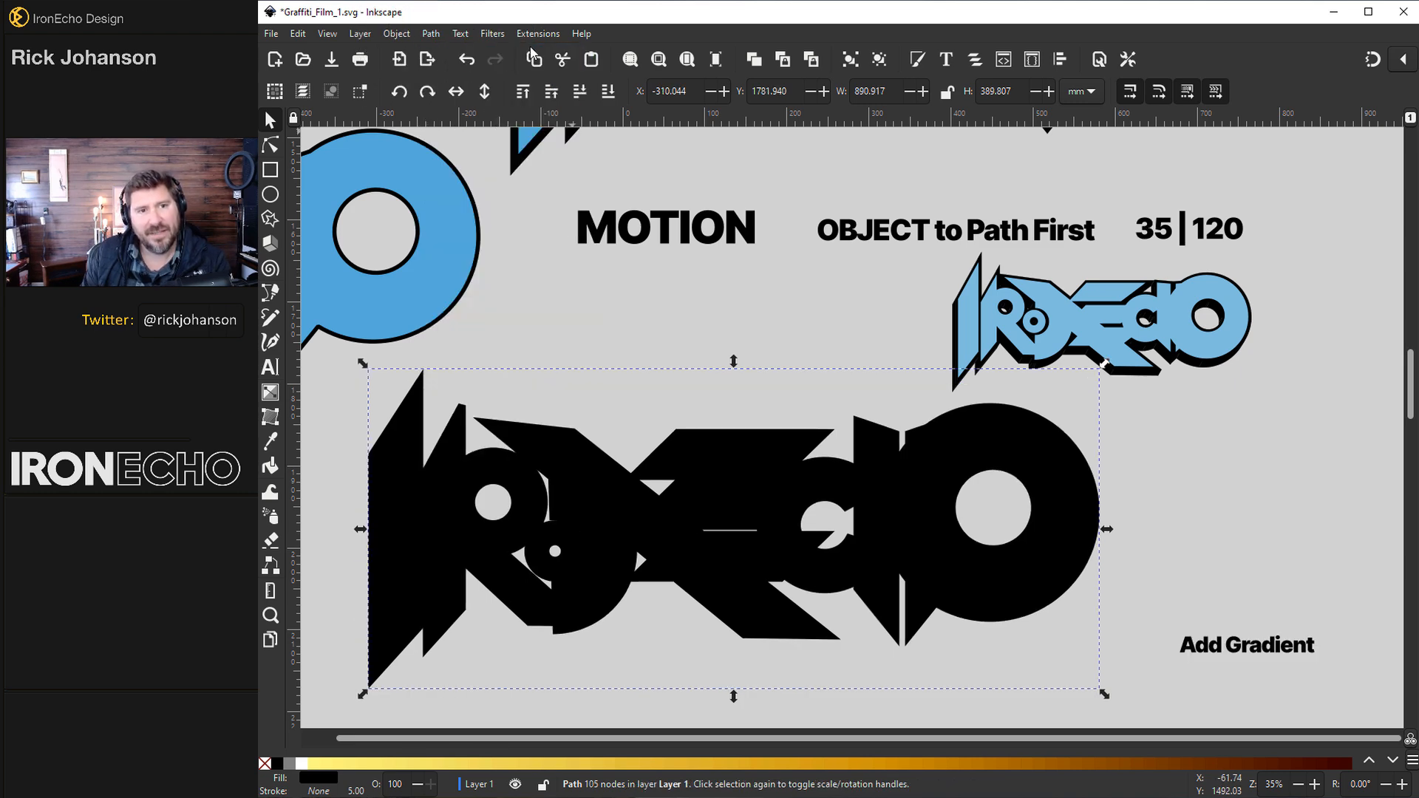
pyautogui.click(537, 34)
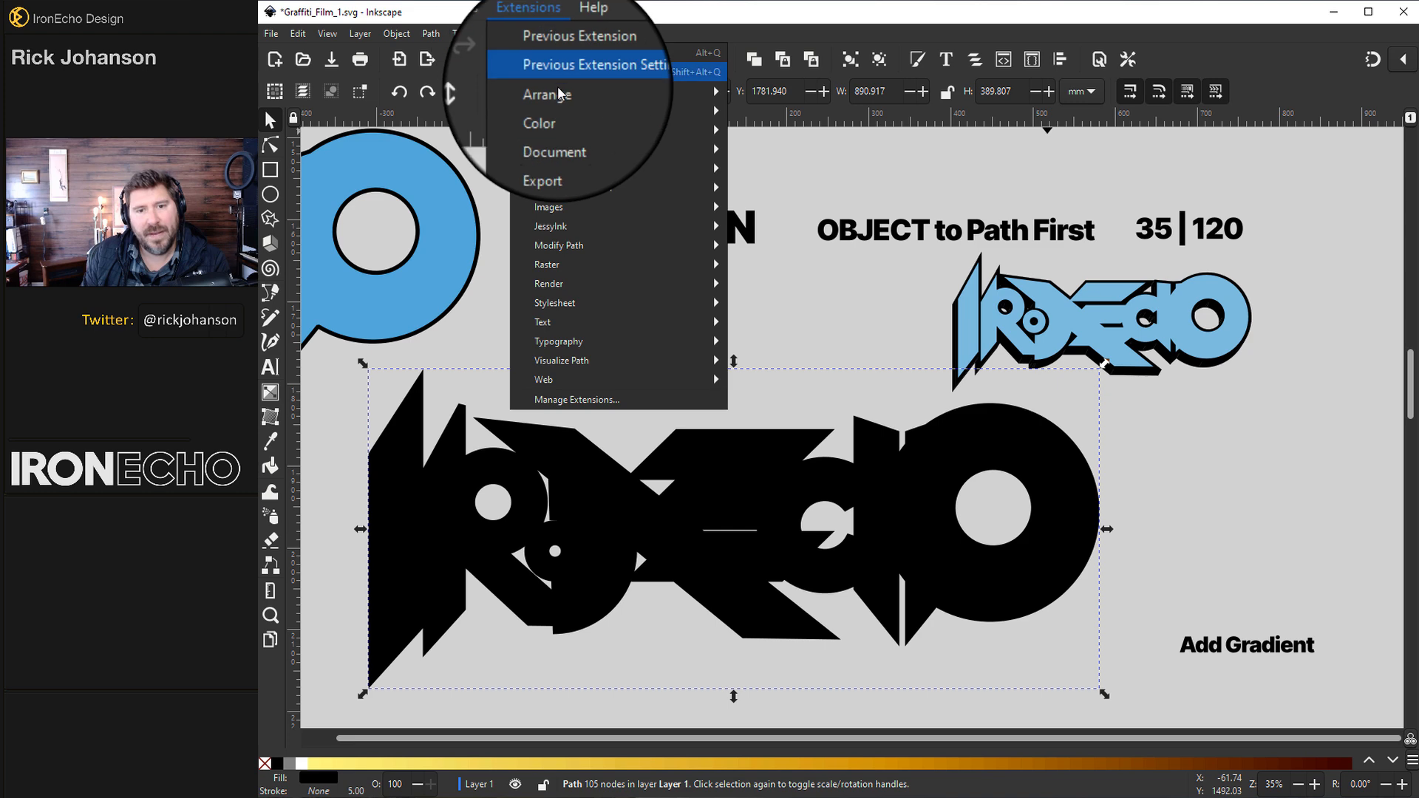
pyautogui.moveTo(572, 187)
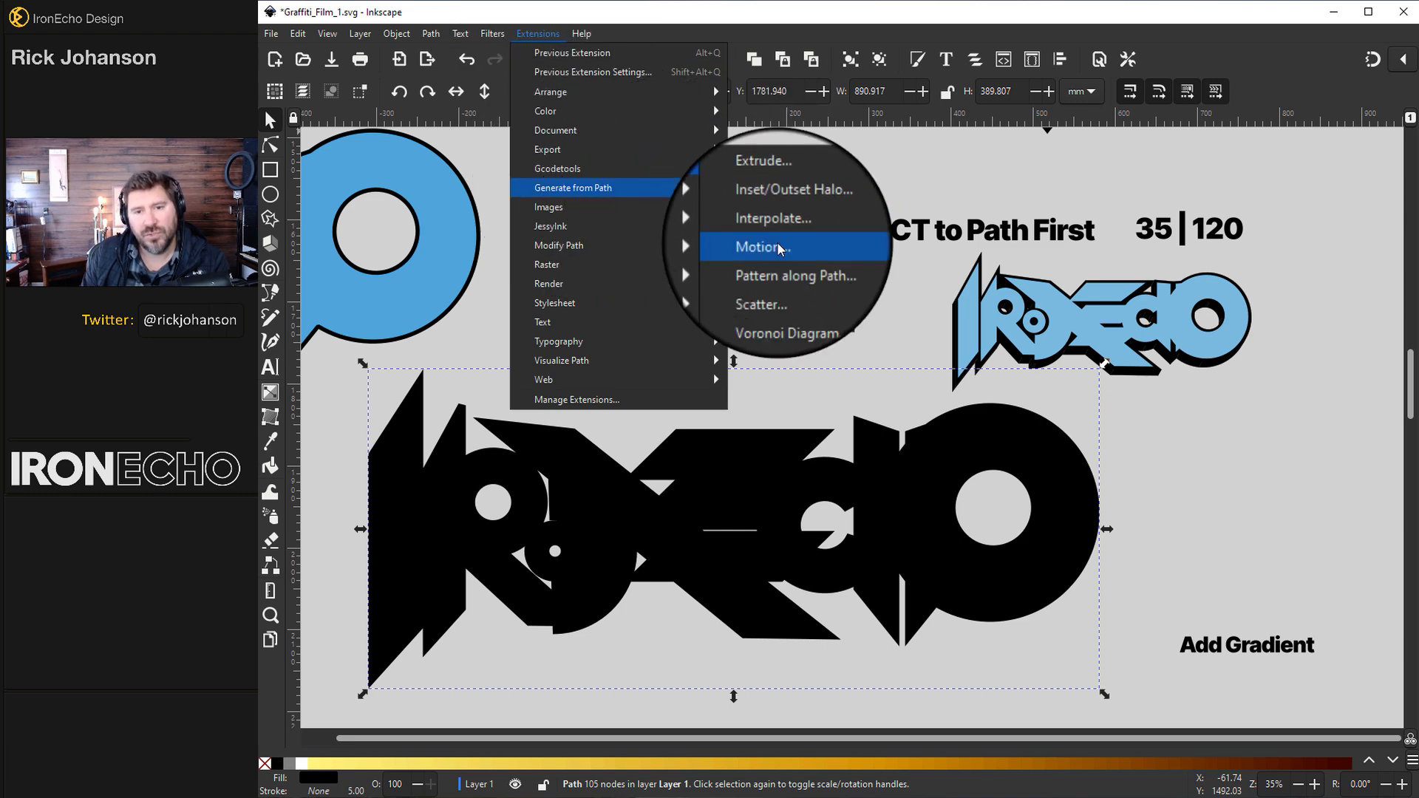
pyautogui.click(762, 247)
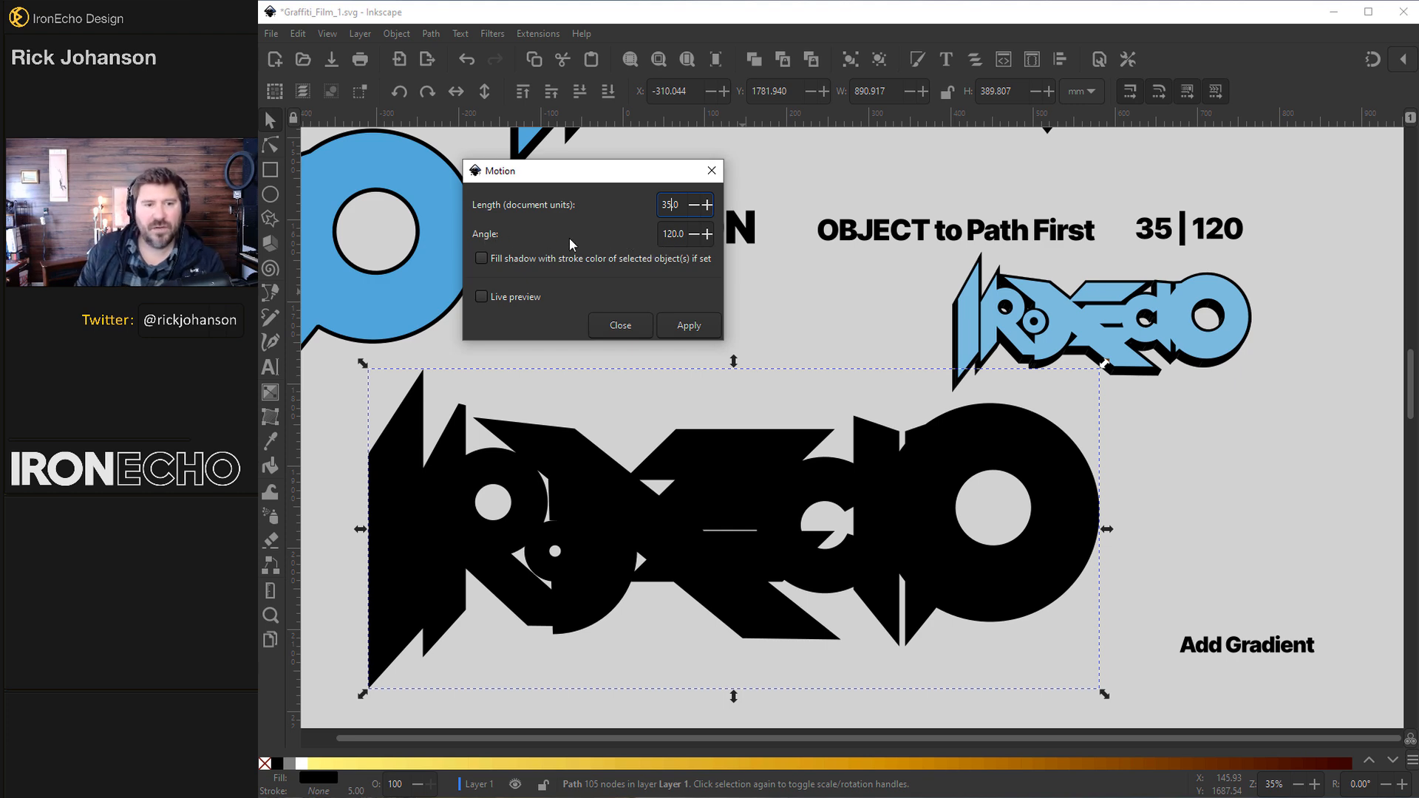
pyautogui.click(481, 297)
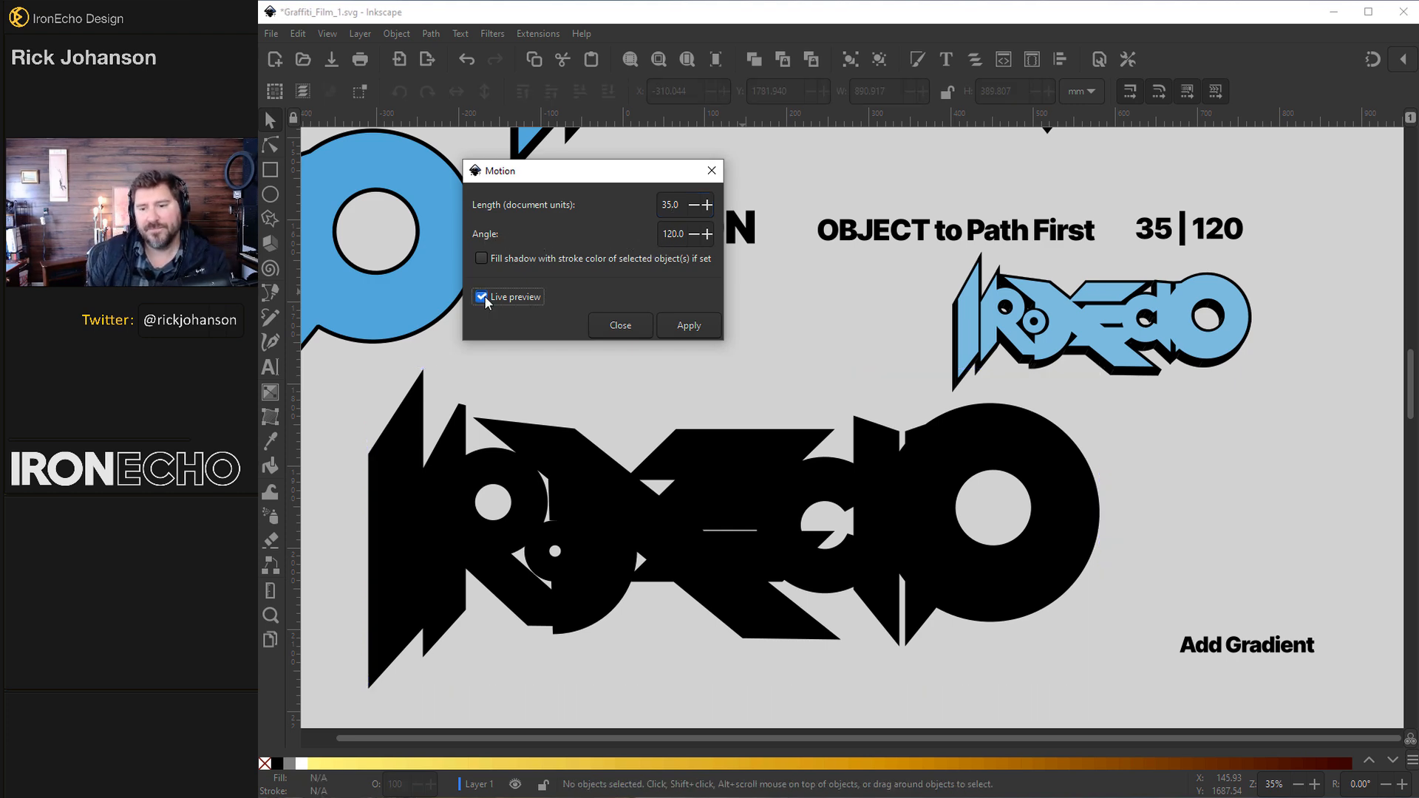
pyautogui.click(688, 326)
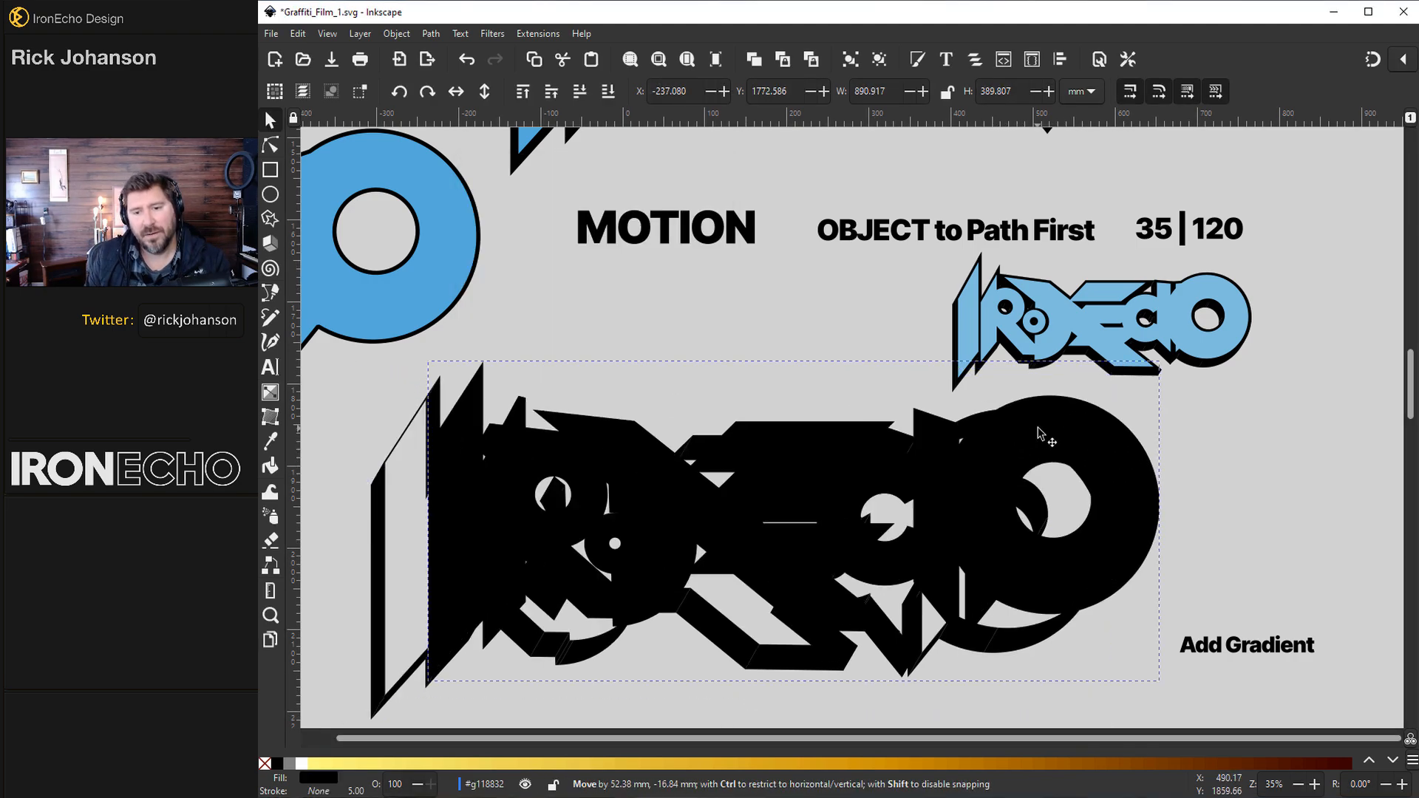
# Zoom into the extrusion and confirm the group's stroke paint shows No paint in Fill and Stroke.
pyautogui.scroll(3)
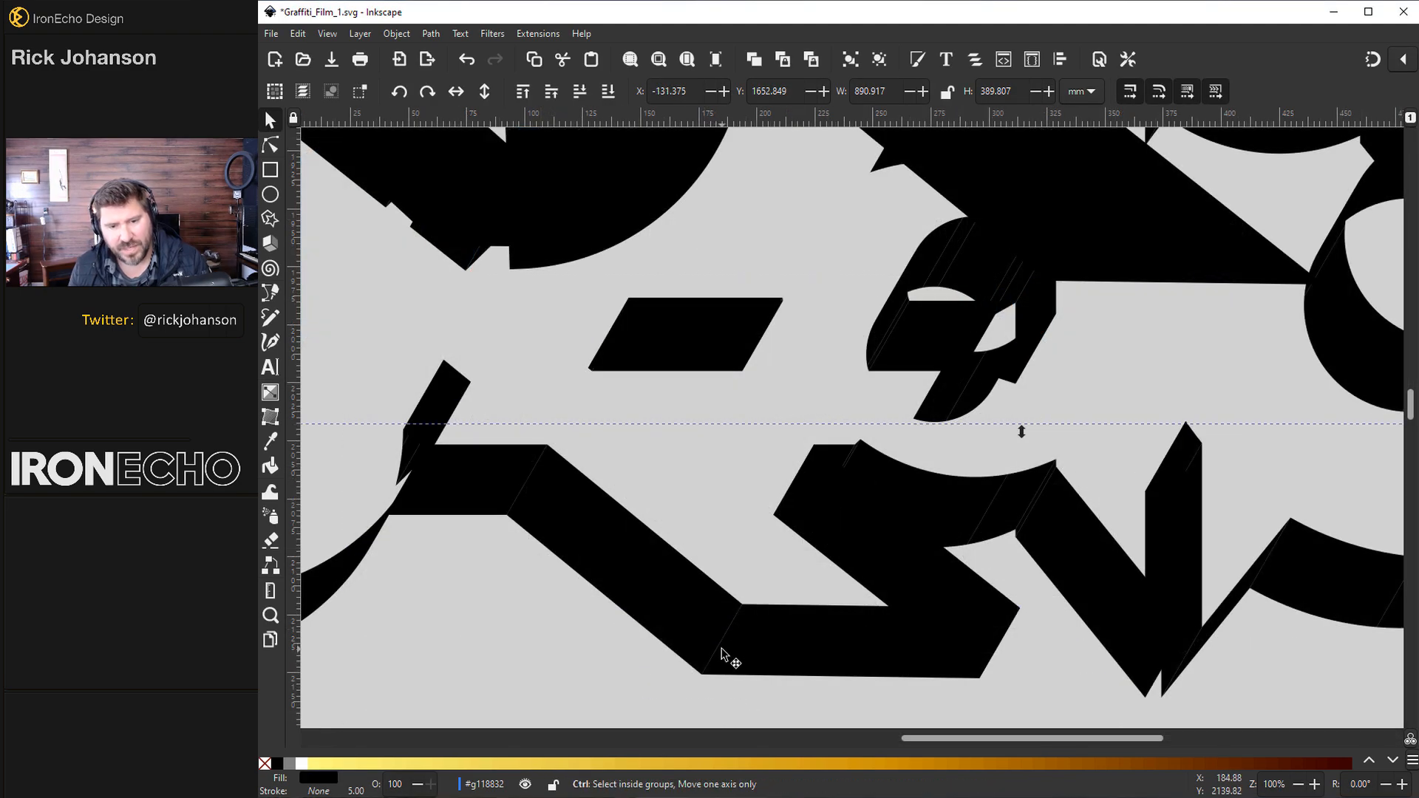
pyautogui.scroll(3)
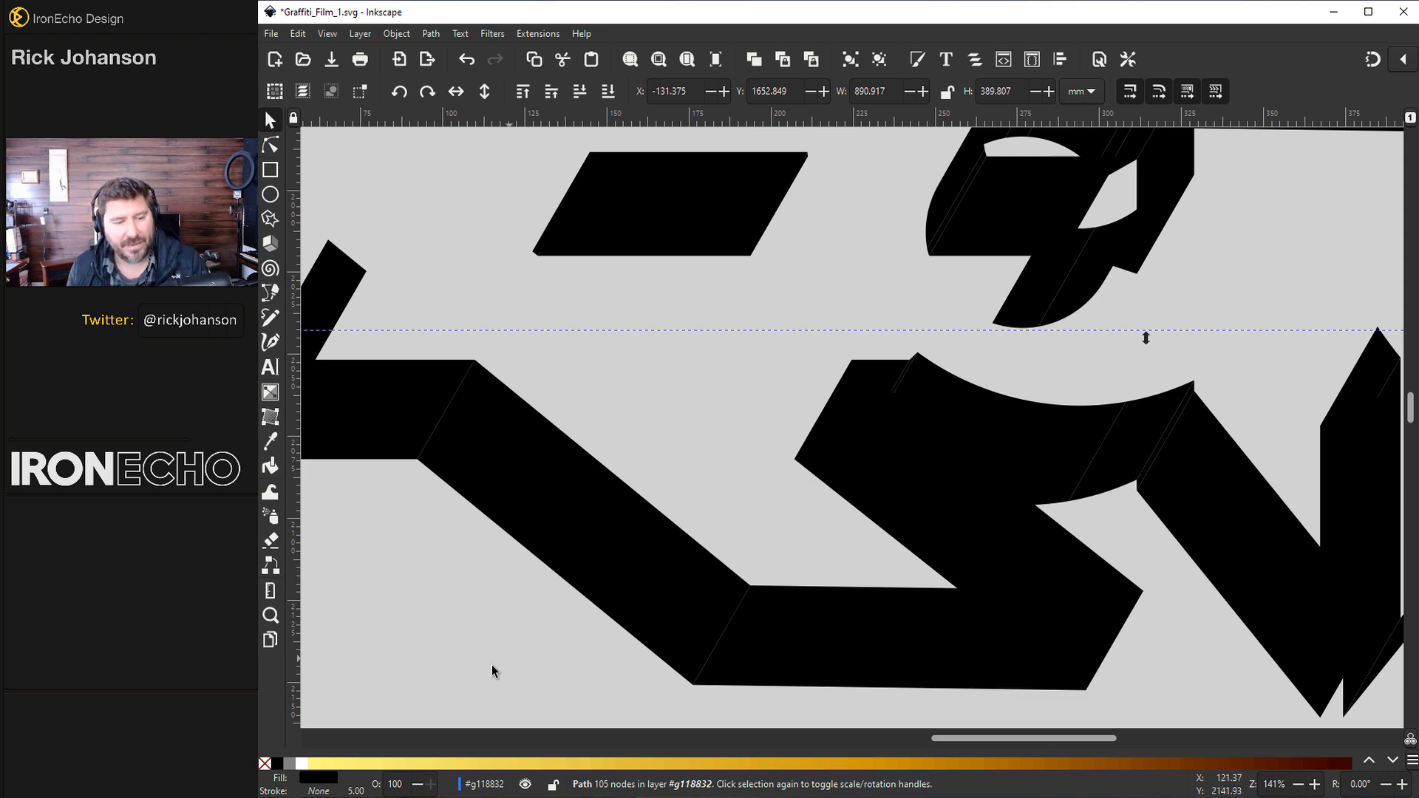
pyautogui.click(396, 33)
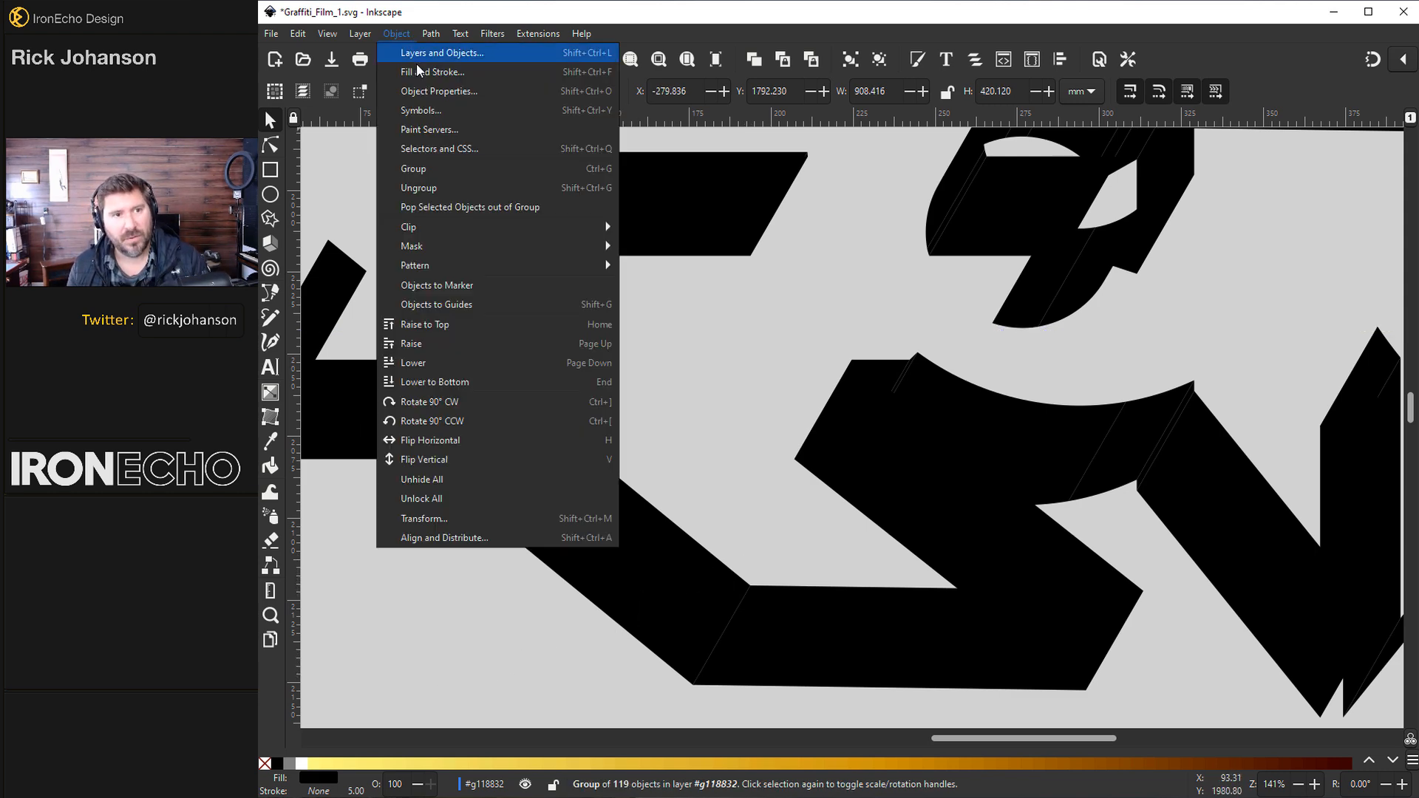
pyautogui.click(432, 71)
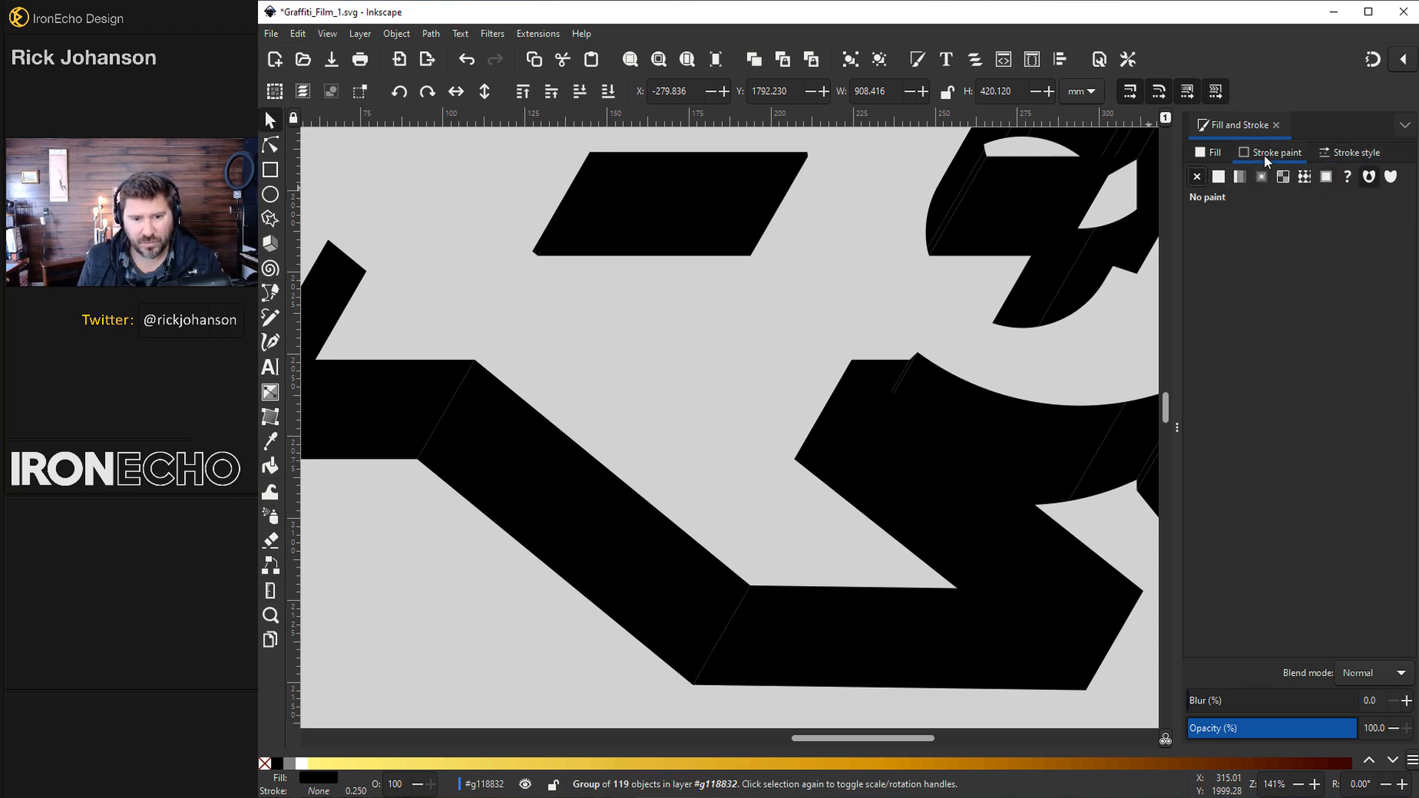
pyautogui.click(1218, 176)
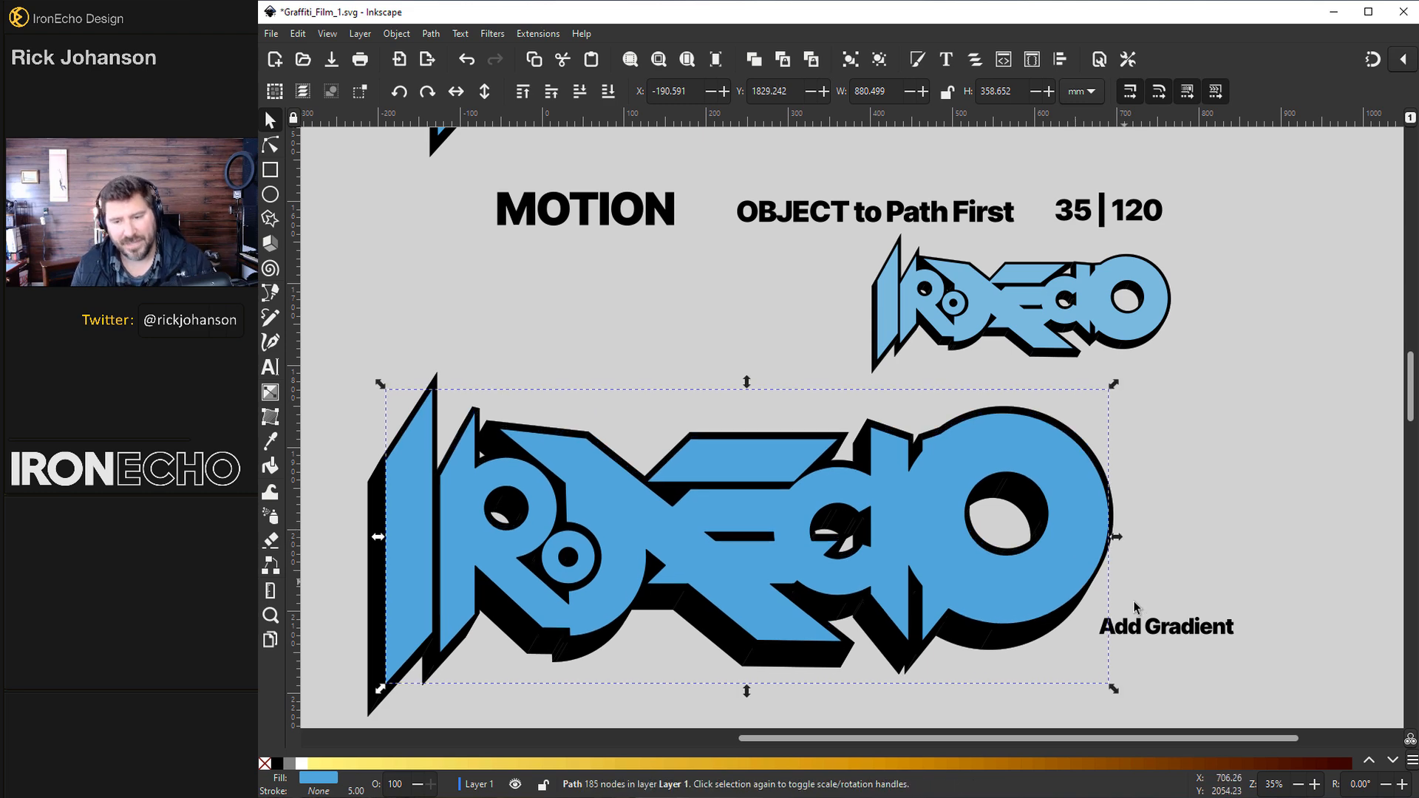
# Fill the blue logo face with a linear gradient fading to light blue, then edit it on canvas.
pyautogui.click(395, 33)
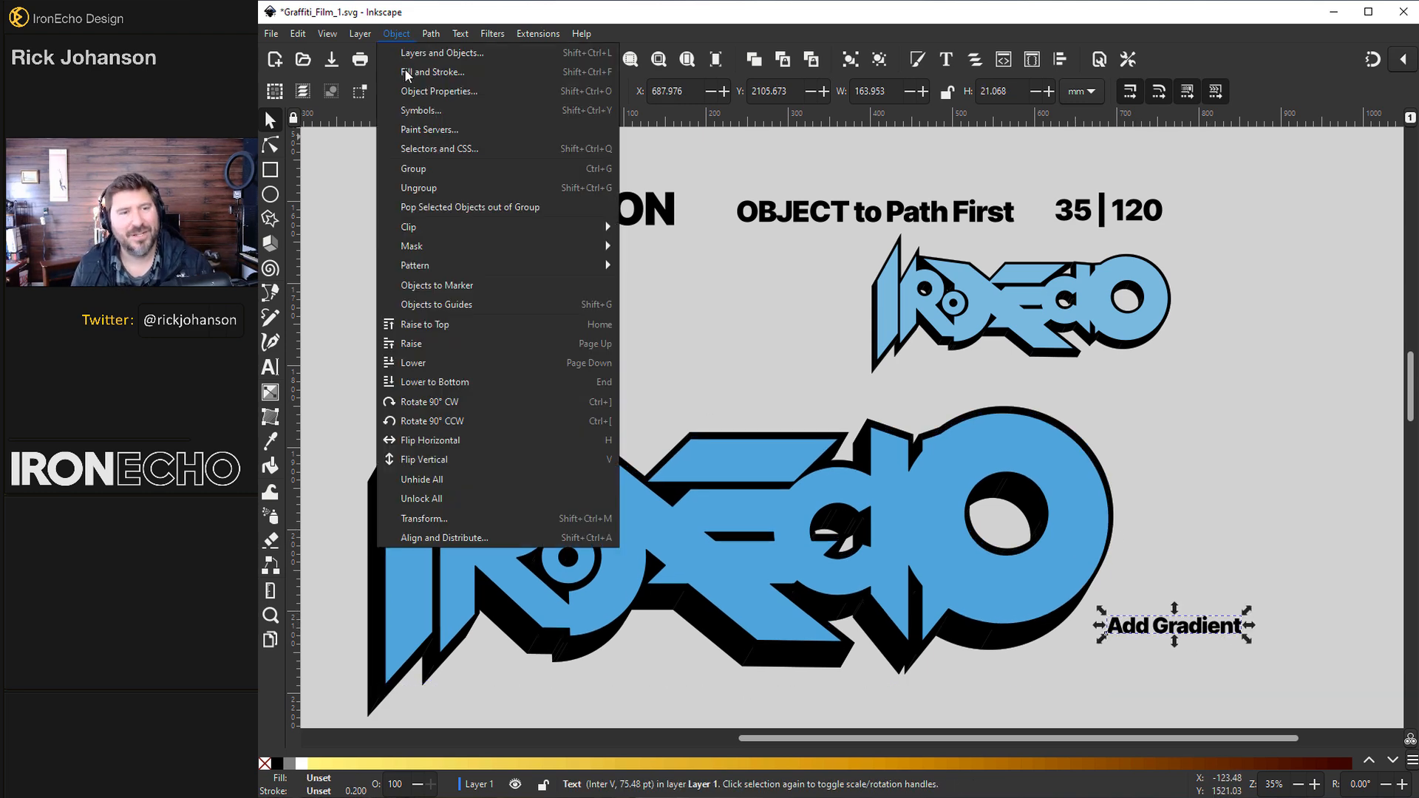
pyautogui.click(433, 71)
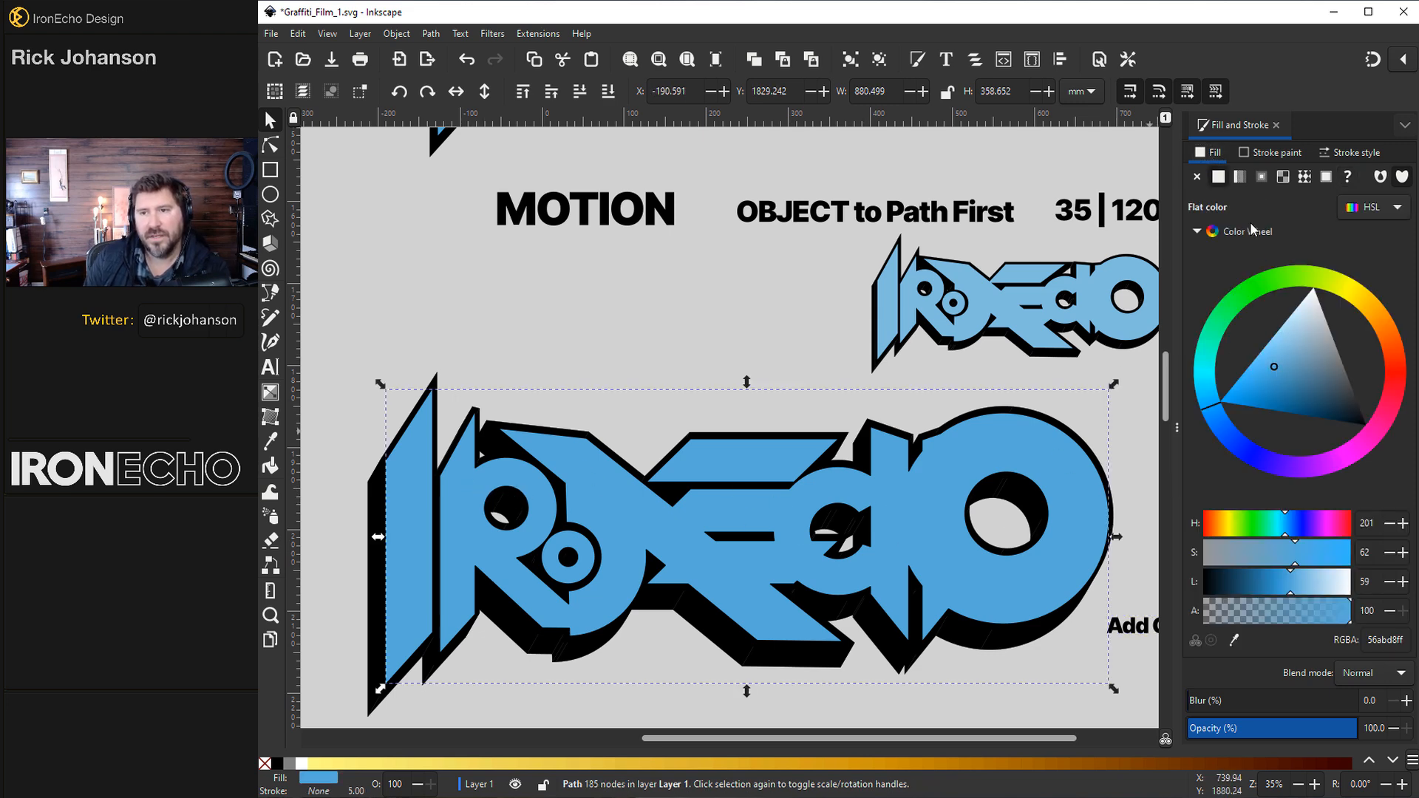
pyautogui.click(1240, 176)
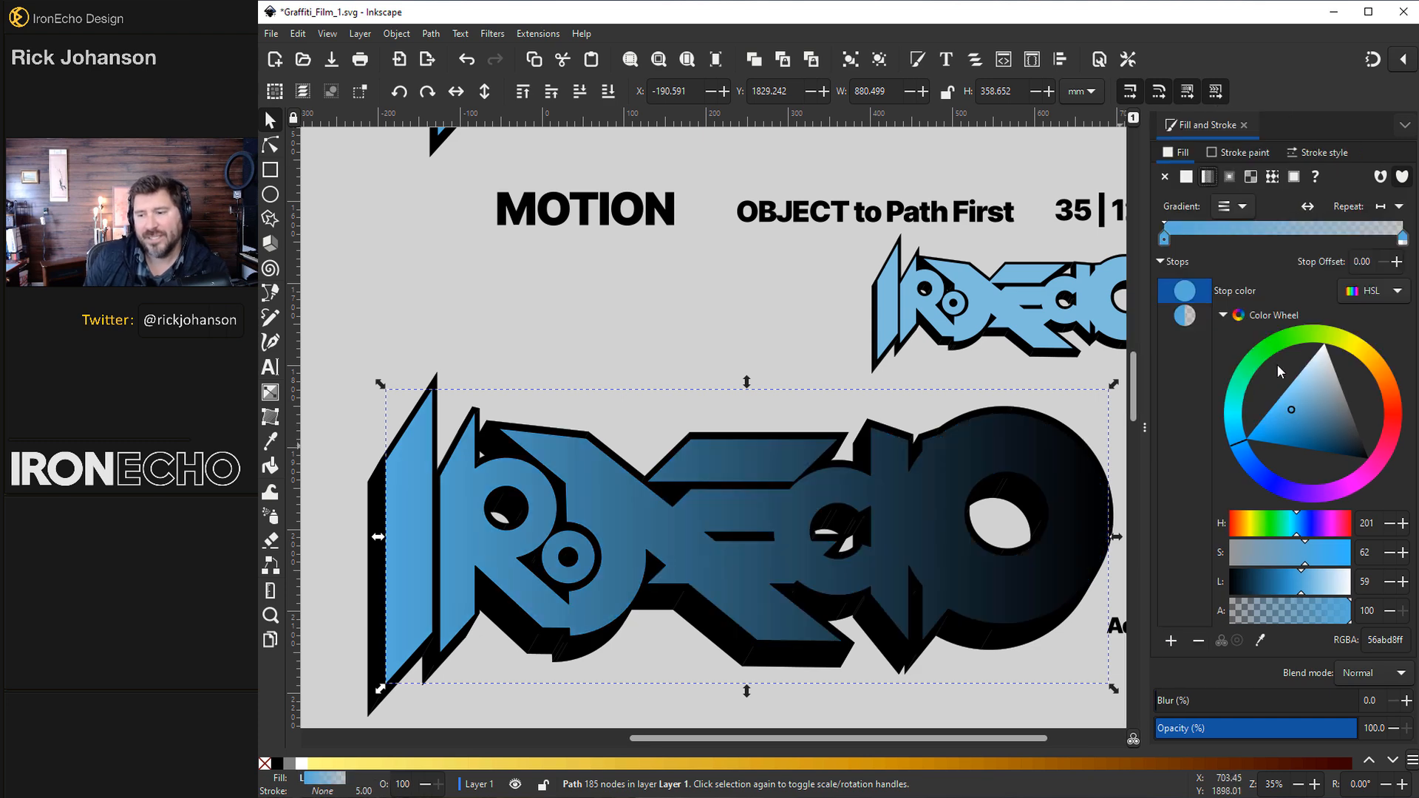
pyautogui.moveTo(358, 525)
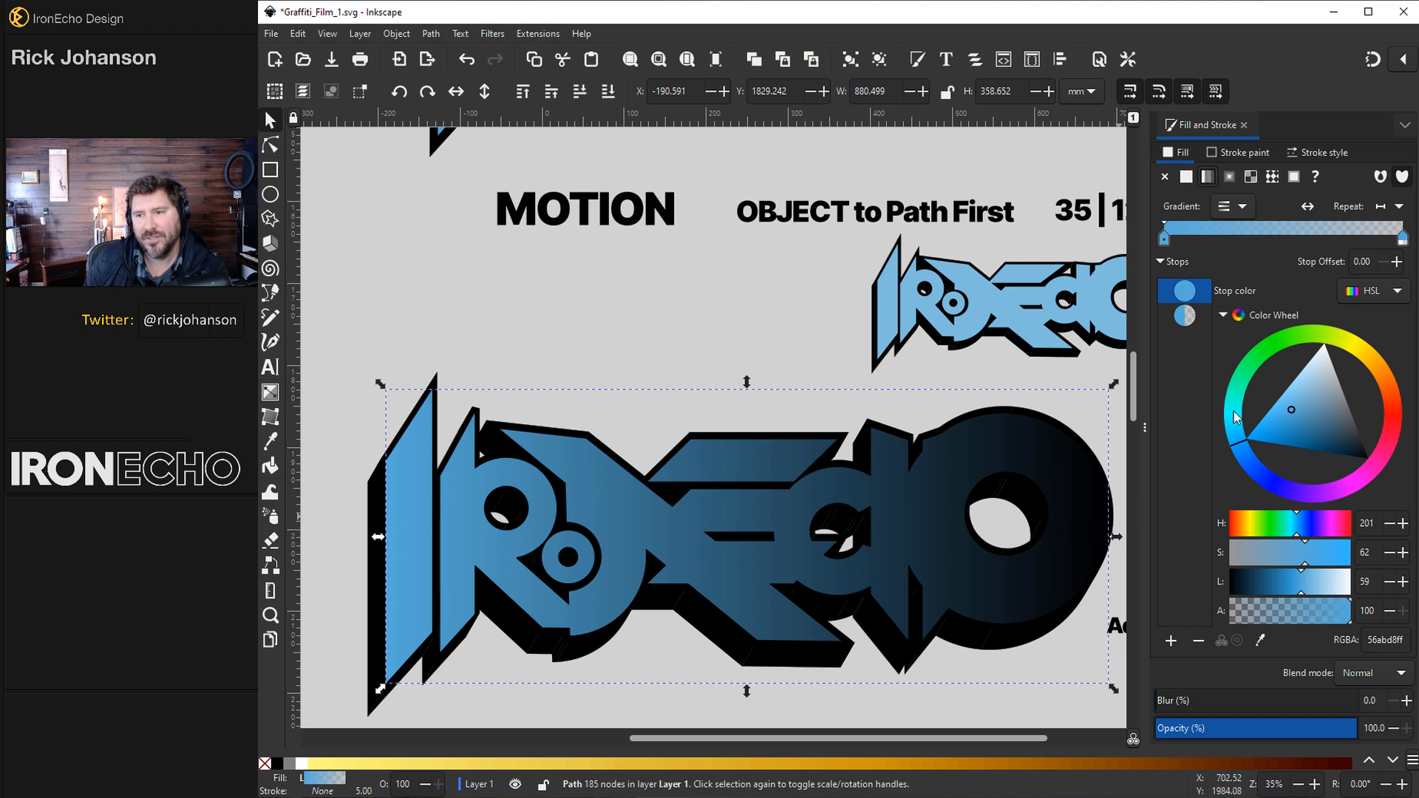
pyautogui.moveTo(1060, 560)
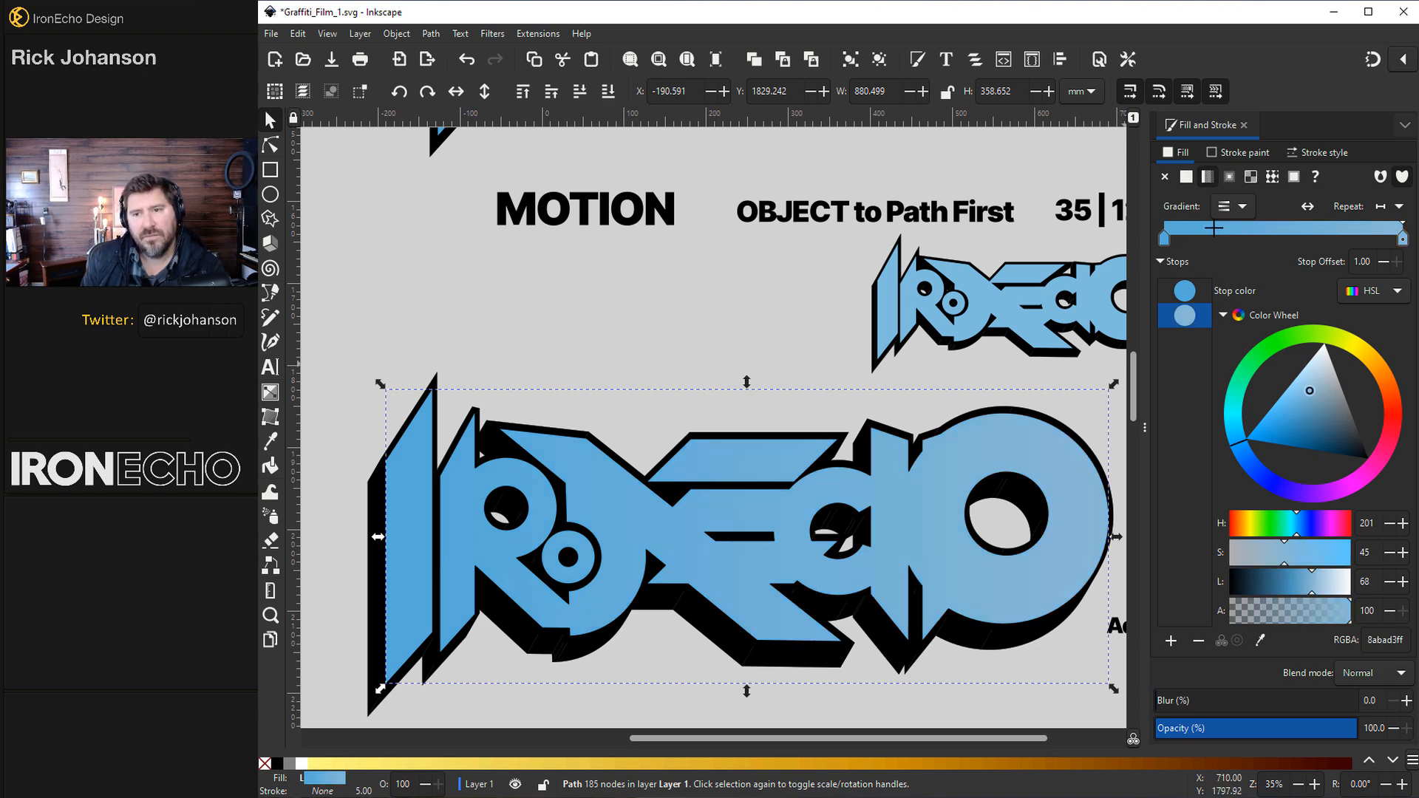
pyautogui.moveTo(533, 421)
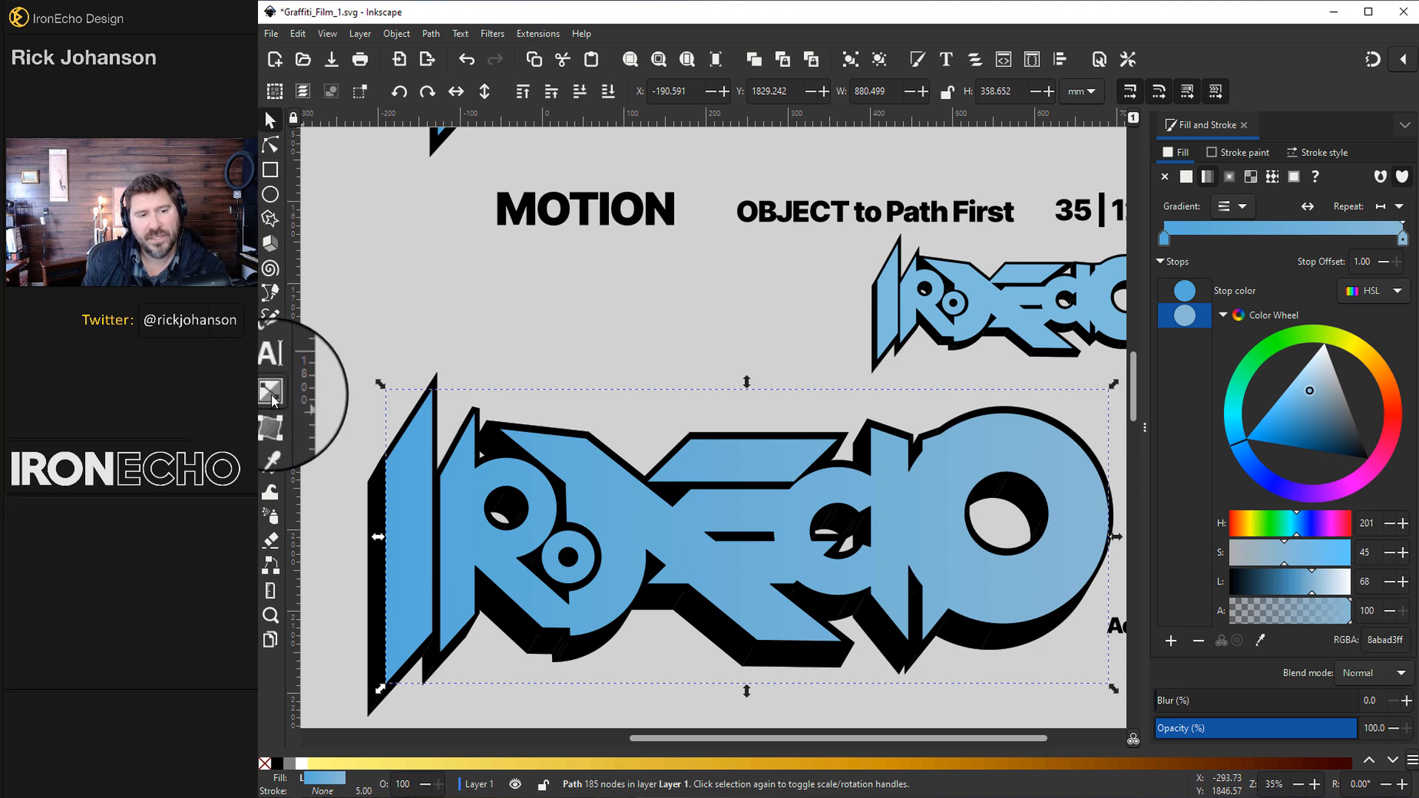
pyautogui.click(270, 391)
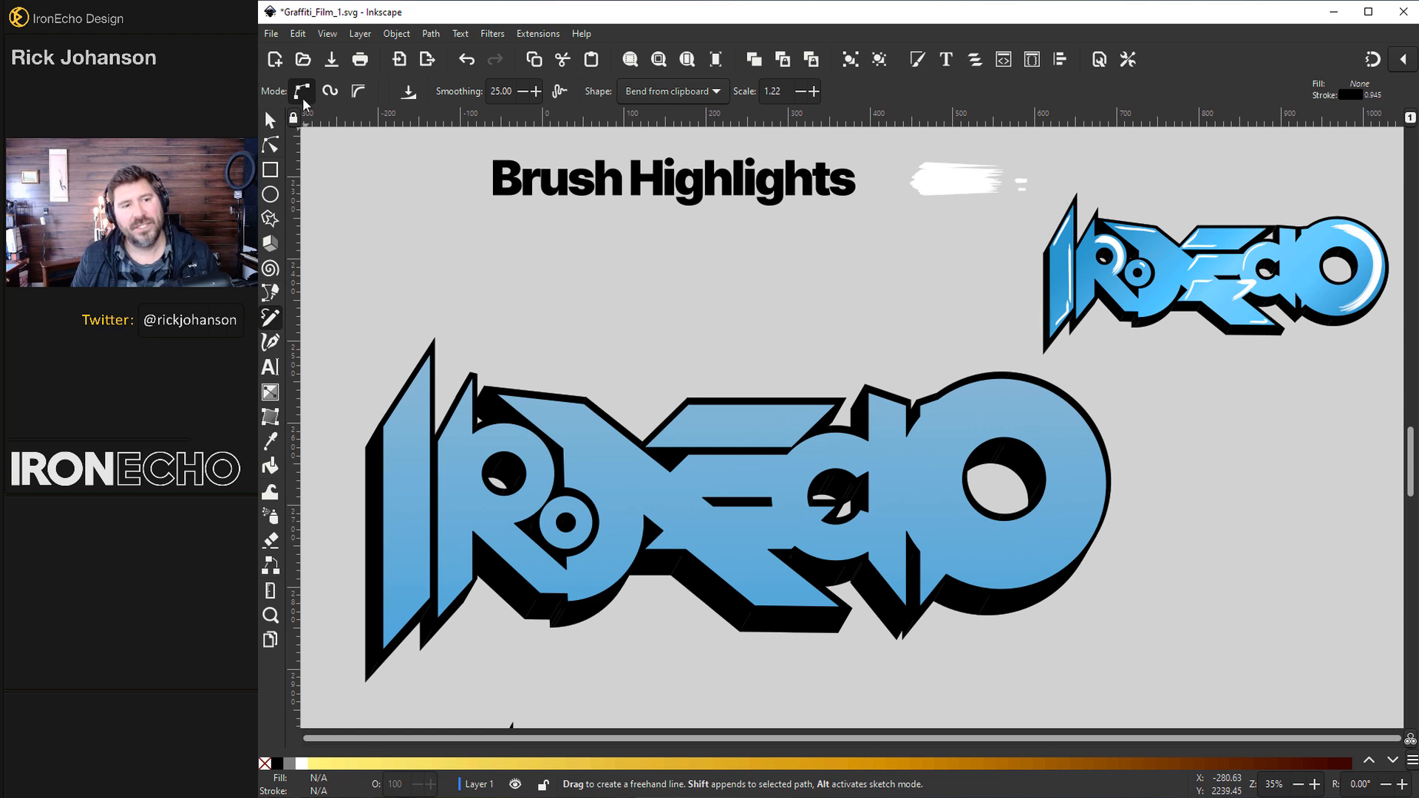
pyautogui.moveTo(416, 141)
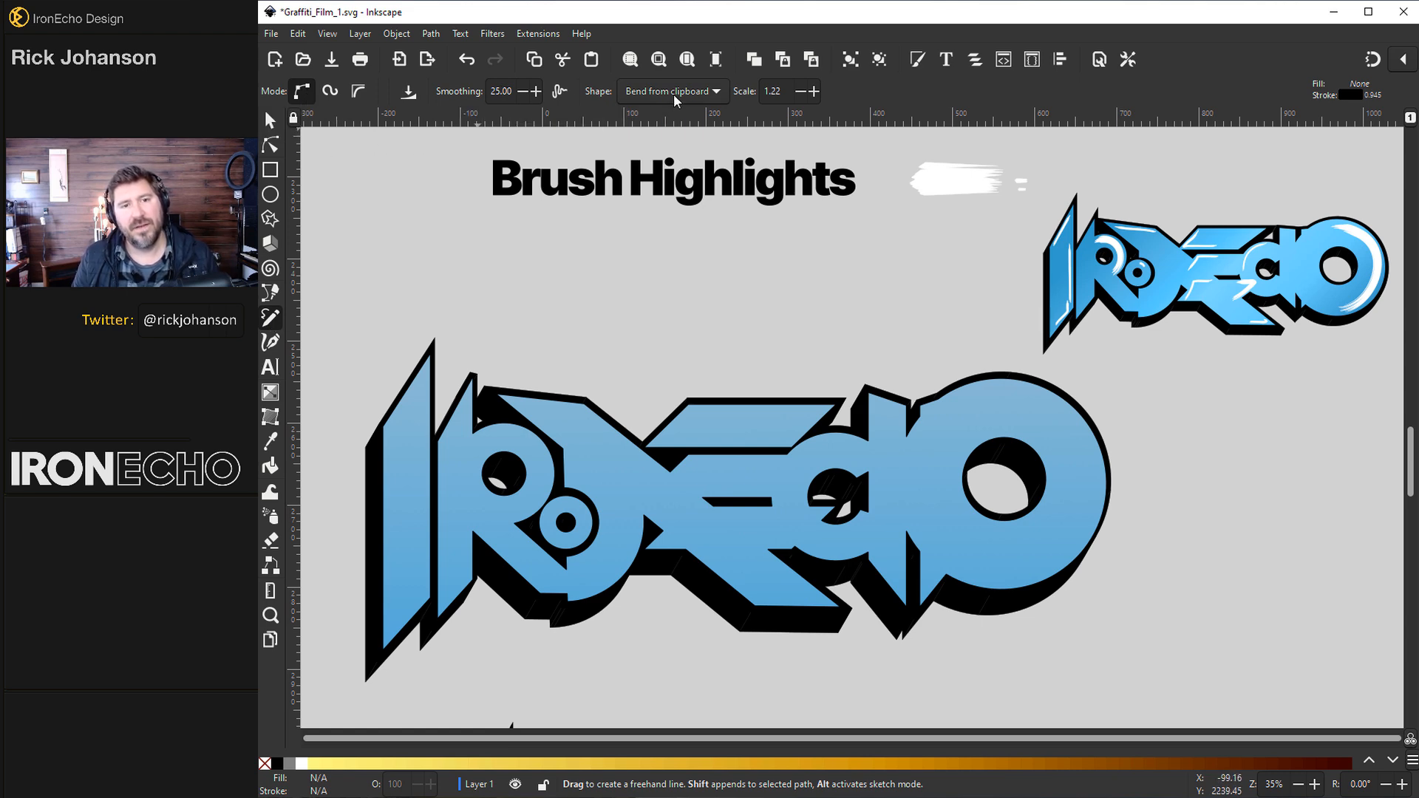
# Set the Pencil shape to 'Bend from clipboard' and copy the small white brush stroke.
pyautogui.click(670, 90)
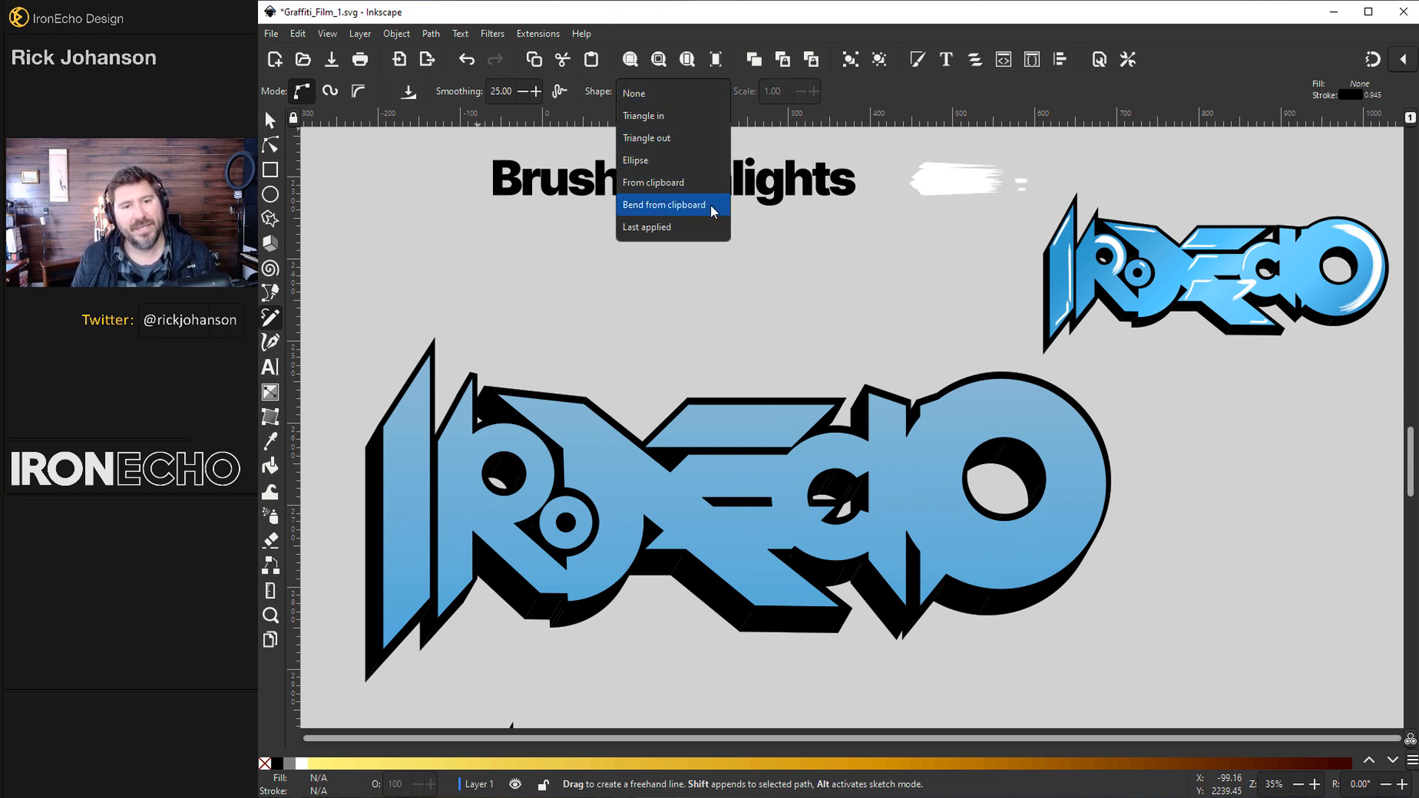
pyautogui.click(664, 204)
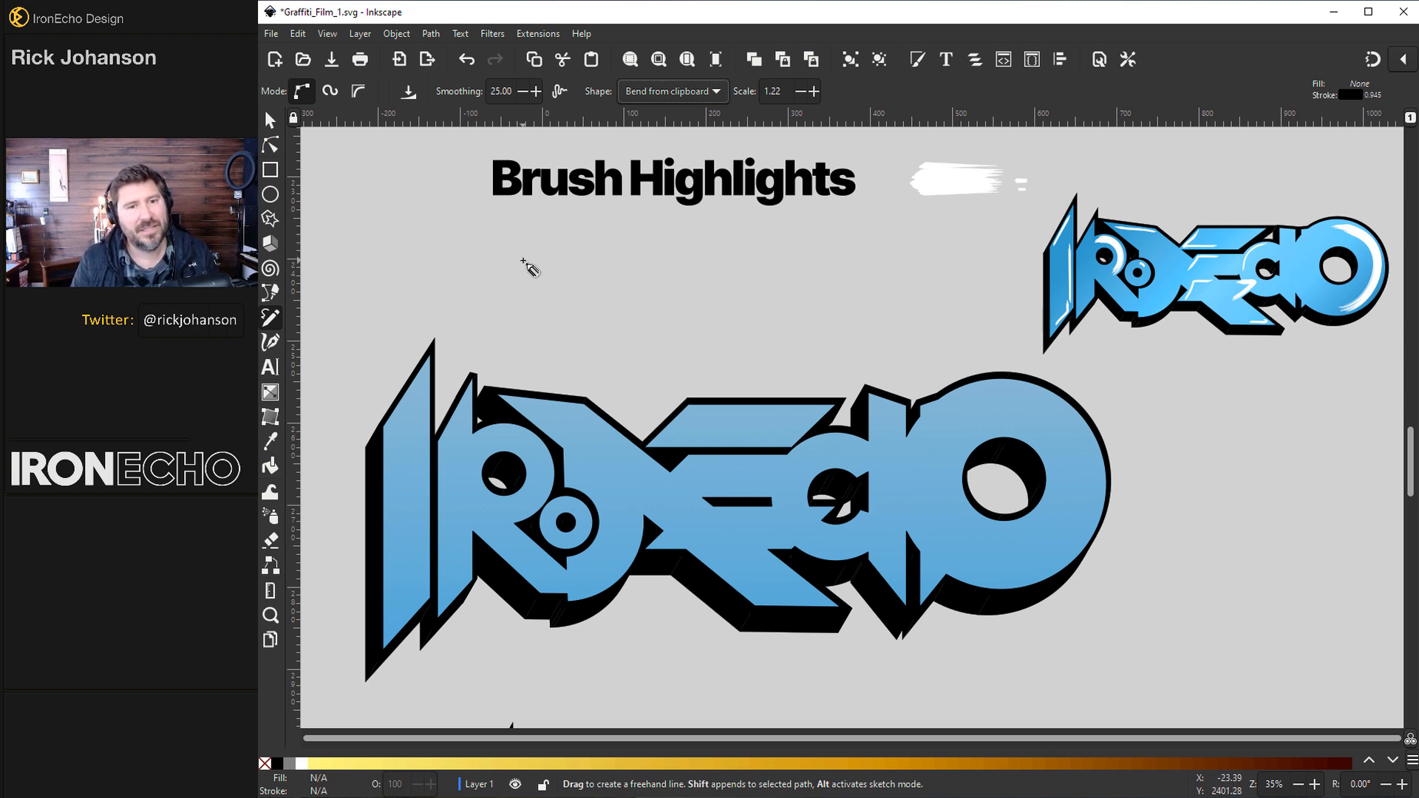
pyautogui.click(270, 119)
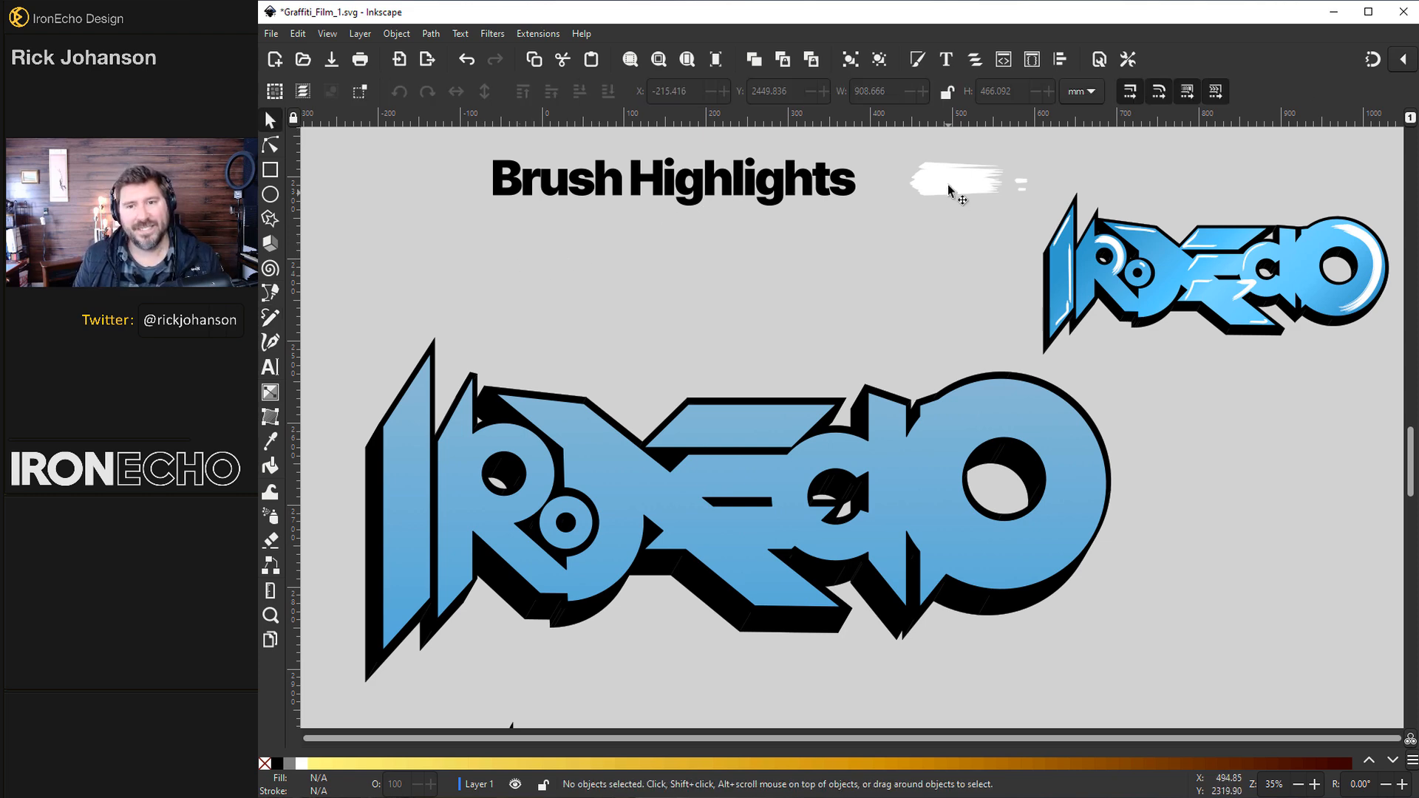
pyautogui.click(956, 179)
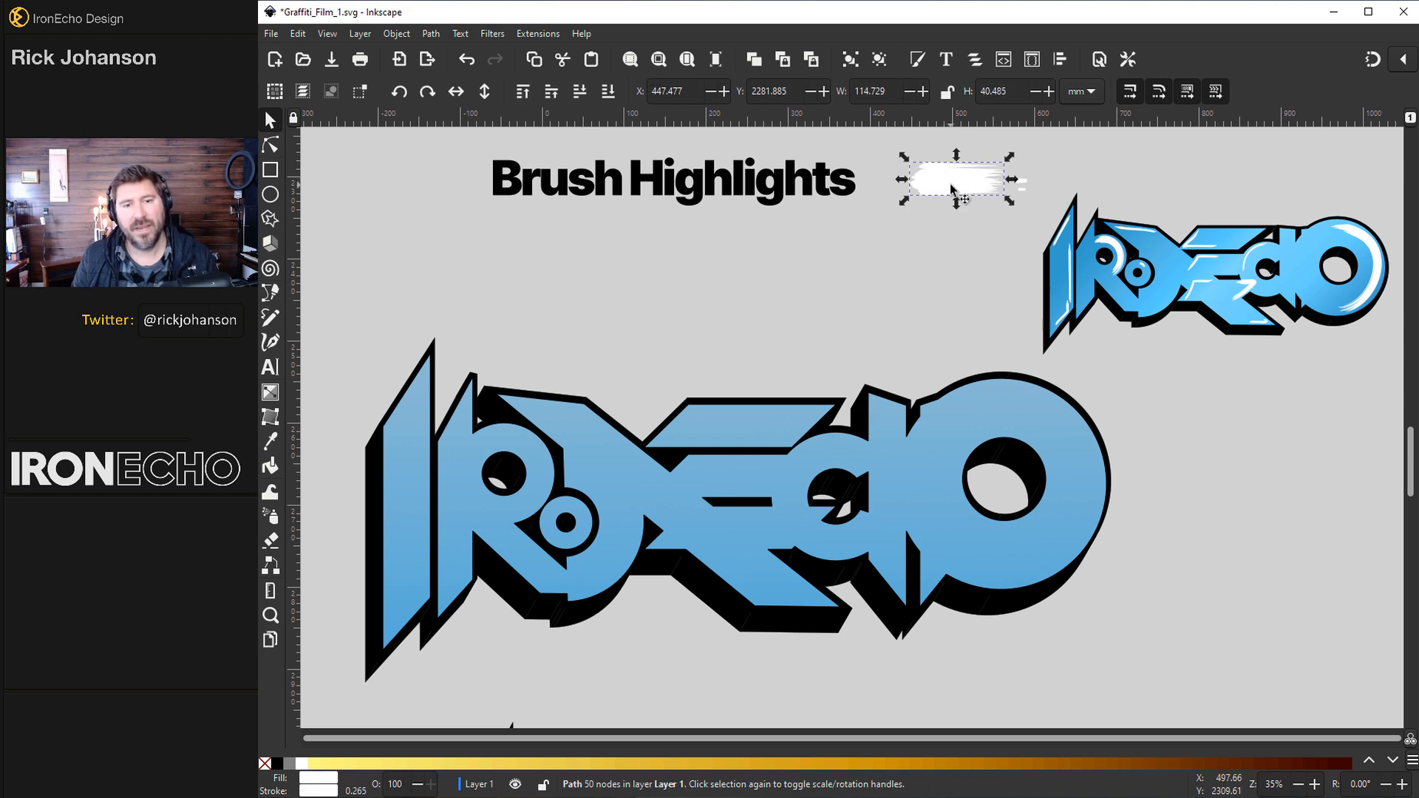
pyautogui.rightClick(955, 189)
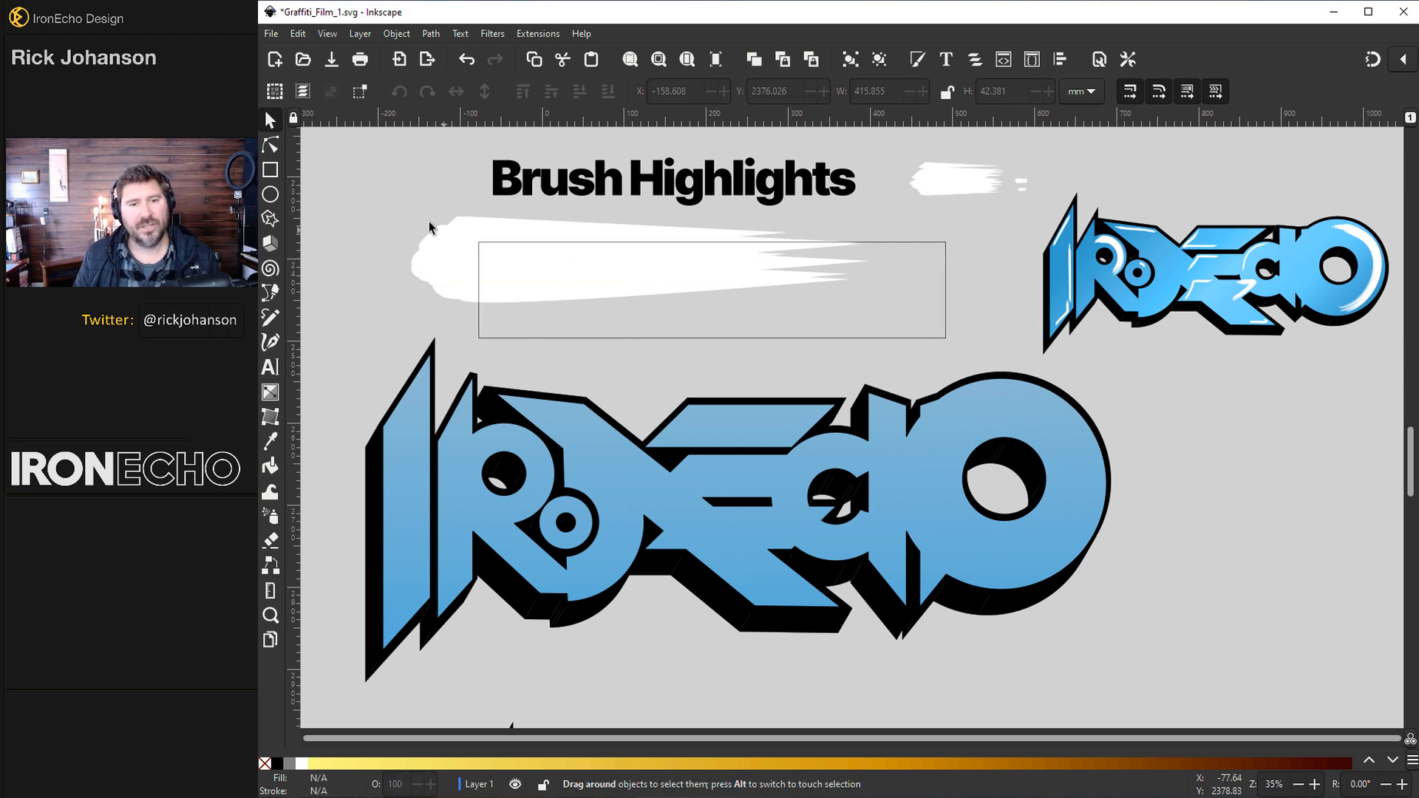
# Apply a Path menu command to the drawn strokes and shrink the new brush stroke below the sample.
pyautogui.click(431, 33)
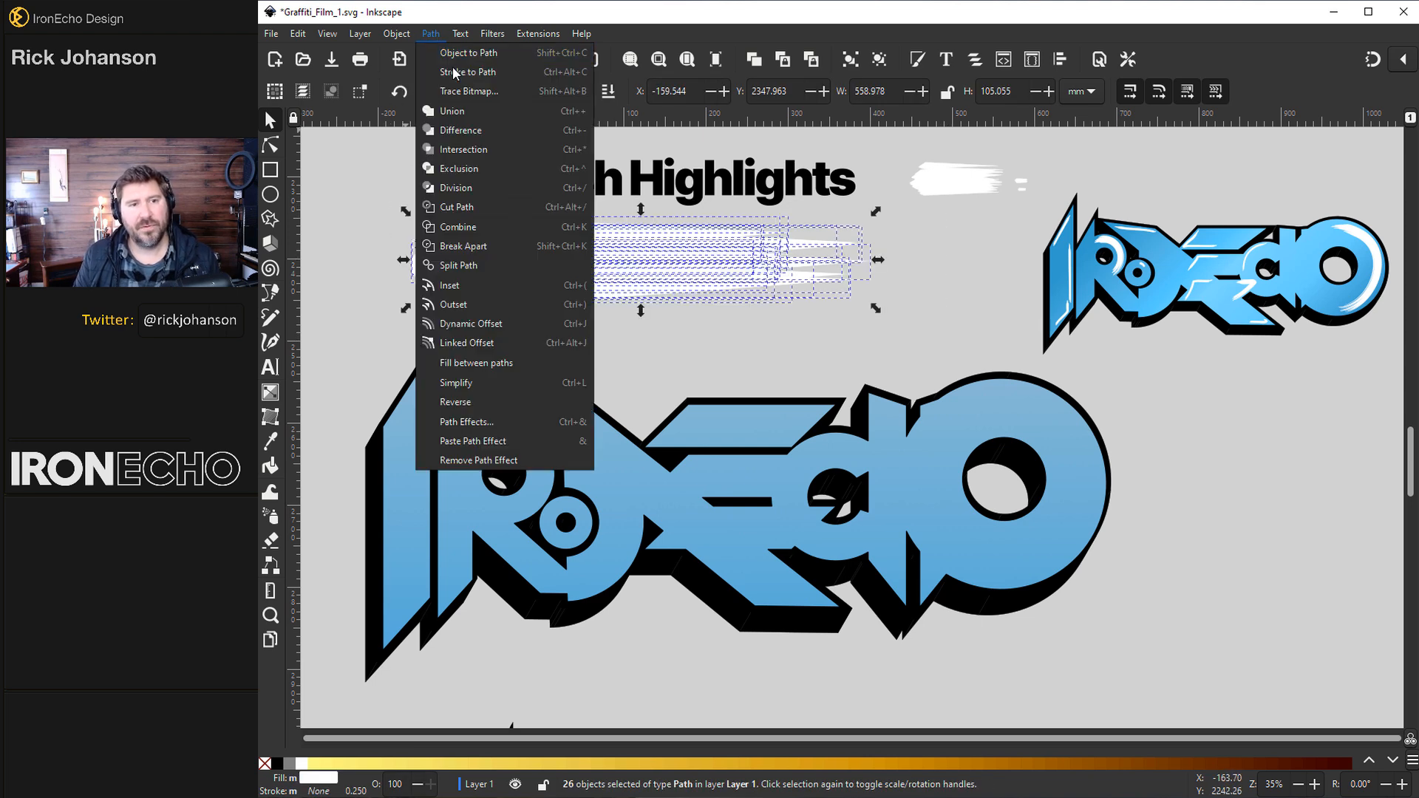
pyautogui.click(453, 110)
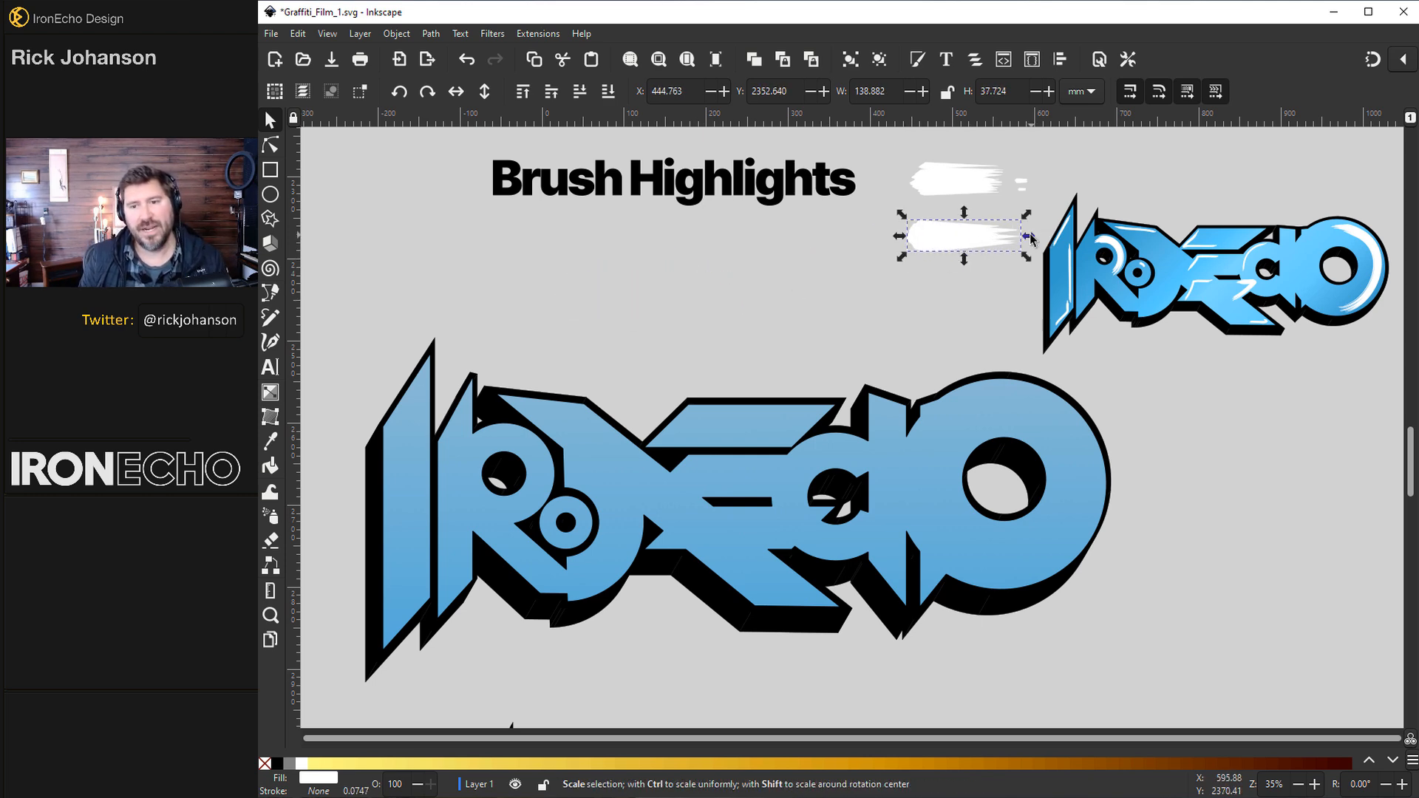
pyautogui.click(964, 235)
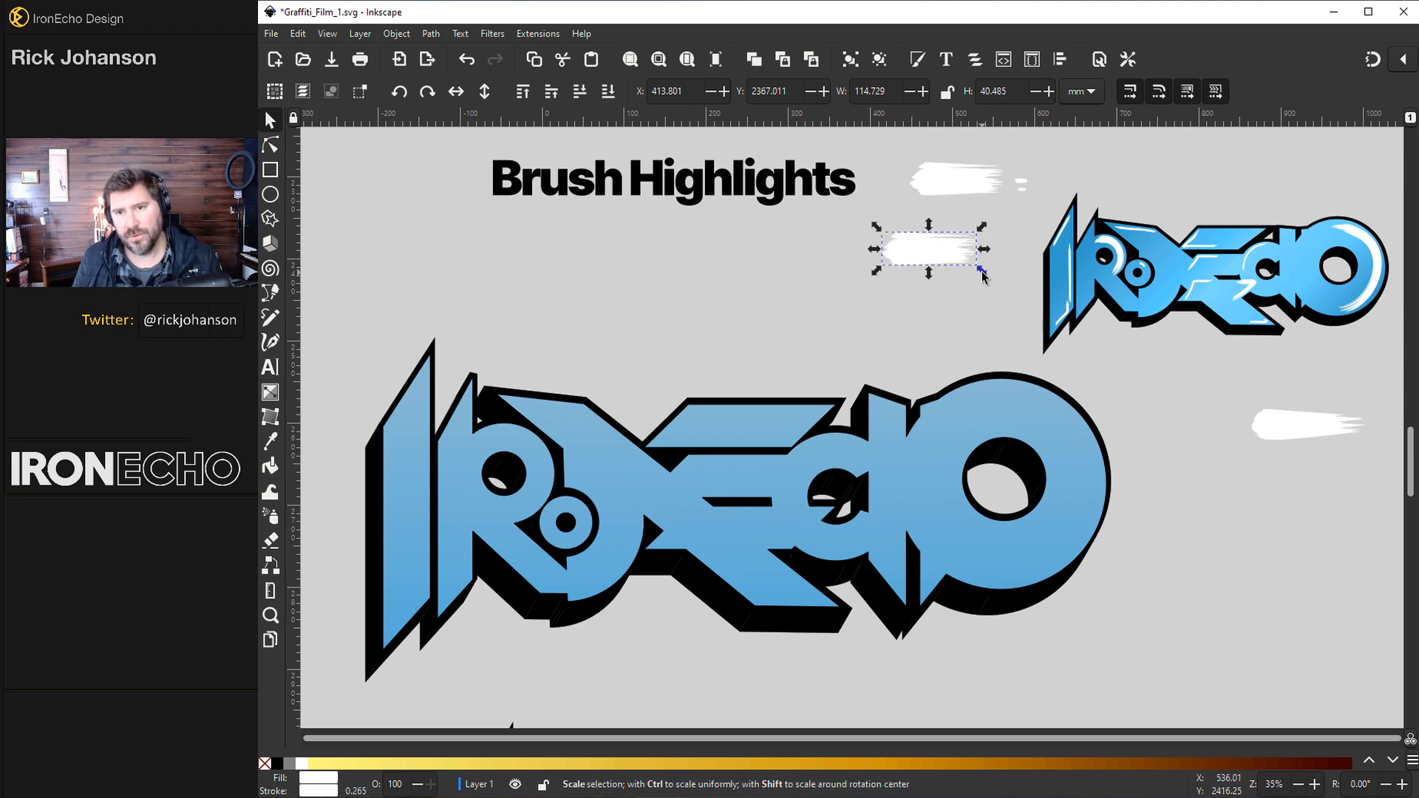
pyautogui.rightClick(914, 245)
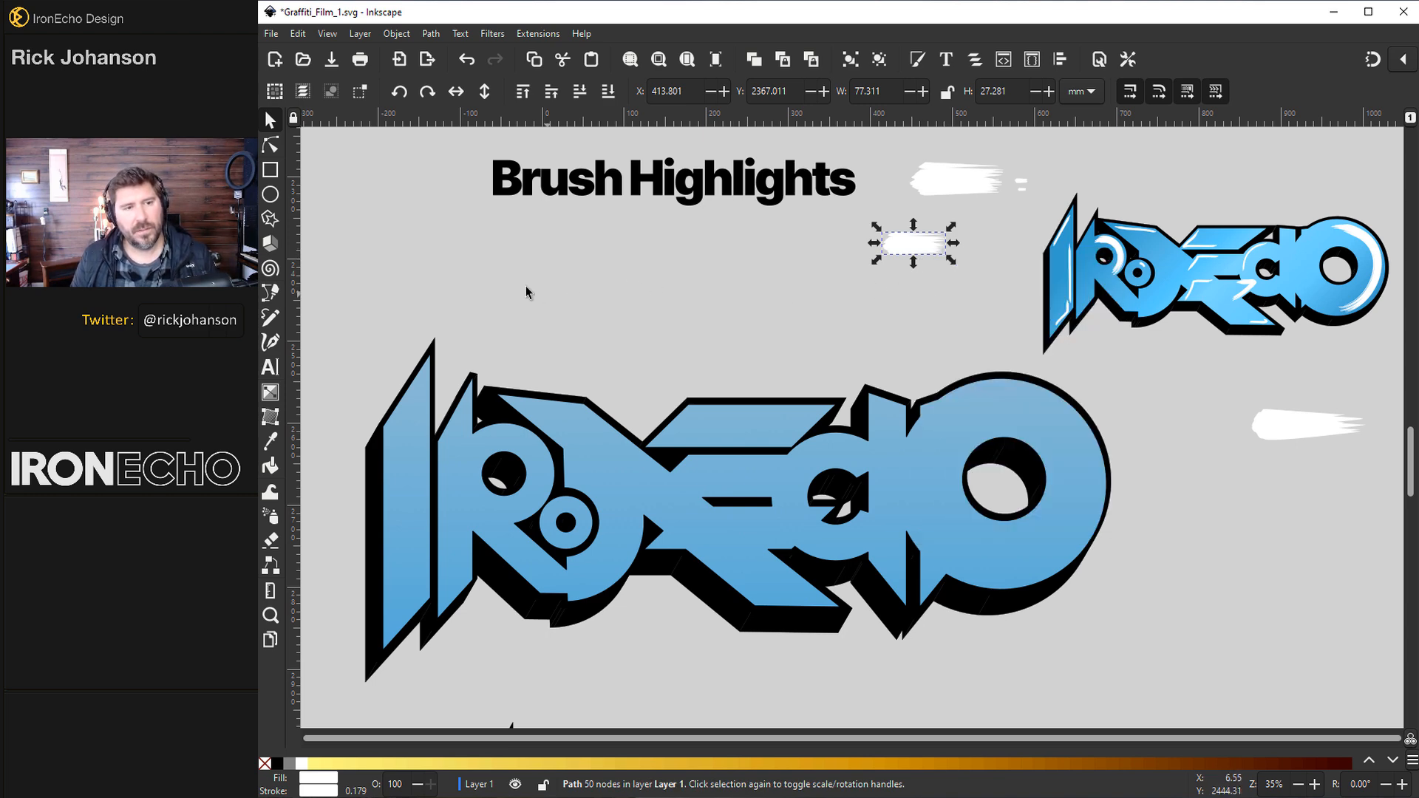
# Draw a wavy white highlight, place a crescent inside the big O, and reset Scale to 1.00.
pyautogui.click(269, 343)
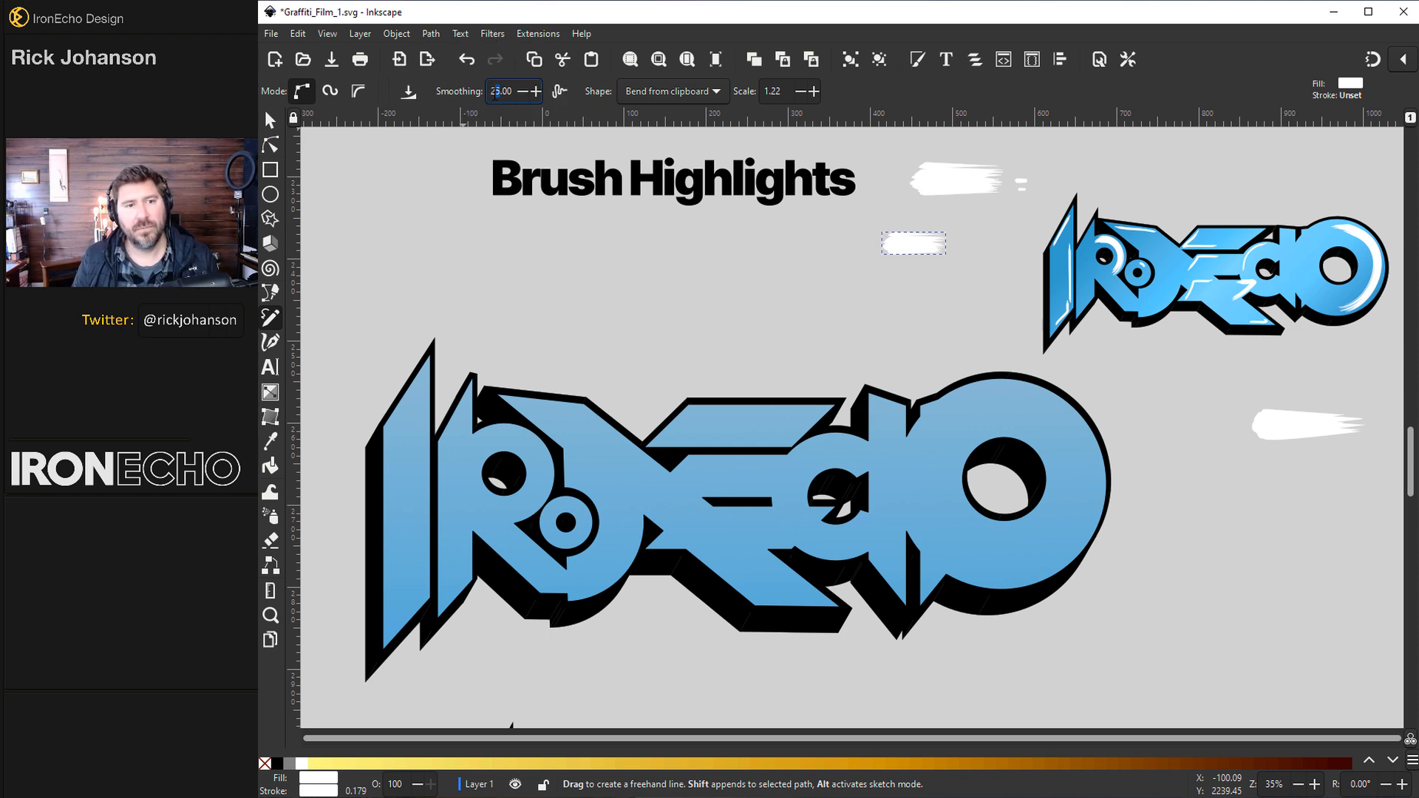
pyautogui.moveTo(349, 293); pyautogui.dragTo(597, 290)
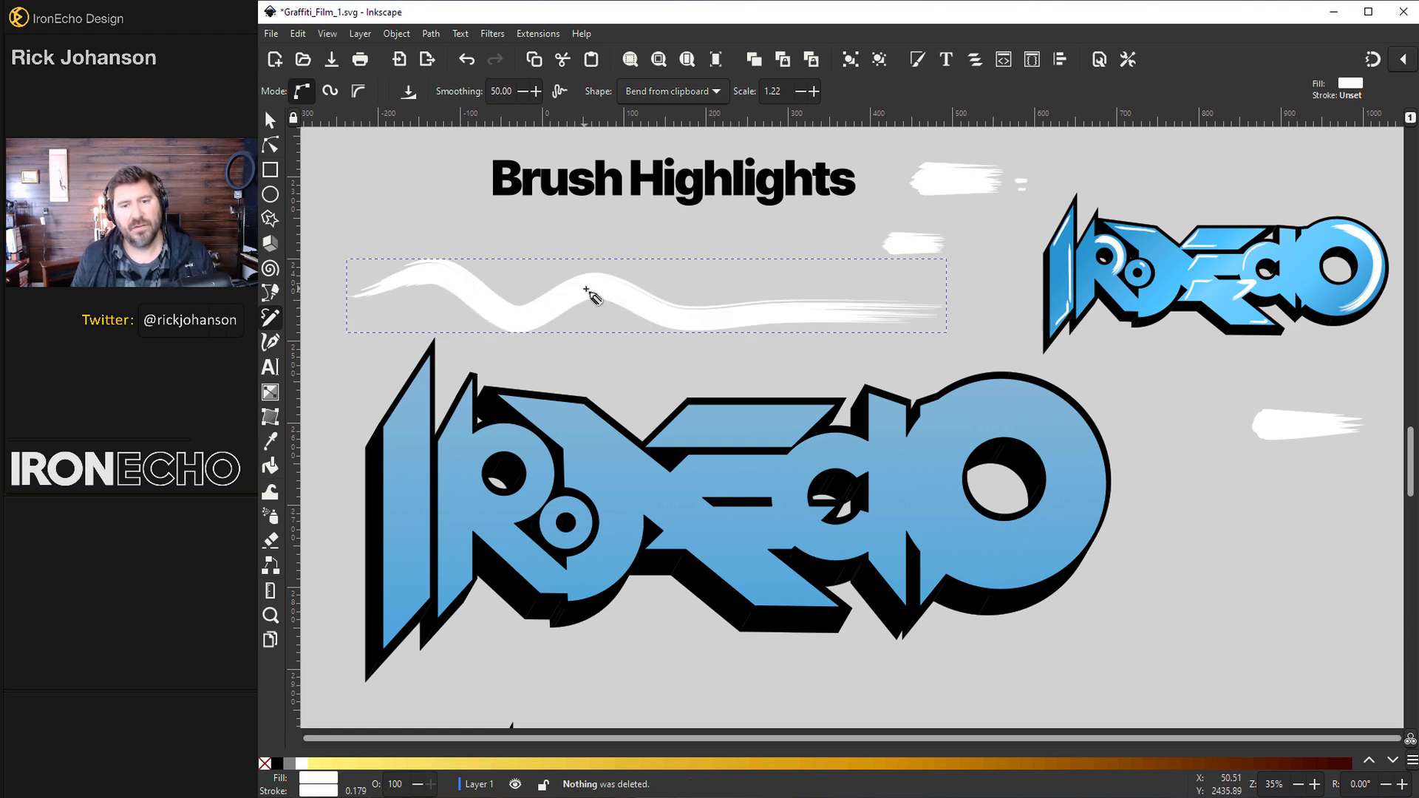
pyautogui.click(1021, 391)
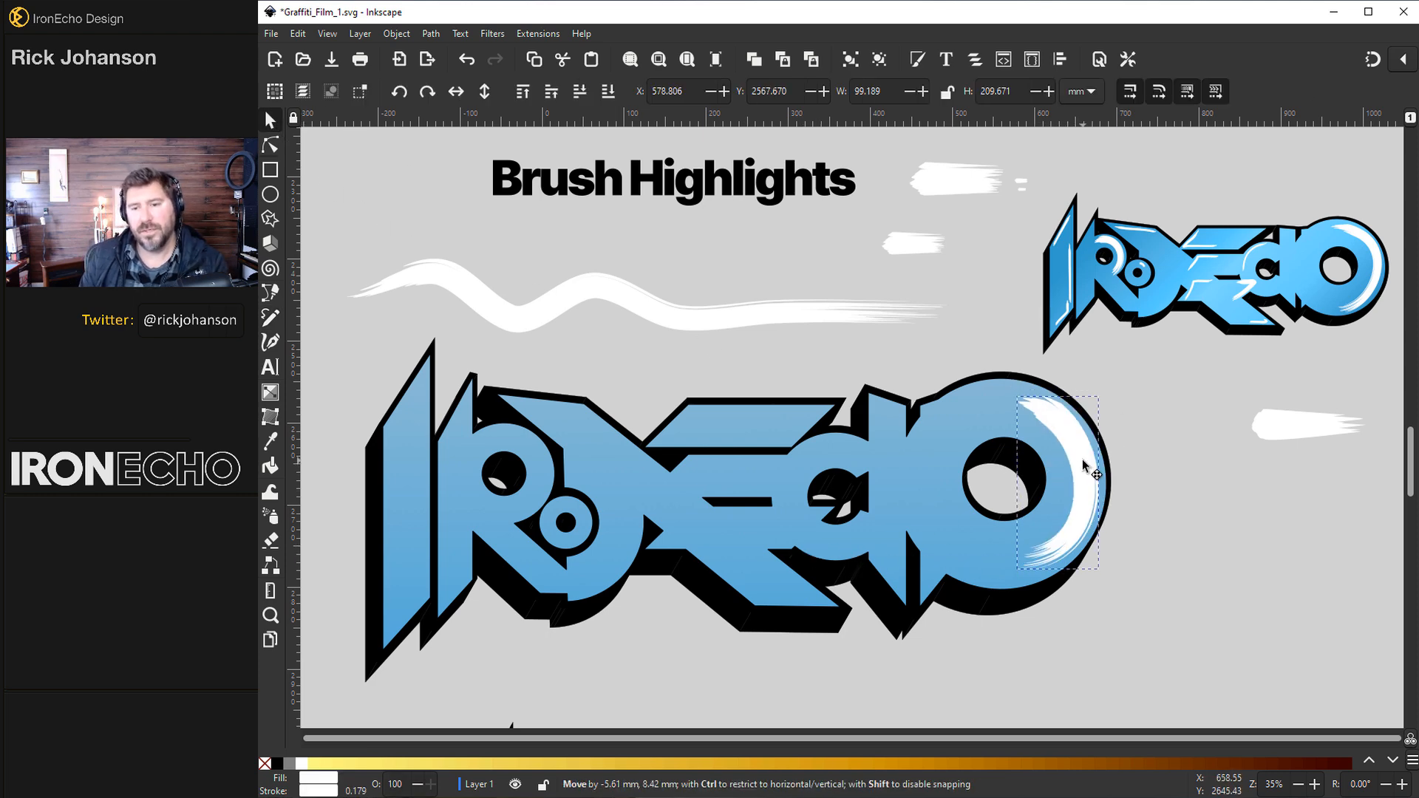
pyautogui.click(1055, 475)
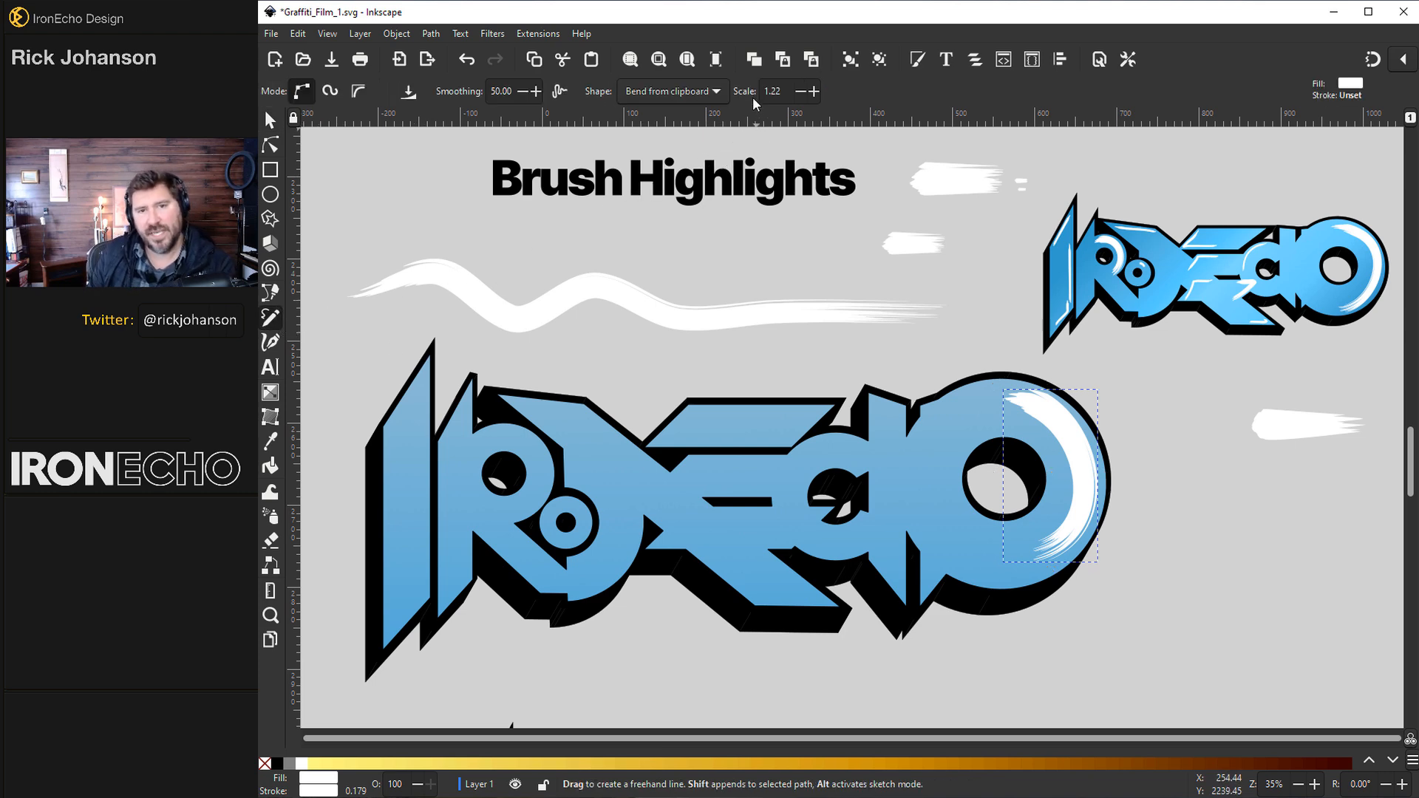
pyautogui.tripleClick(771, 91)
pyautogui.write('1')
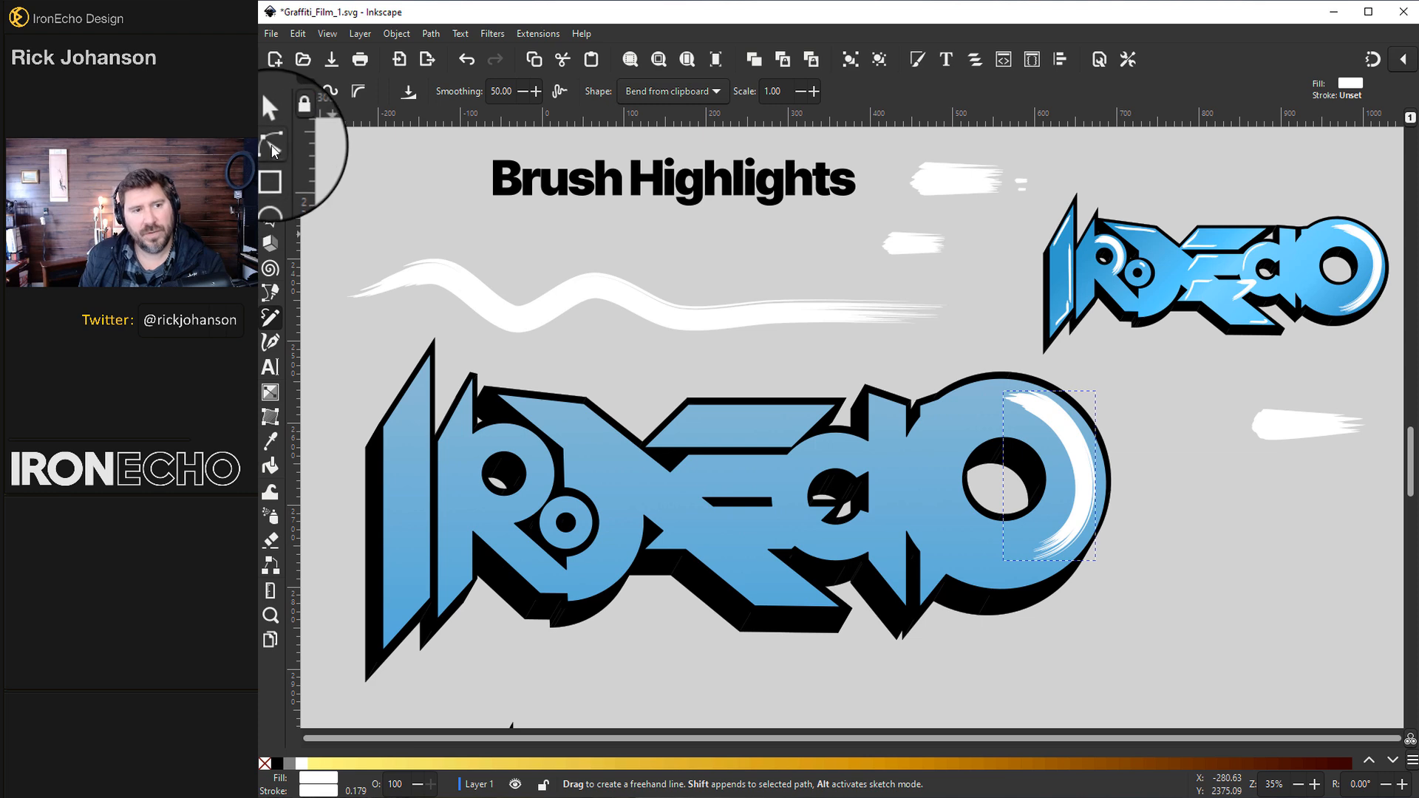
pyautogui.click(270, 145)
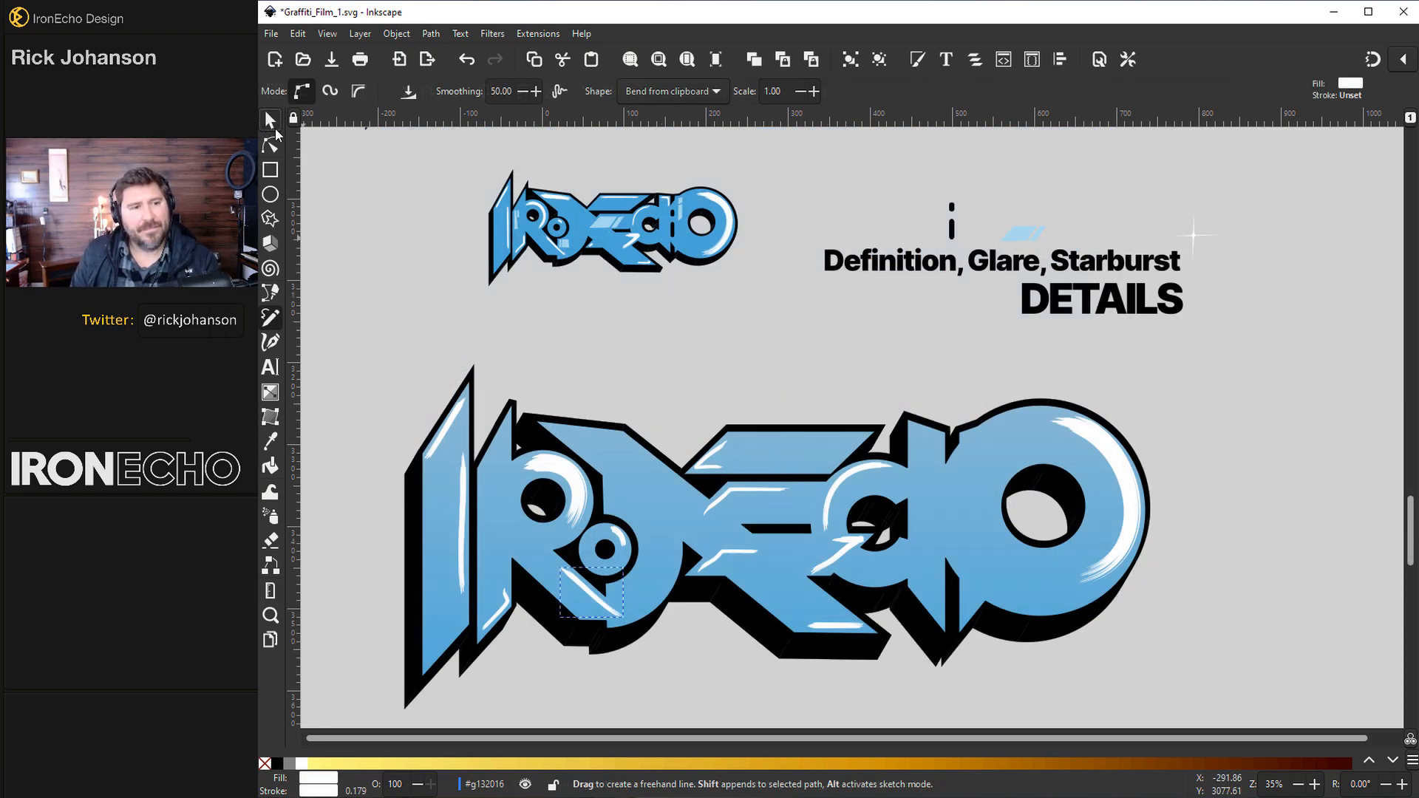
# Position the dark definition marks, resize the light blue glare on the E, and reshape the highlight beside the R.
pyautogui.click(270, 119)
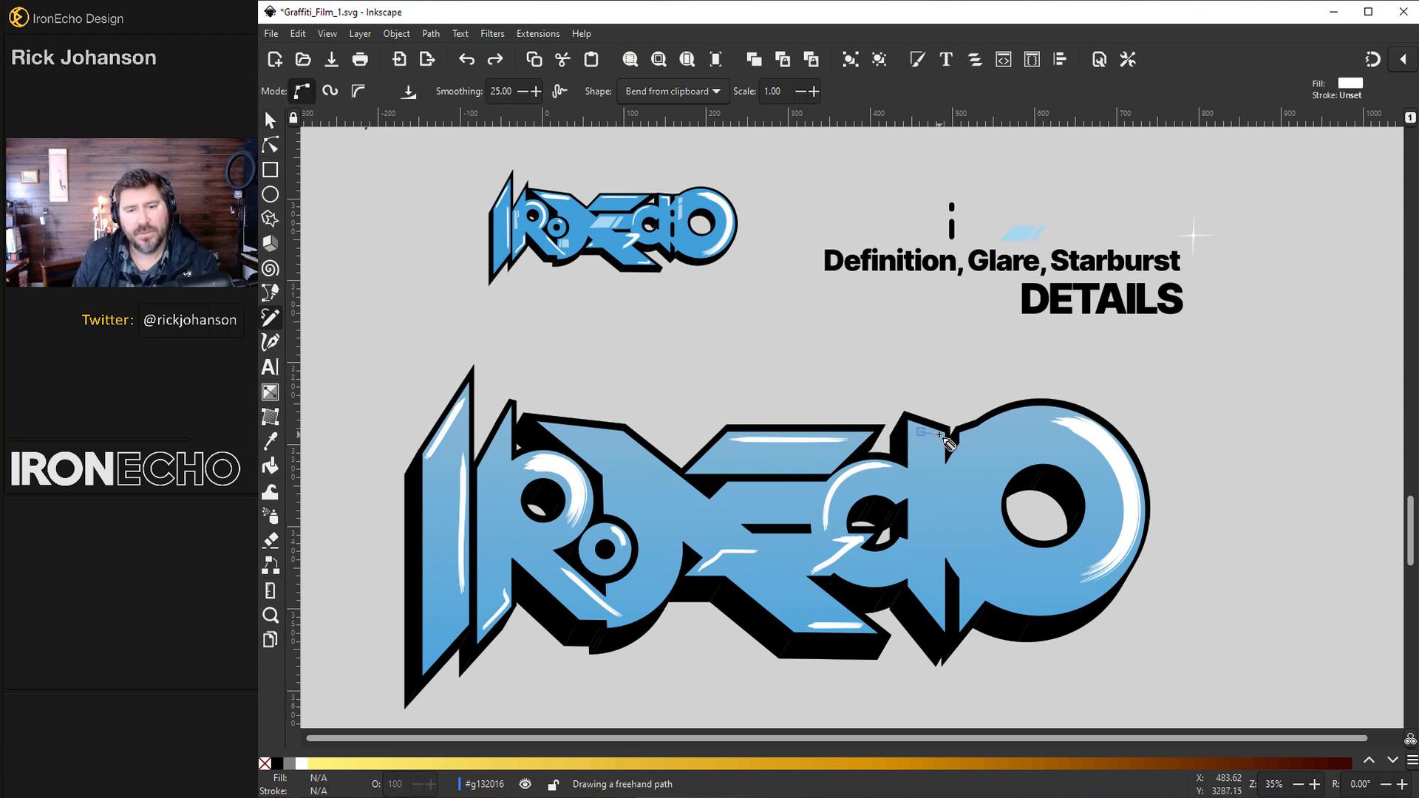
pyautogui.click(270, 119)
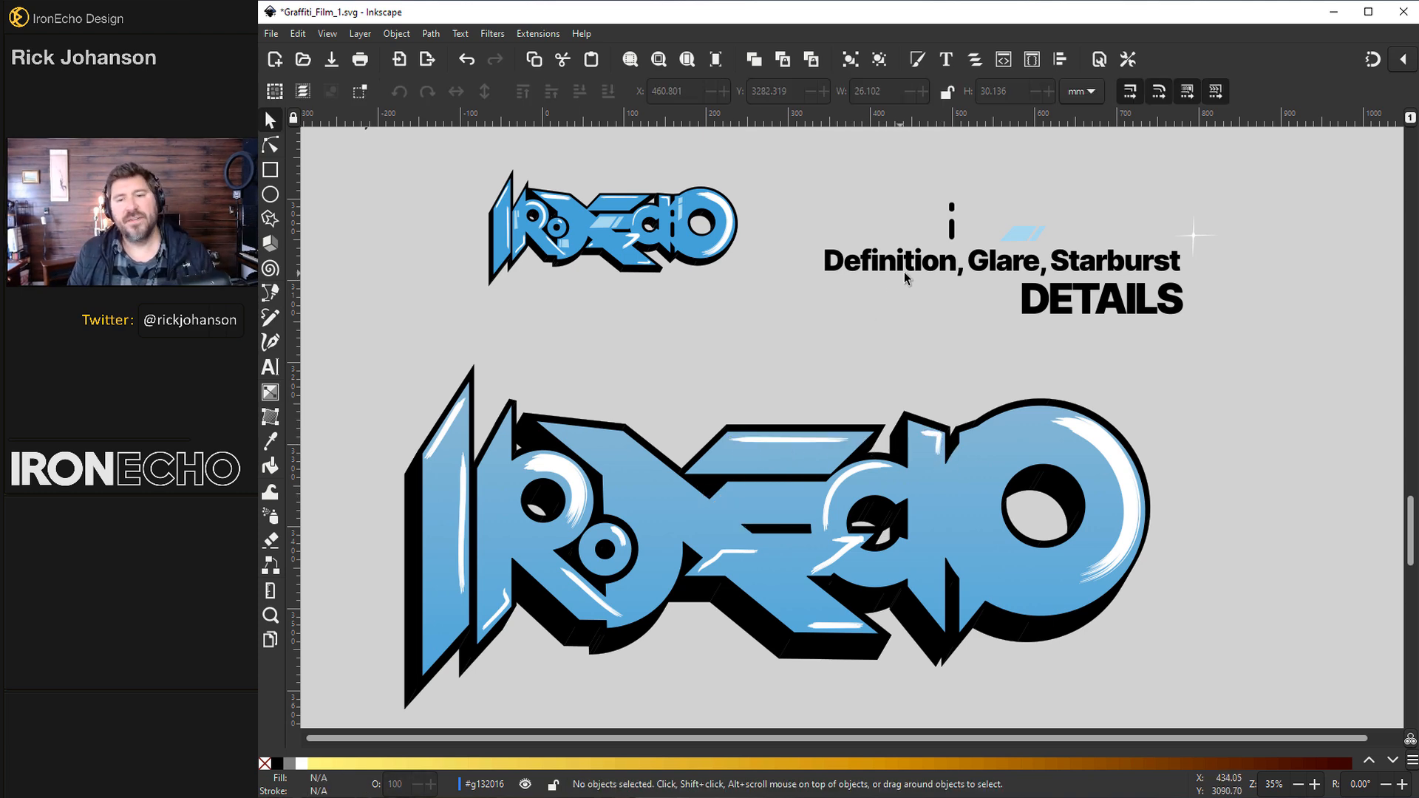
pyautogui.moveTo(883, 284)
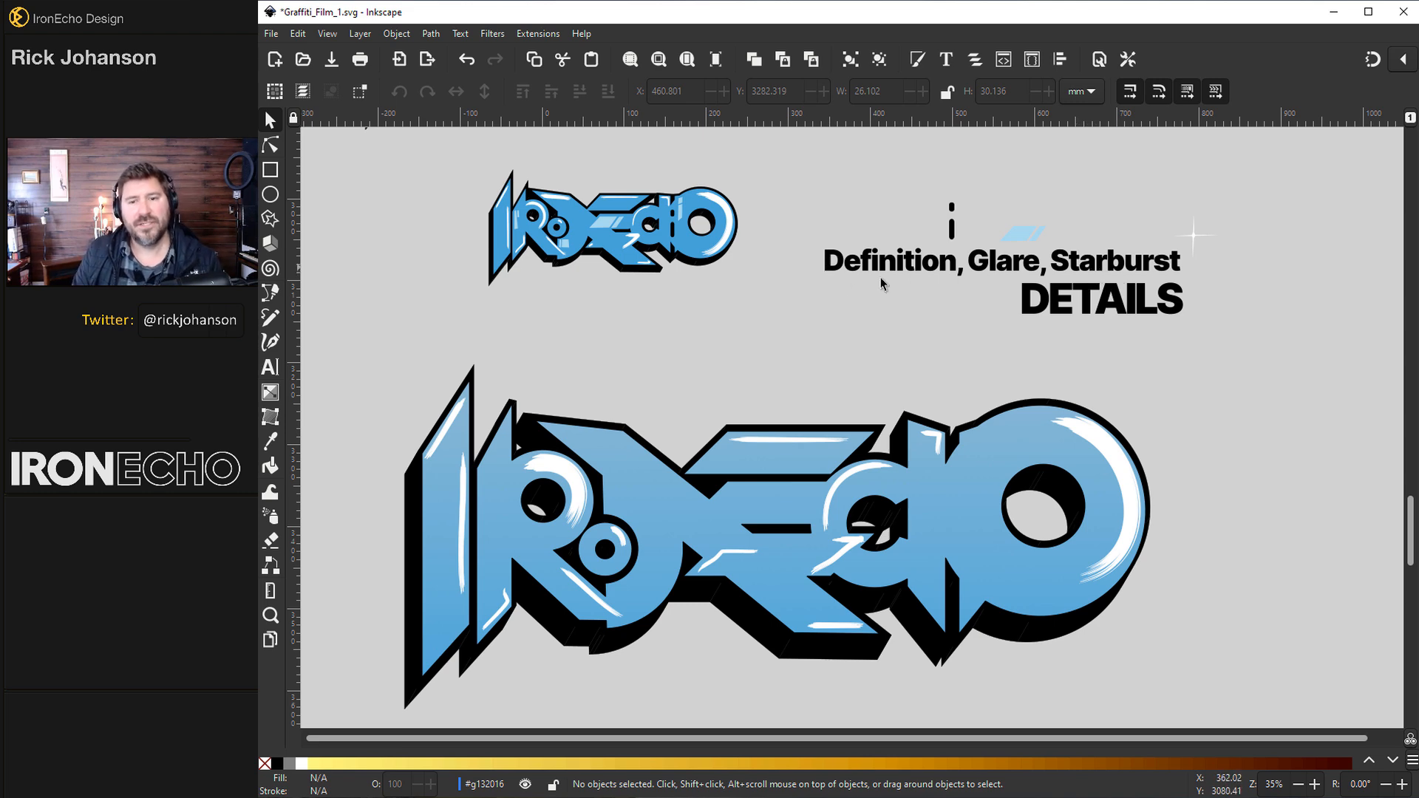
pyautogui.click(952, 218)
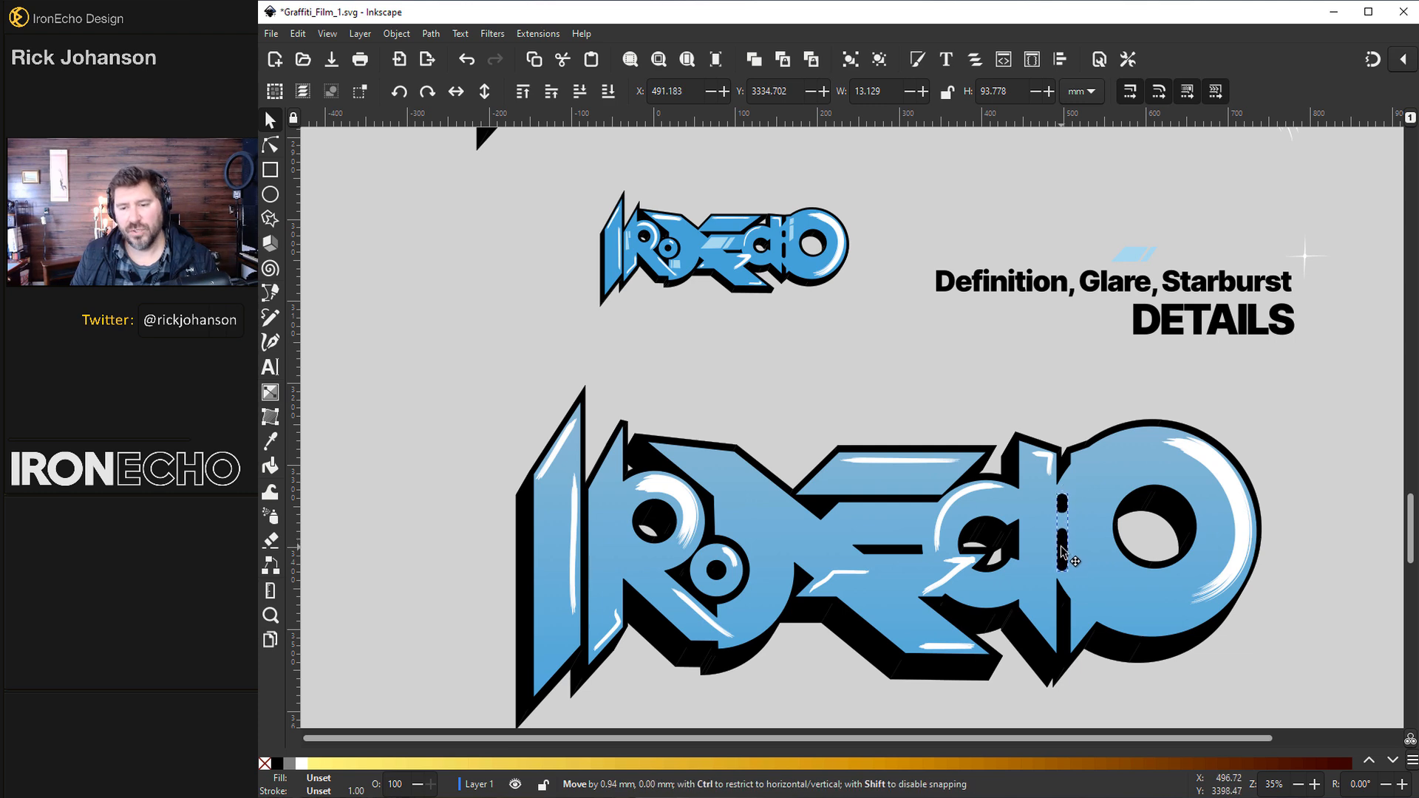
pyautogui.click(1066, 538)
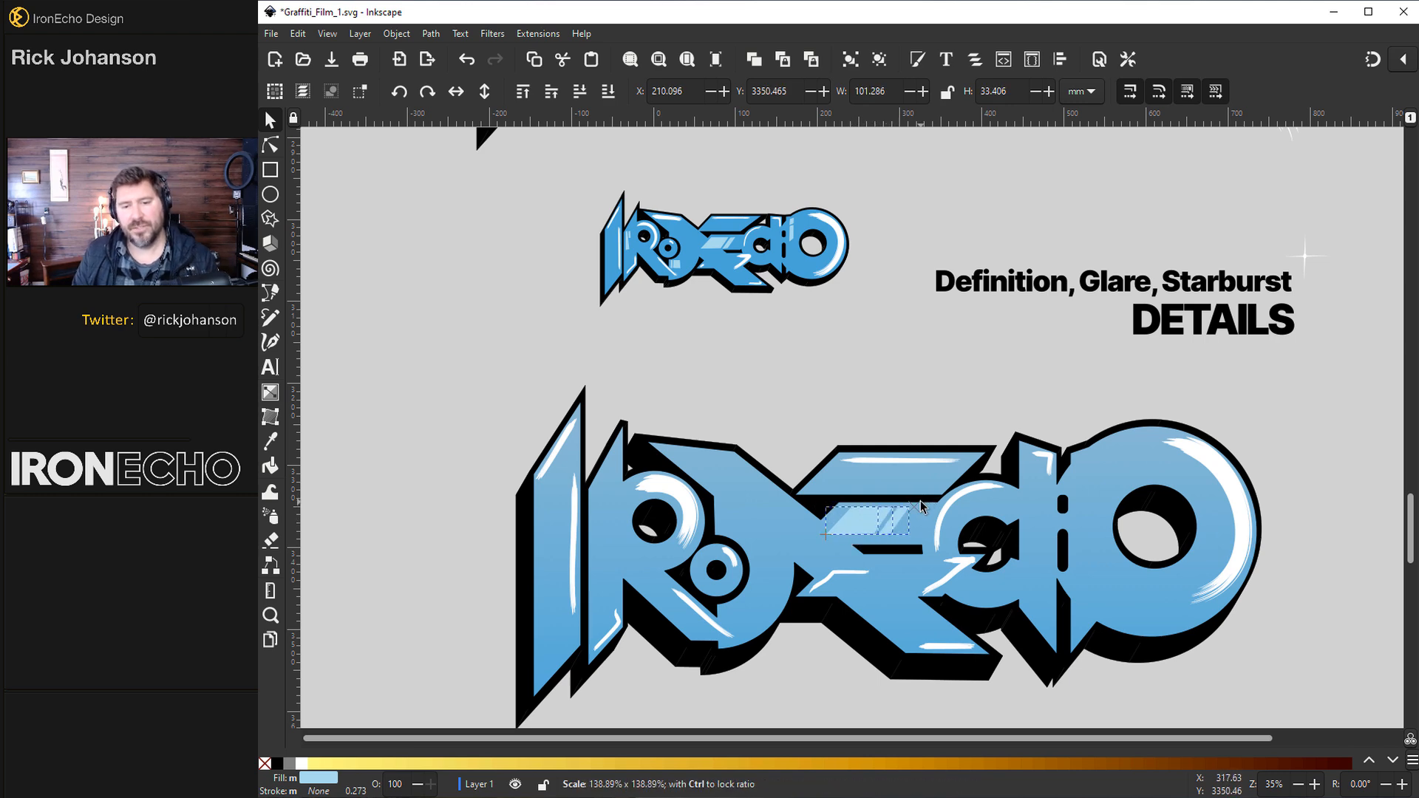
pyautogui.click(867, 523)
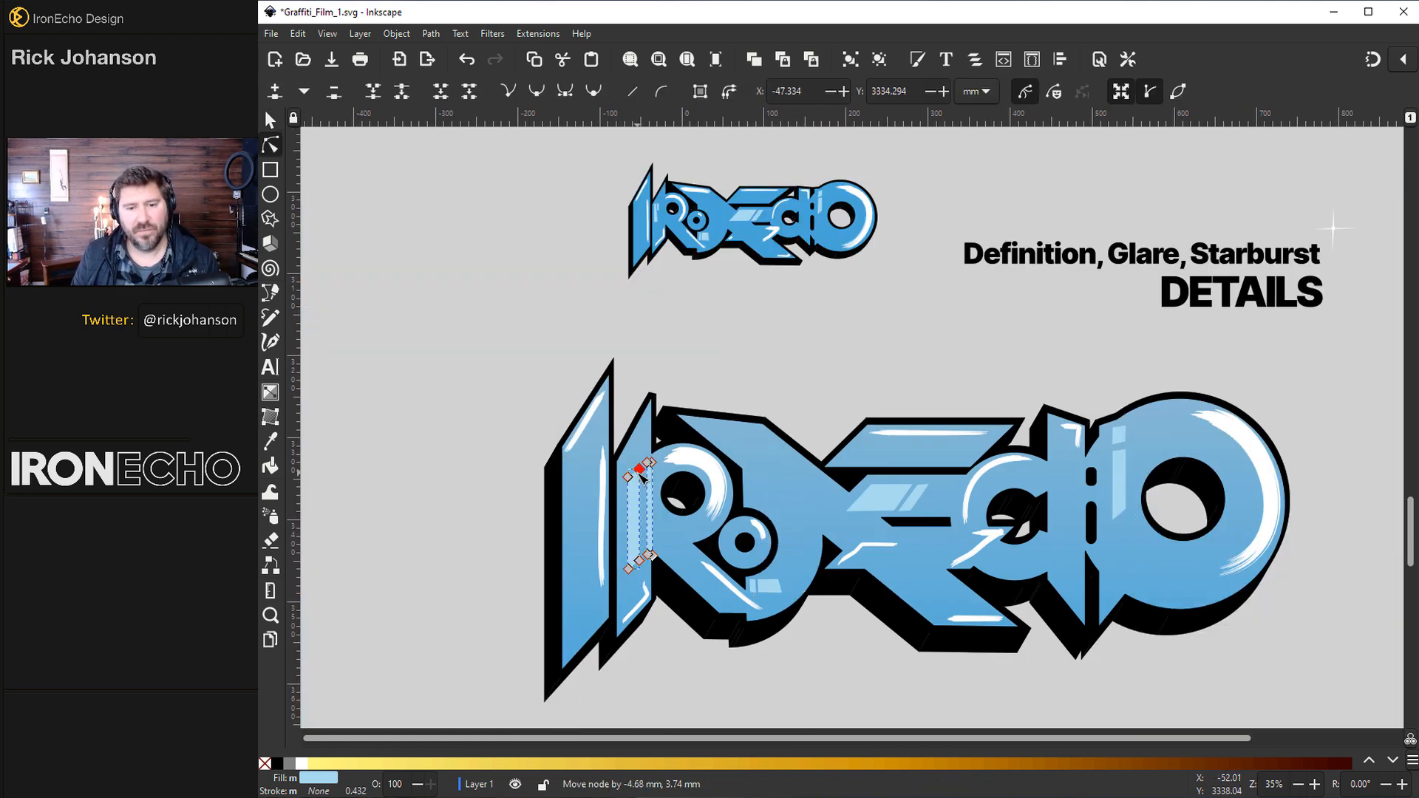
pyautogui.click(270, 118)
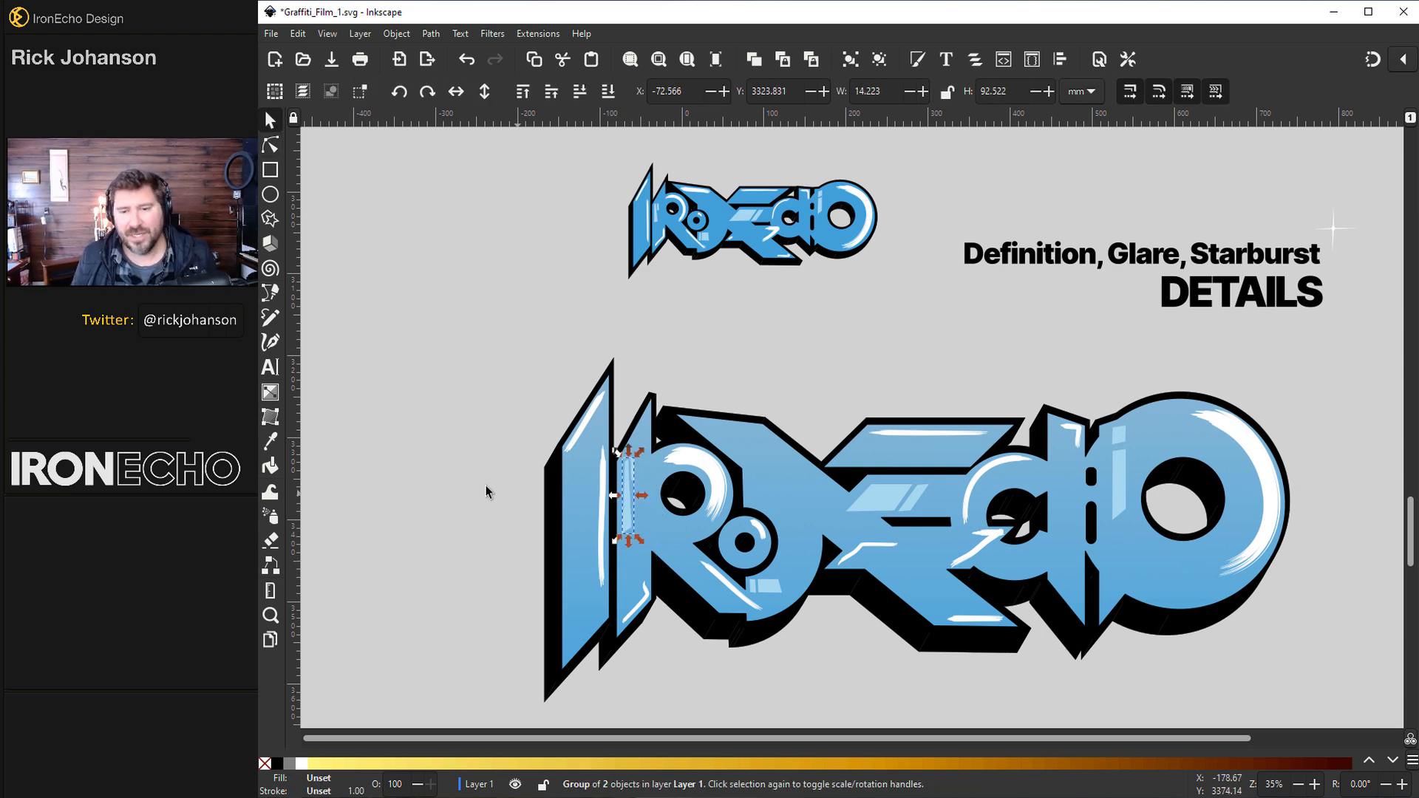
pyautogui.click(488, 492)
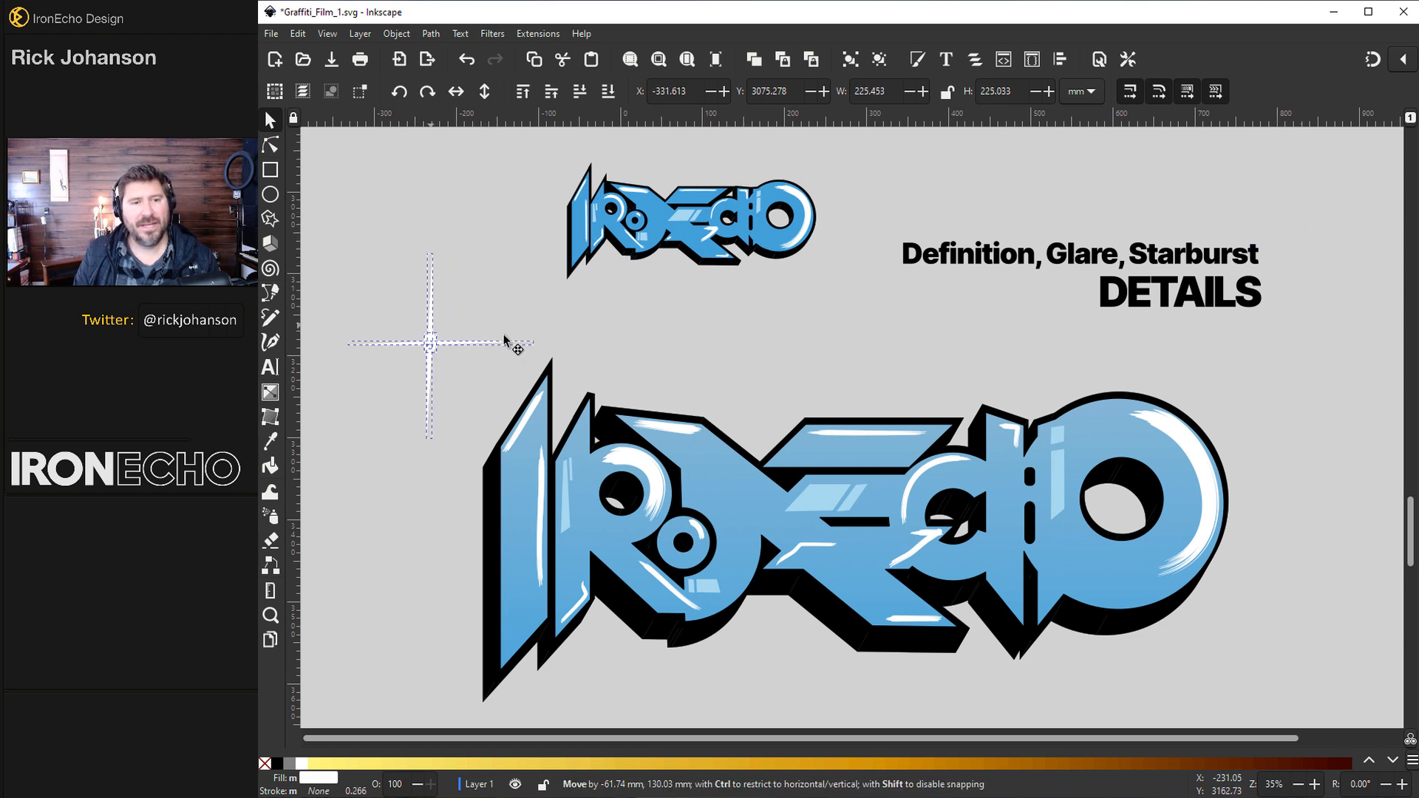
# Move the white starburst left of the logo and scale it down to a tiny sparkle.
pyautogui.click(443, 394)
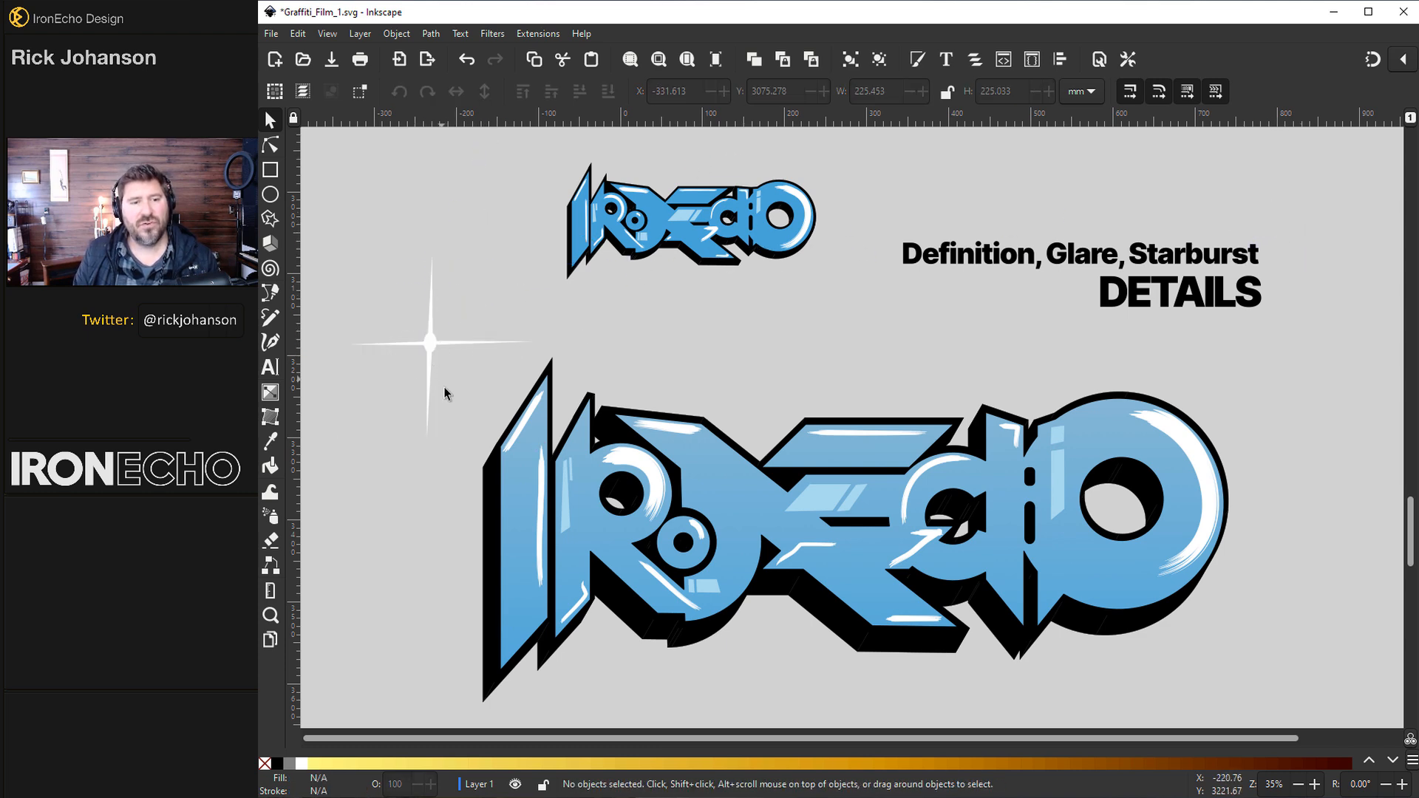
pyautogui.click(431, 343)
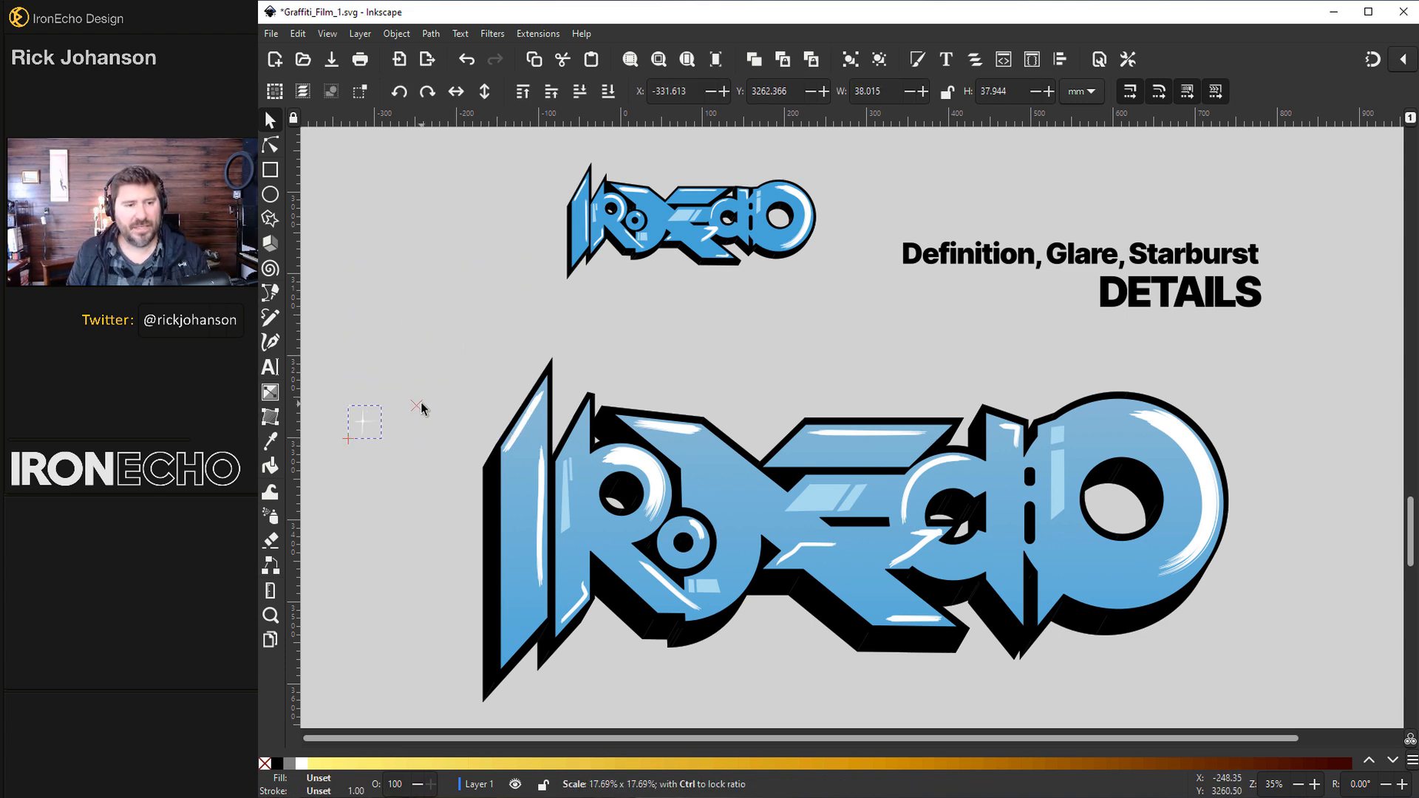
pyautogui.click(361, 425)
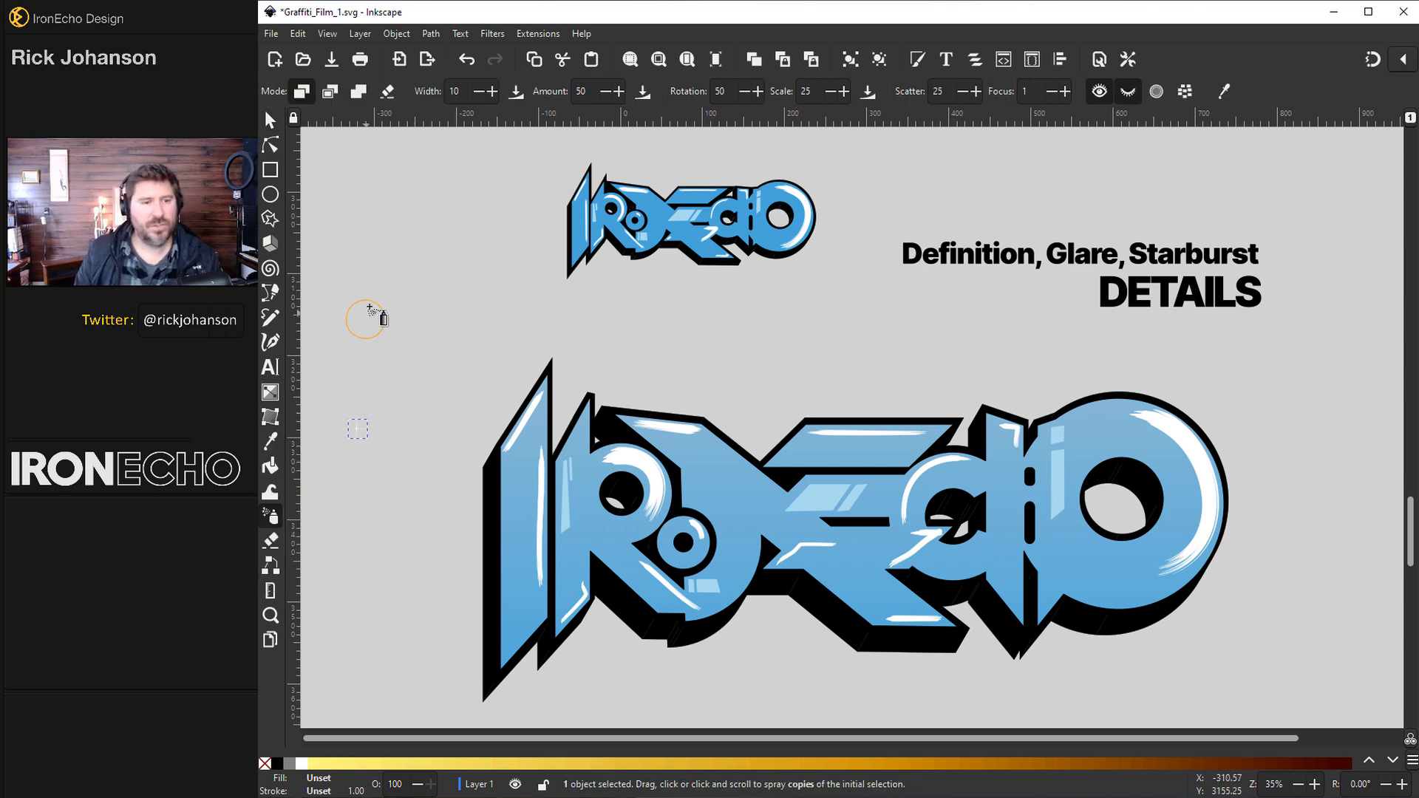
pyautogui.moveTo(426, 90)
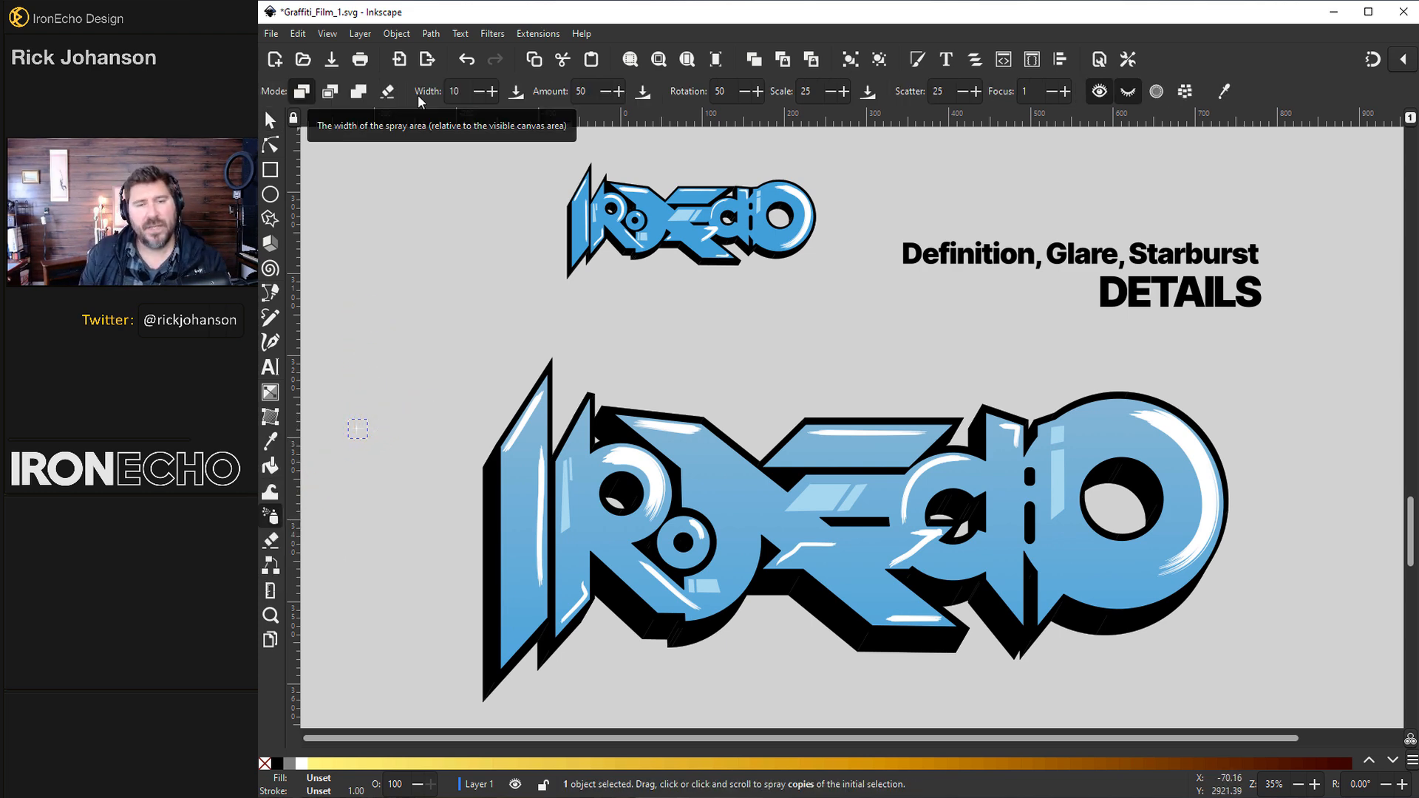
pyautogui.moveTo(1222, 106)
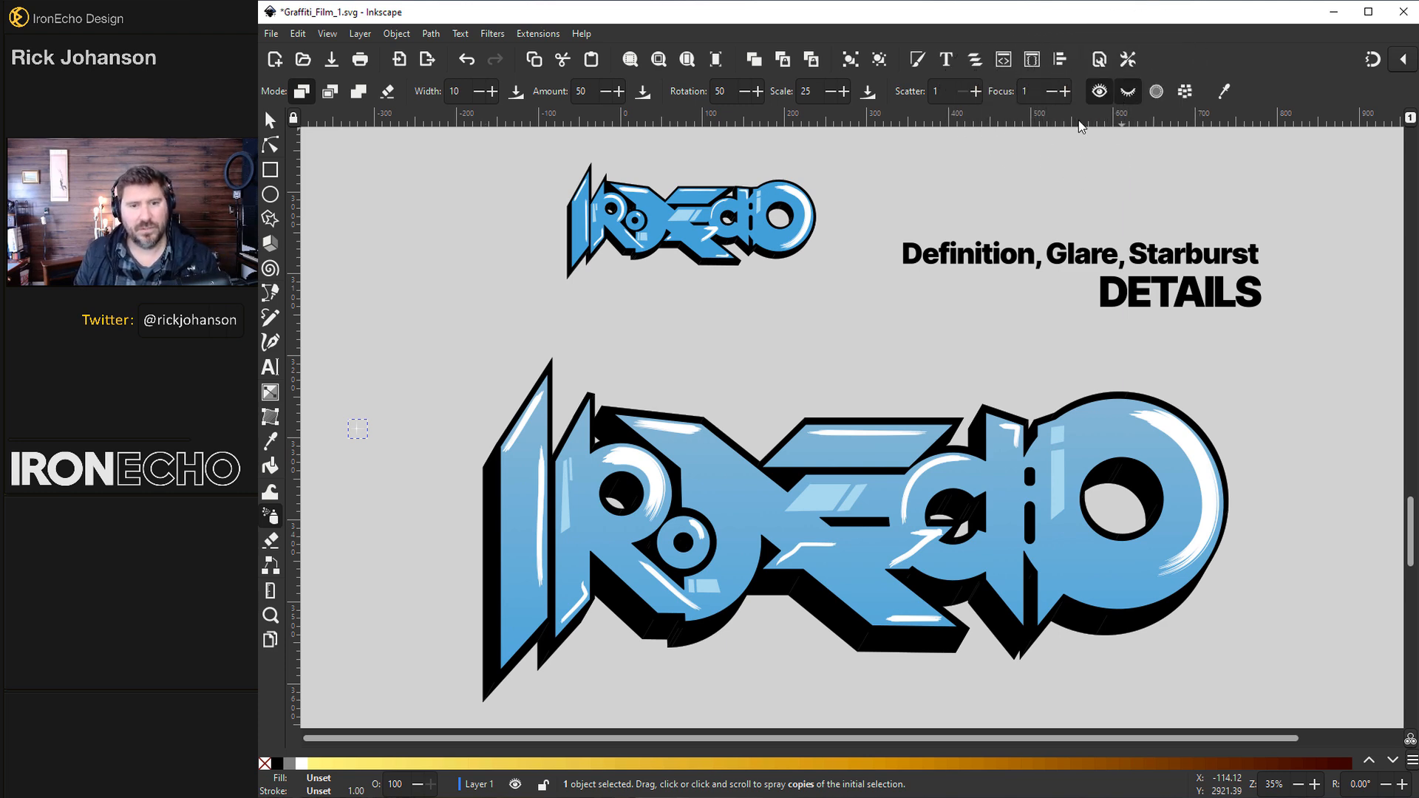
# Resize the starburst sparkle and spray copies of it over the blue lettering.
pyautogui.click(270, 118)
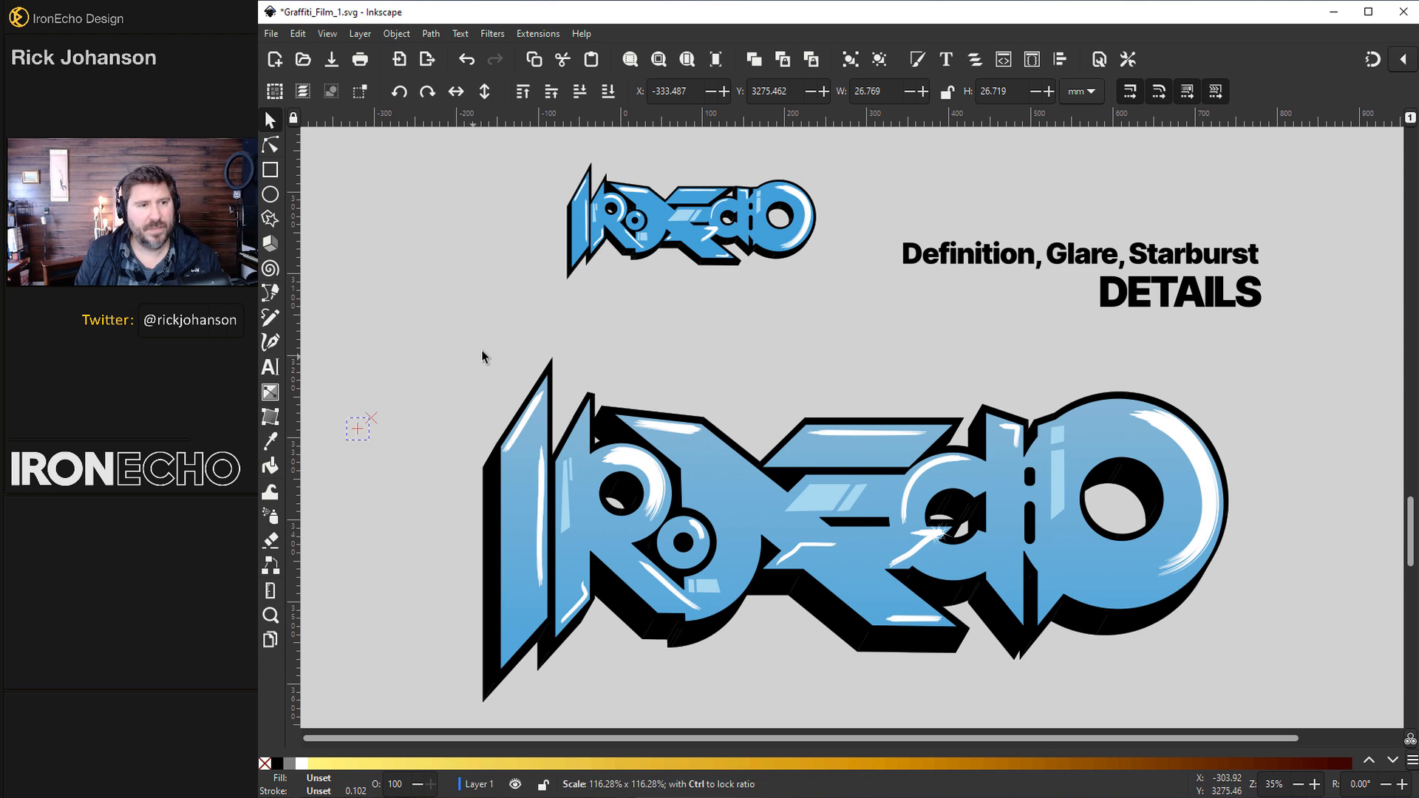
pyautogui.click(356, 428)
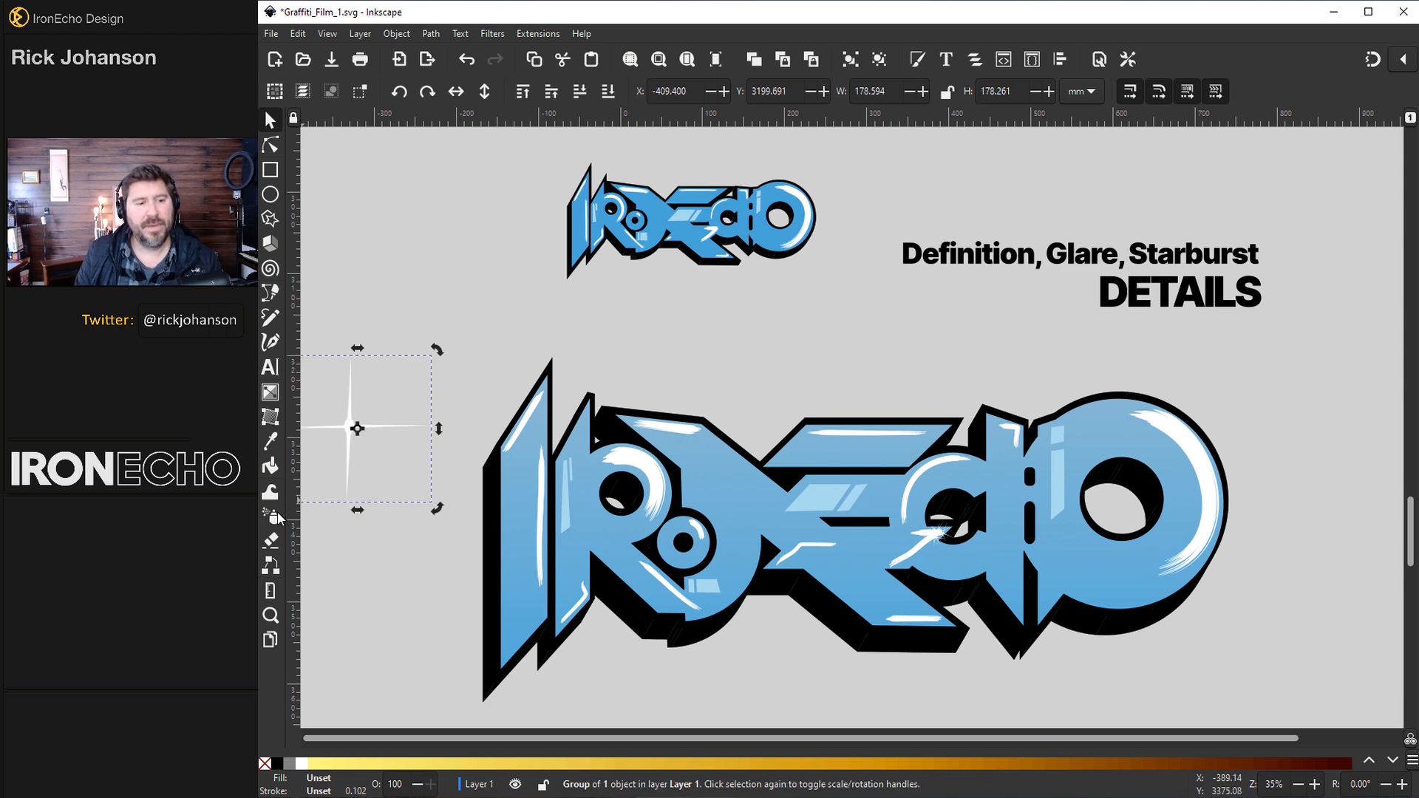
pyautogui.click(270, 516)
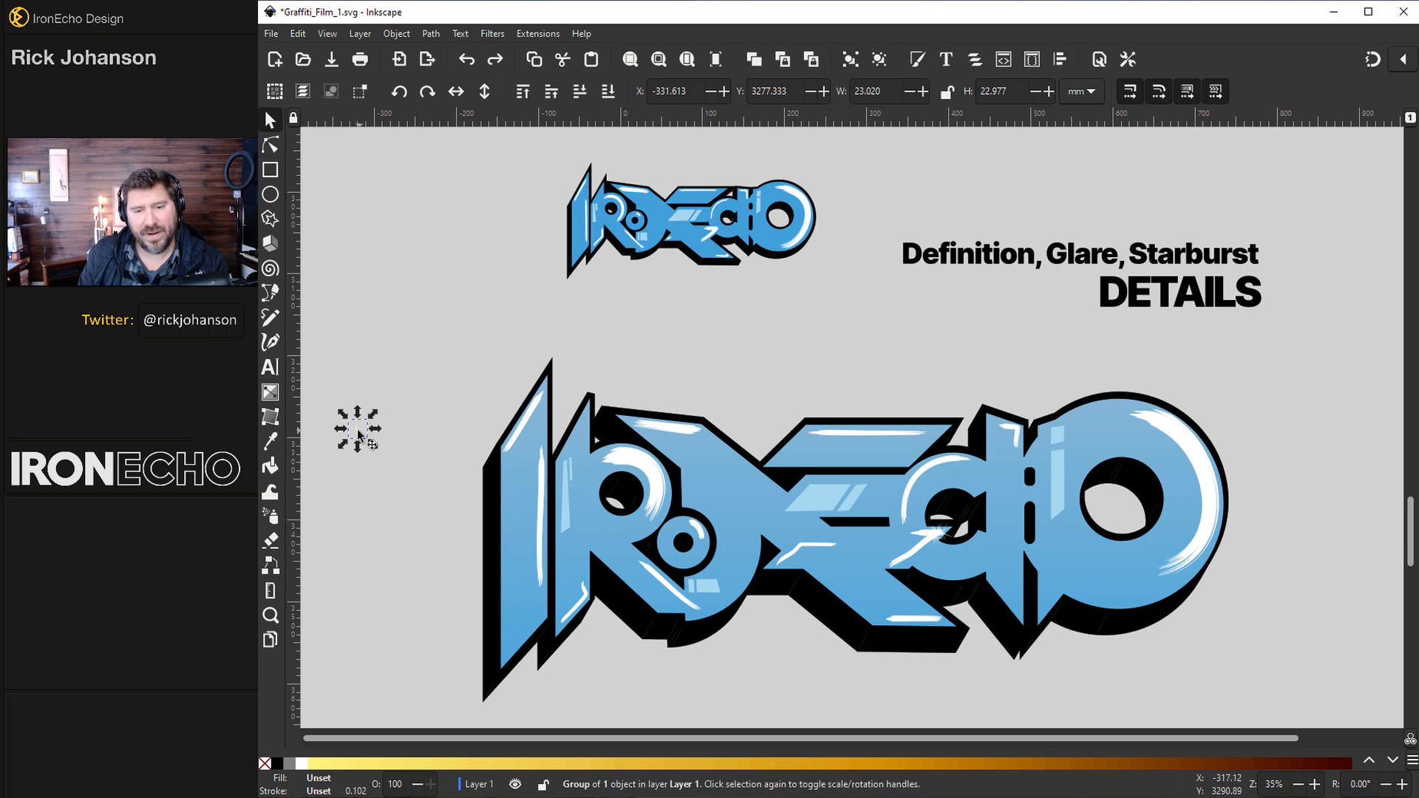
pyautogui.click(270, 516)
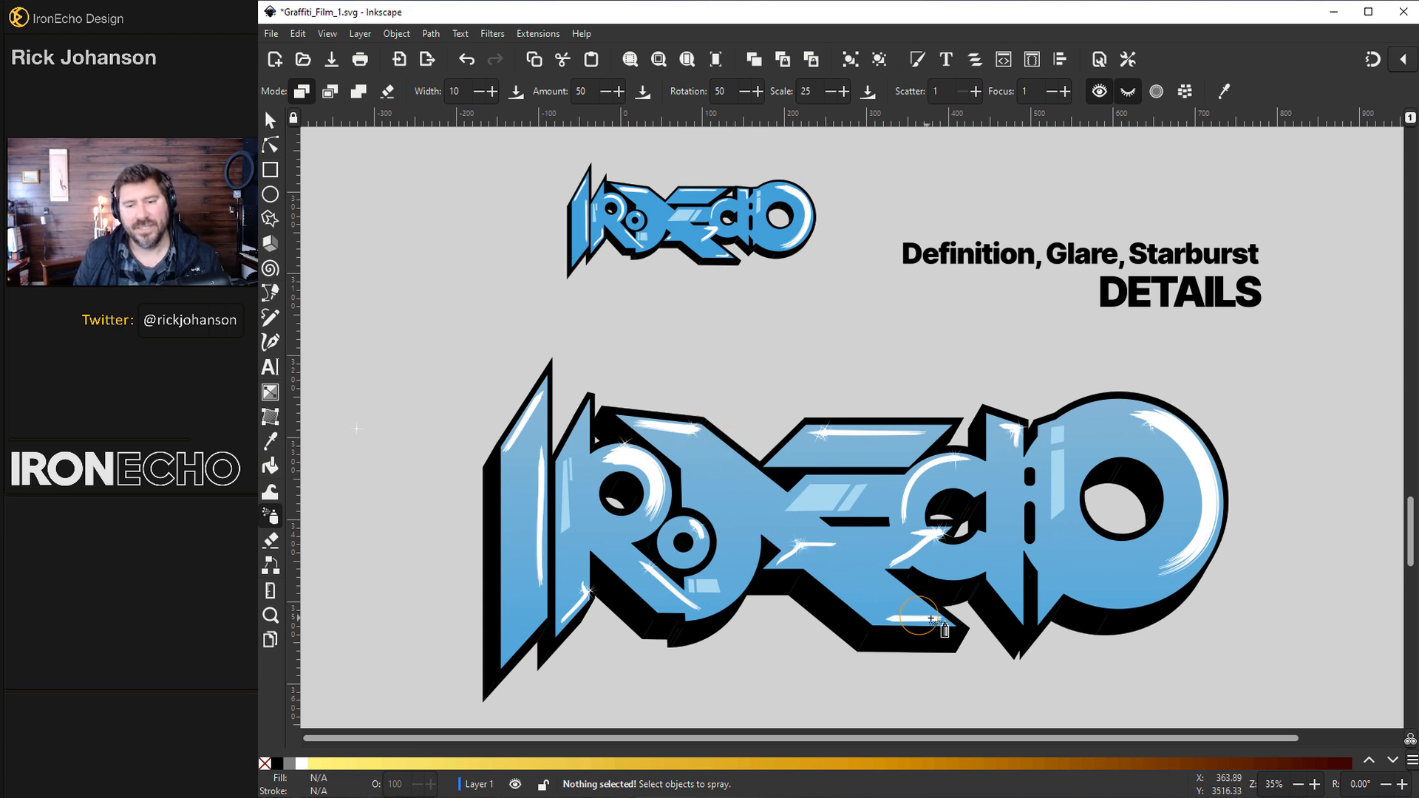
pyautogui.click(270, 118)
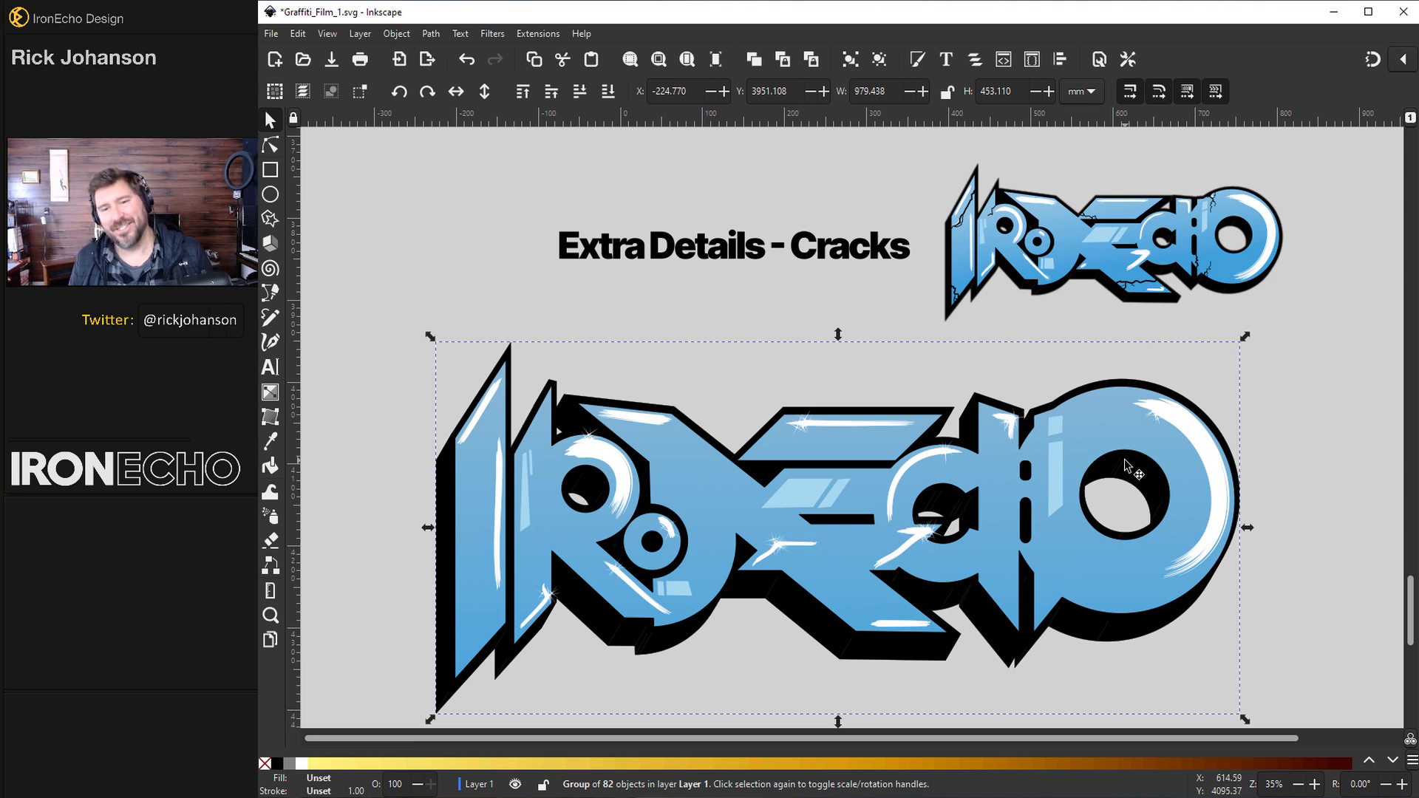
pyautogui.moveTo(318, 507)
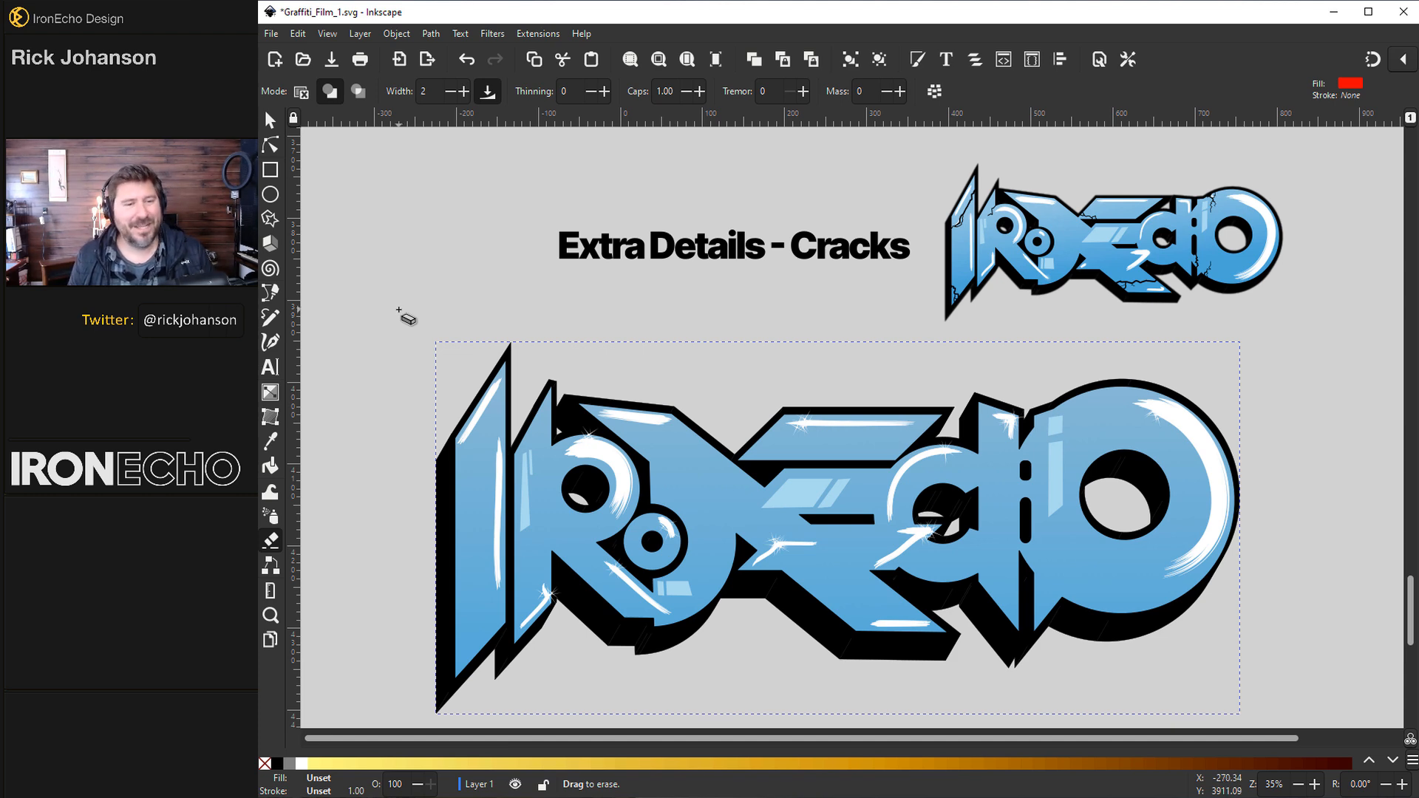
# Bring the Extra Details - Cracks section into view and set the Eraser to cut out from paths and shapes.
pyautogui.moveTo(322, 181); pyautogui.dragTo(418, 229)
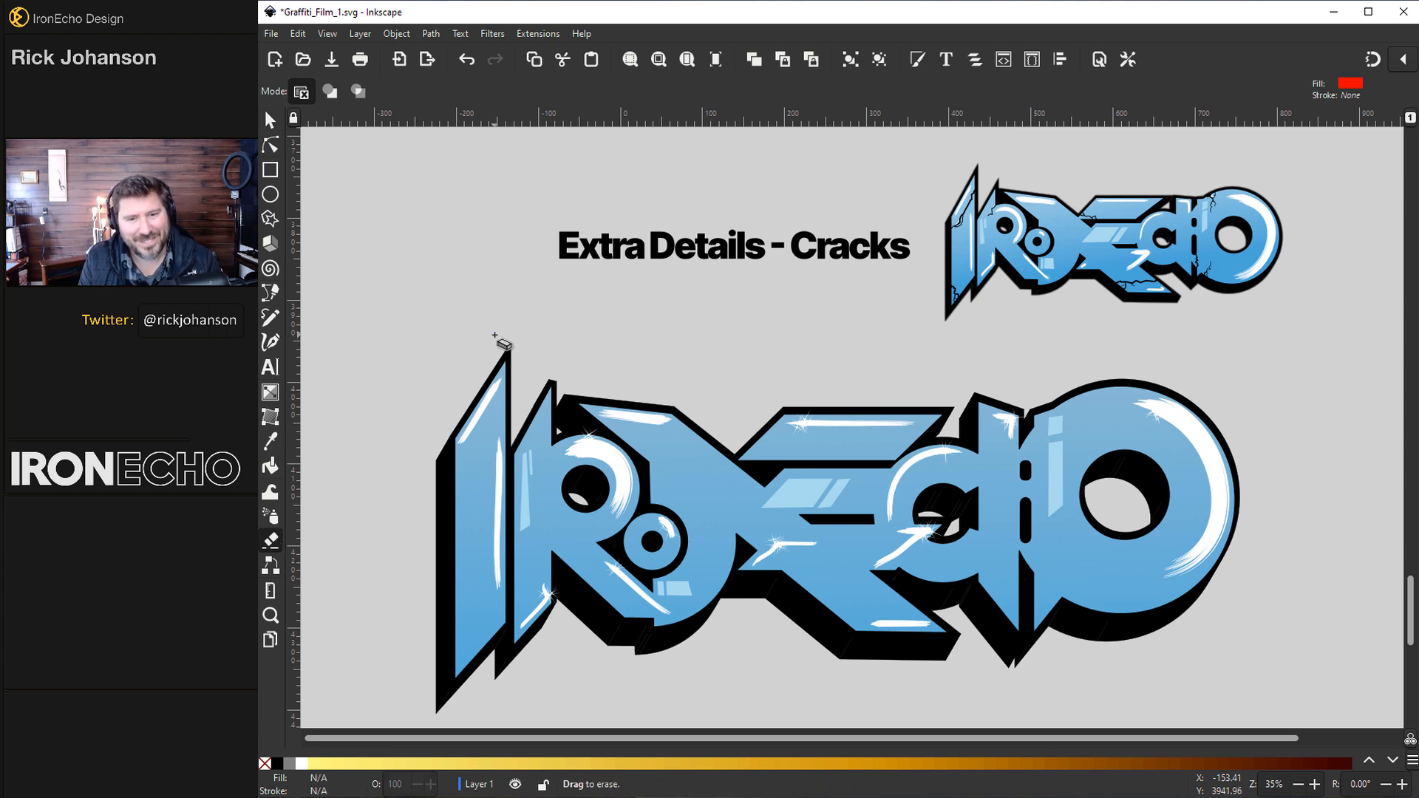
pyautogui.moveTo(380, 428)
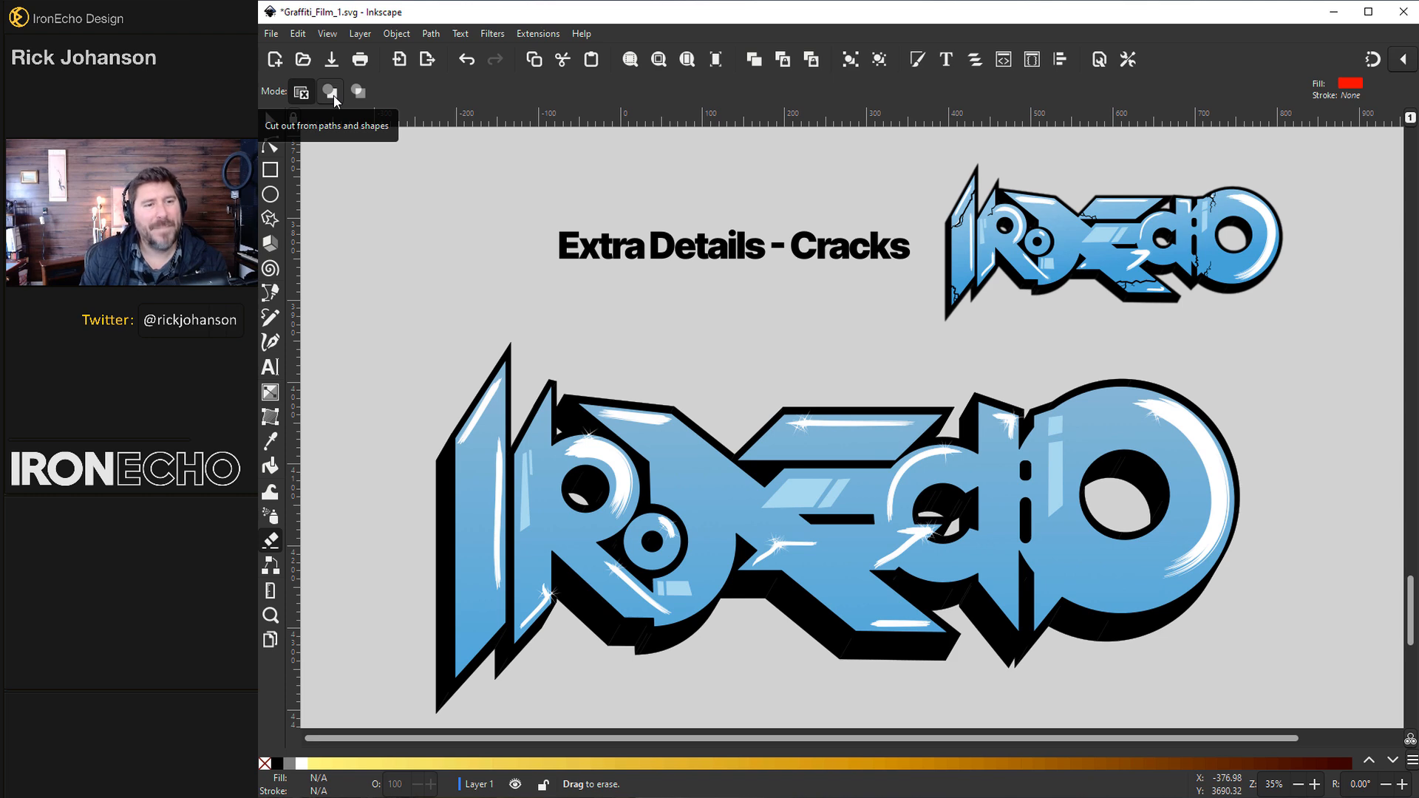
pyautogui.click(270, 194)
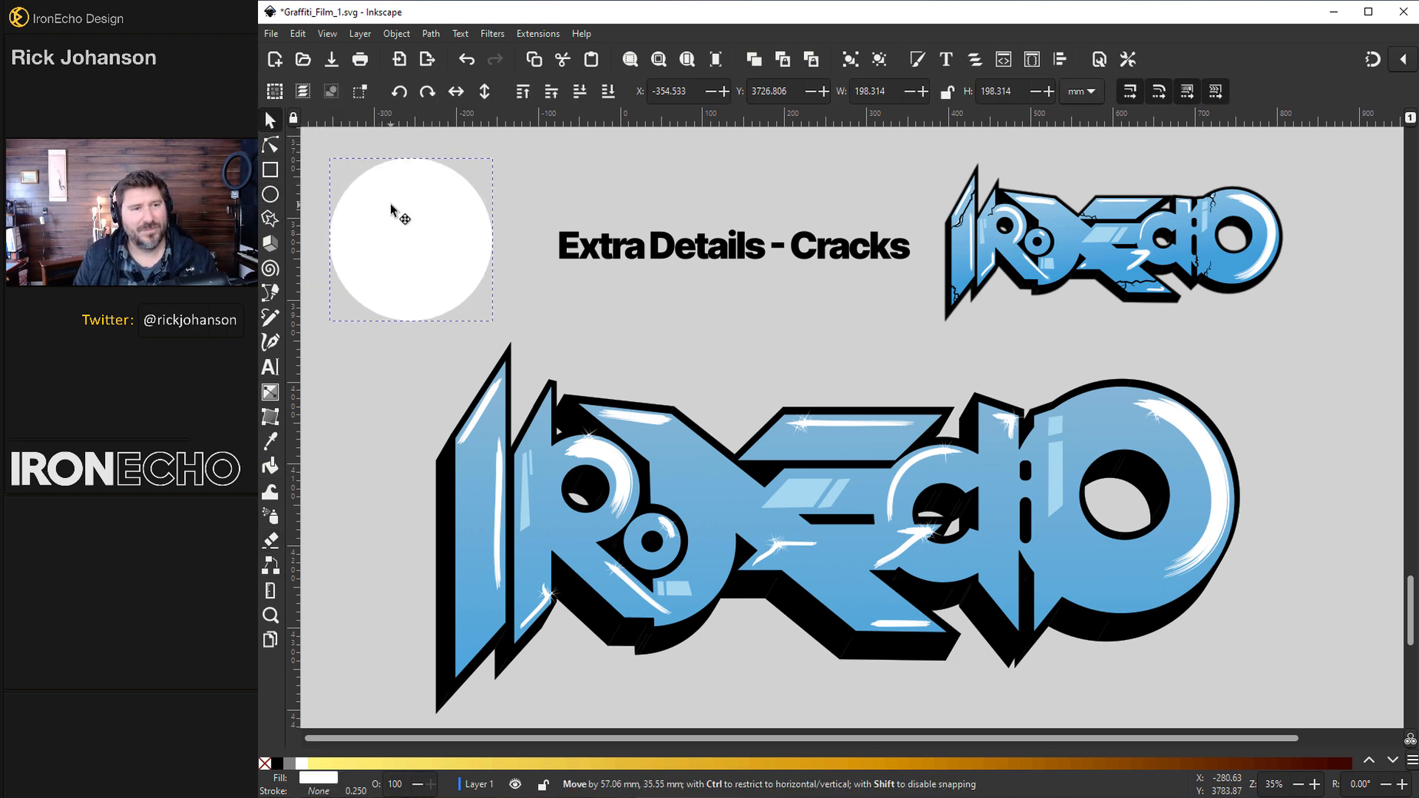
# Test the eraser on a white circle, delete the circle, and set Eraser width to 5.
pyautogui.click(270, 540)
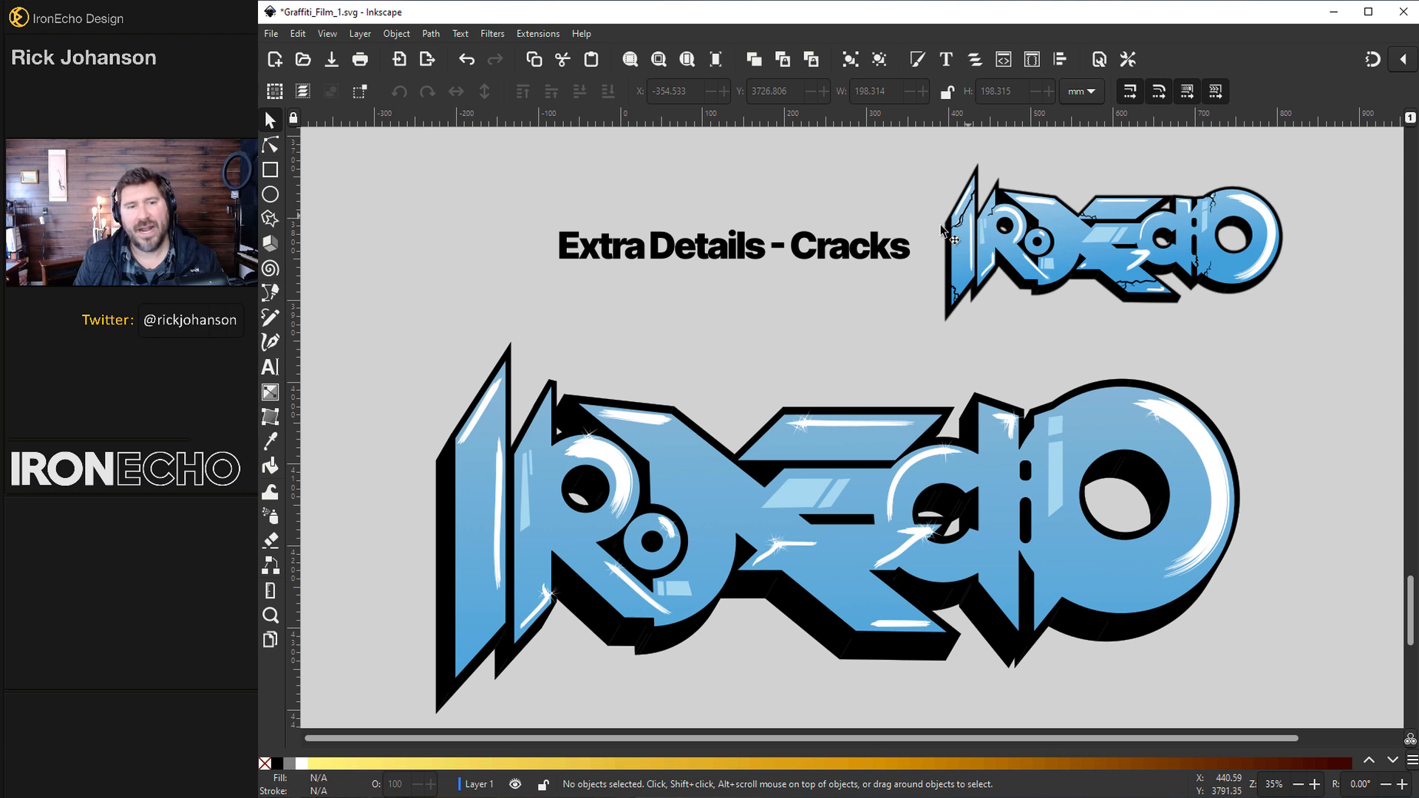
pyautogui.moveTo(270, 318)
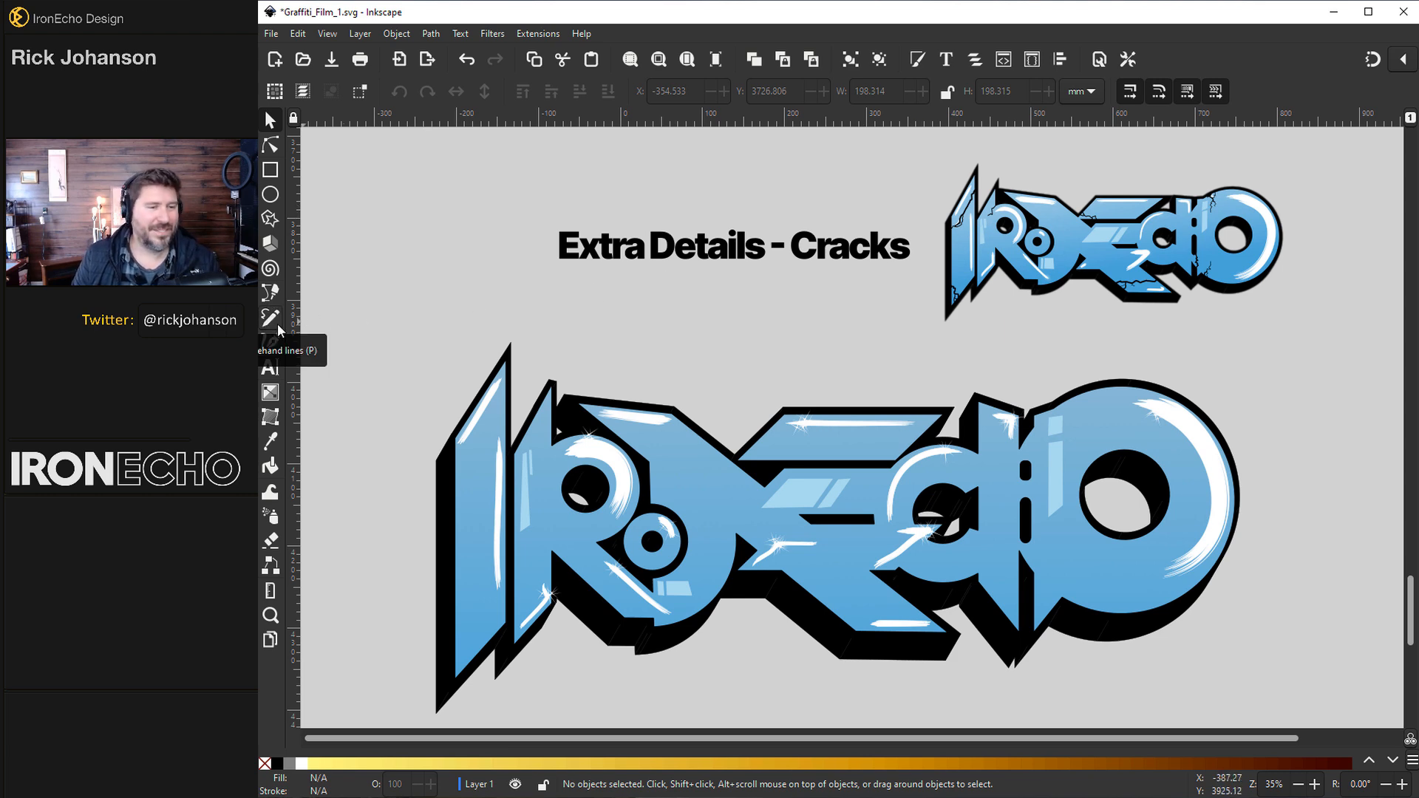
pyautogui.moveTo(282, 330)
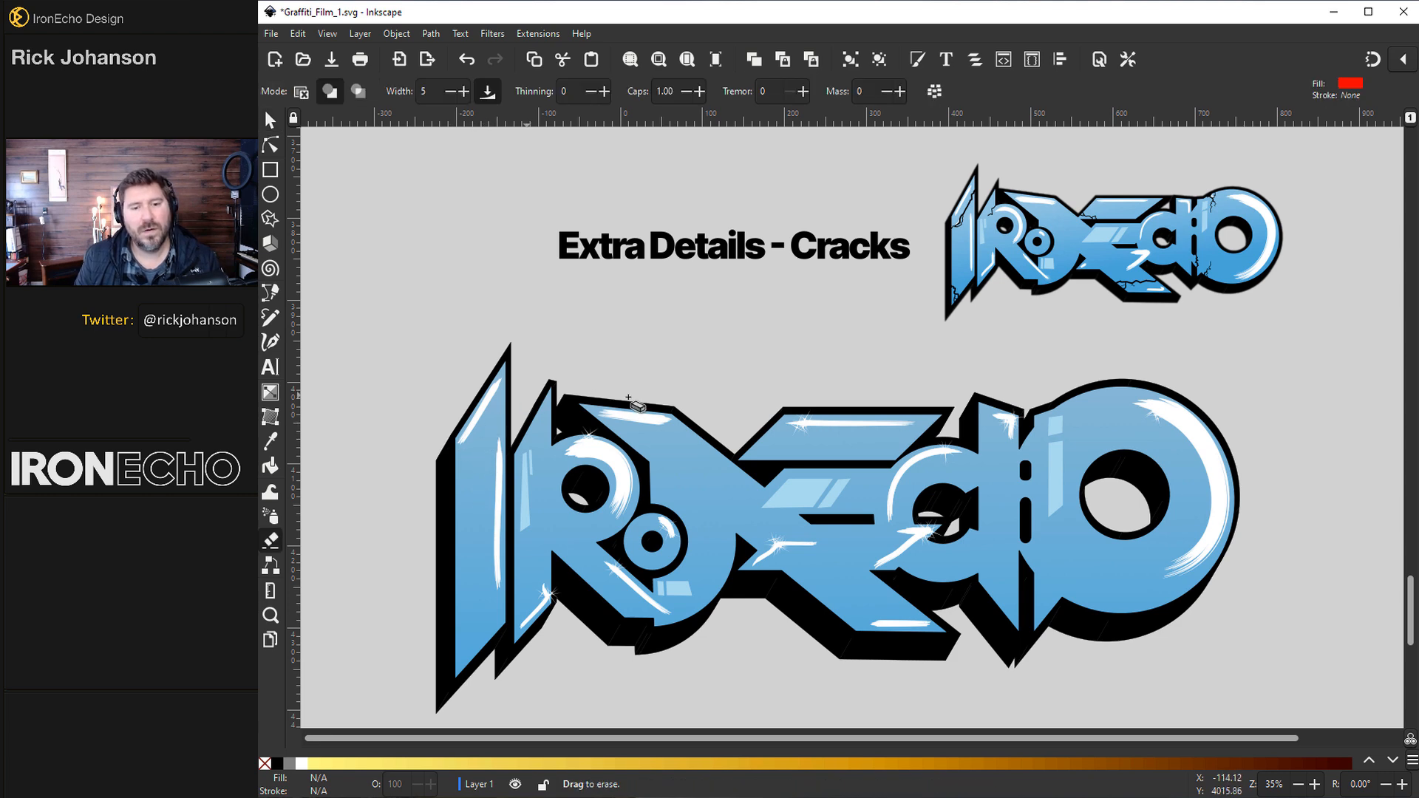
pyautogui.click(269, 120)
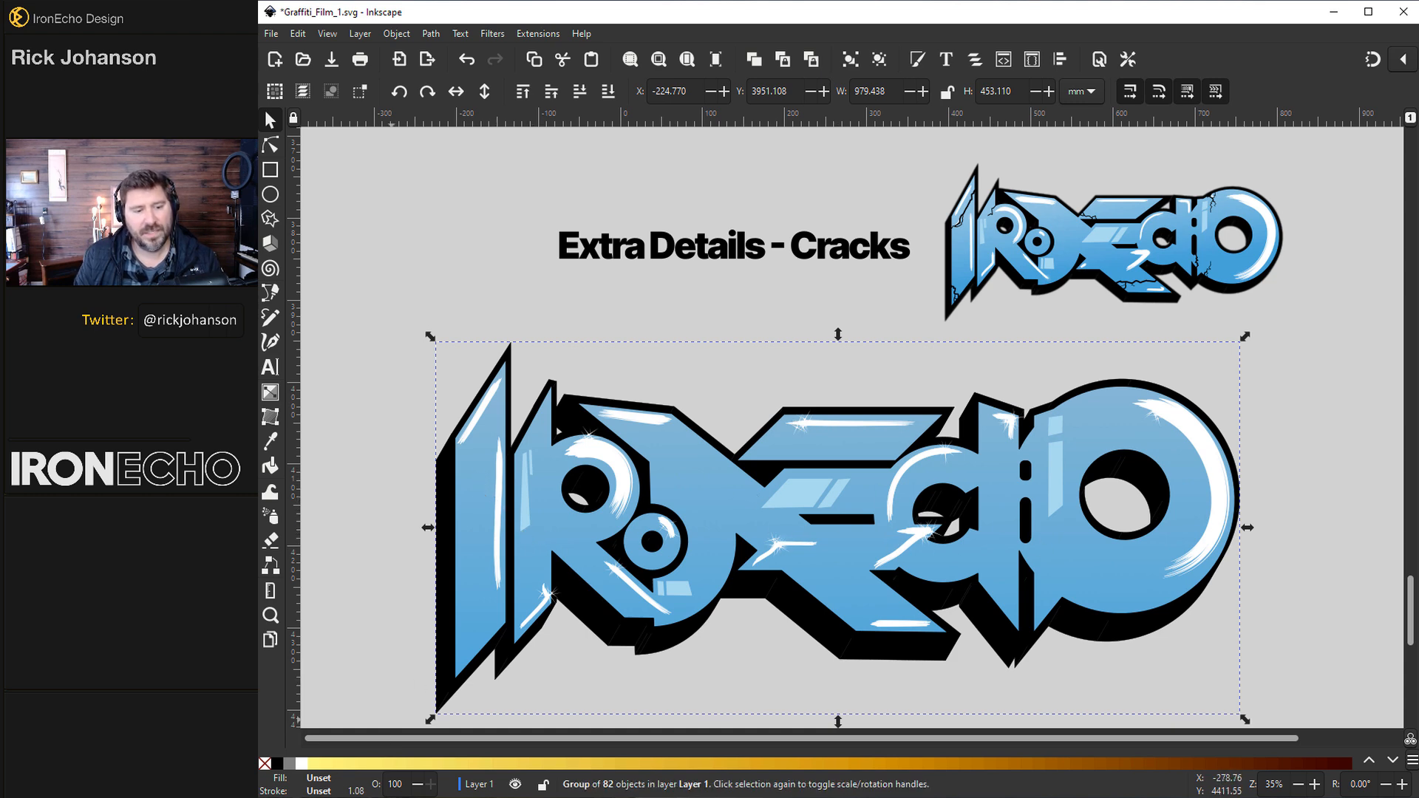
pyautogui.moveTo(484, 555)
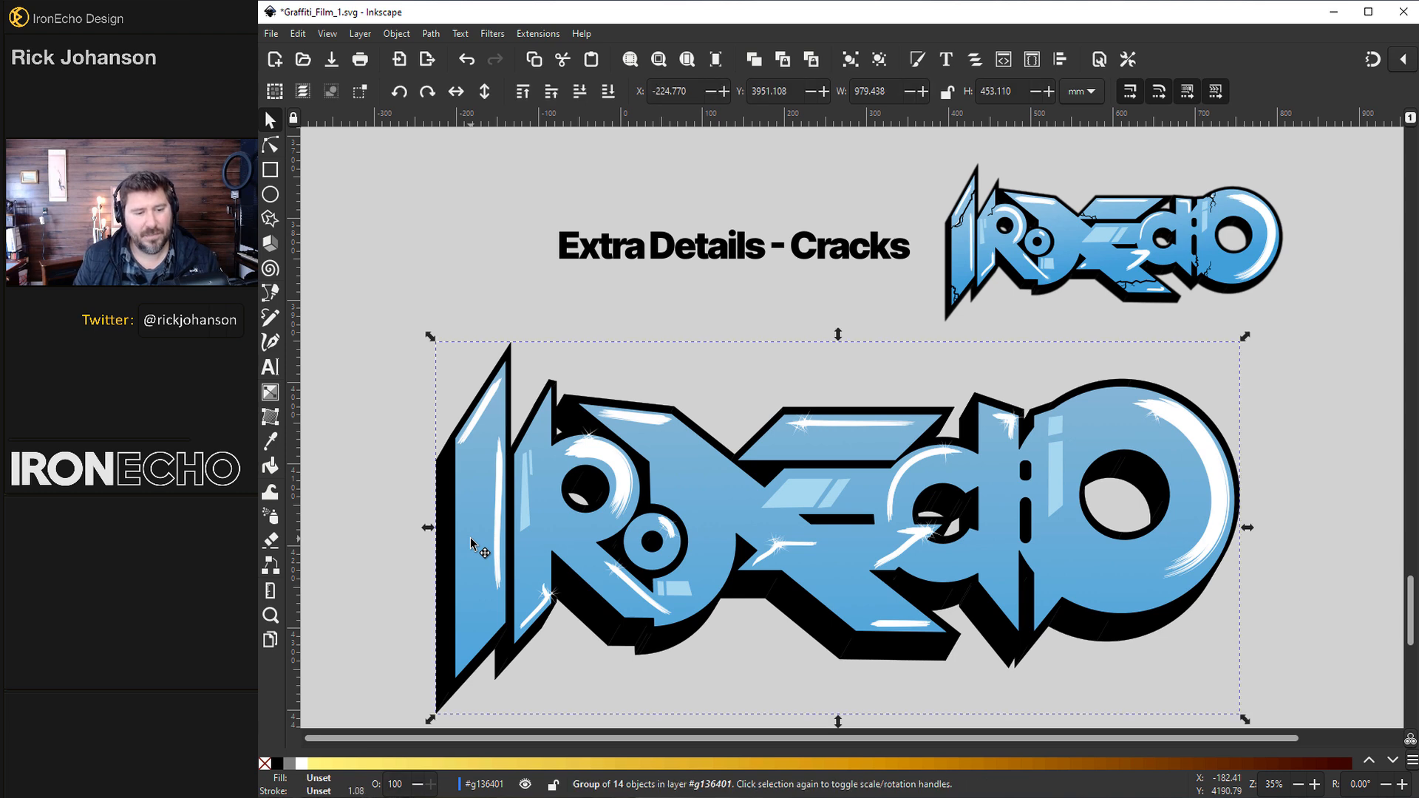
# Select the light blue letter fill path inside the logo group and erase thin crack lines.
pyautogui.click(820, 515)
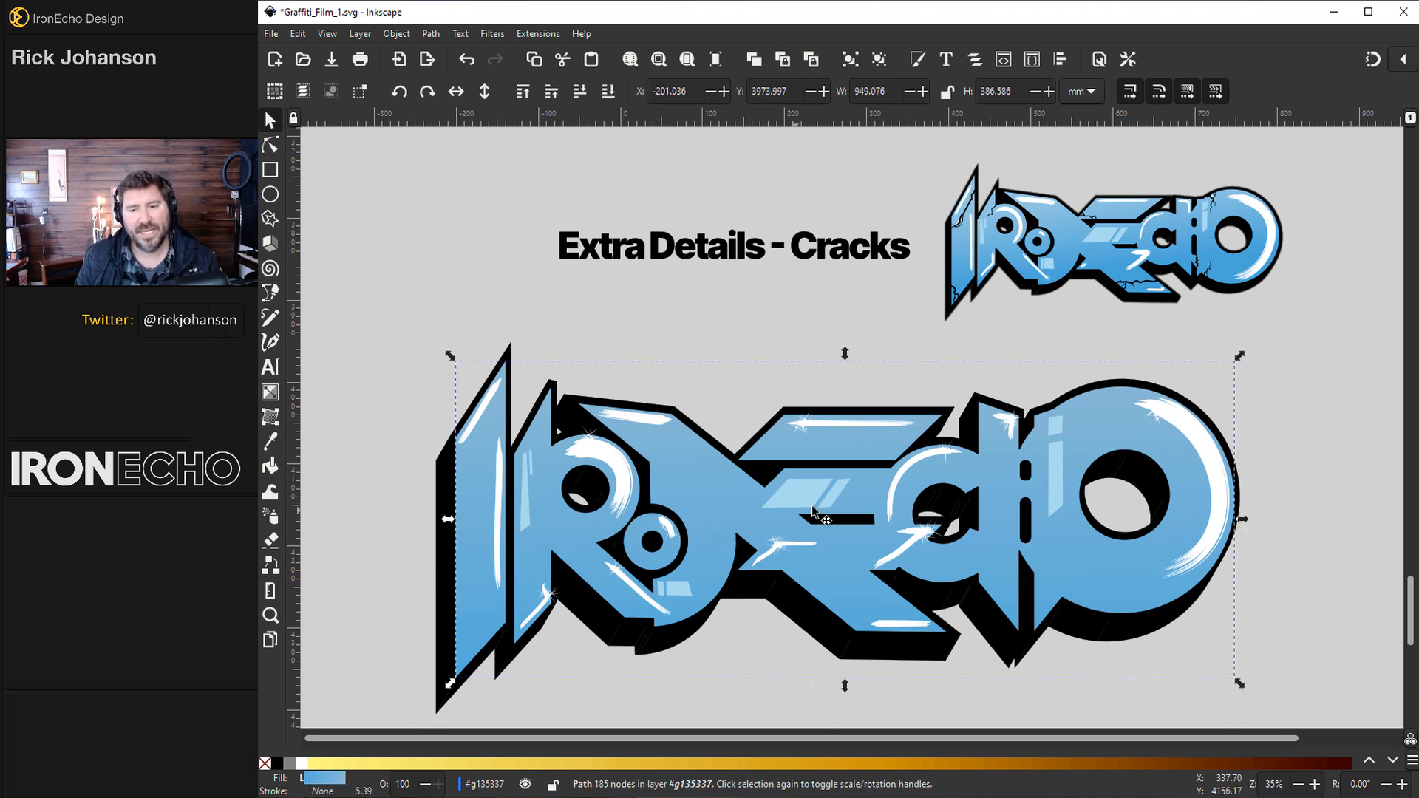
pyautogui.moveTo(1000, 533)
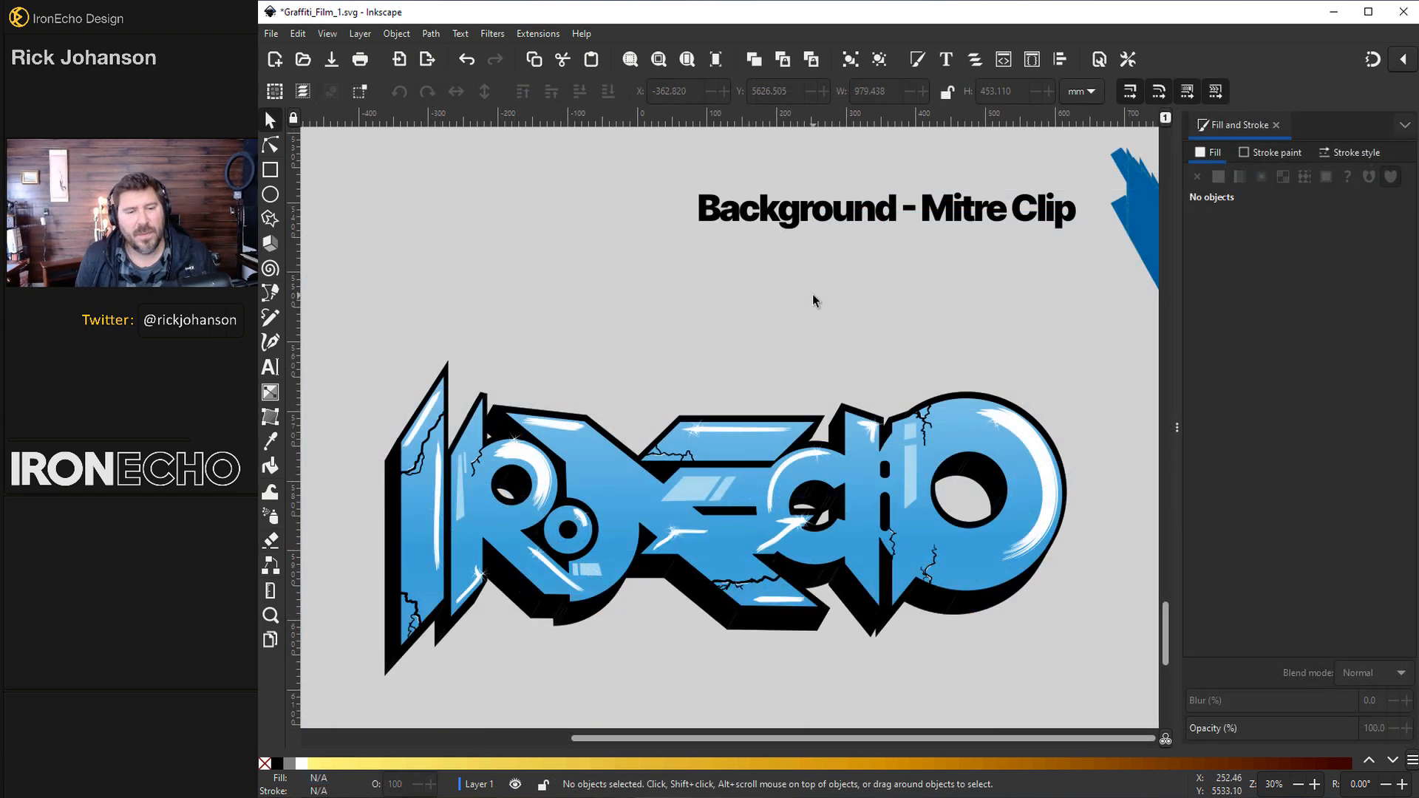
pyautogui.moveTo(957, 283)
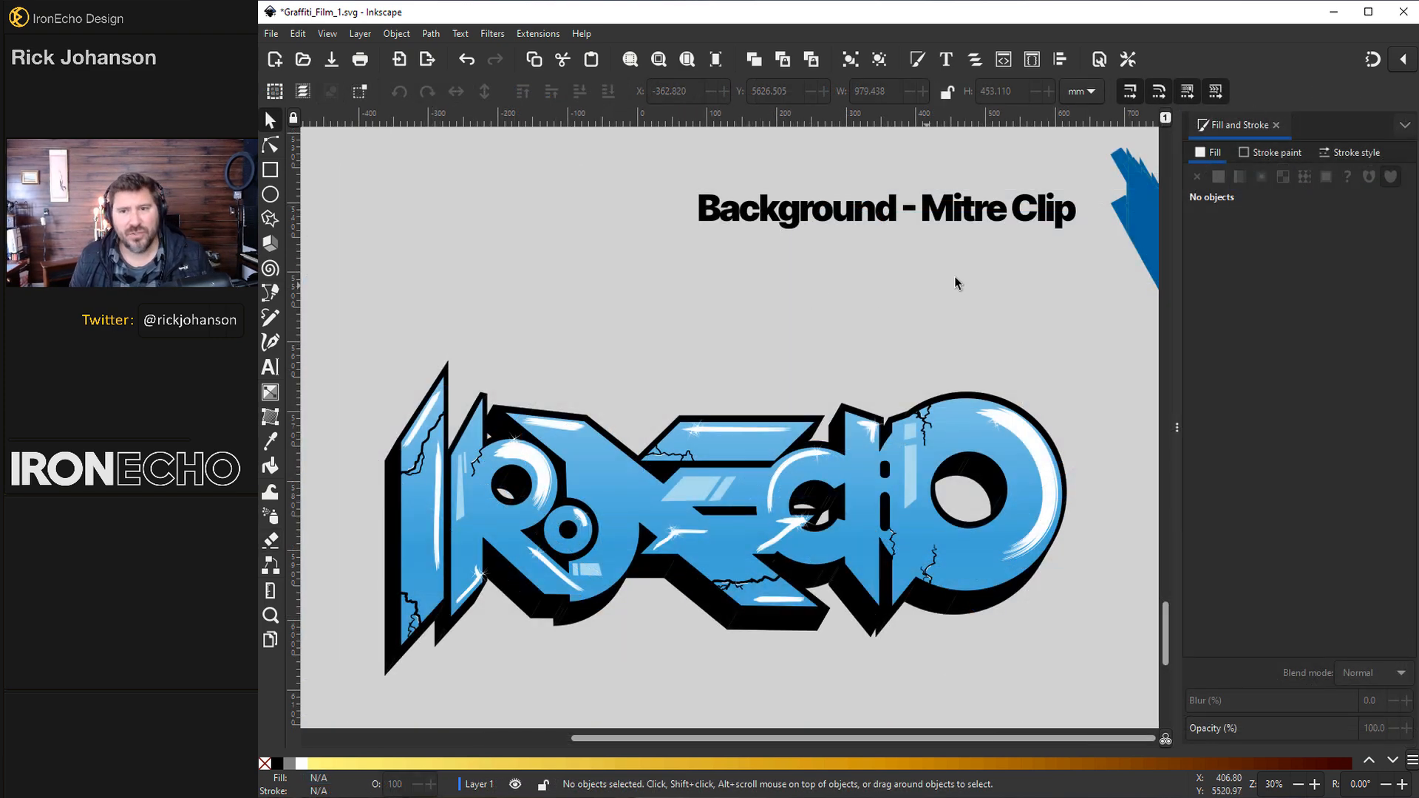
pyautogui.moveTo(1078, 251)
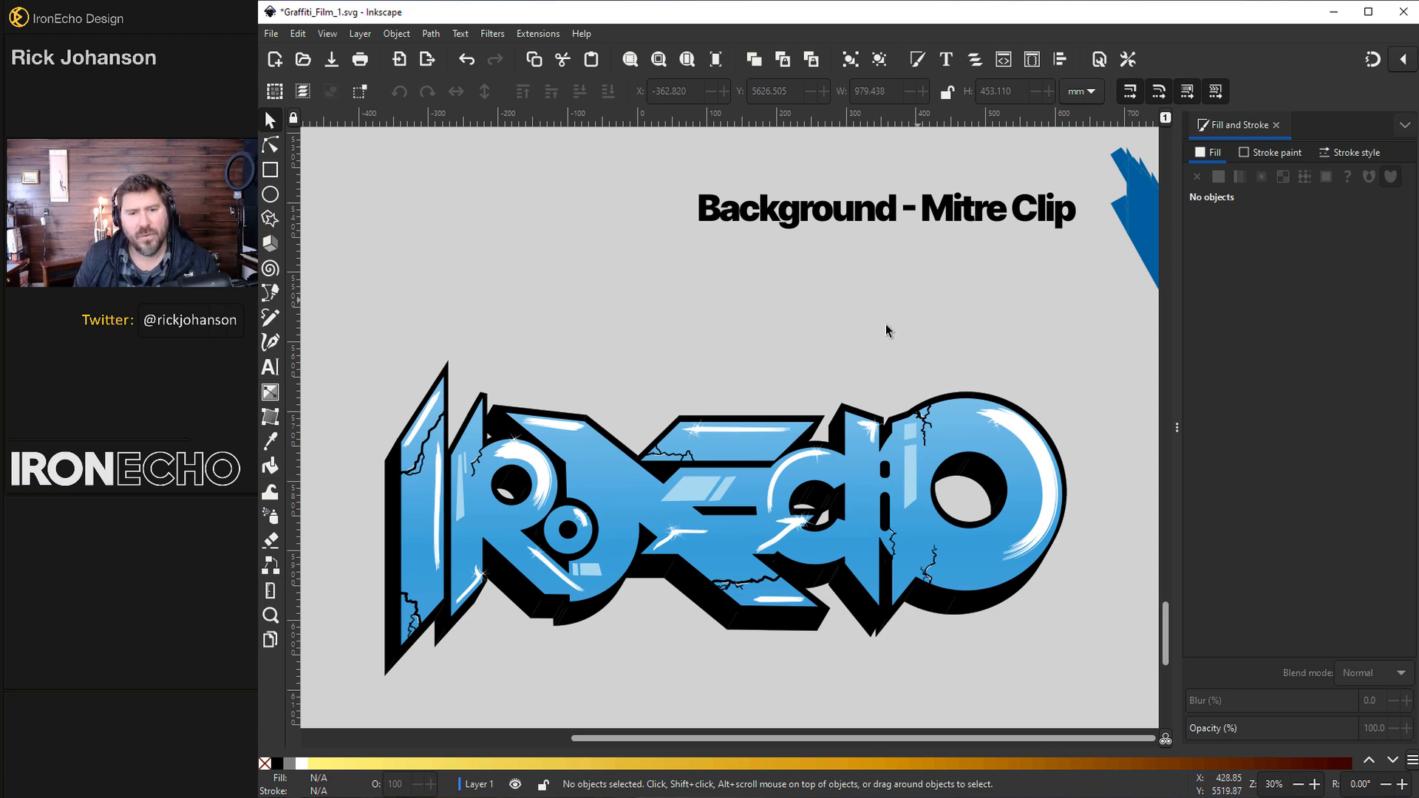
# Duplicate the cracked logo, fill the copy black, and place it behind, shifted up-left.
pyautogui.click(634, 498)
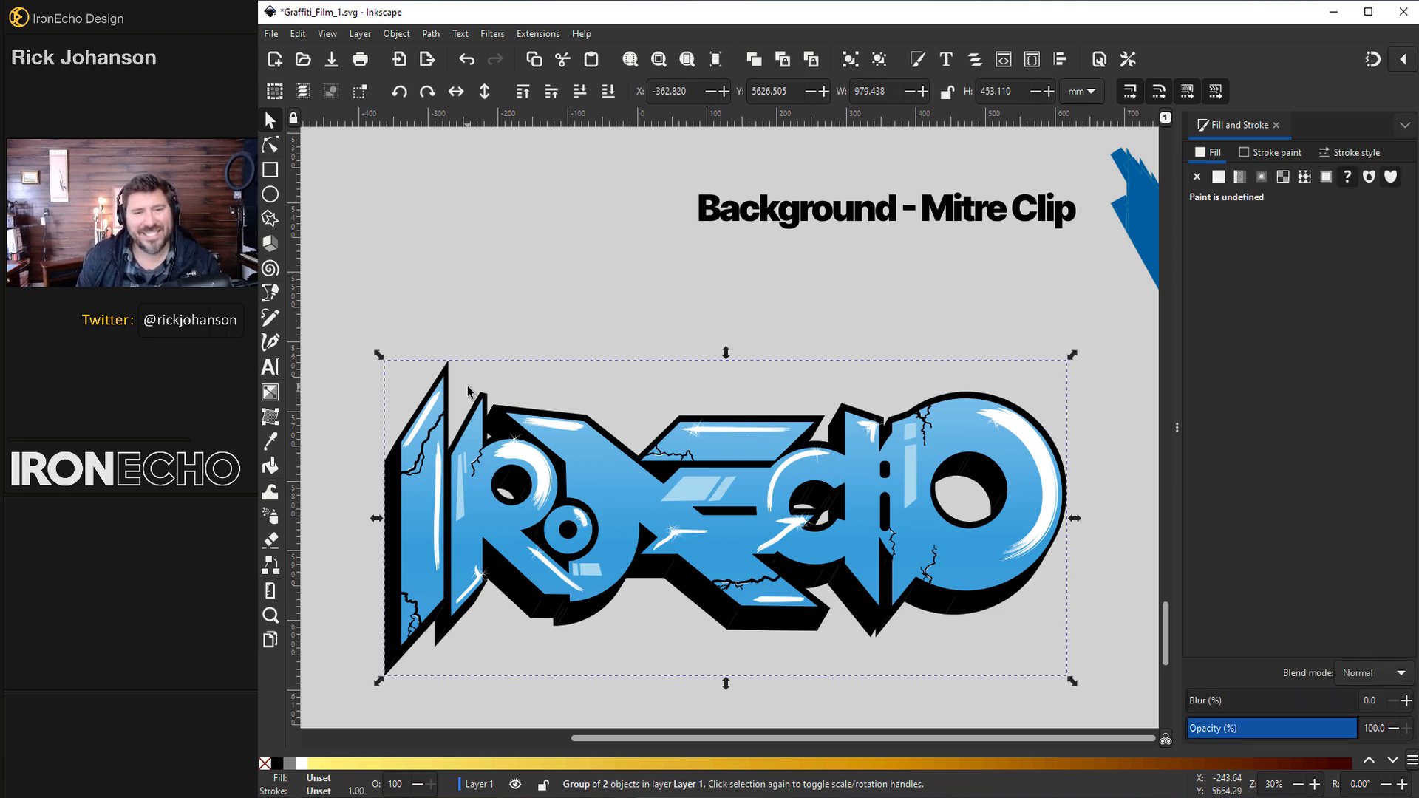
pyautogui.moveTo(1222, 136)
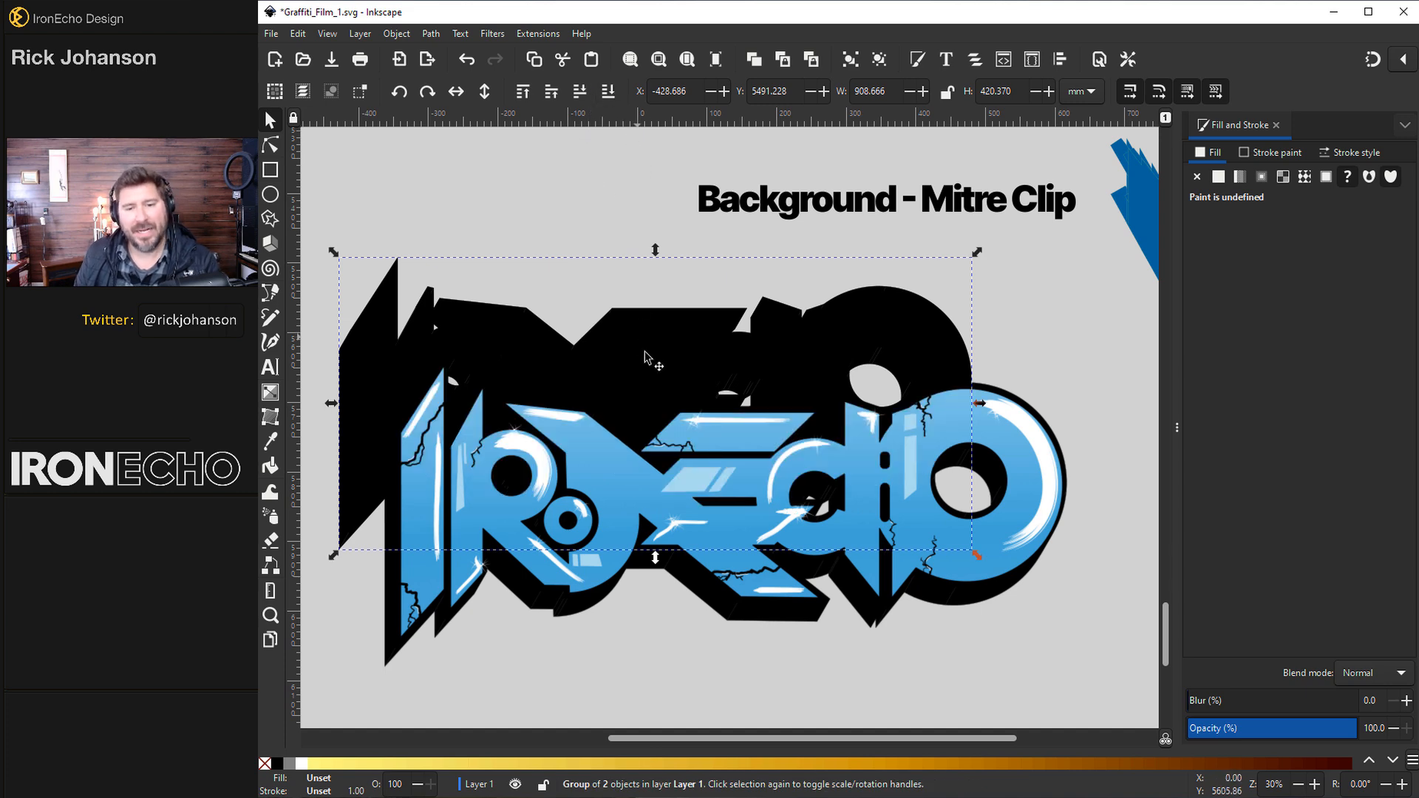
# Add an Offset path effect to the black backing with Miter Clip join, about 37.5 mm.
pyautogui.click(430, 33)
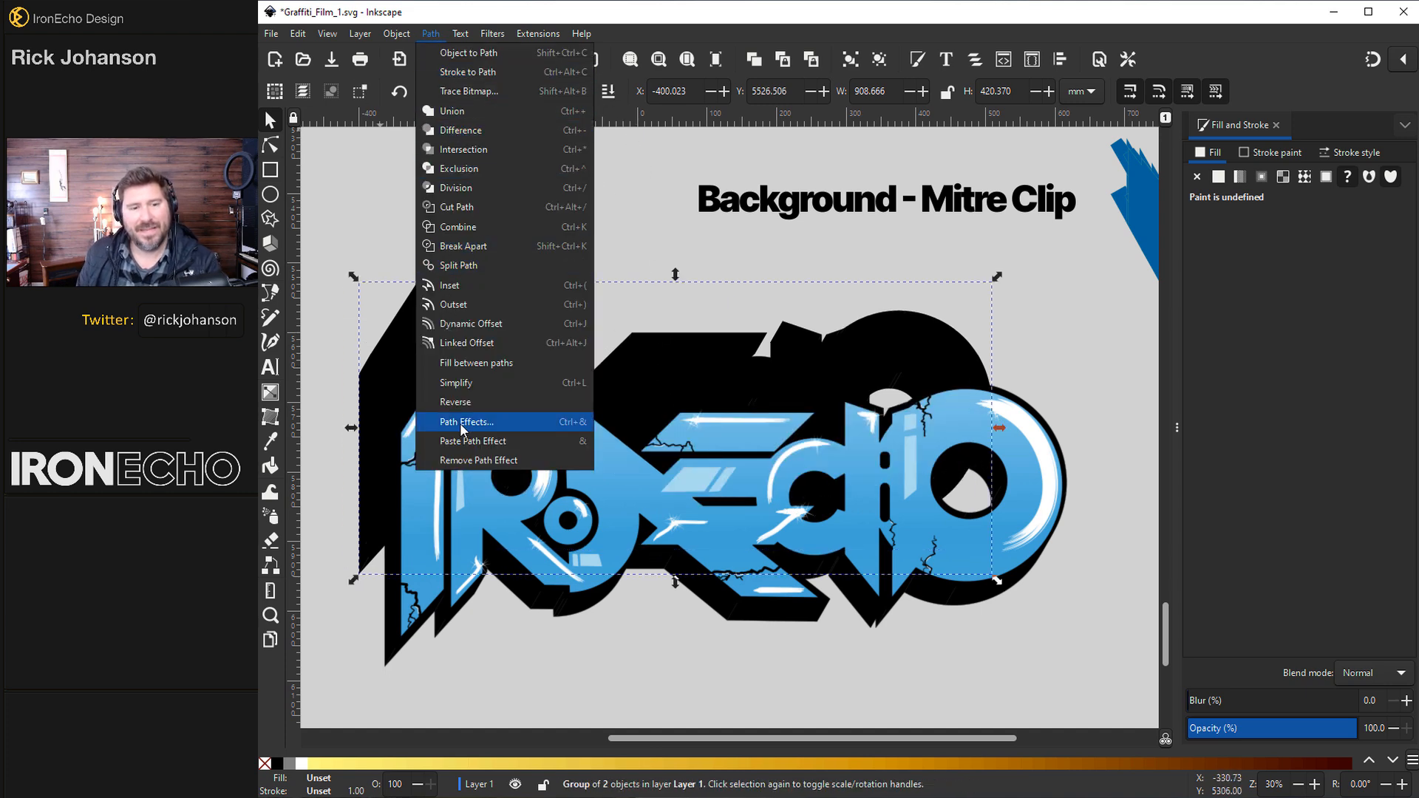
pyautogui.click(465, 422)
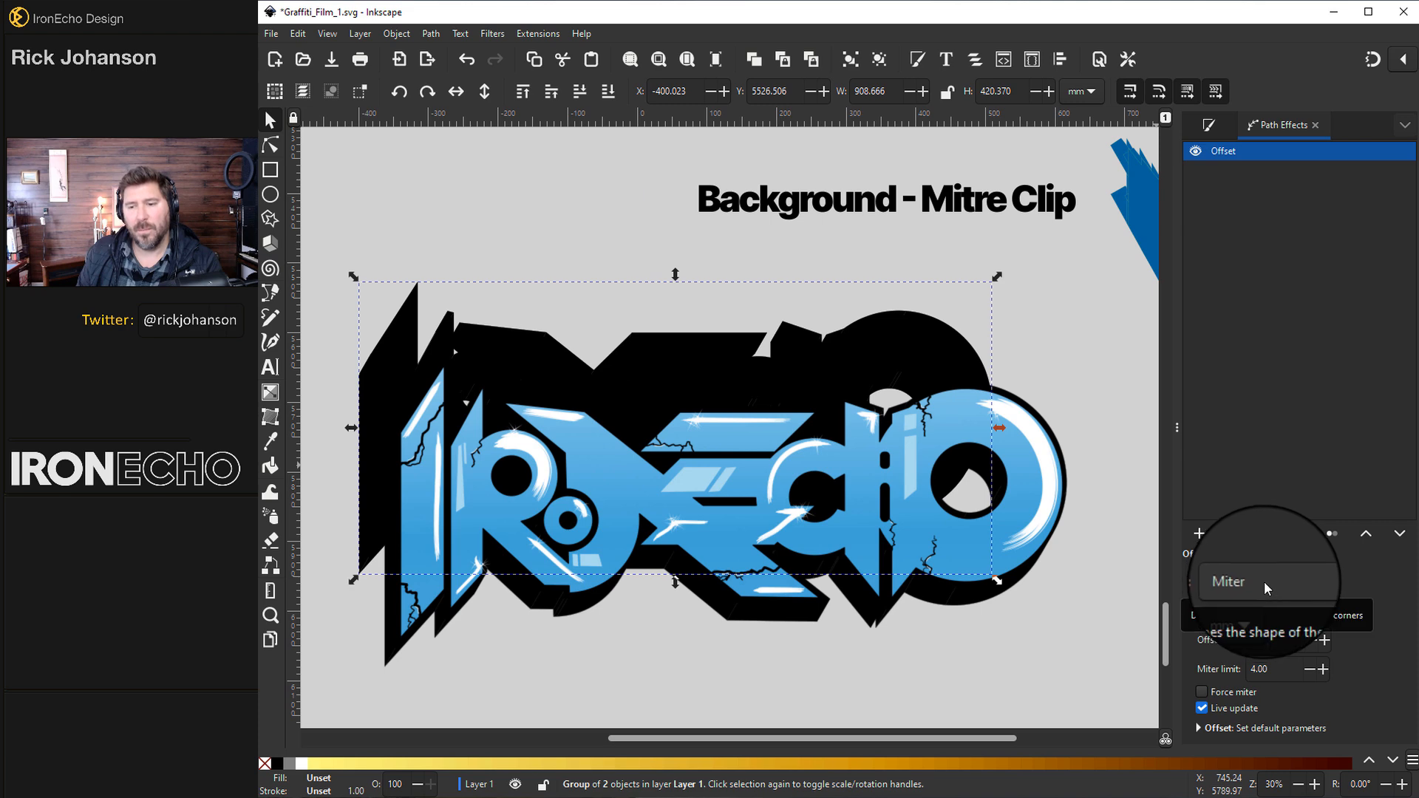
pyautogui.click(1265, 581)
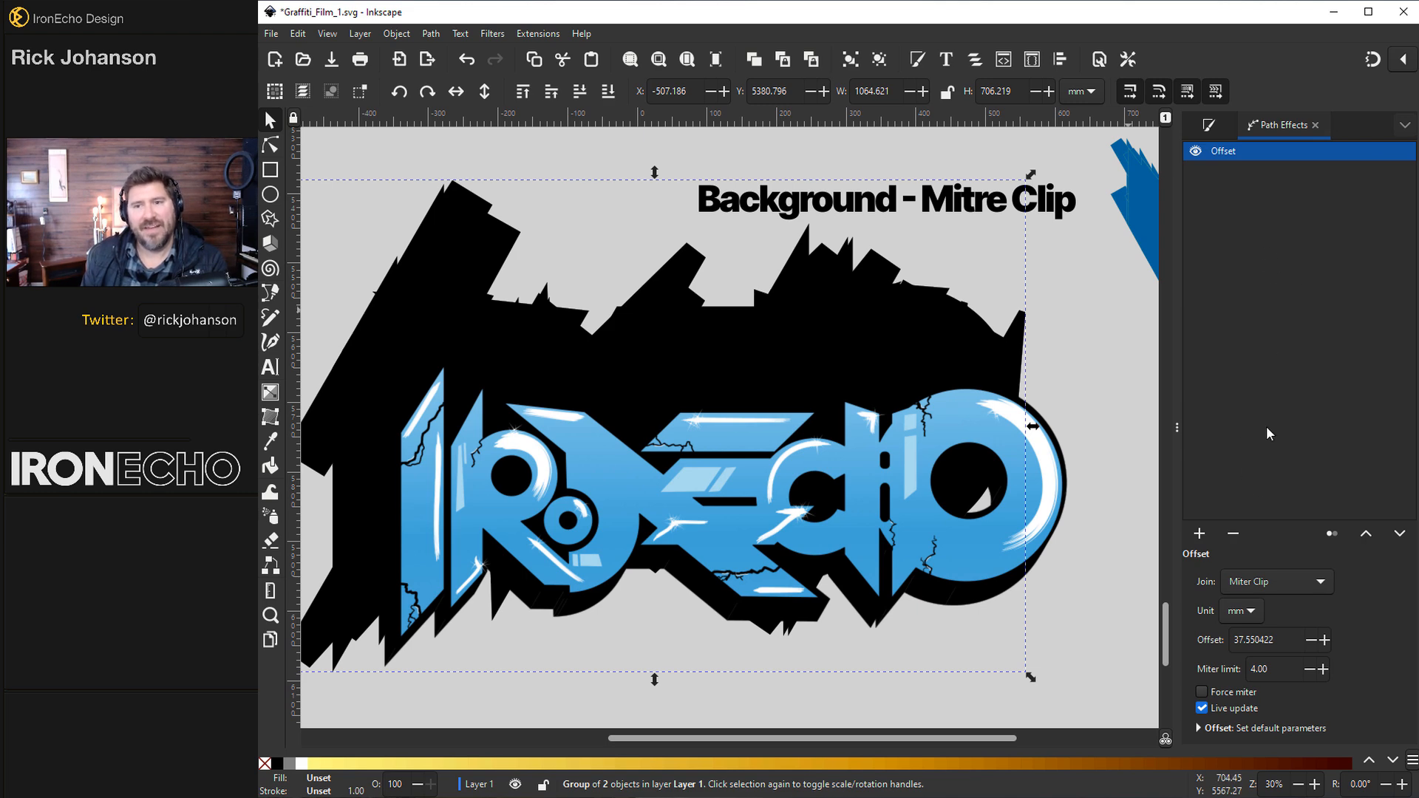
pyautogui.moveTo(431, 33)
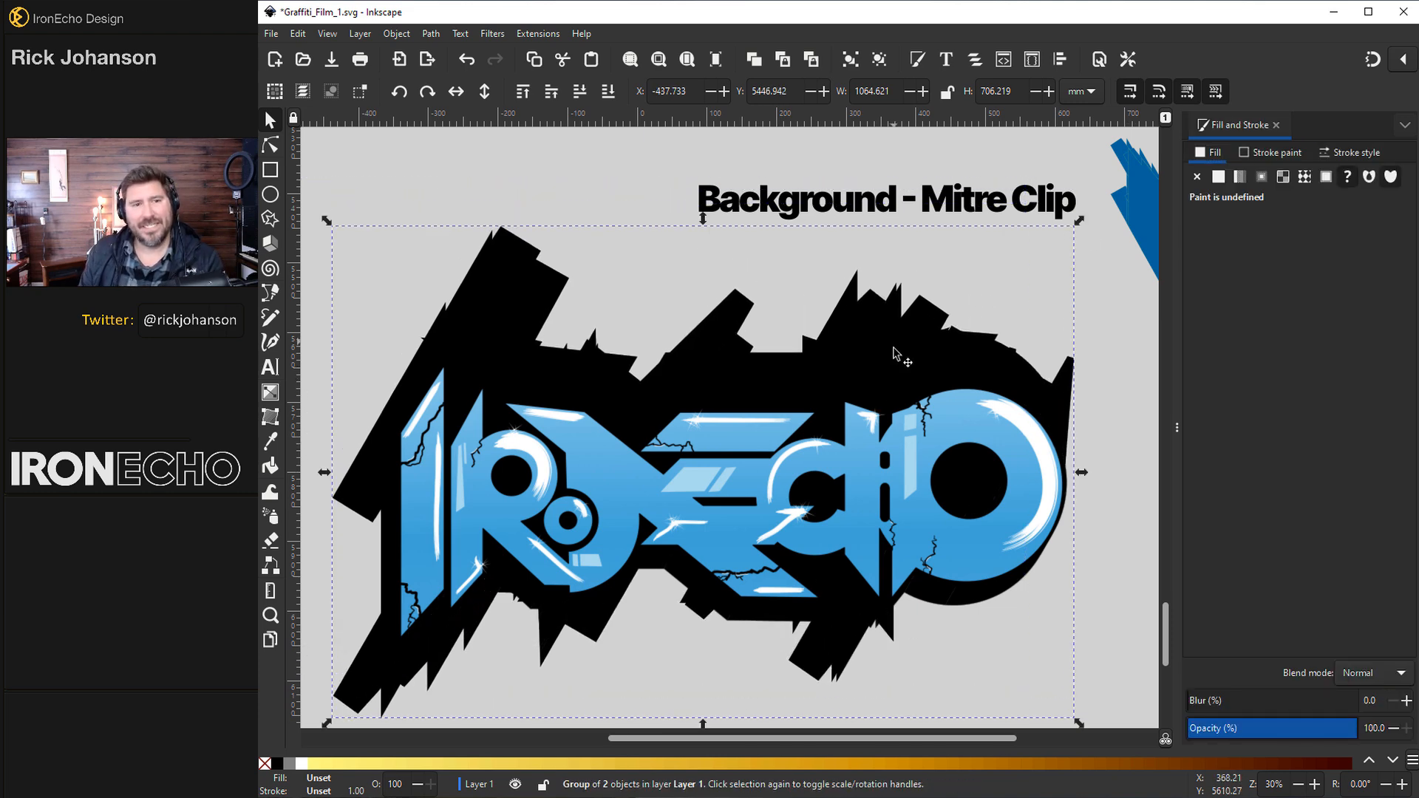
# Give the jagged black backing a gradient fill and select its end stop.
pyautogui.click(484, 92)
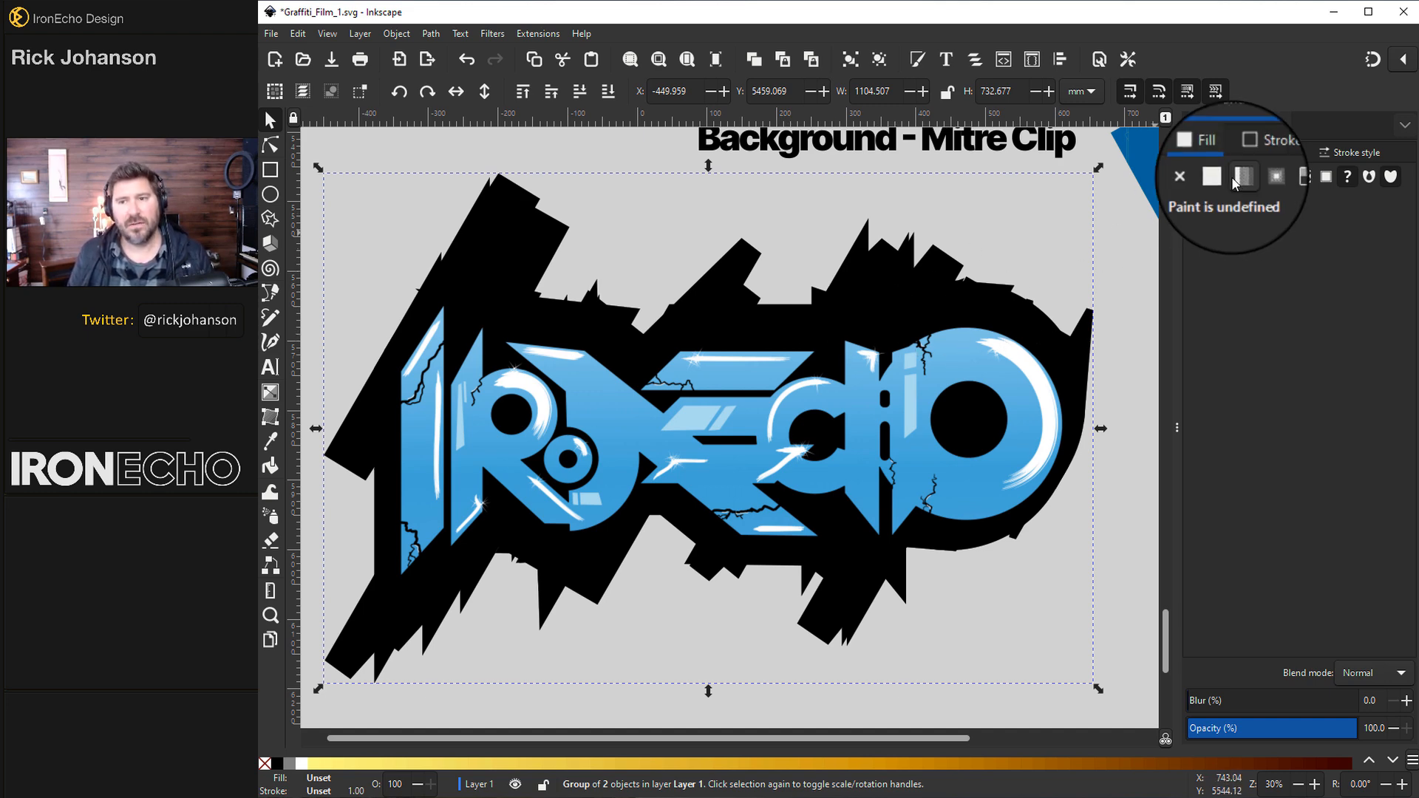
pyautogui.click(1209, 176)
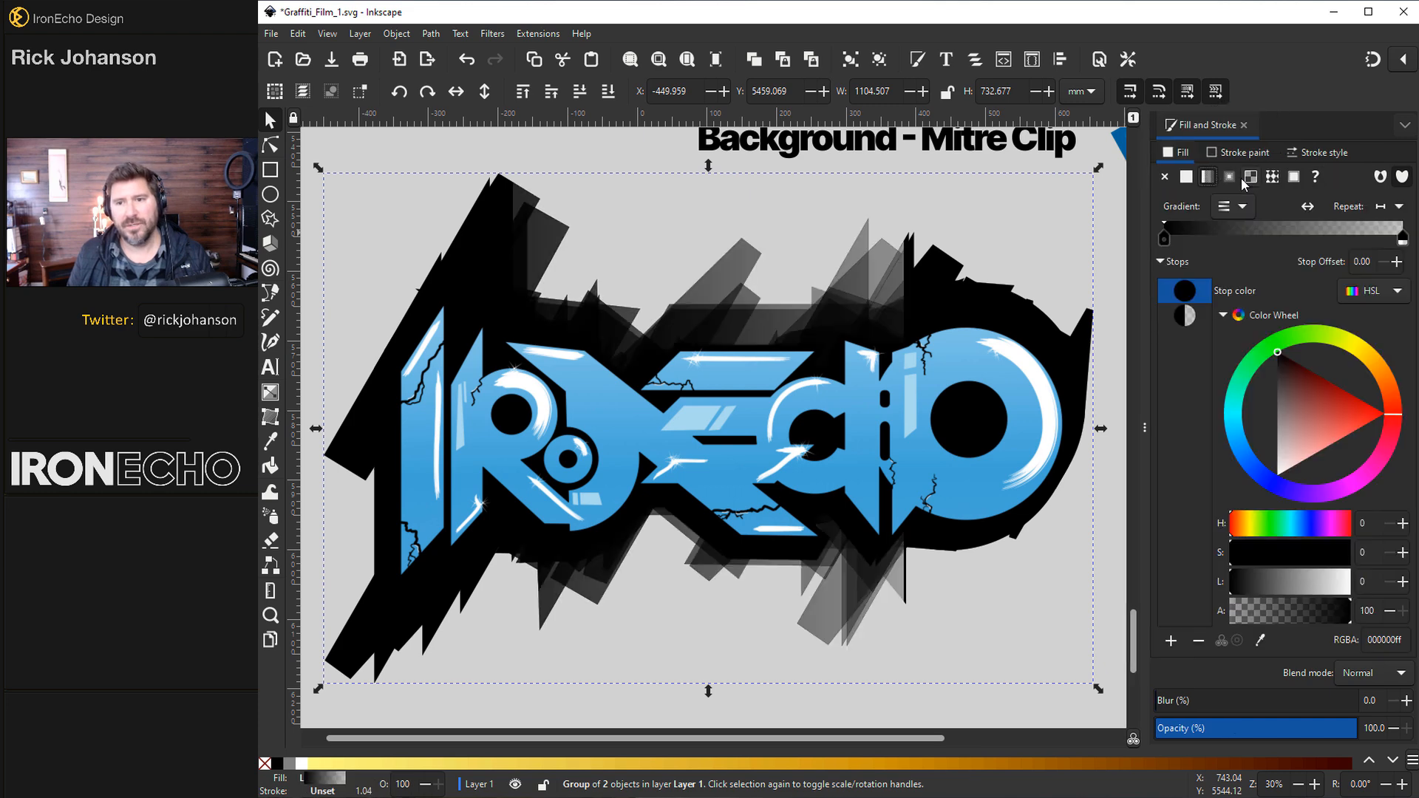
pyautogui.click(269, 392)
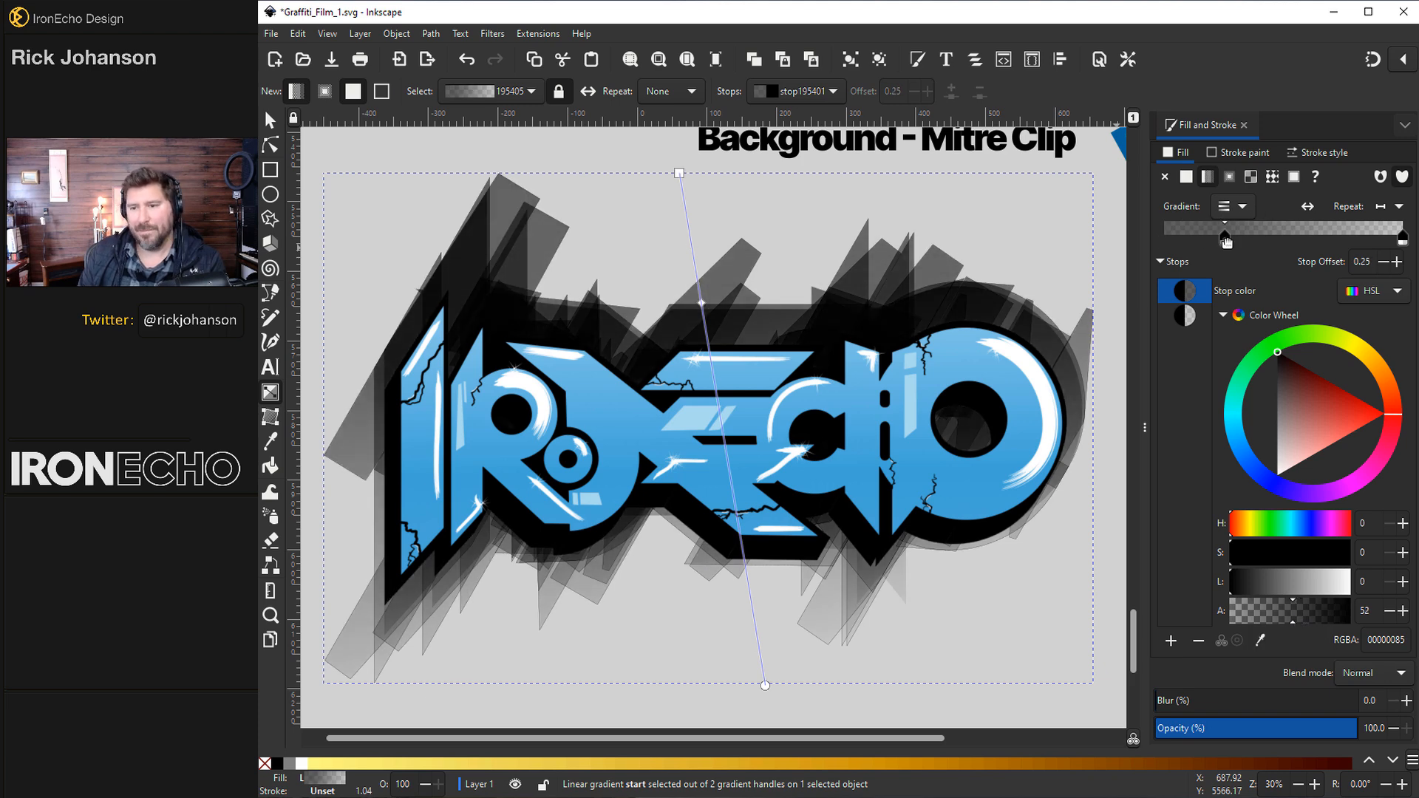
# Set the gradient's end stop to a blue hue with alpha 0.
pyautogui.click(1358, 445)
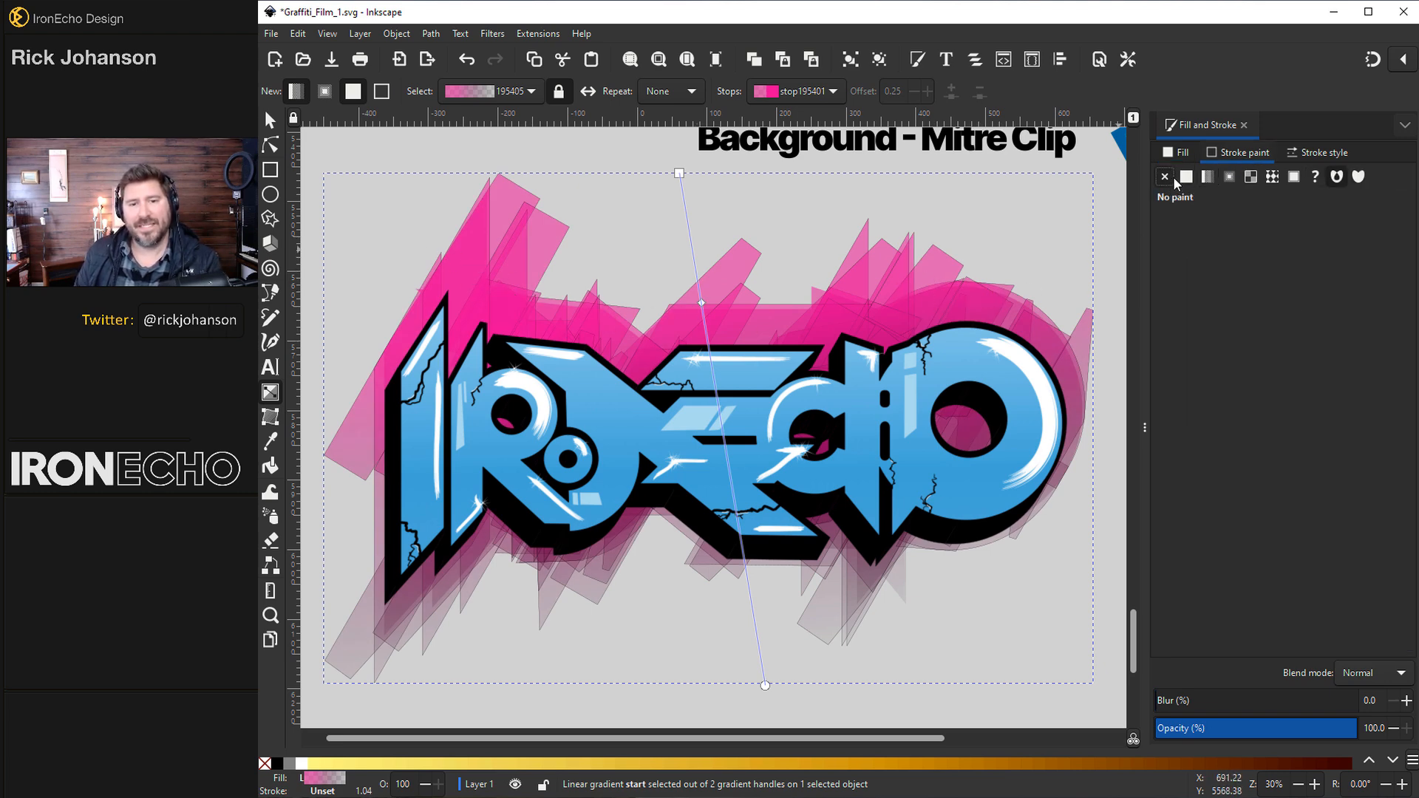
pyautogui.click(1208, 176)
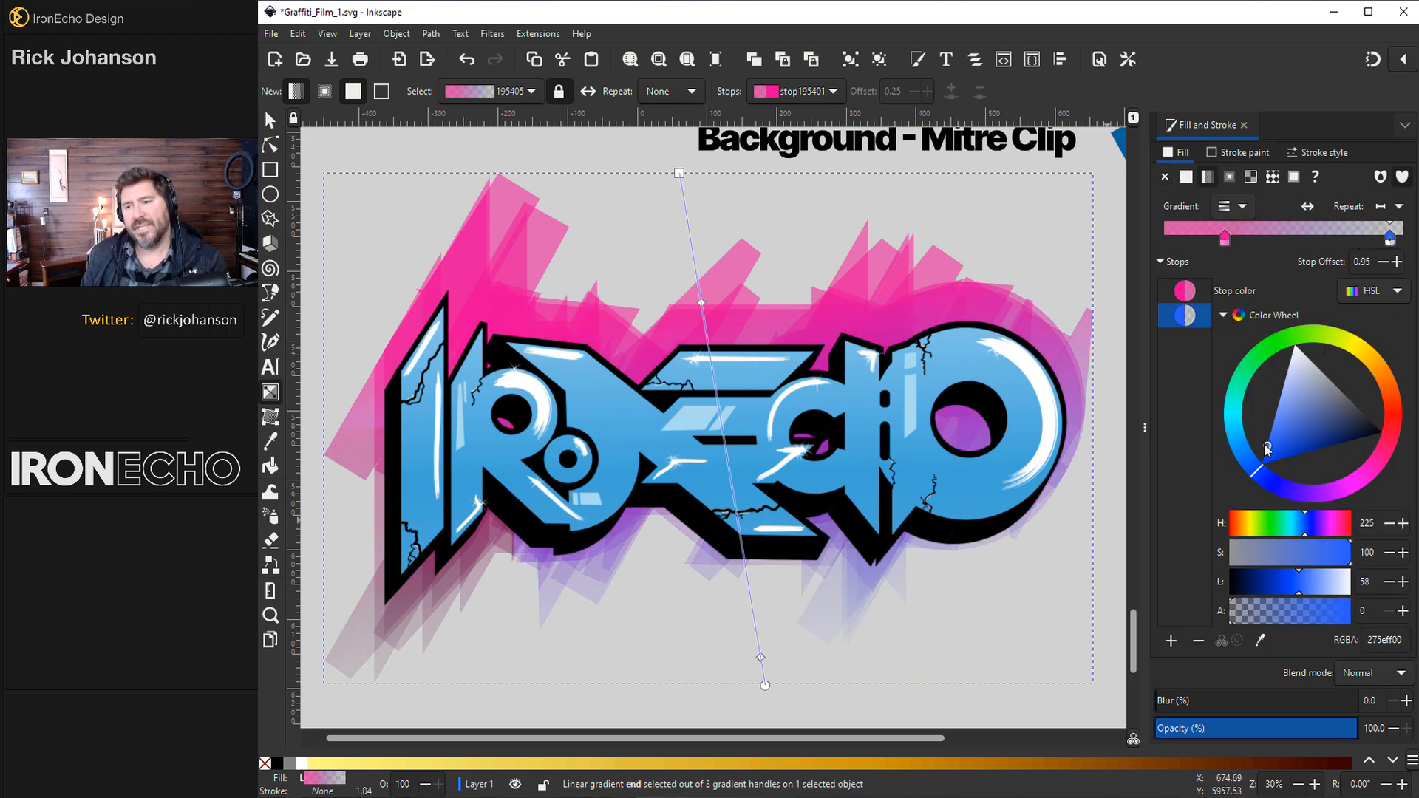
pyautogui.click(270, 120)
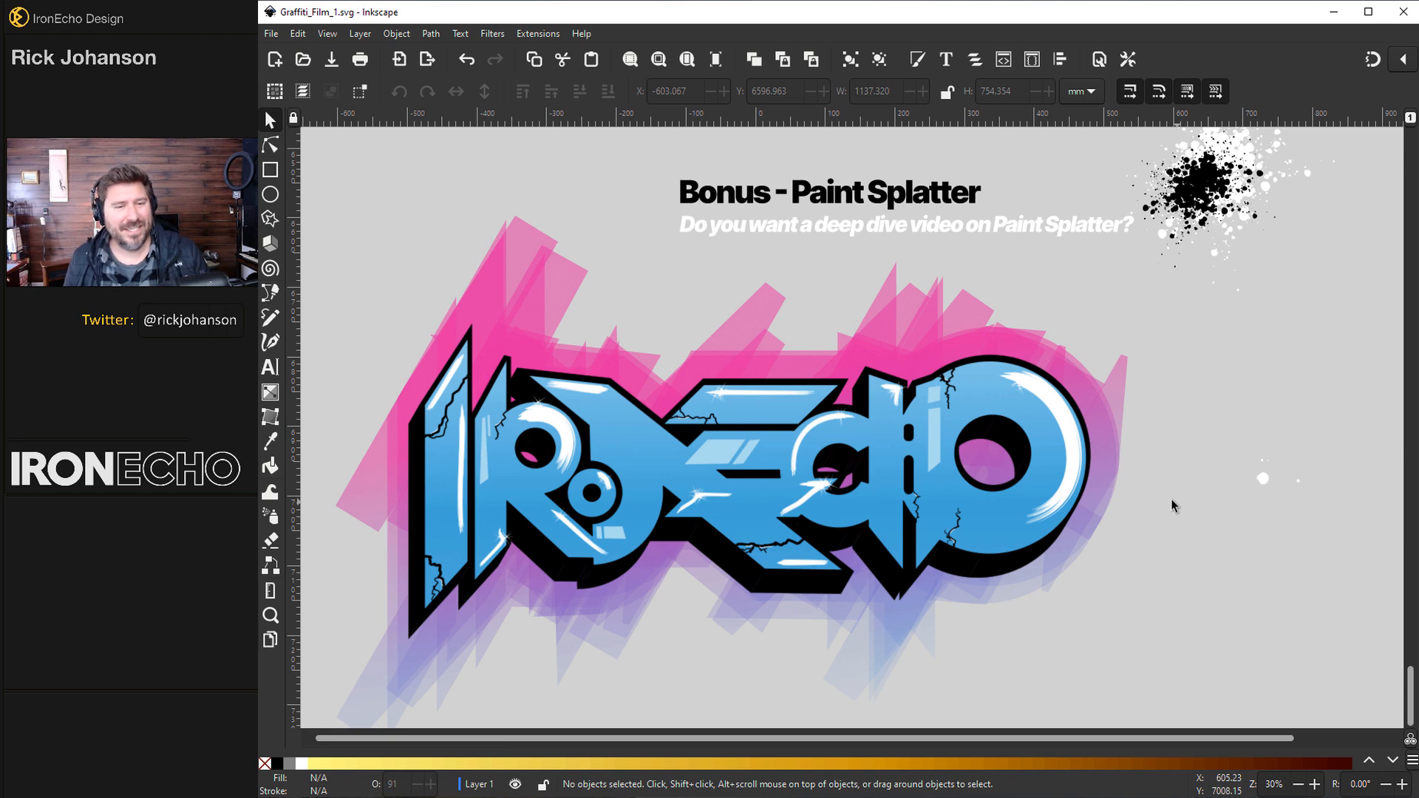
pyautogui.moveTo(1138, 380)
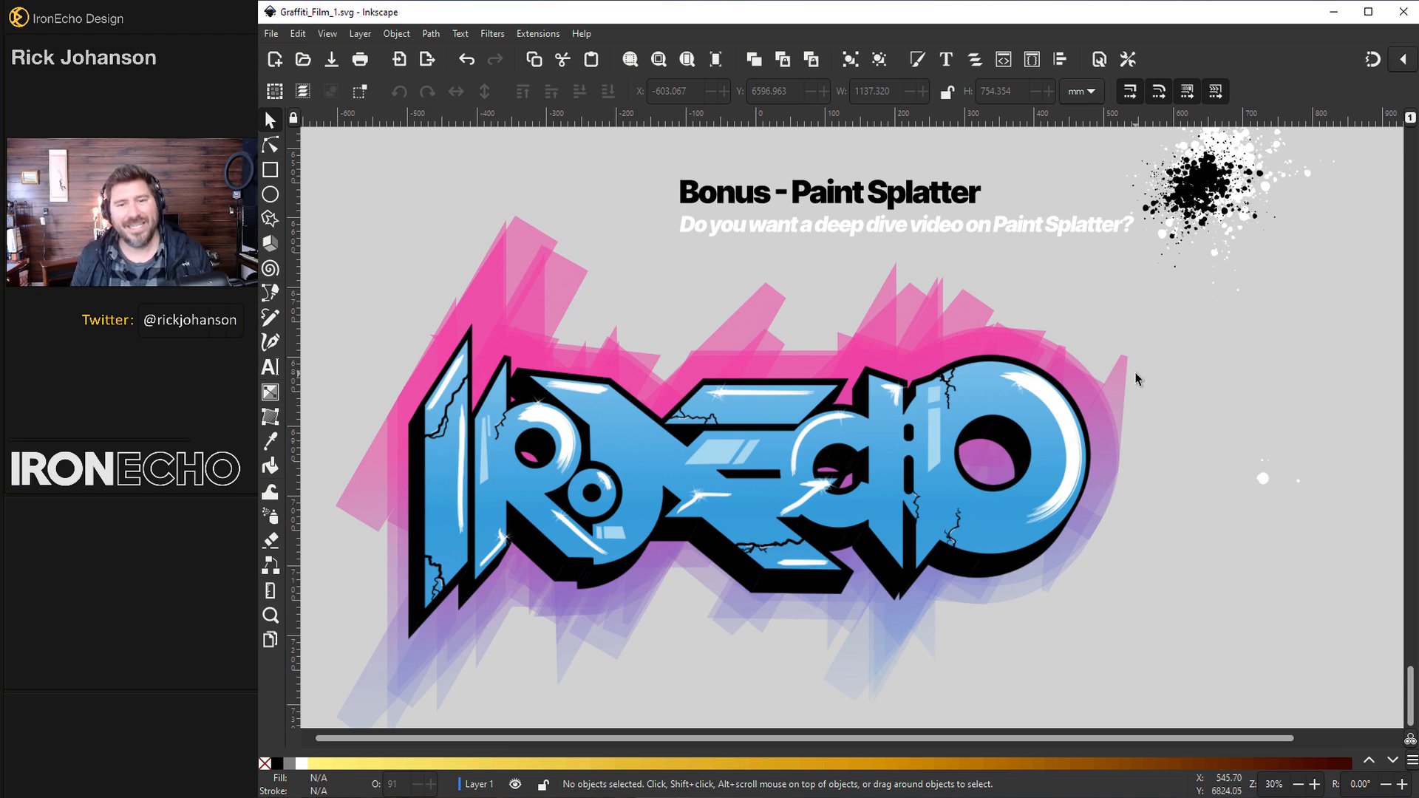
pyautogui.moveTo(1122, 367)
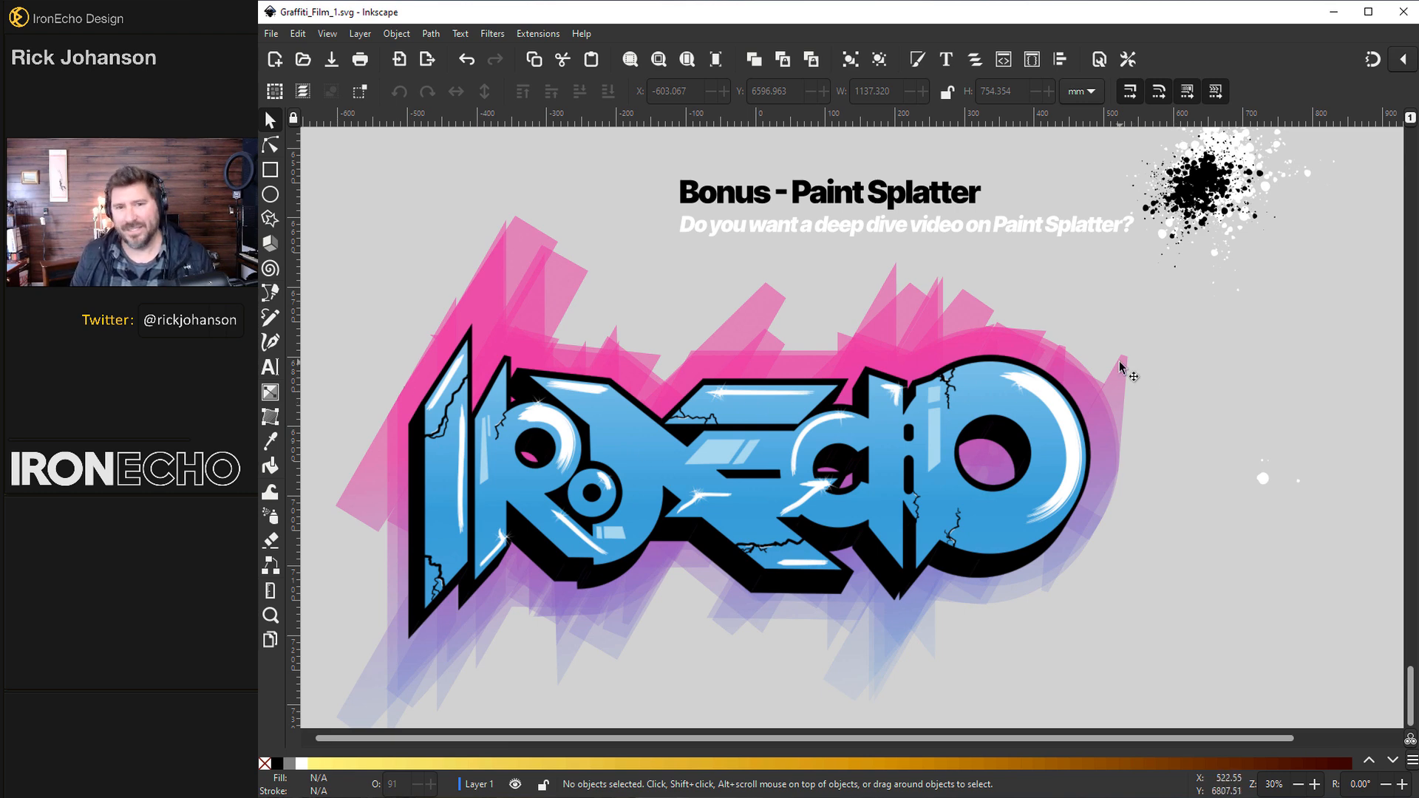
pyautogui.moveTo(1055, 303)
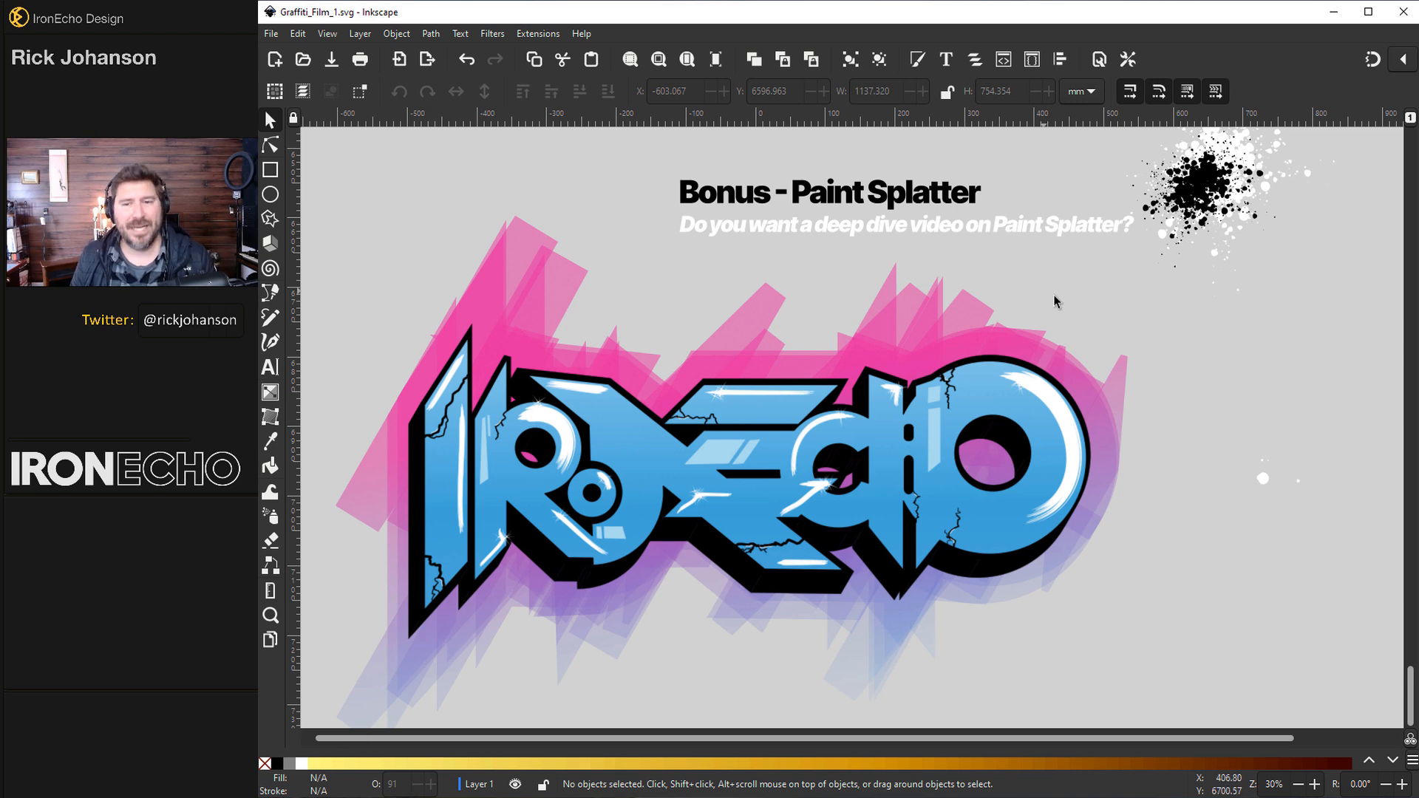
pyautogui.moveTo(1155, 415)
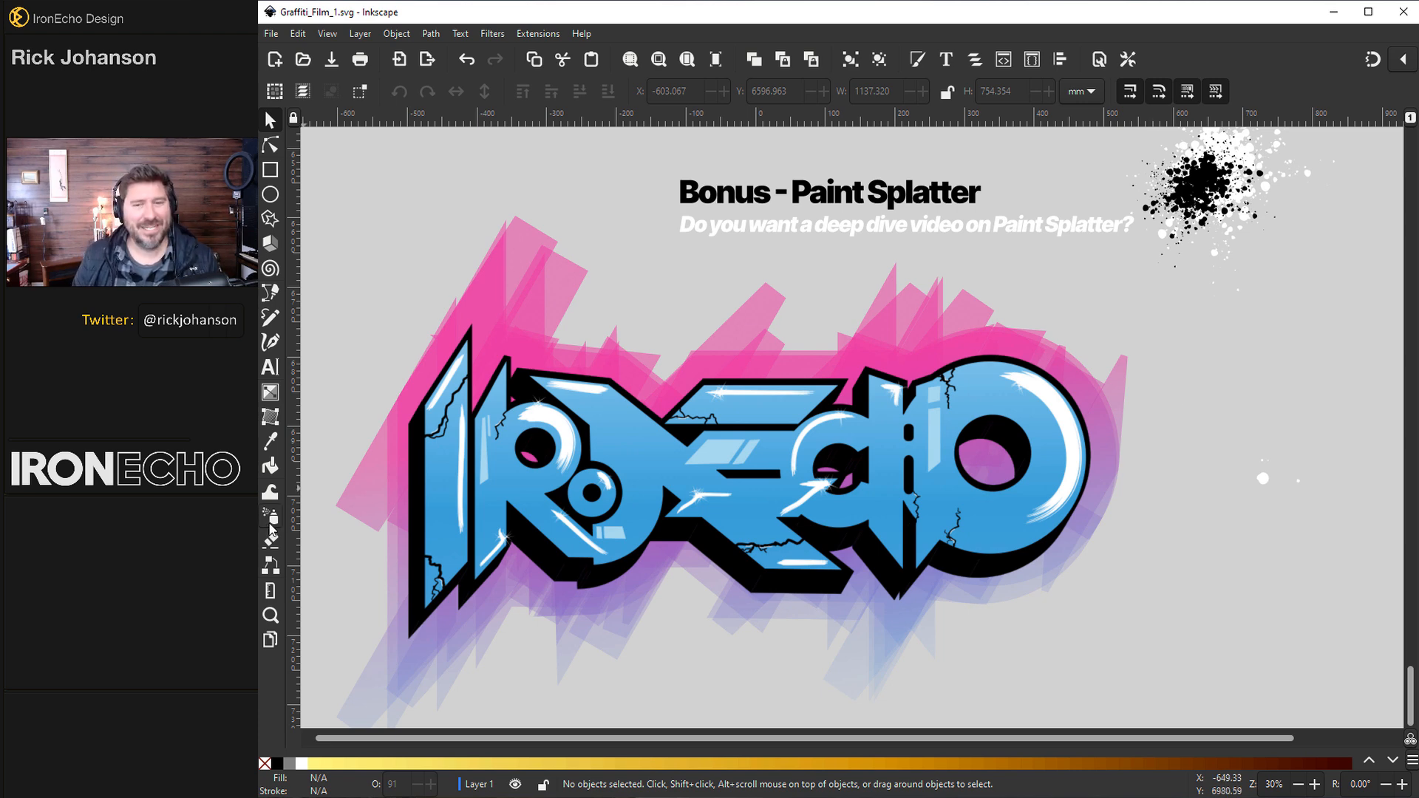
pyautogui.moveTo(291, 513)
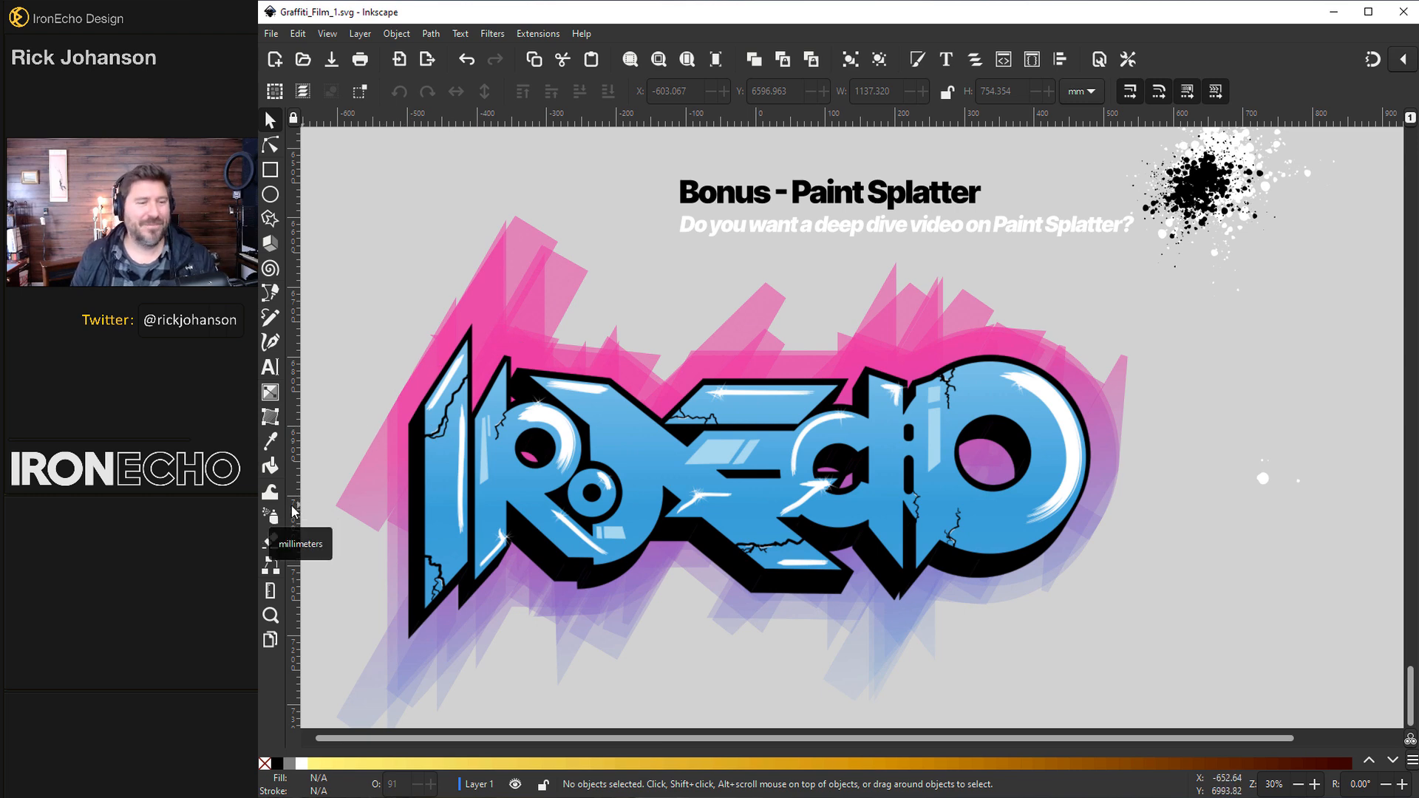
pyautogui.moveTo(936, 519)
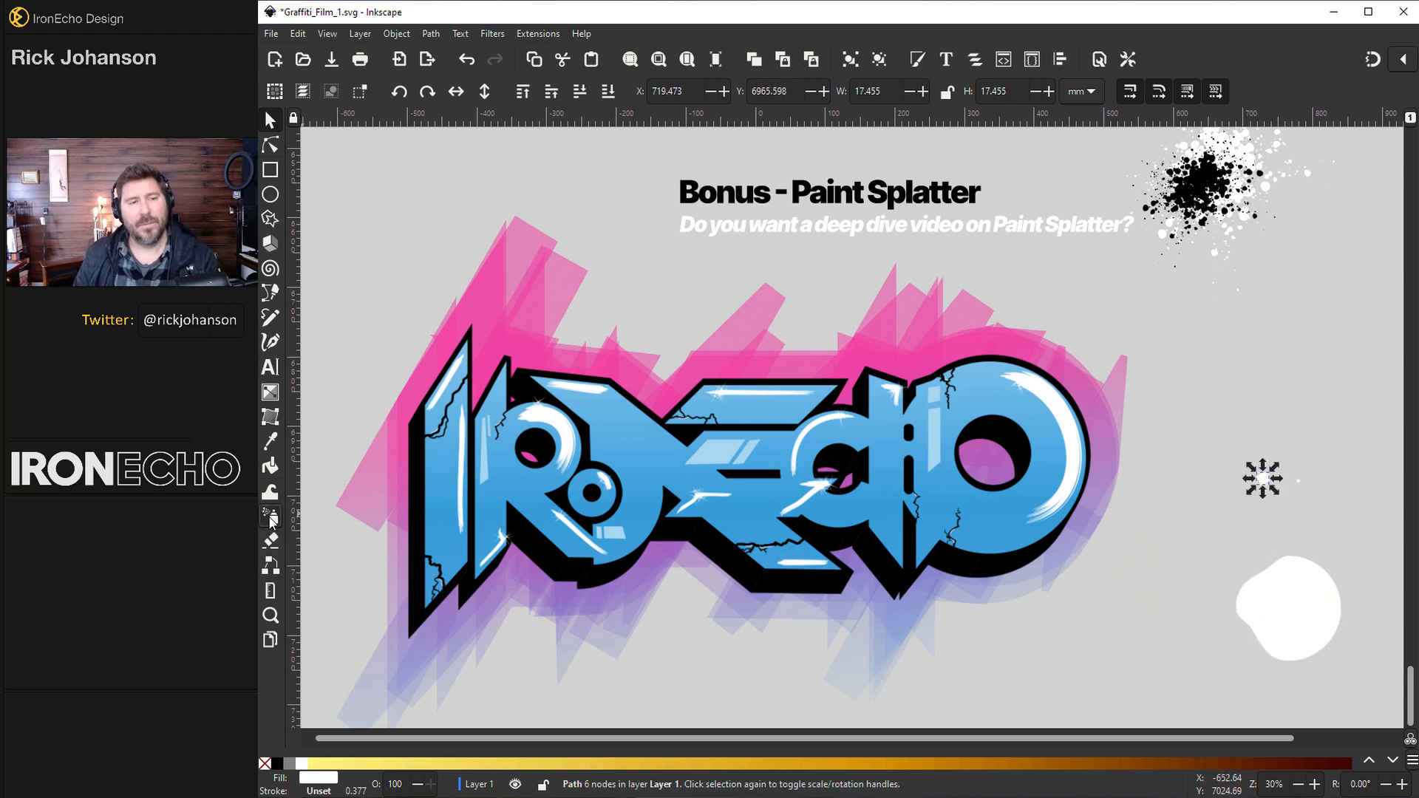
pyautogui.click(270, 516)
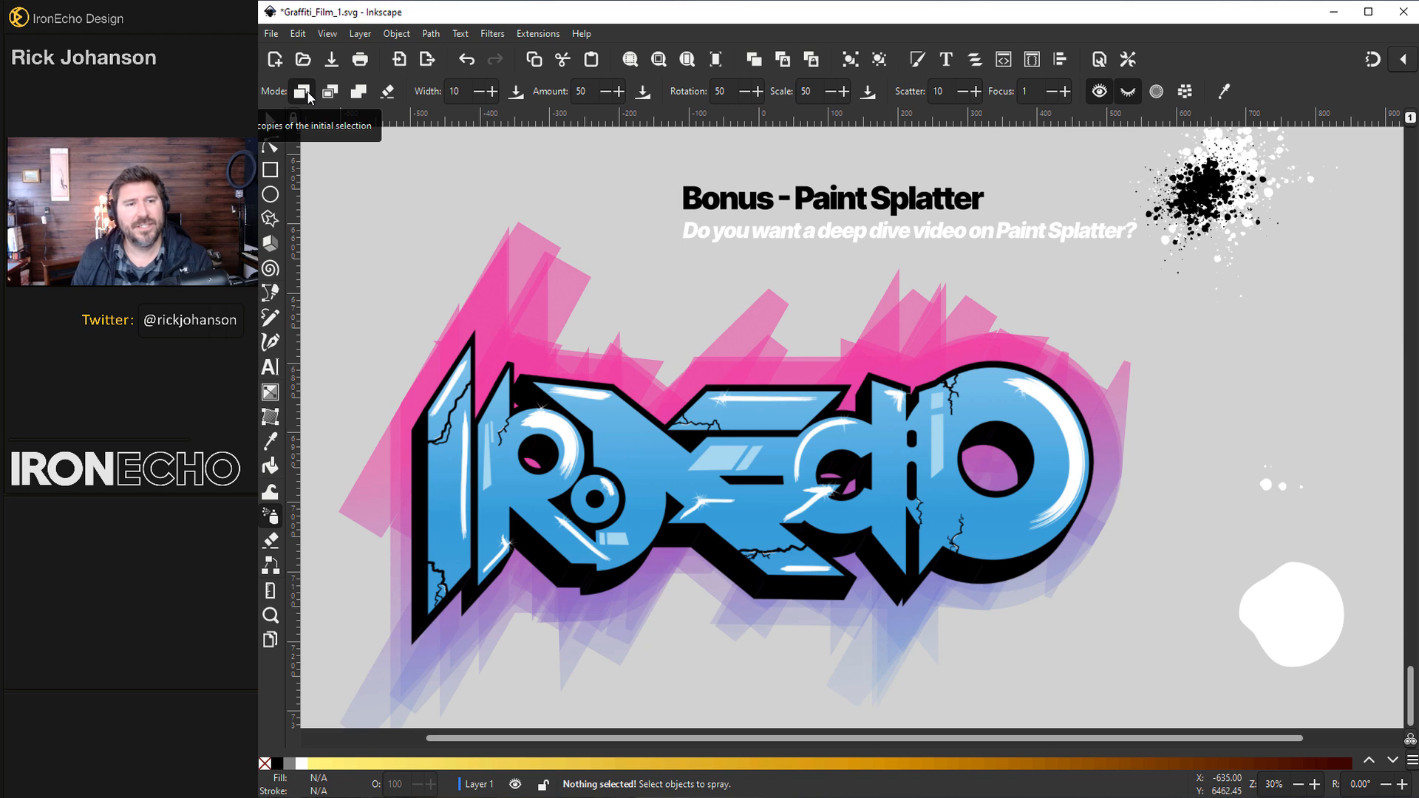
pyautogui.moveTo(658, 104)
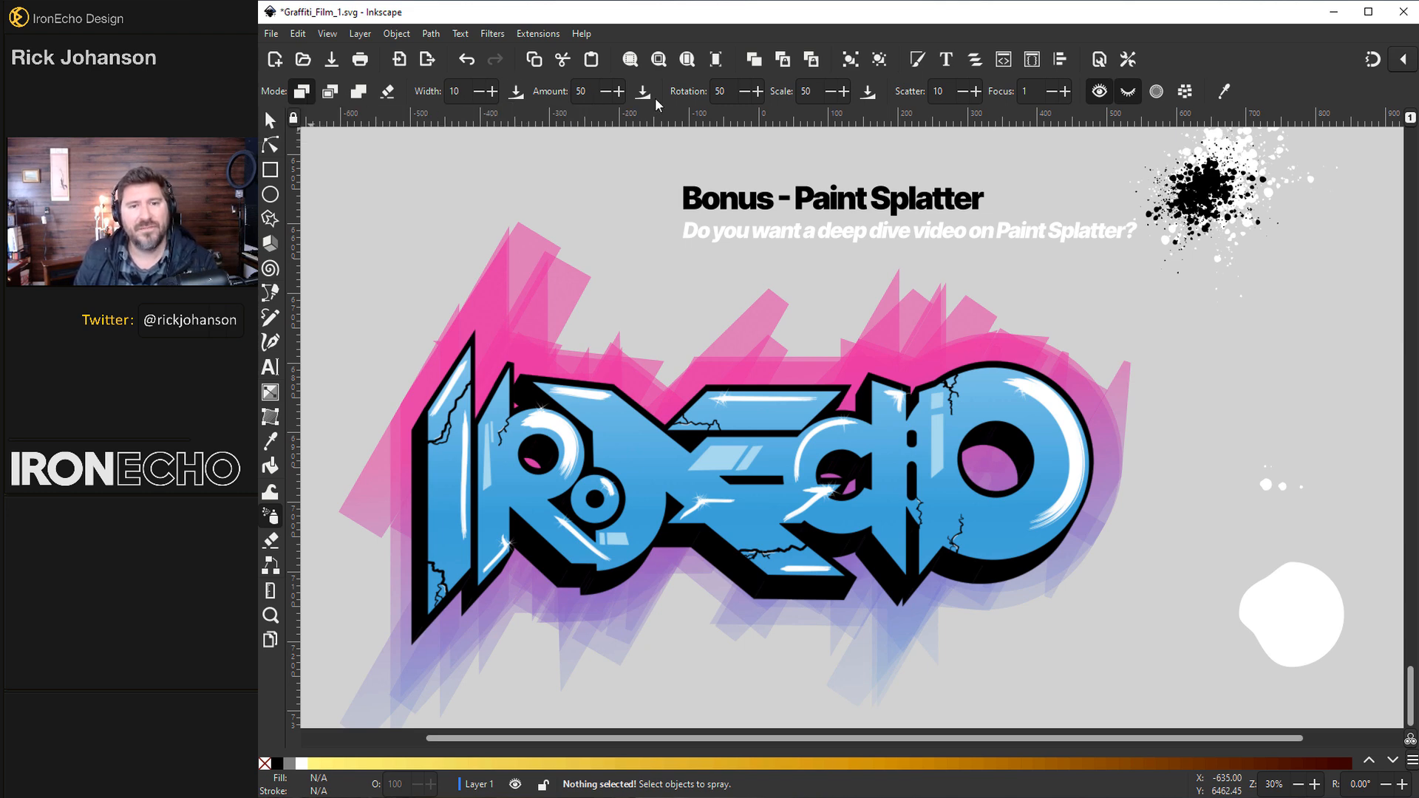
pyautogui.moveTo(808, 92)
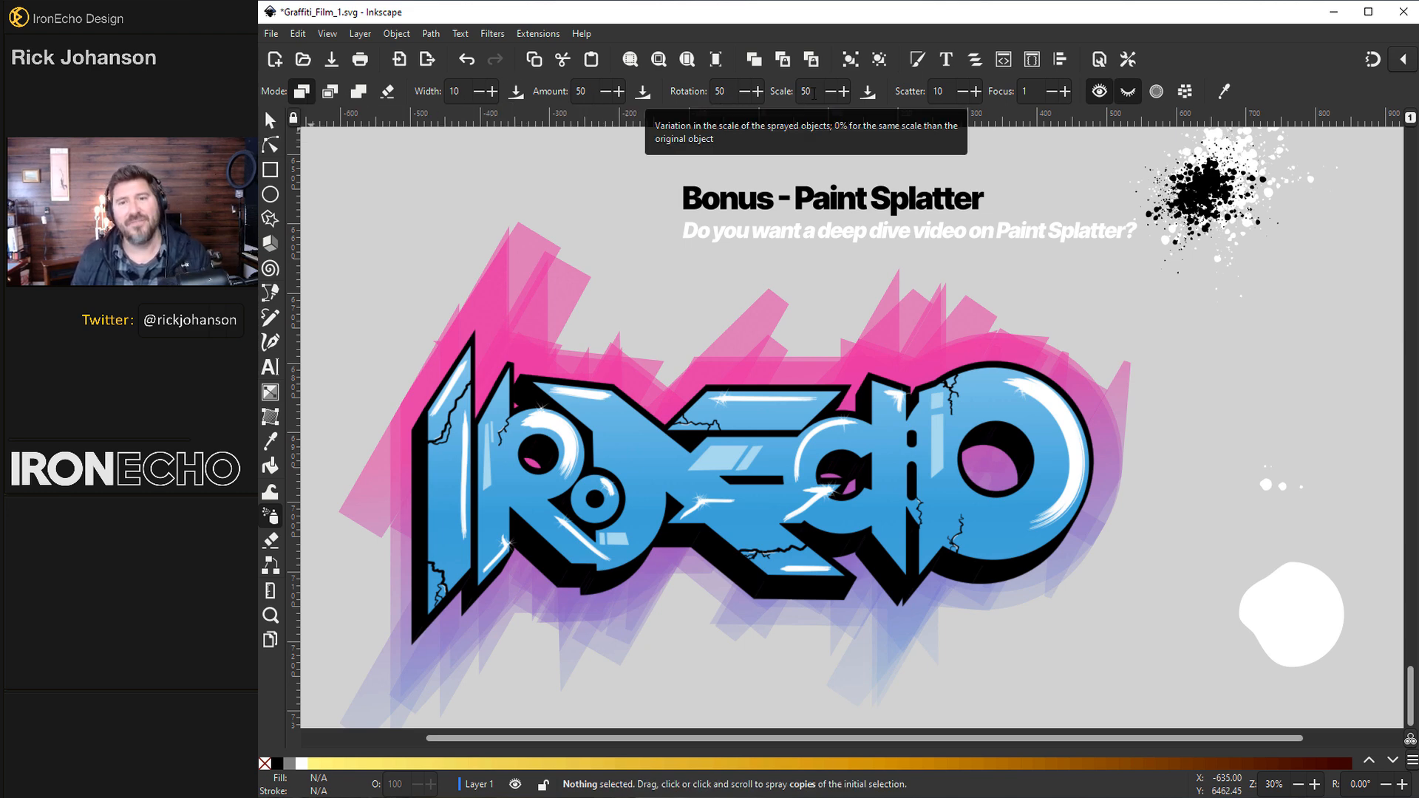
pyautogui.moveTo(1080, 109)
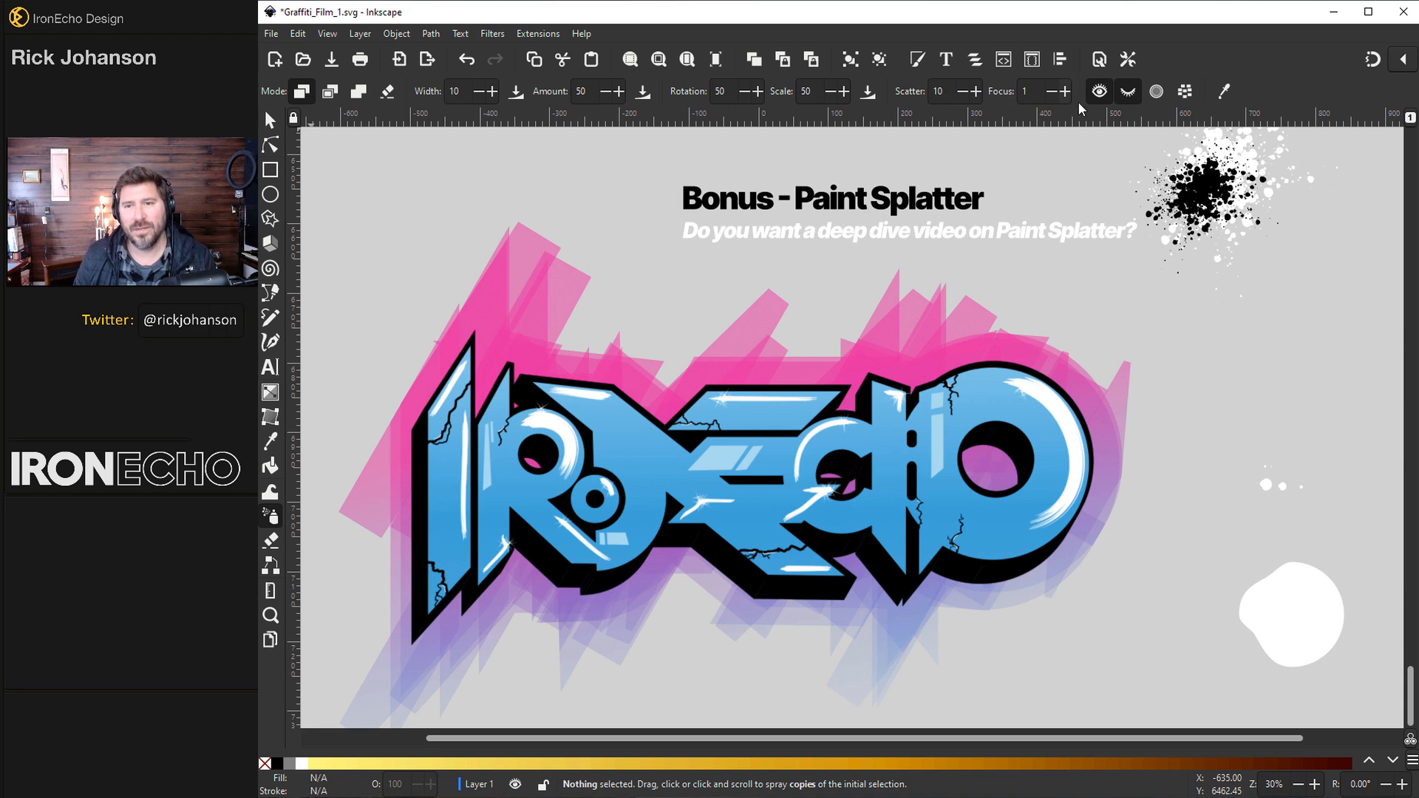
pyautogui.moveTo(1129, 90)
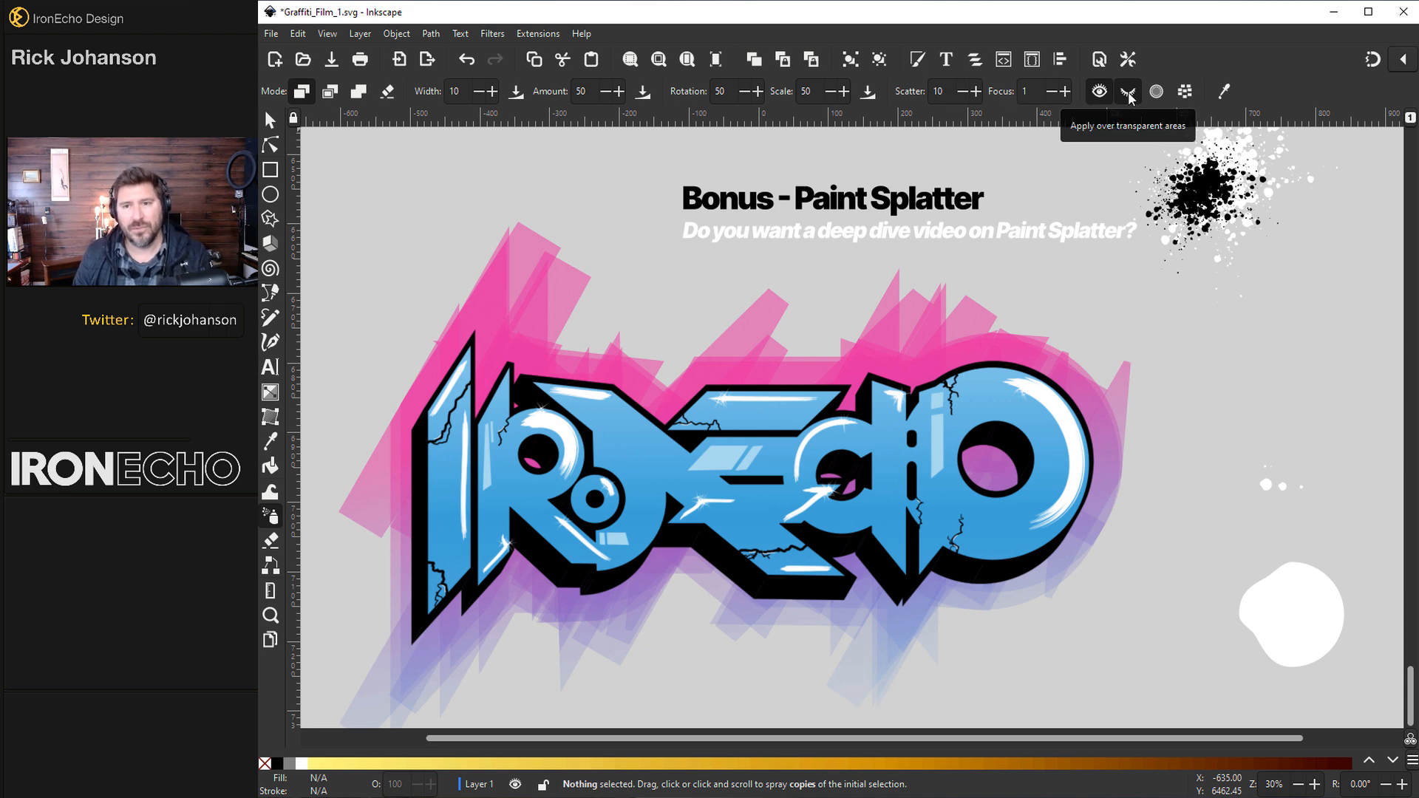
pyautogui.click(270, 120)
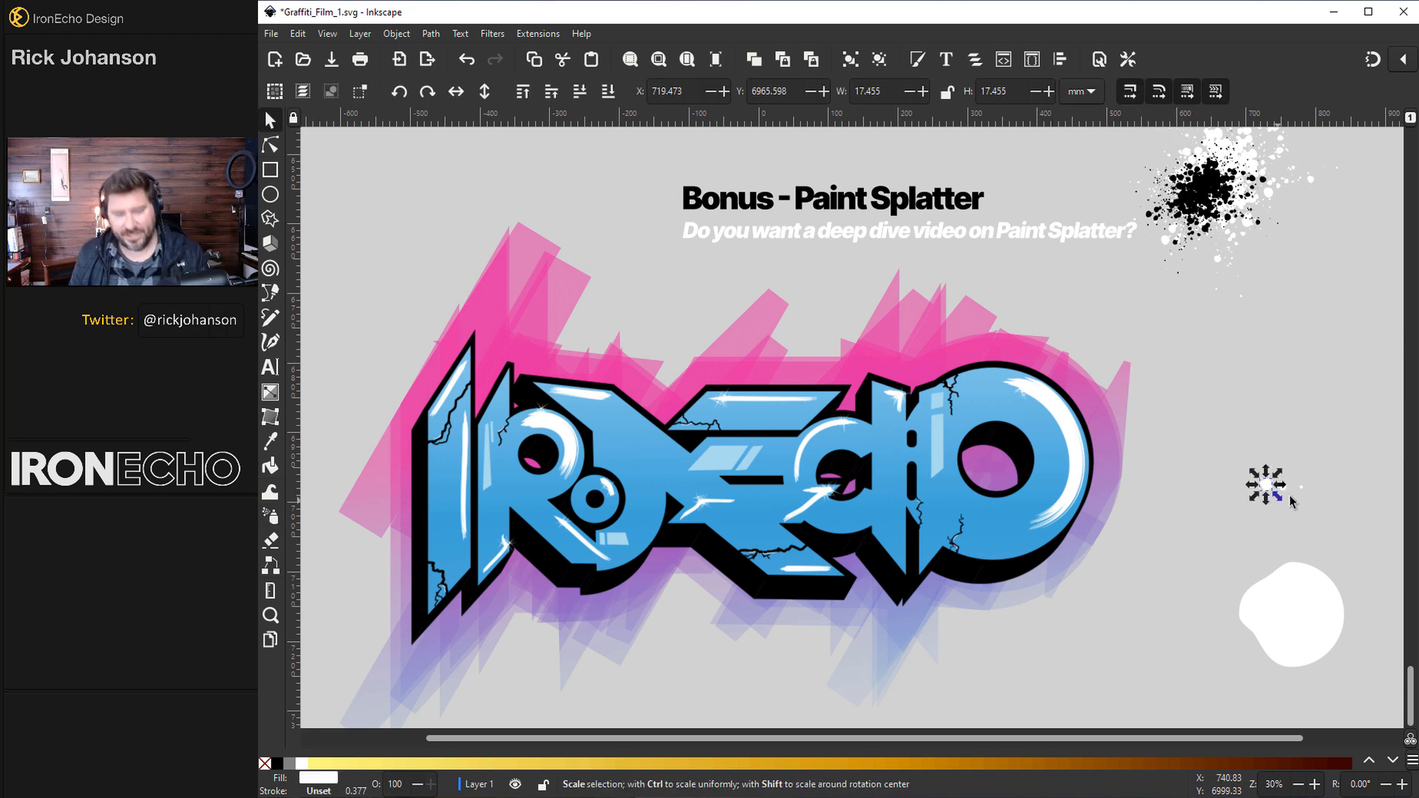
# Spray copies of two small splatter shapes into a white droplet cluster and group them (268 objects).
pyautogui.hscroll(3)
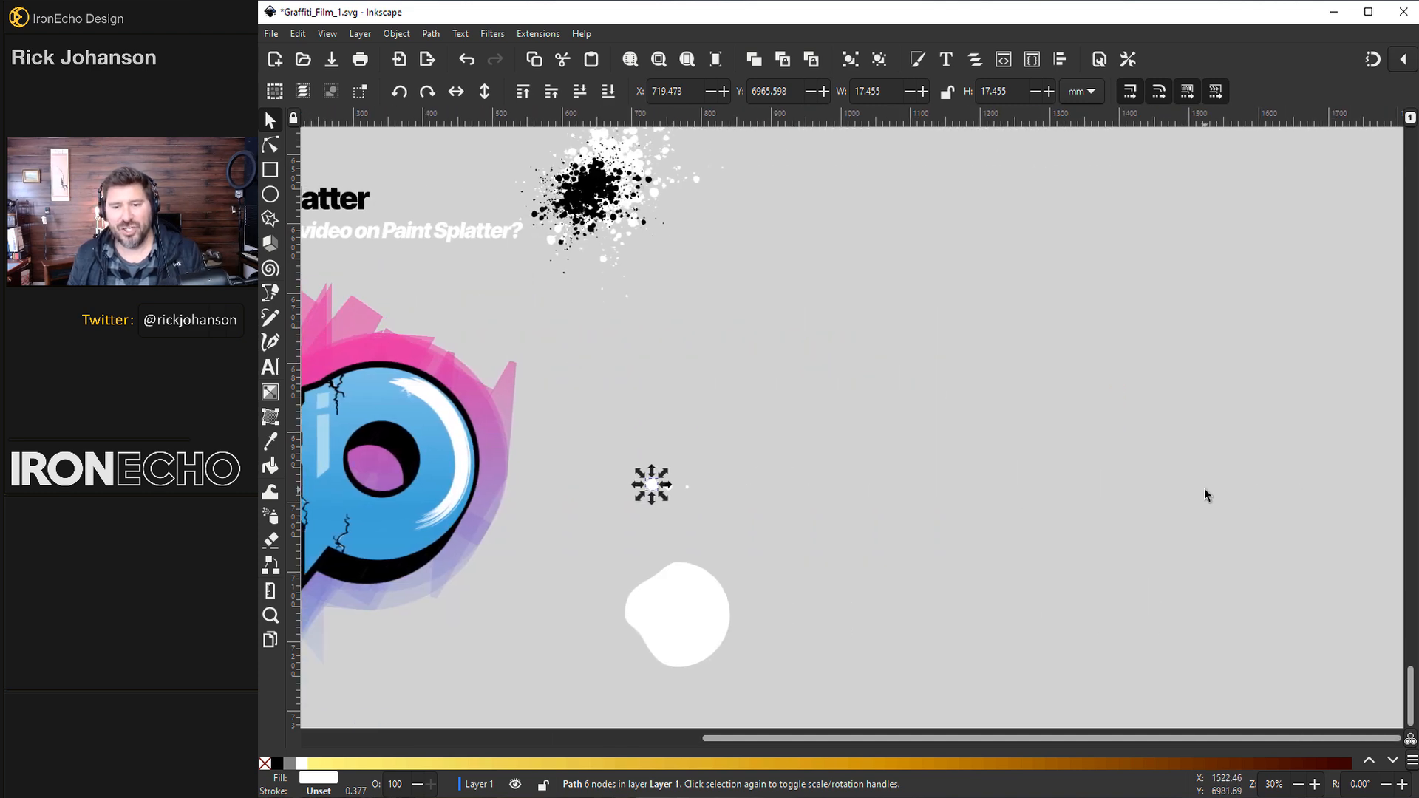
pyautogui.click(270, 516)
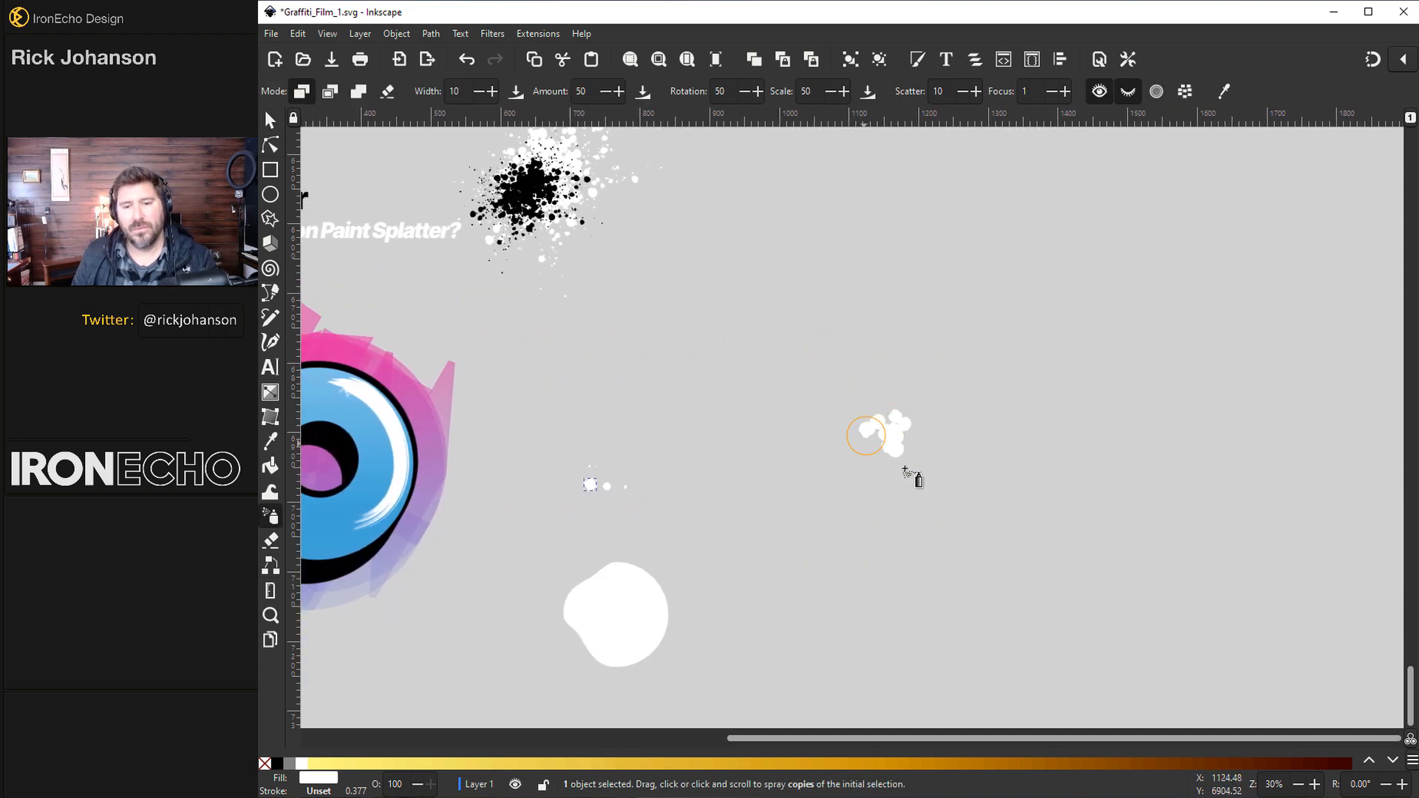
pyautogui.moveTo(887, 434)
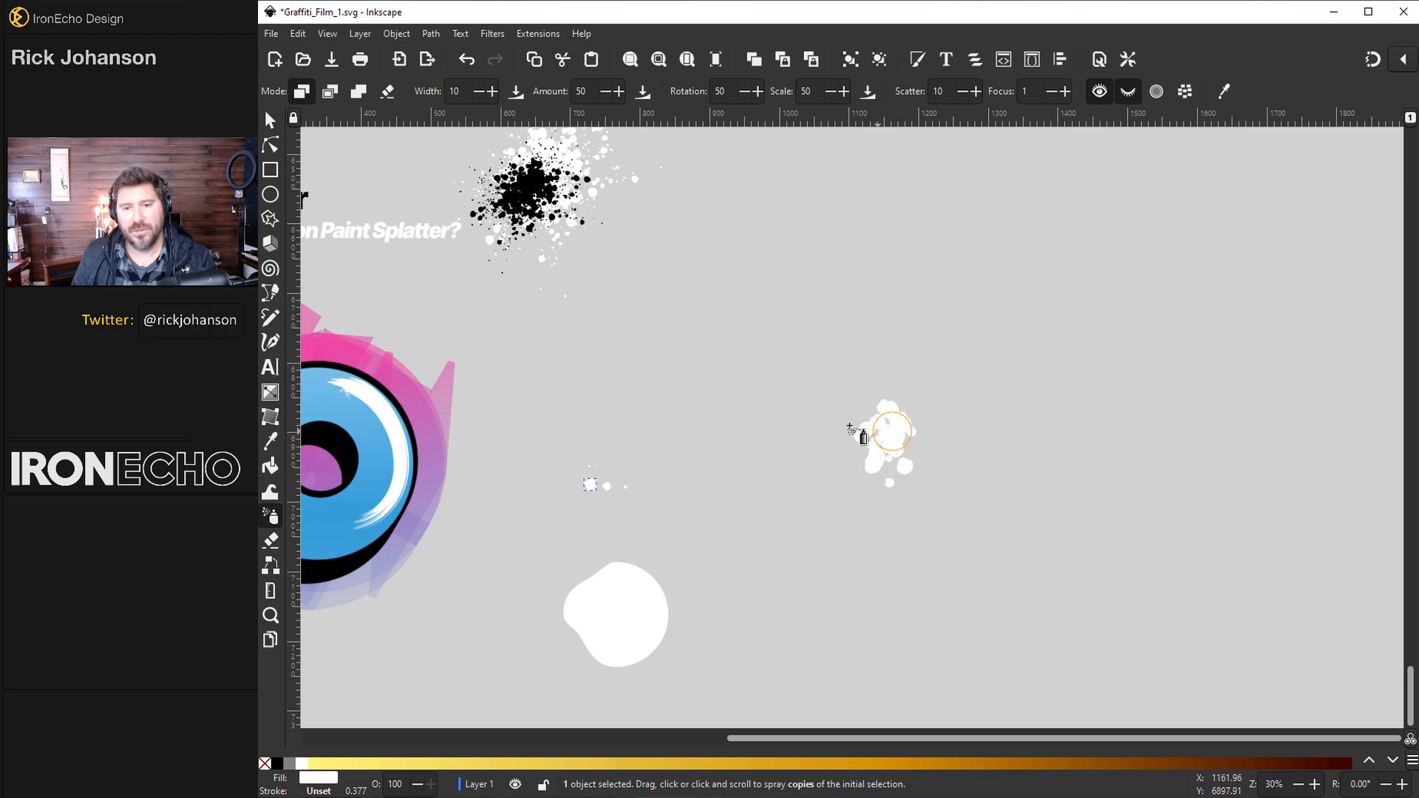
pyautogui.click(269, 120)
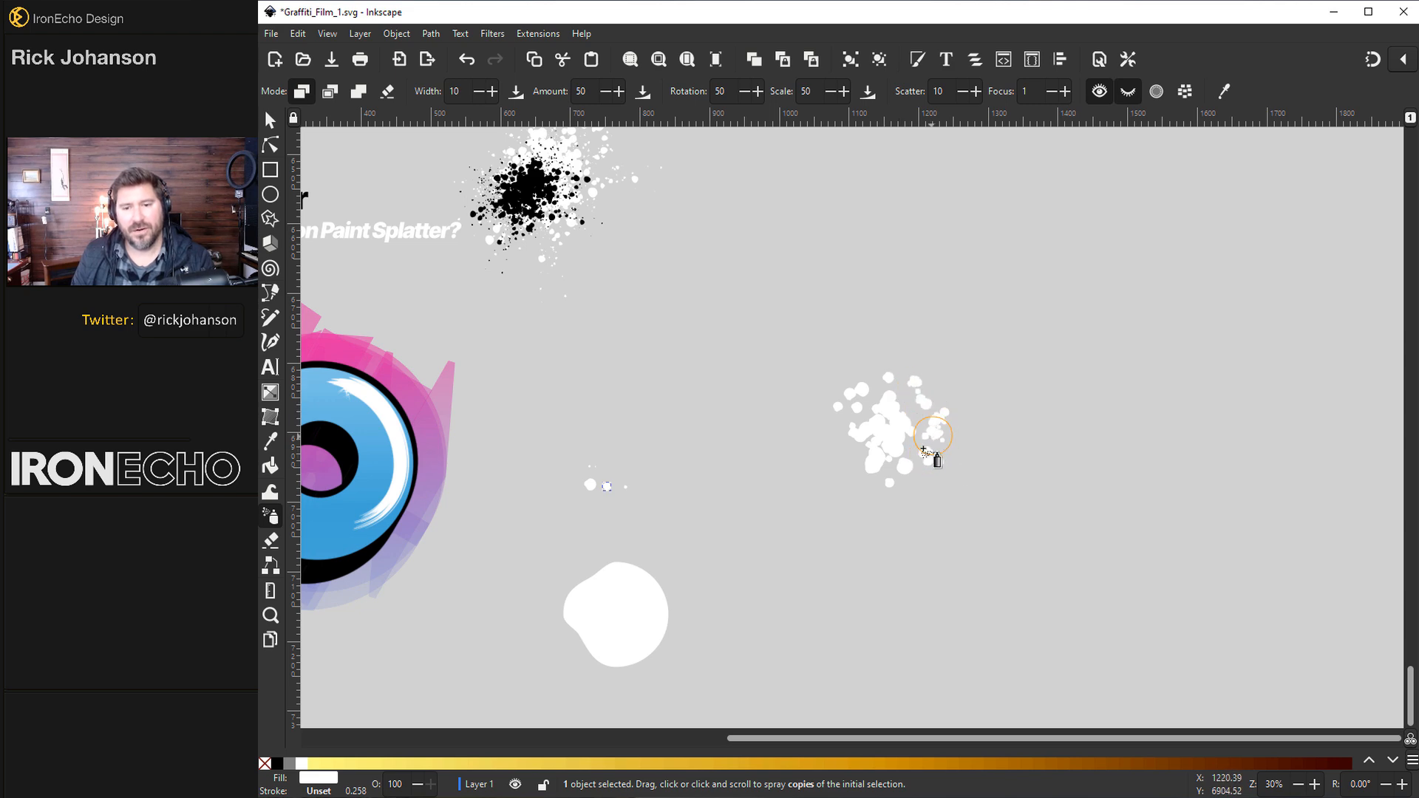
pyautogui.click(269, 120)
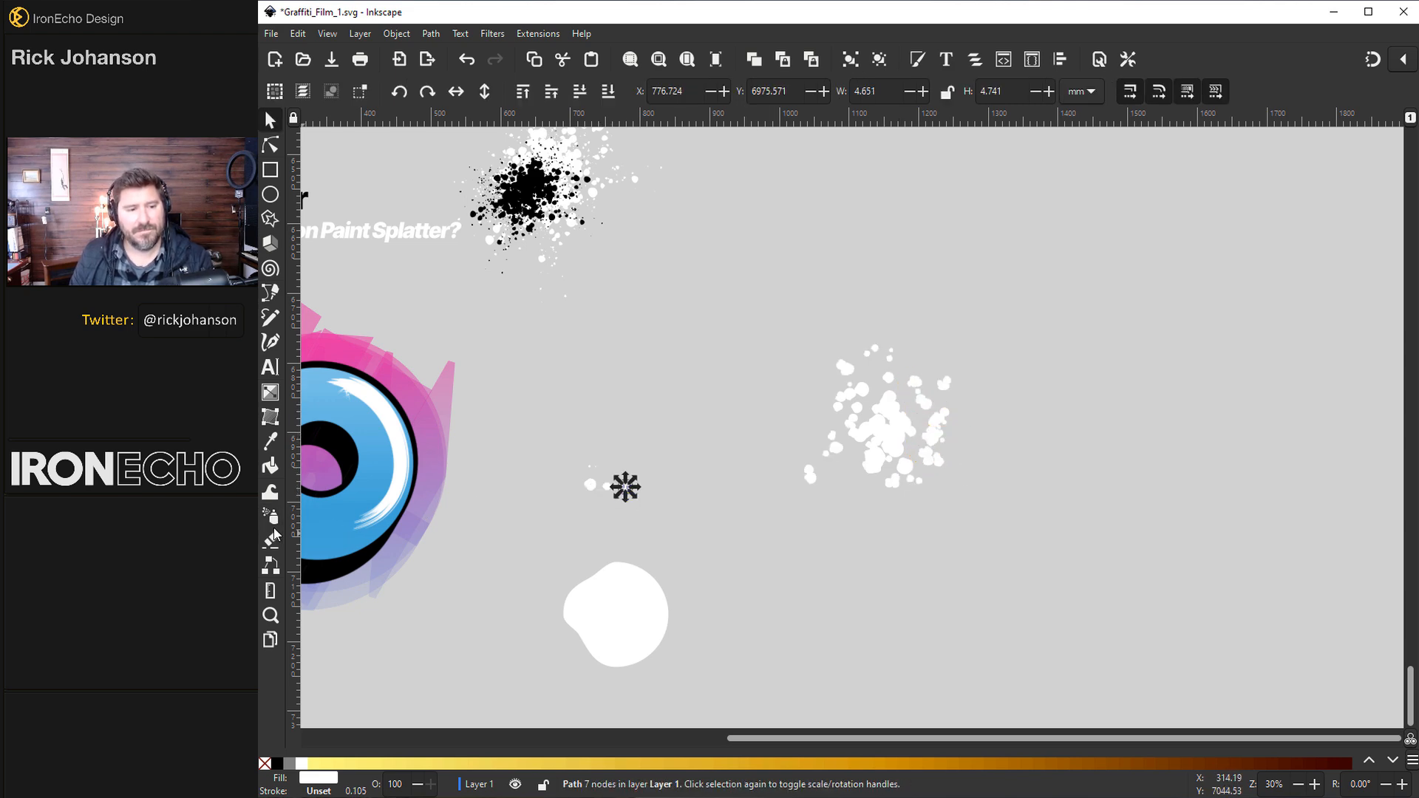
pyautogui.click(270, 516)
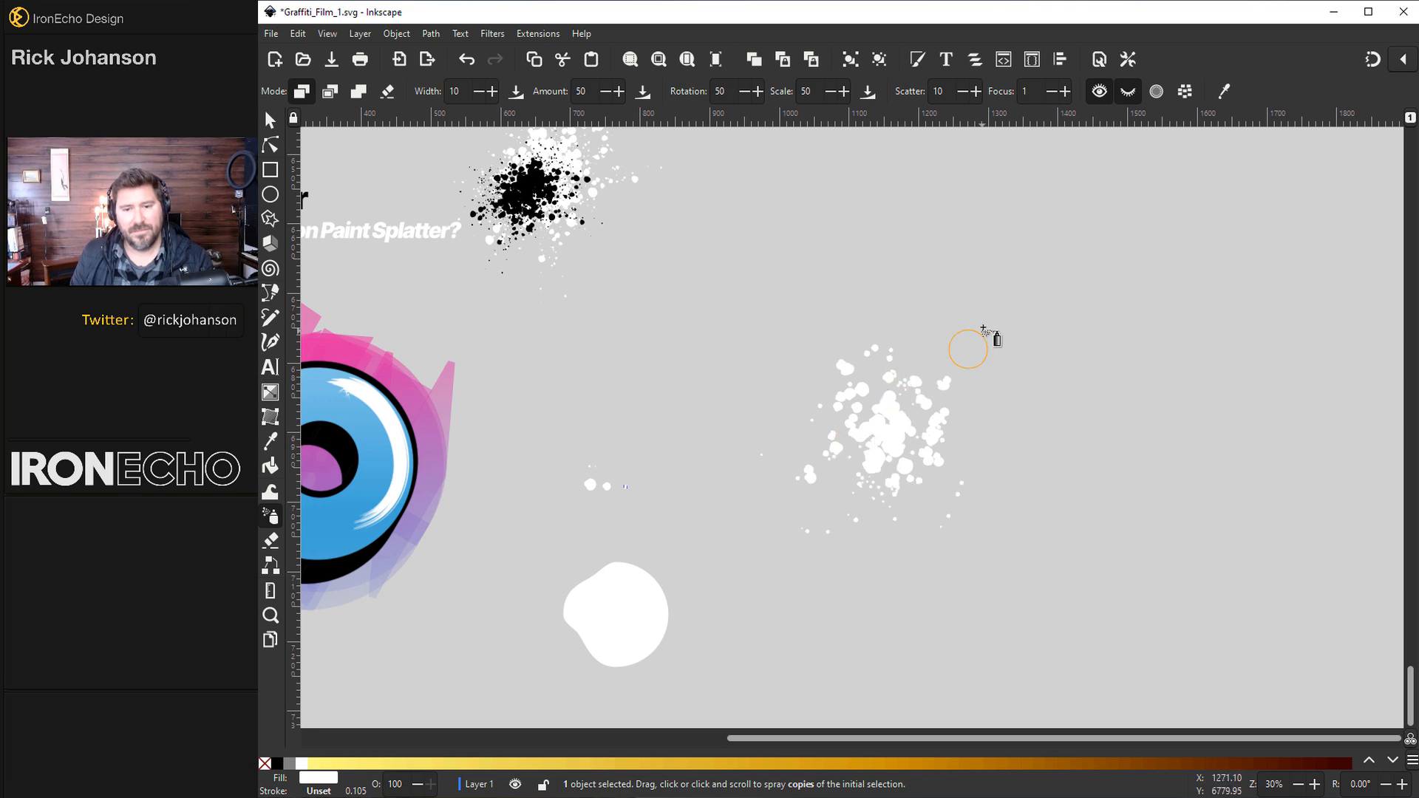
pyautogui.click(269, 120)
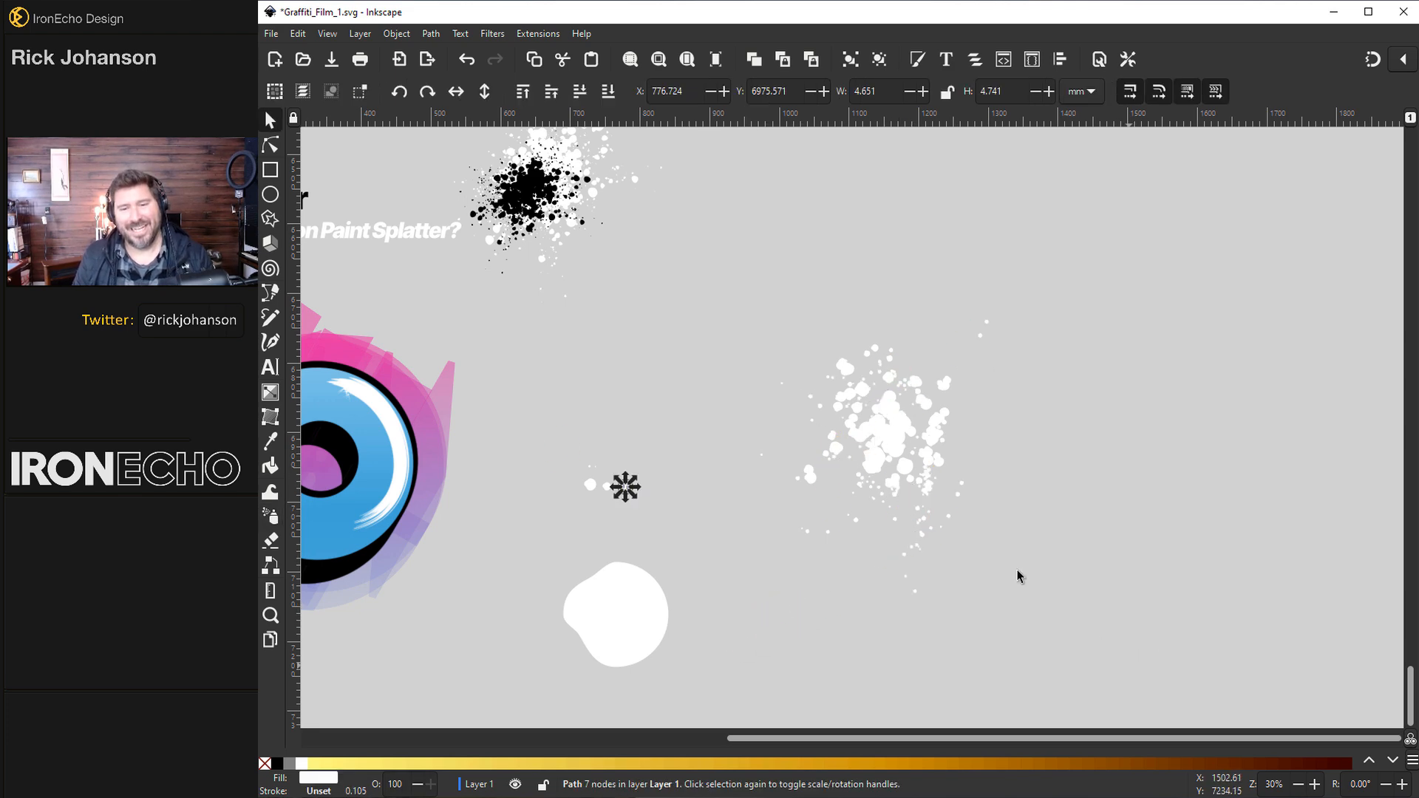
pyautogui.click(891, 426)
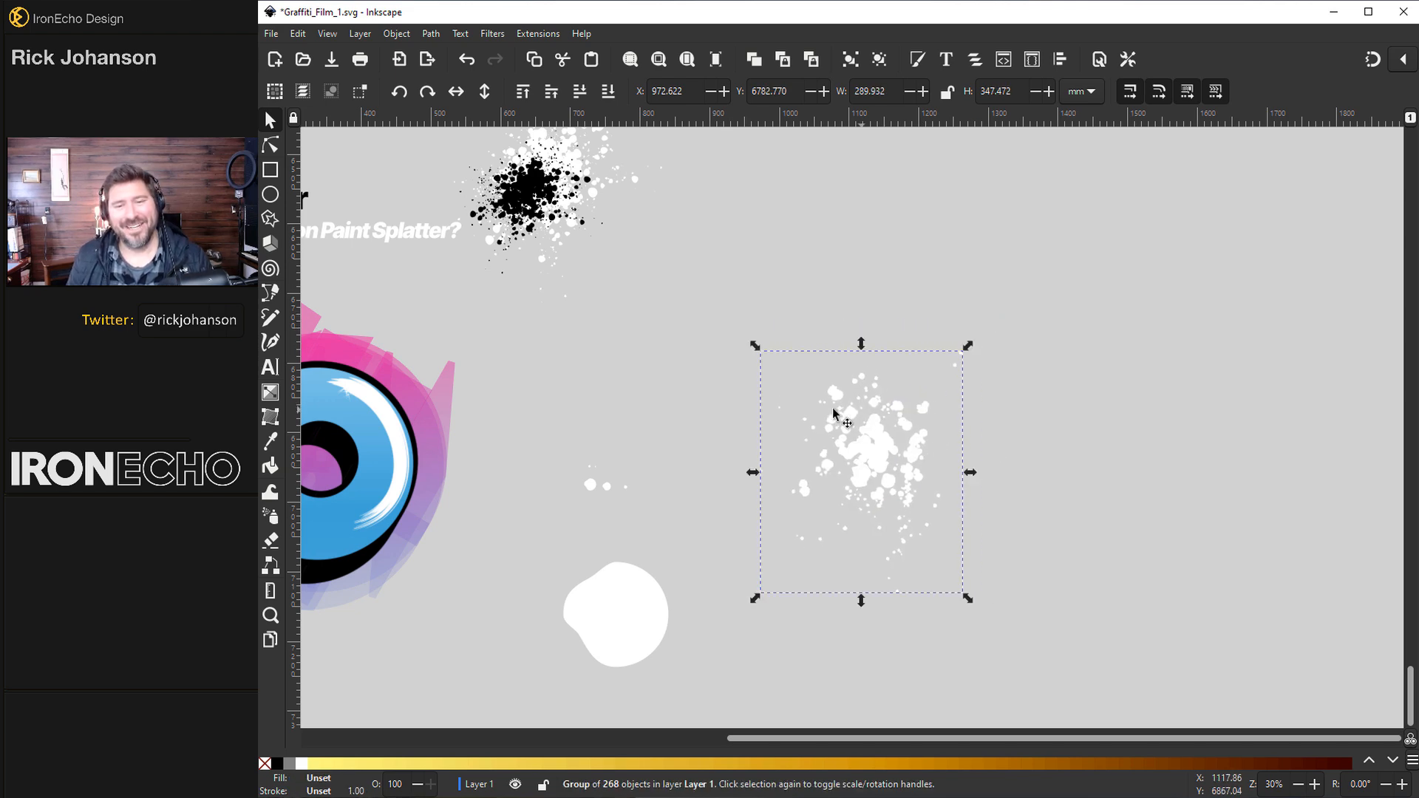
# Spray the splatter group around the logo's edges, including the lower right, then zoom out.
pyautogui.click(431, 33)
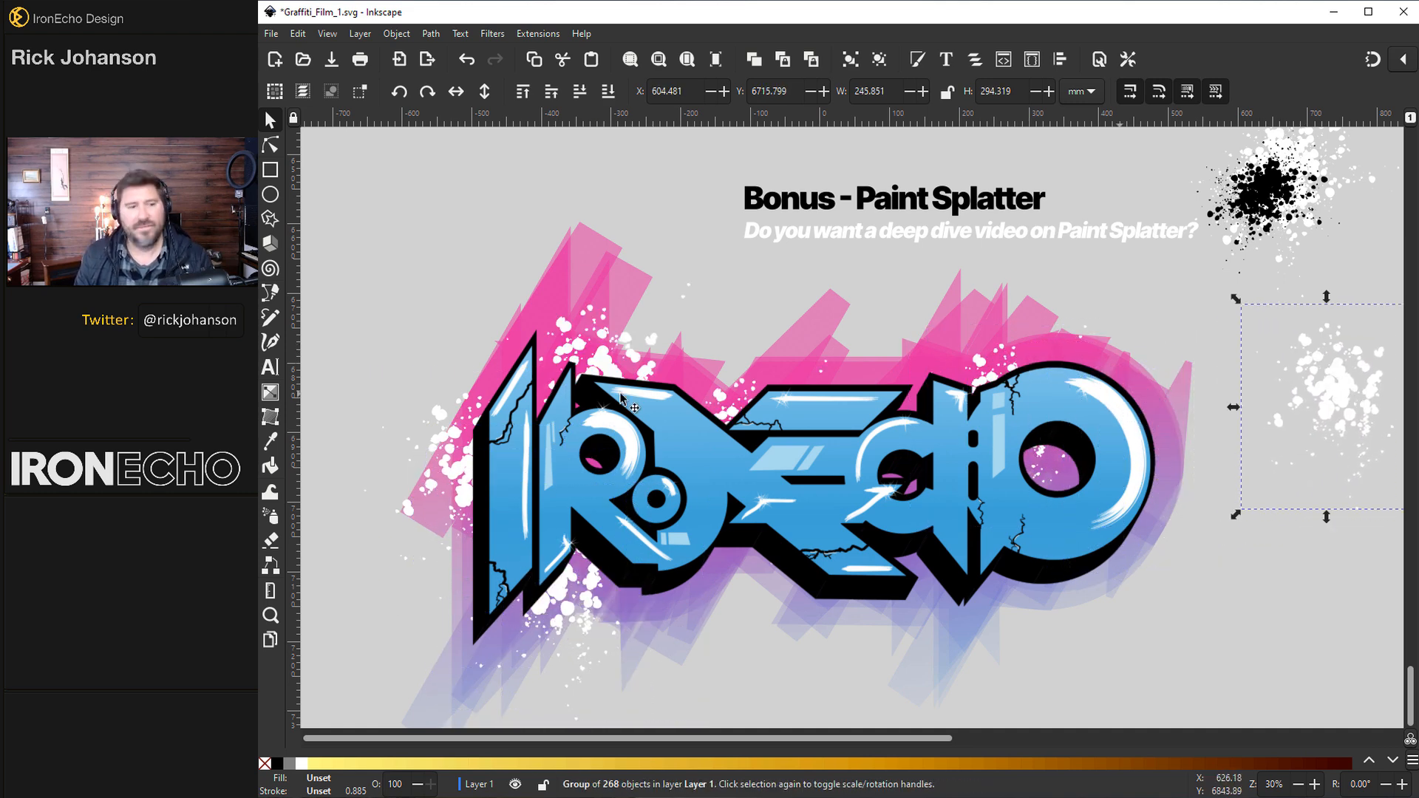
pyautogui.click(270, 517)
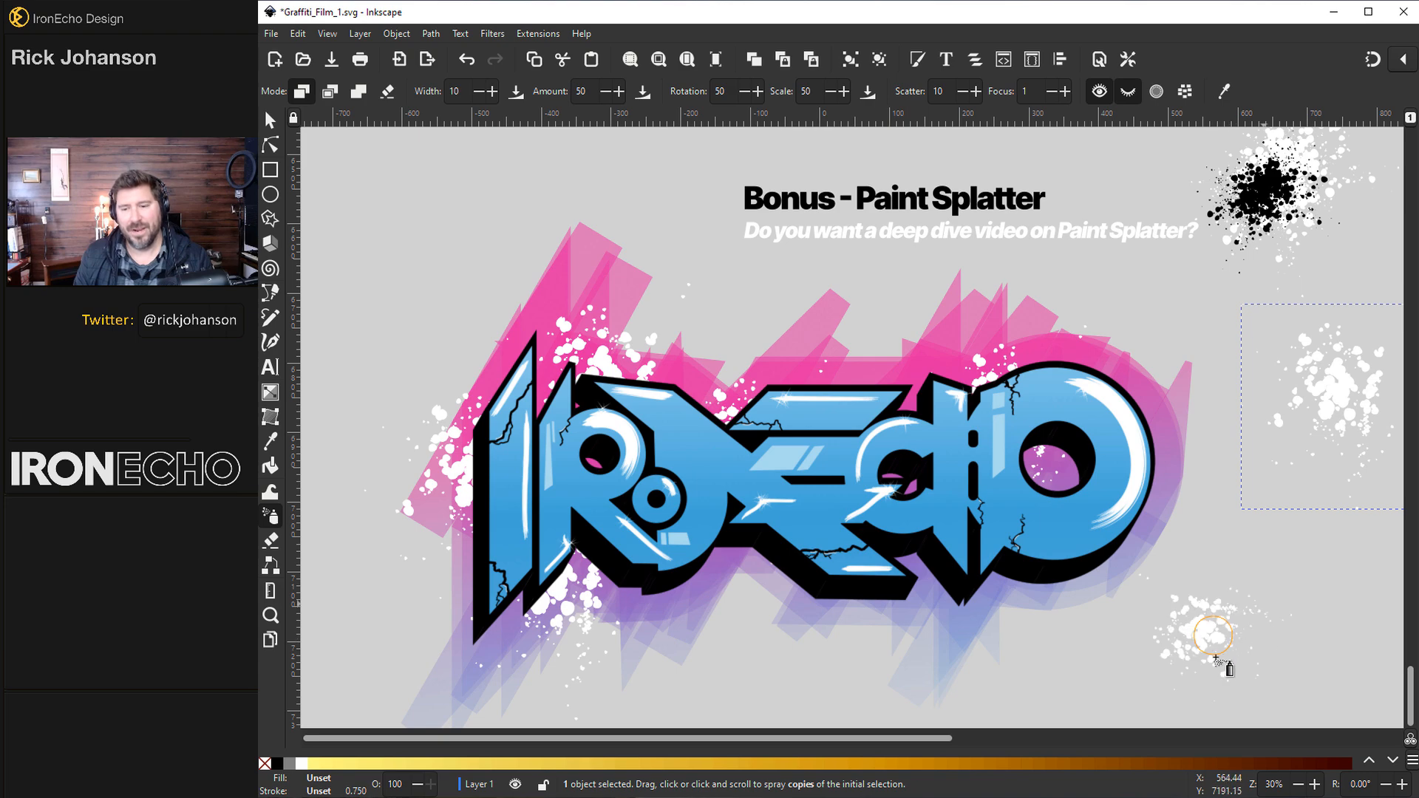
pyautogui.scroll(-3)
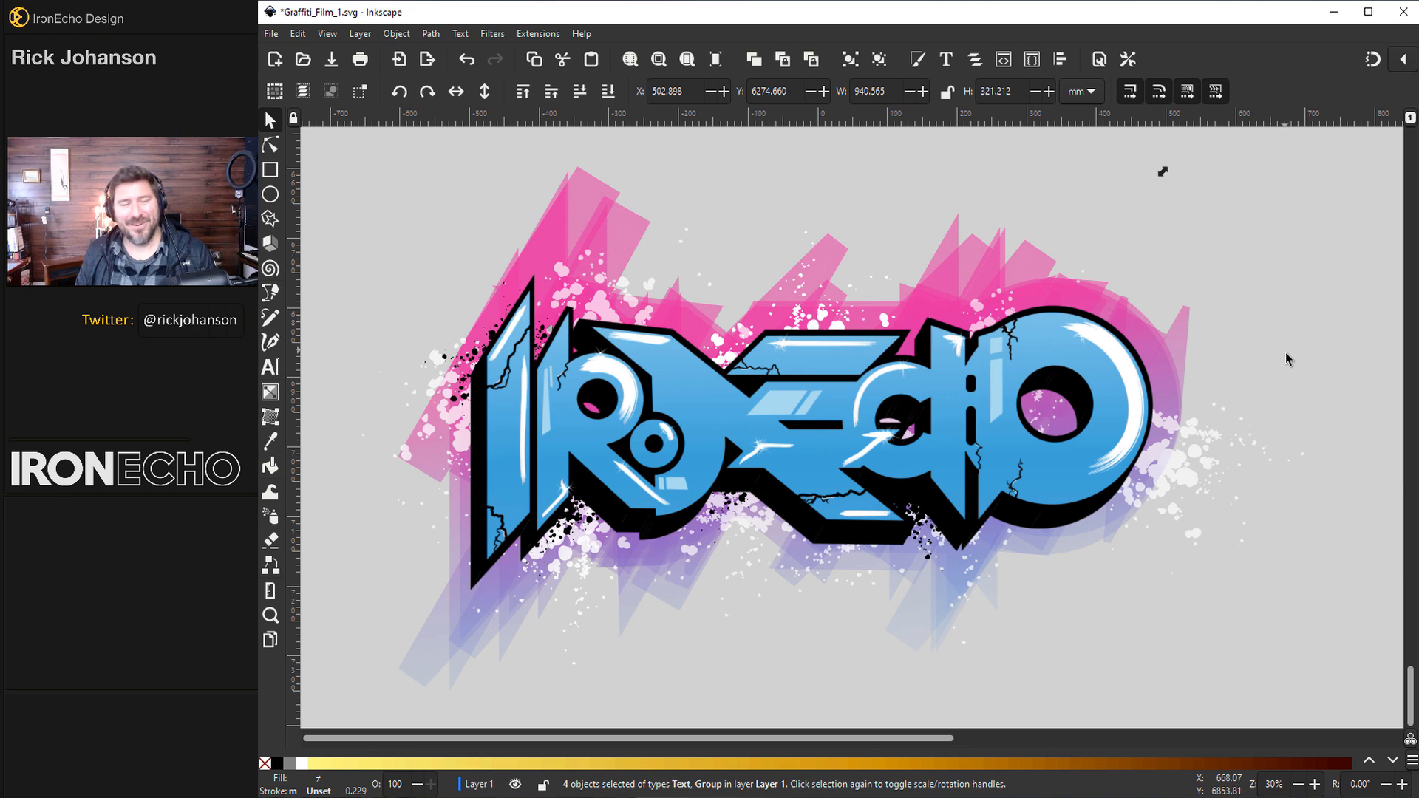
pyautogui.moveTo(1277, 363)
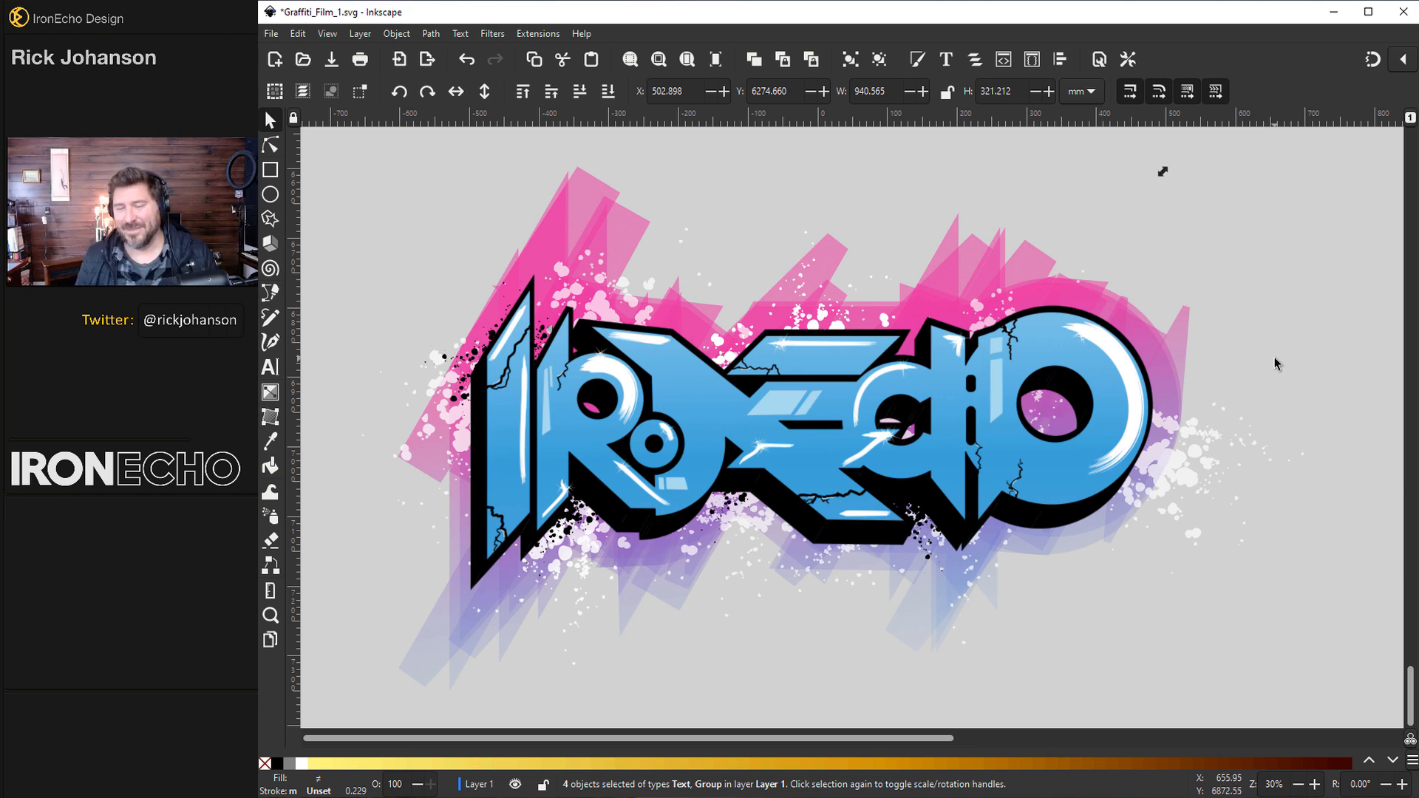
pyautogui.click(1318, 414)
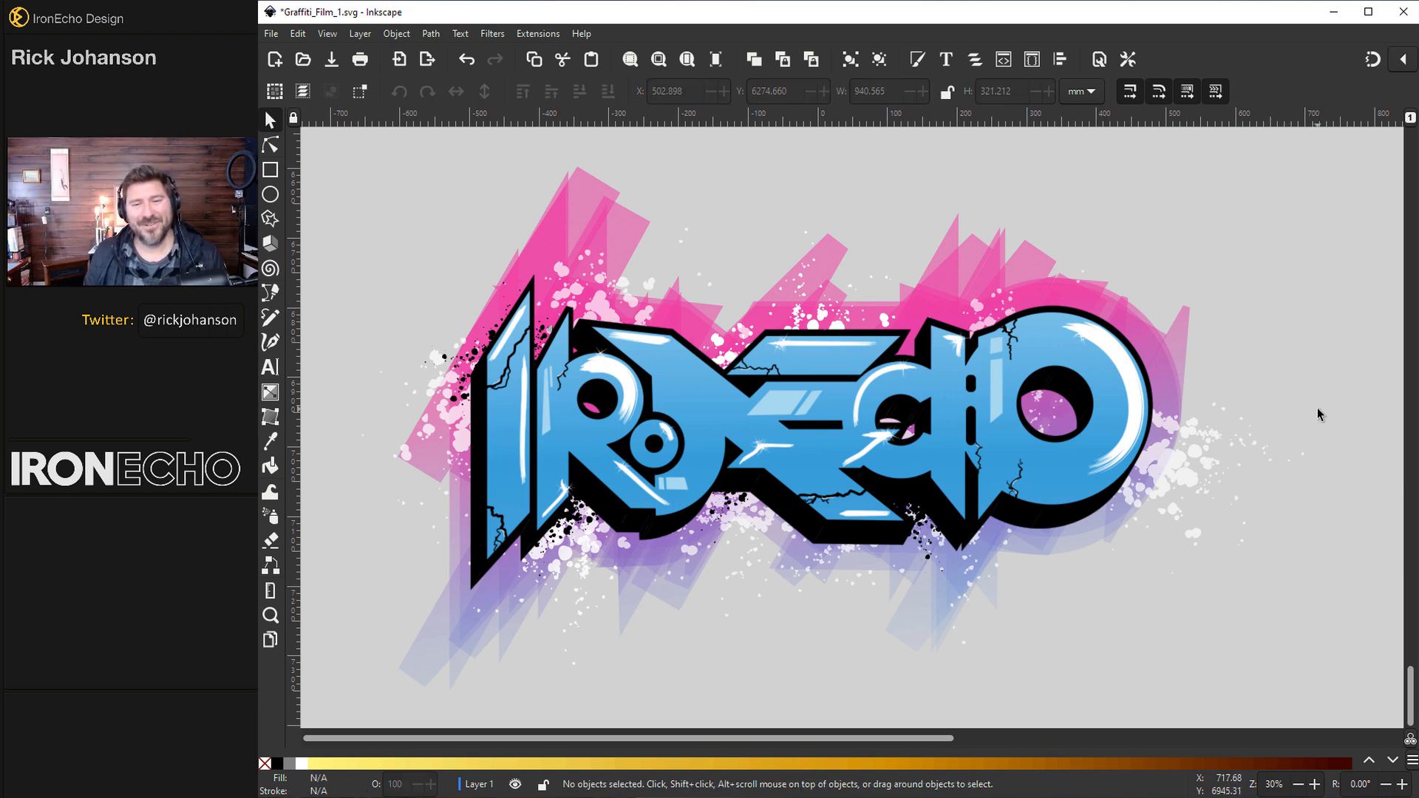